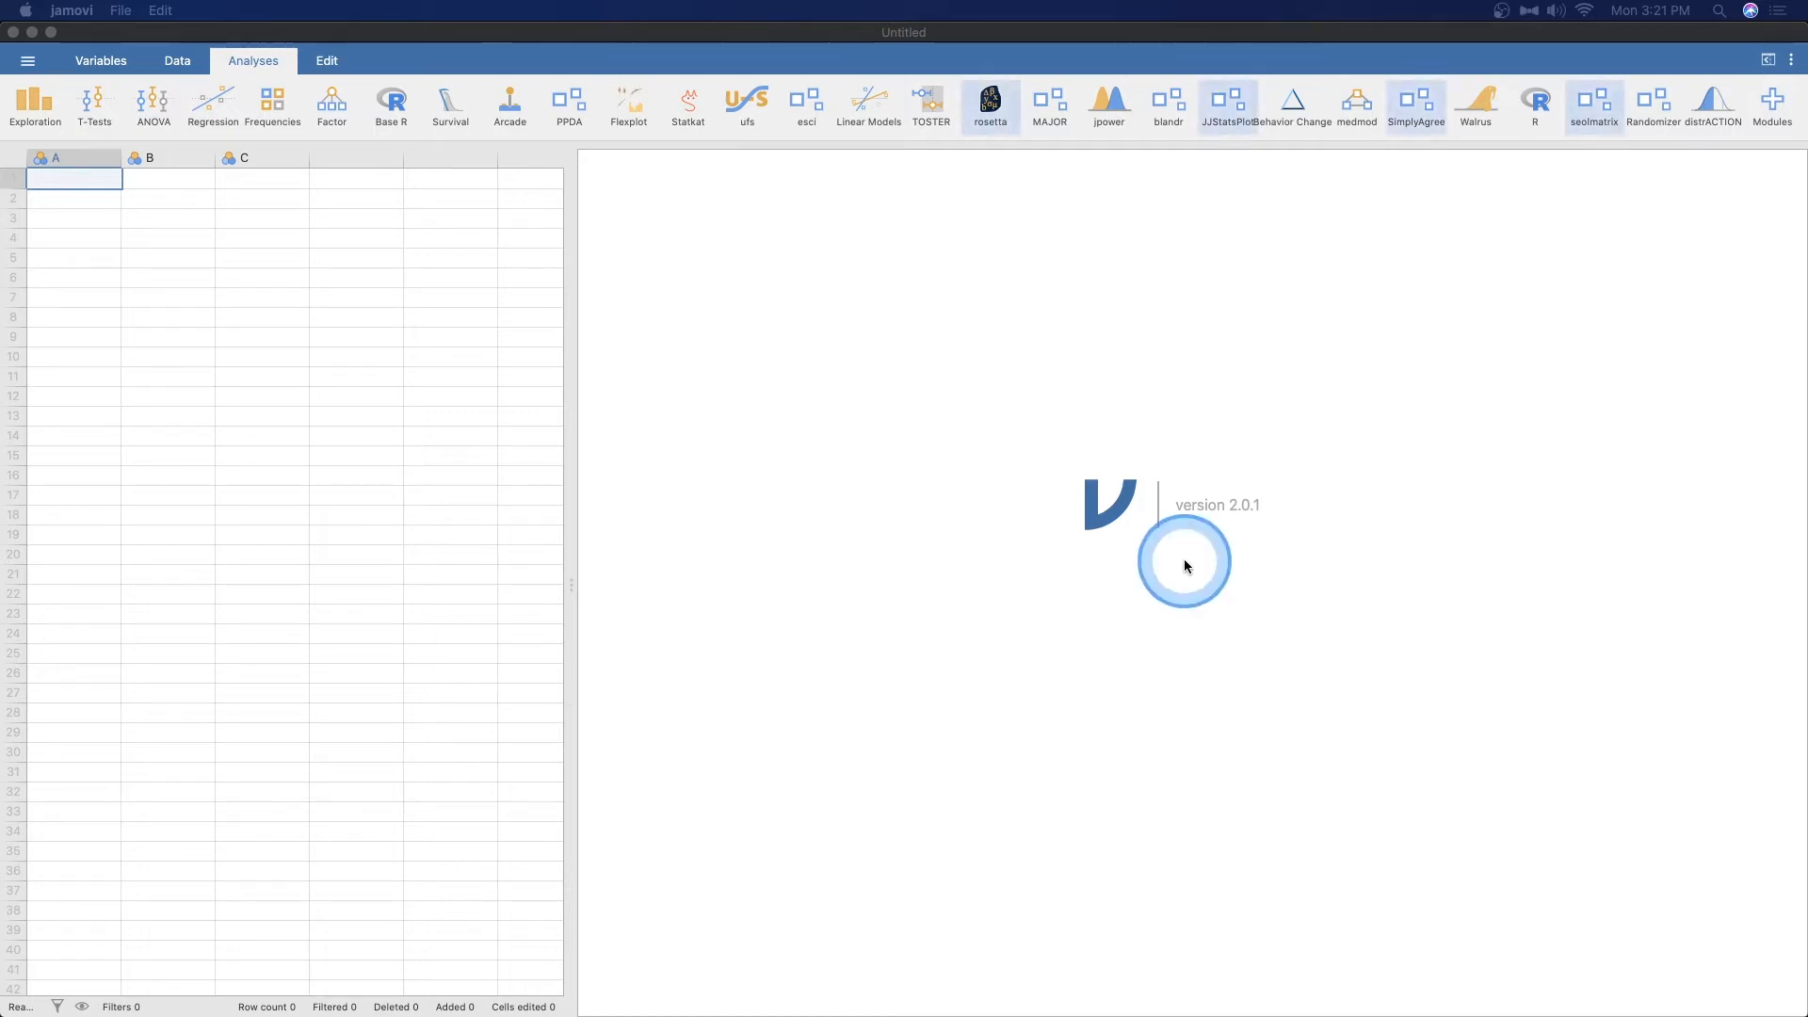
pyautogui.moveTo(1175, 592)
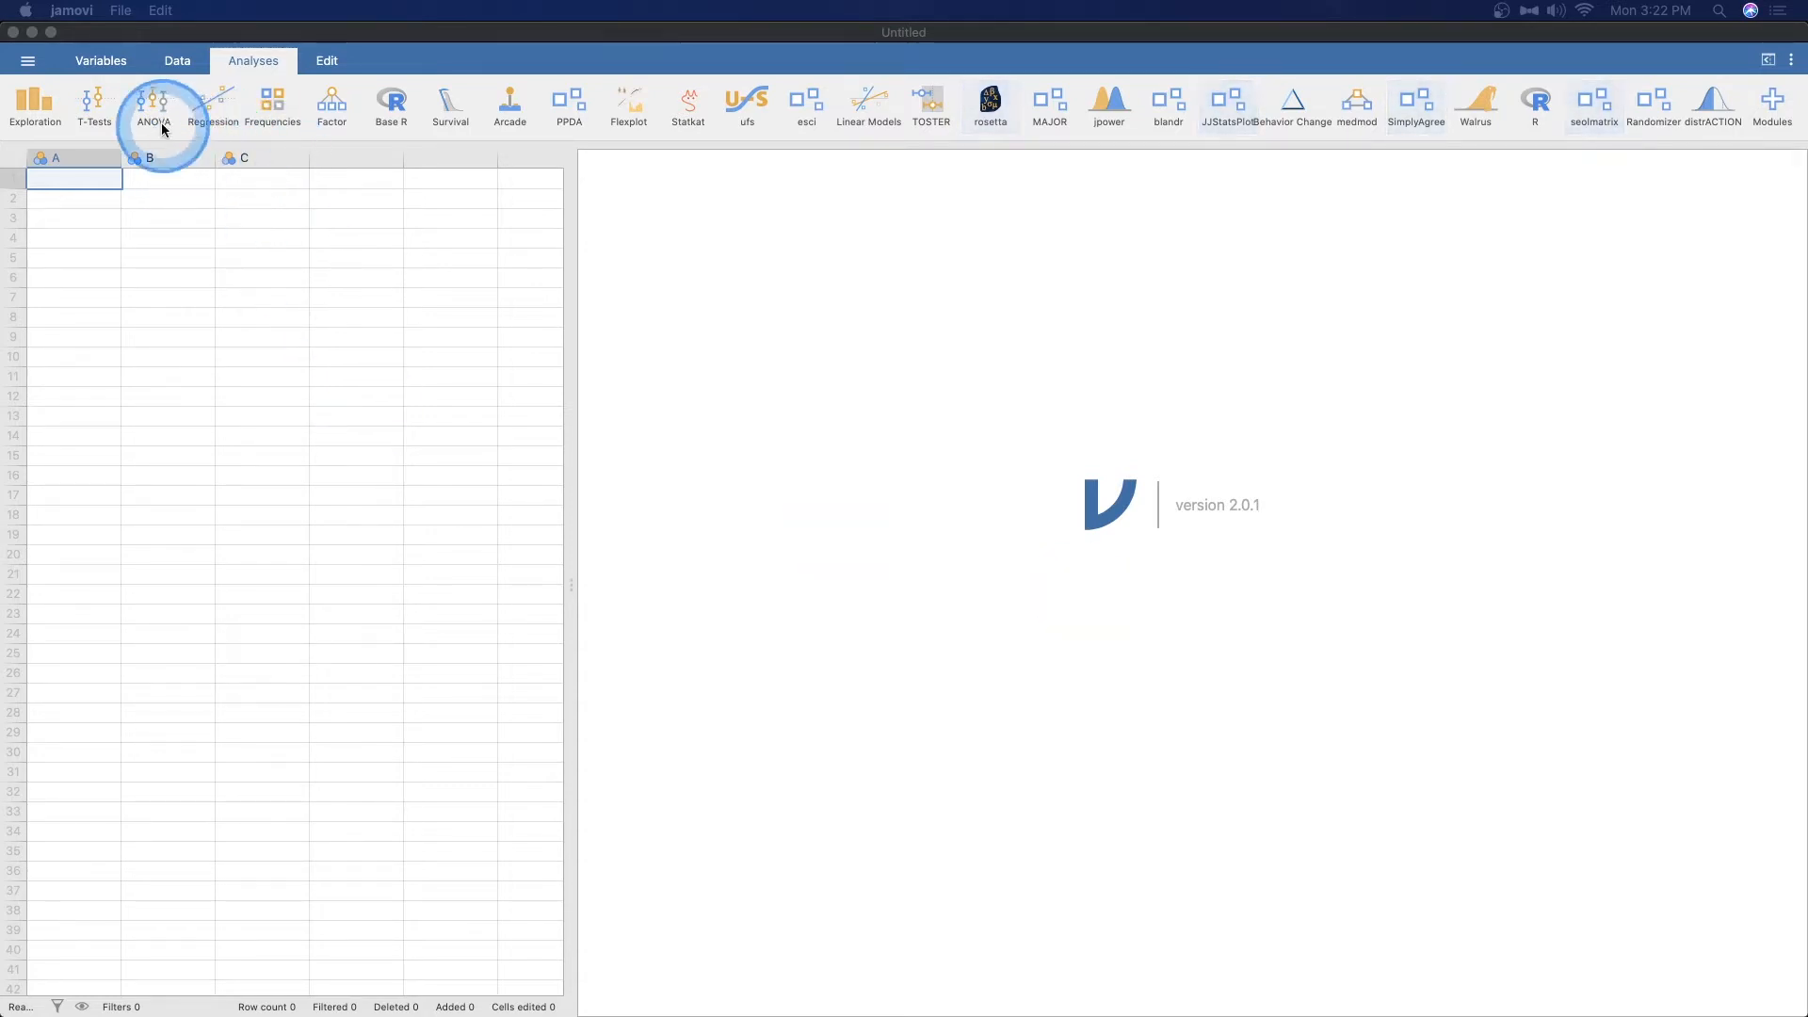
# Open the Data Library and enter the 'Correlations suite for jamovi' folder
pyautogui.click(25, 60)
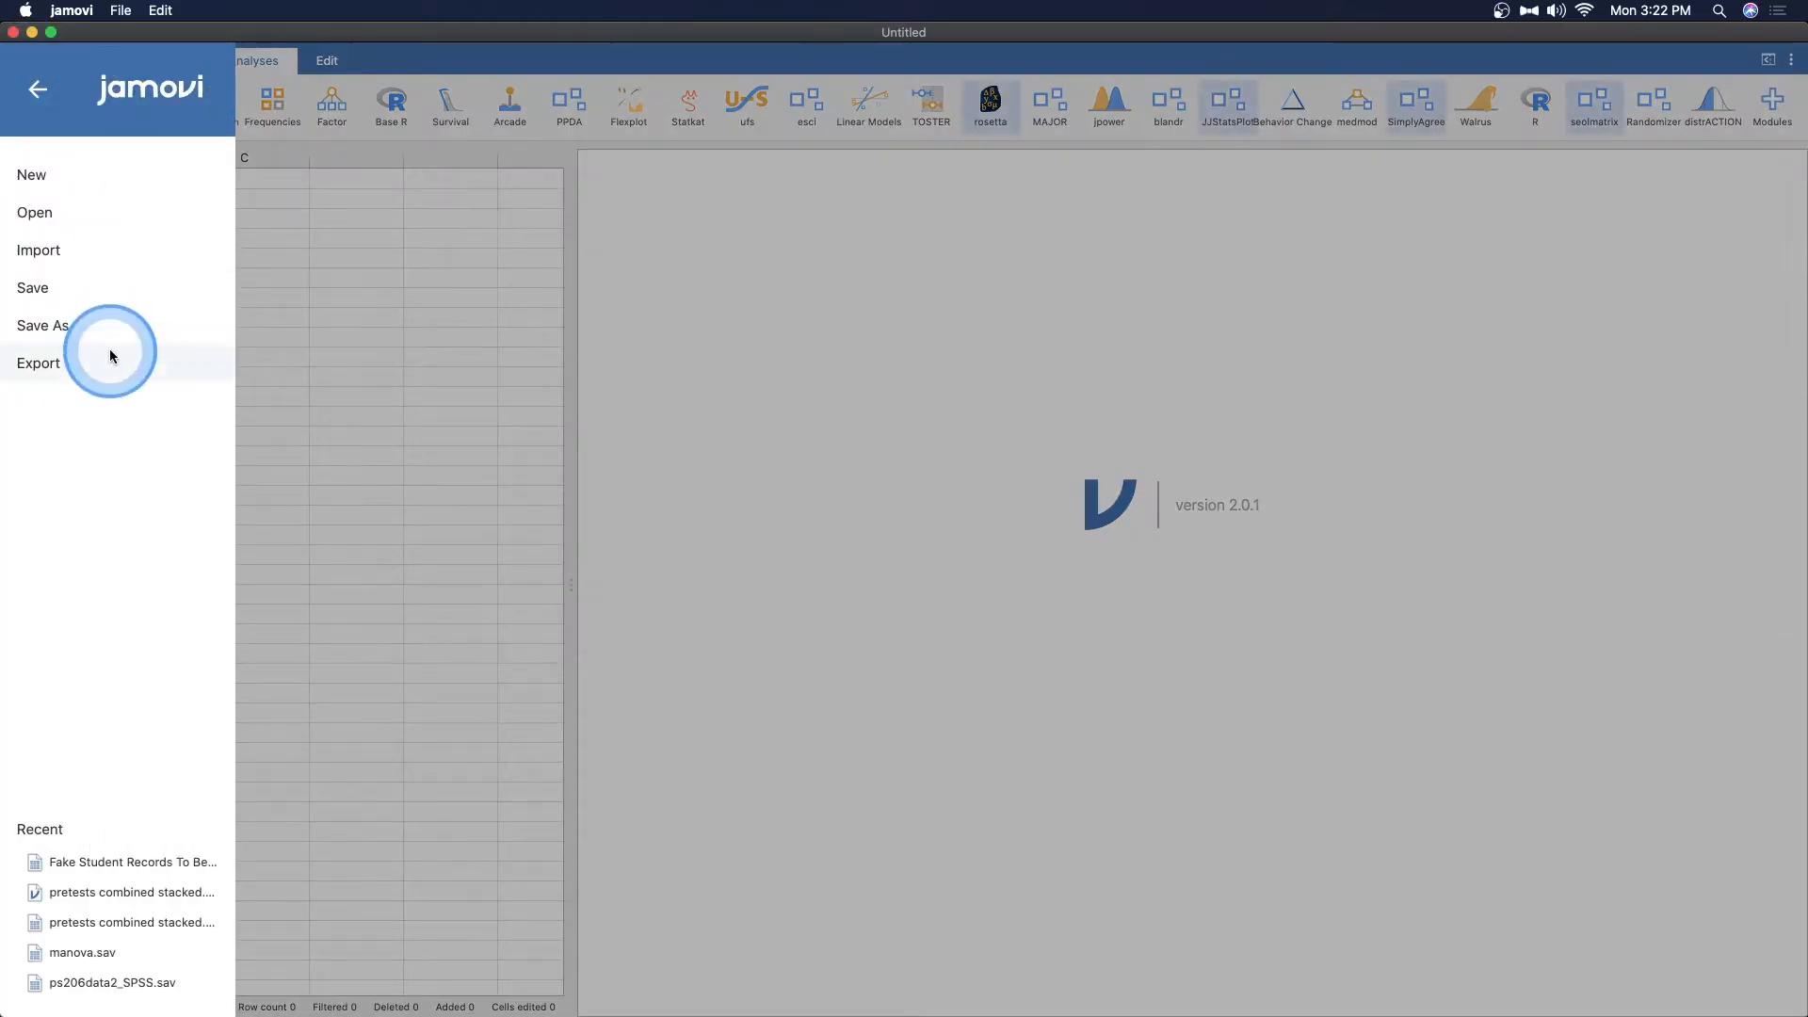
pyautogui.moveTo(88, 224)
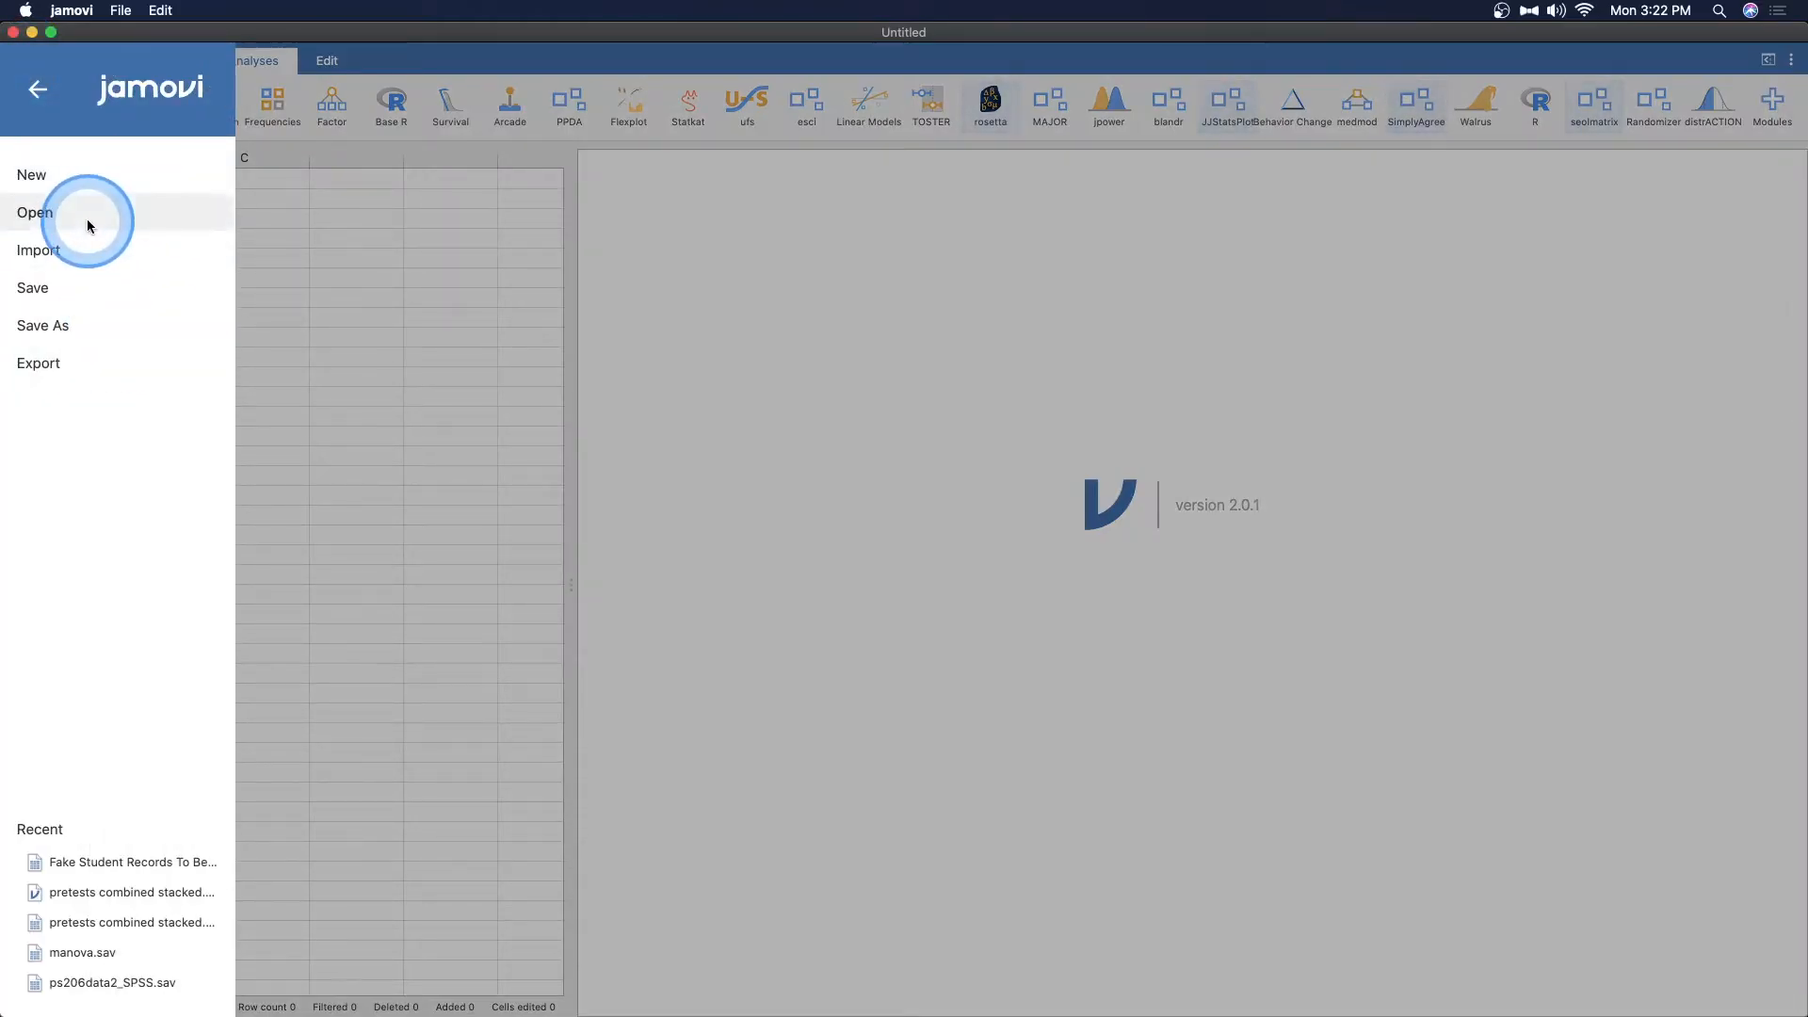
pyautogui.click(35, 212)
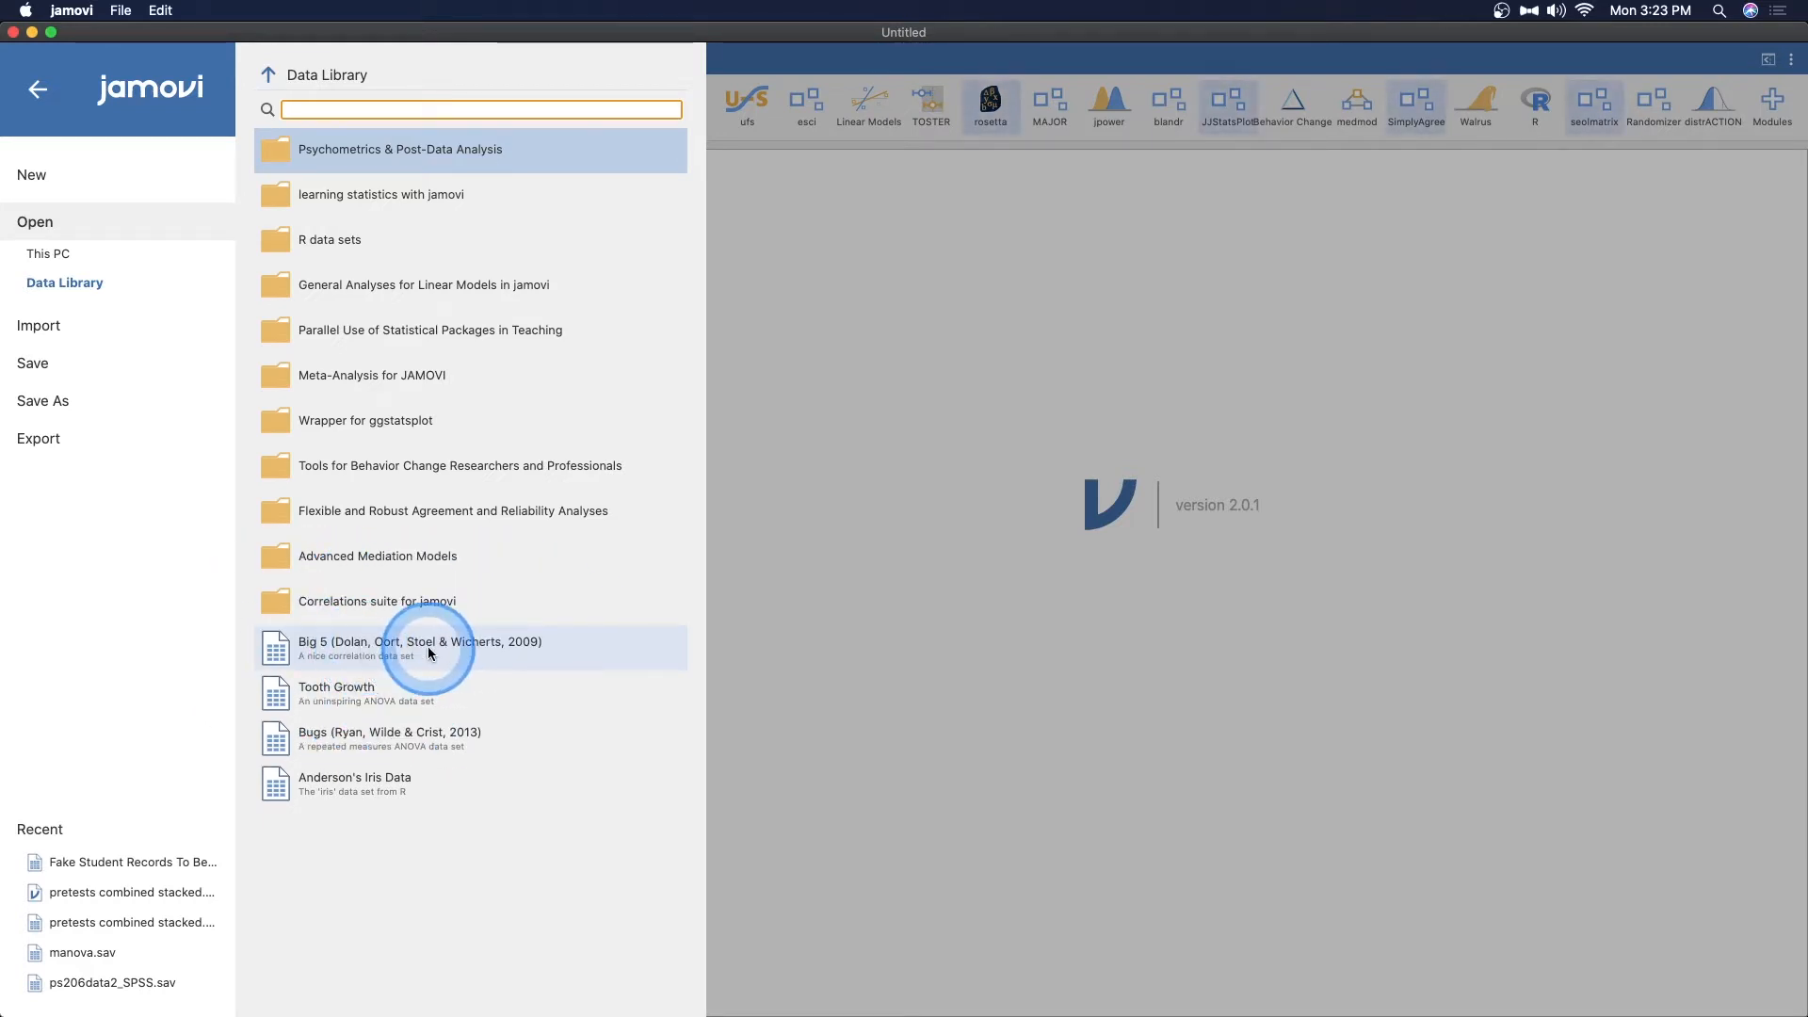
pyautogui.click(425, 648)
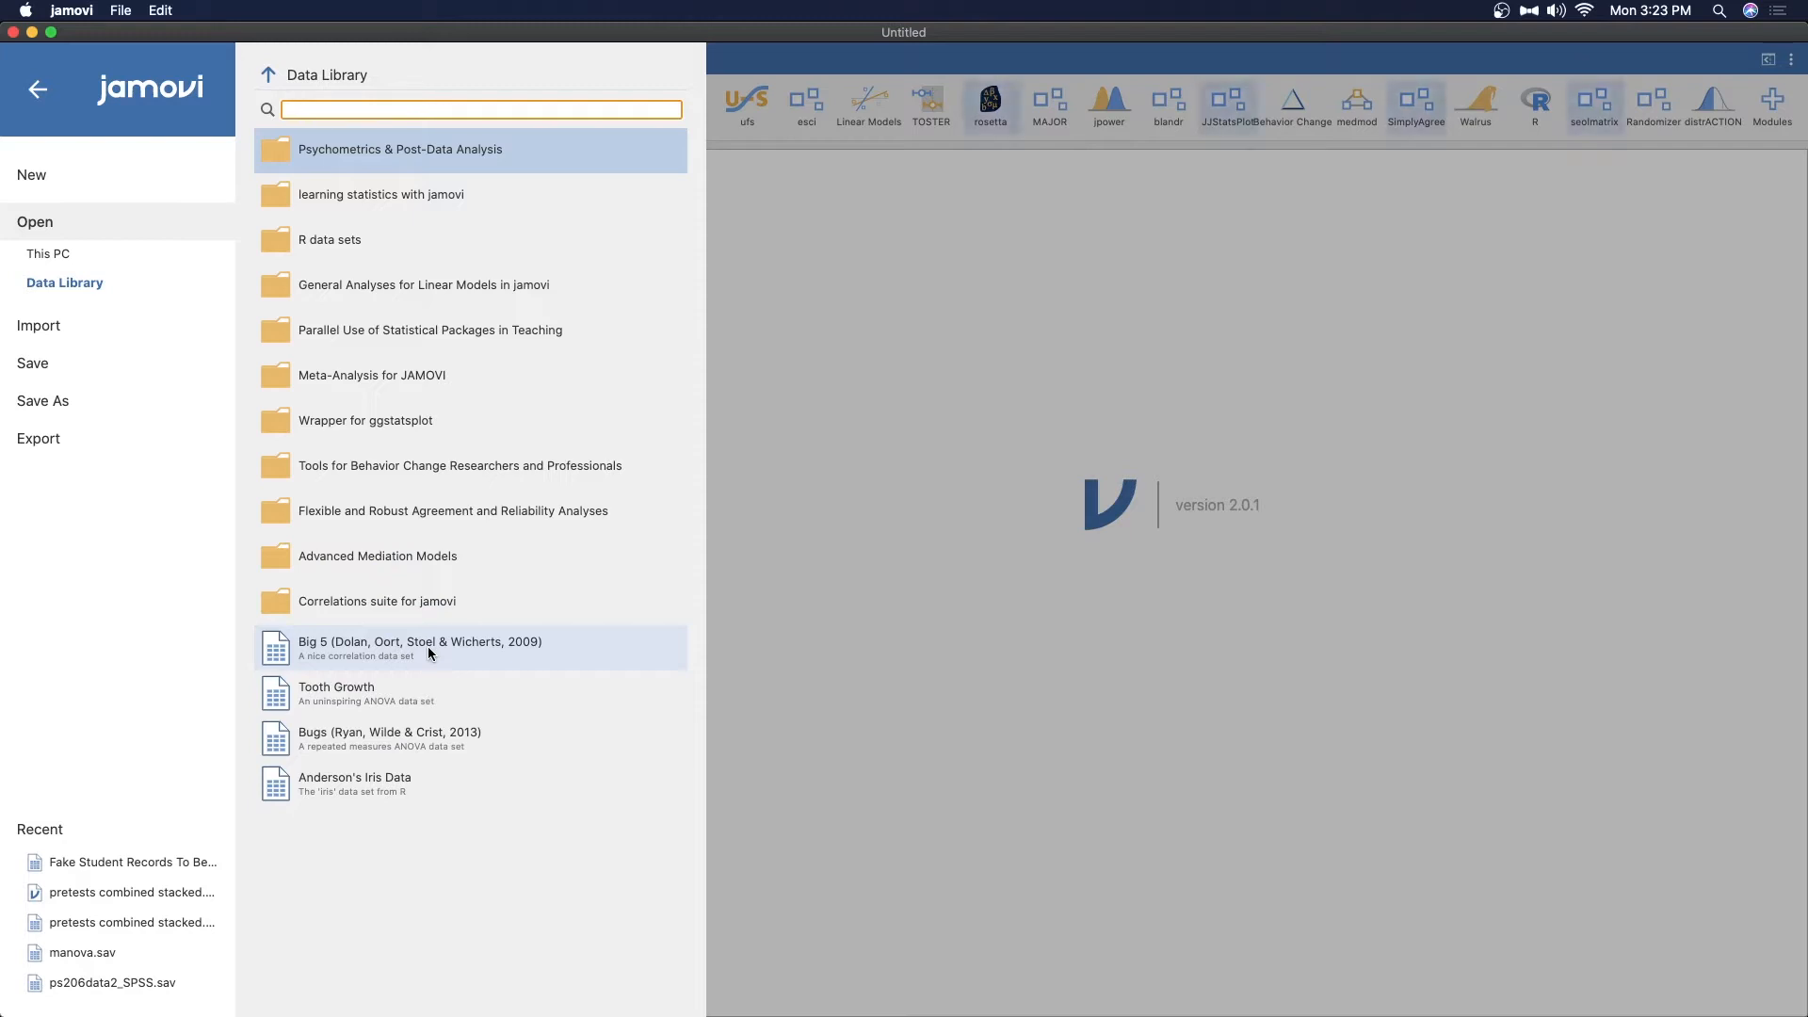
pyautogui.moveTo(466, 653)
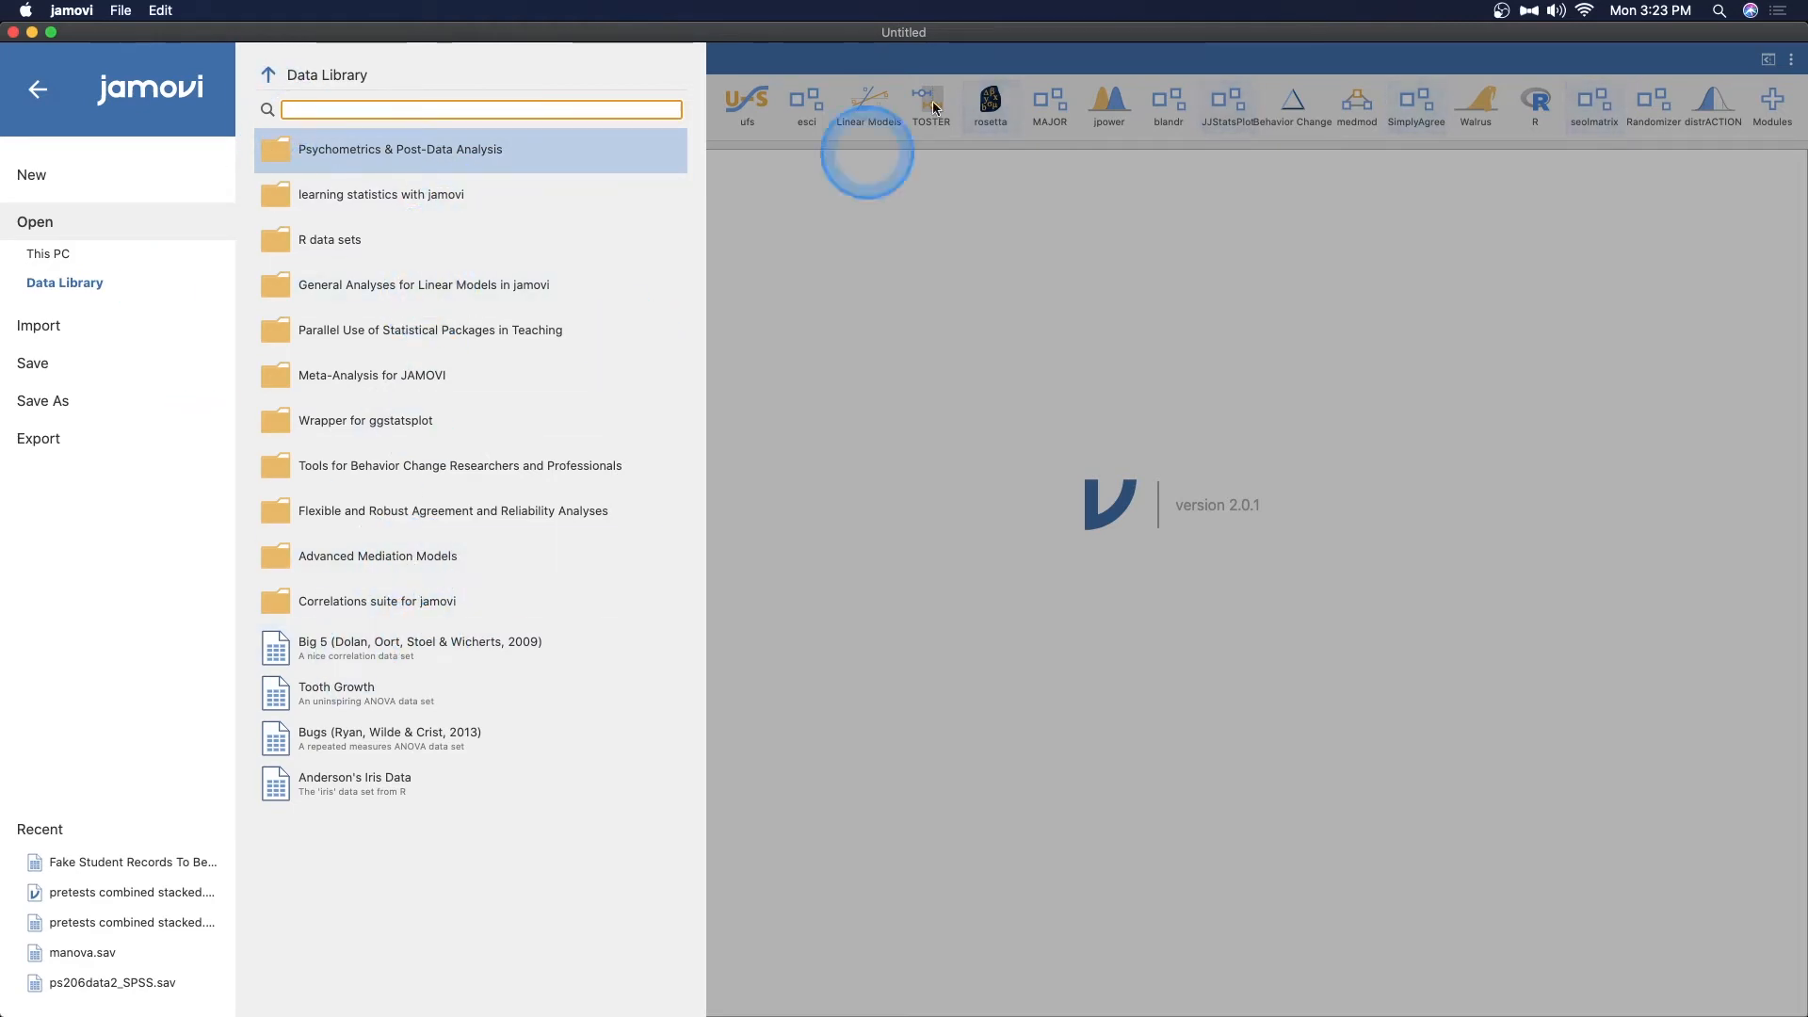
pyautogui.moveTo(361, 618)
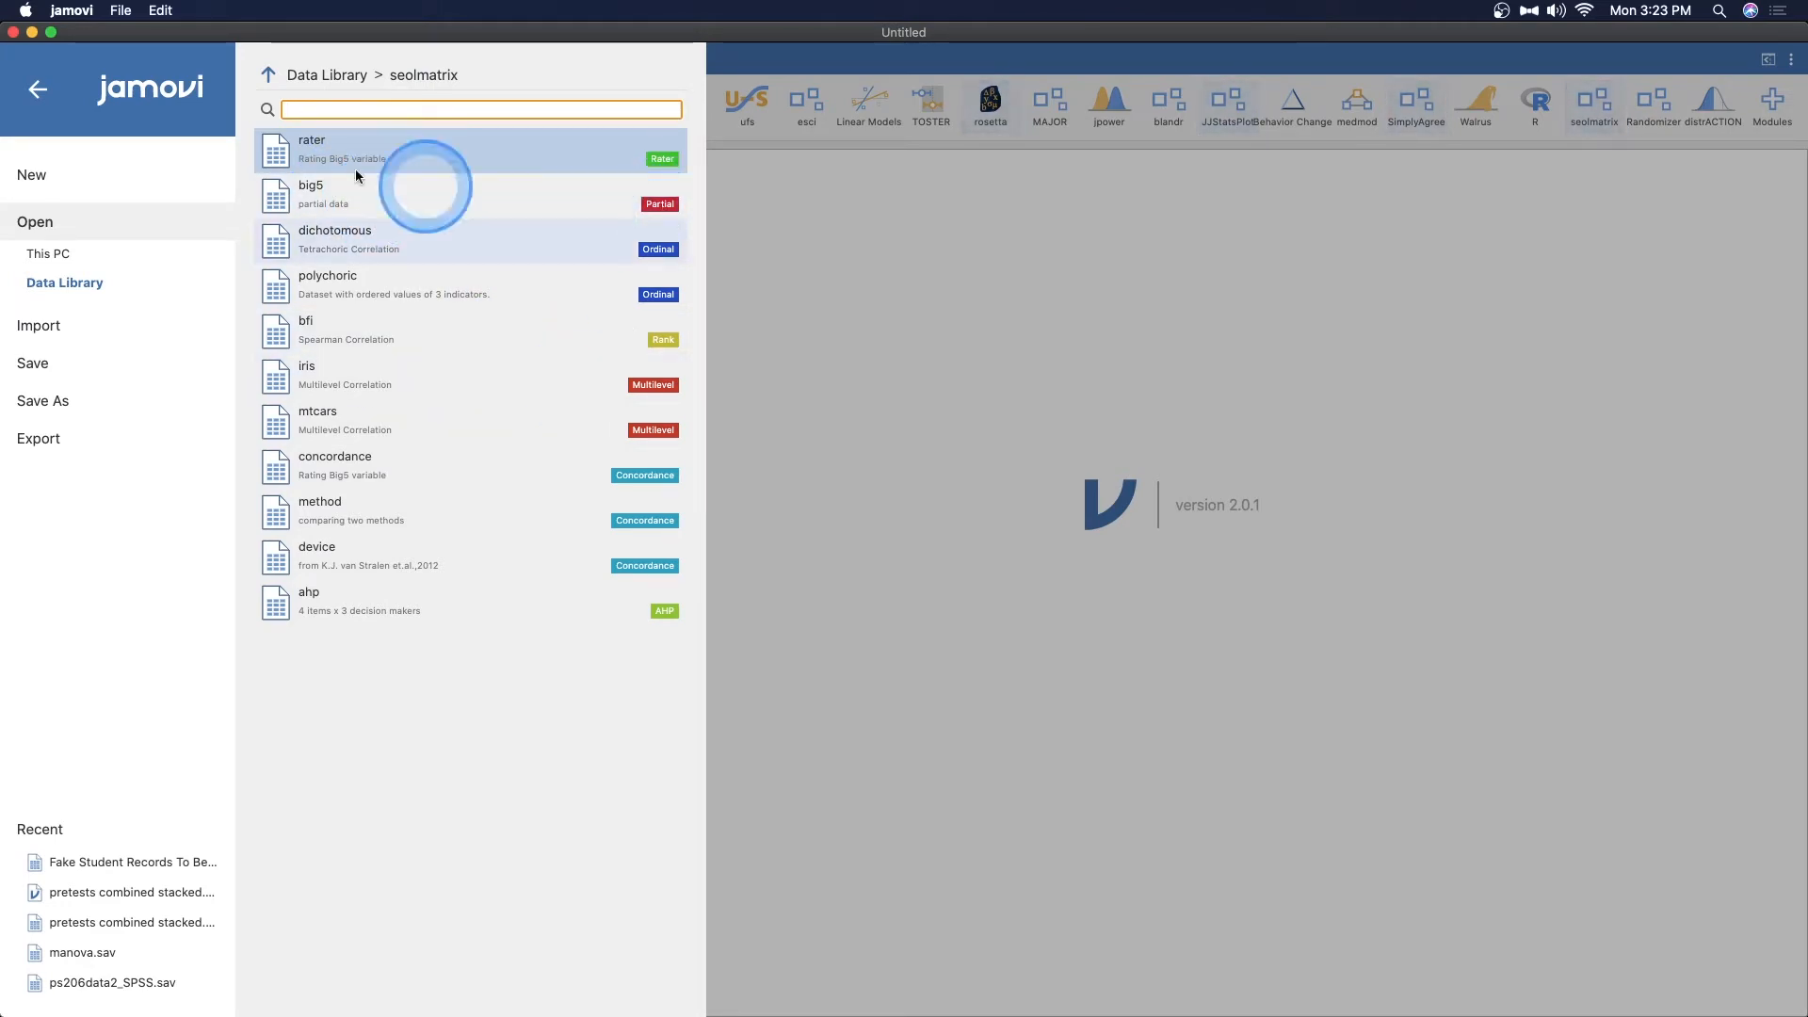
pyautogui.moveTo(496, 201)
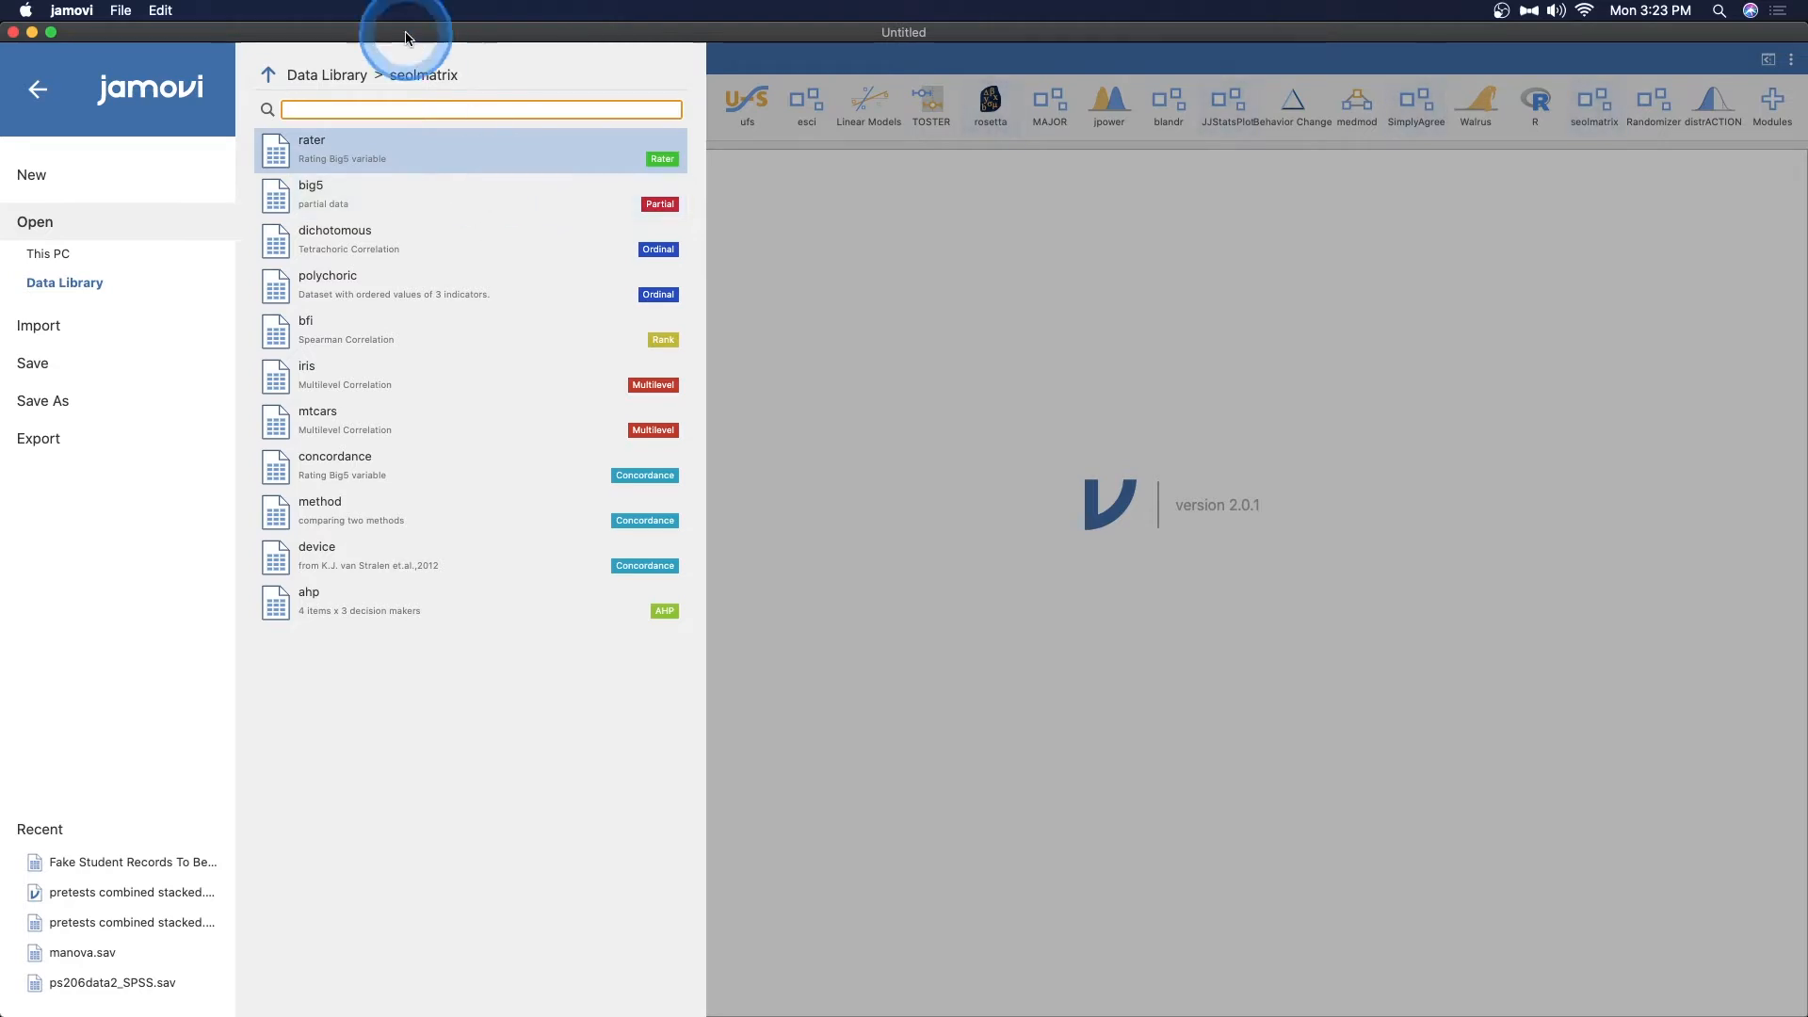
# Close the file menu and bring up the installed modules list
pyautogui.click(271, 74)
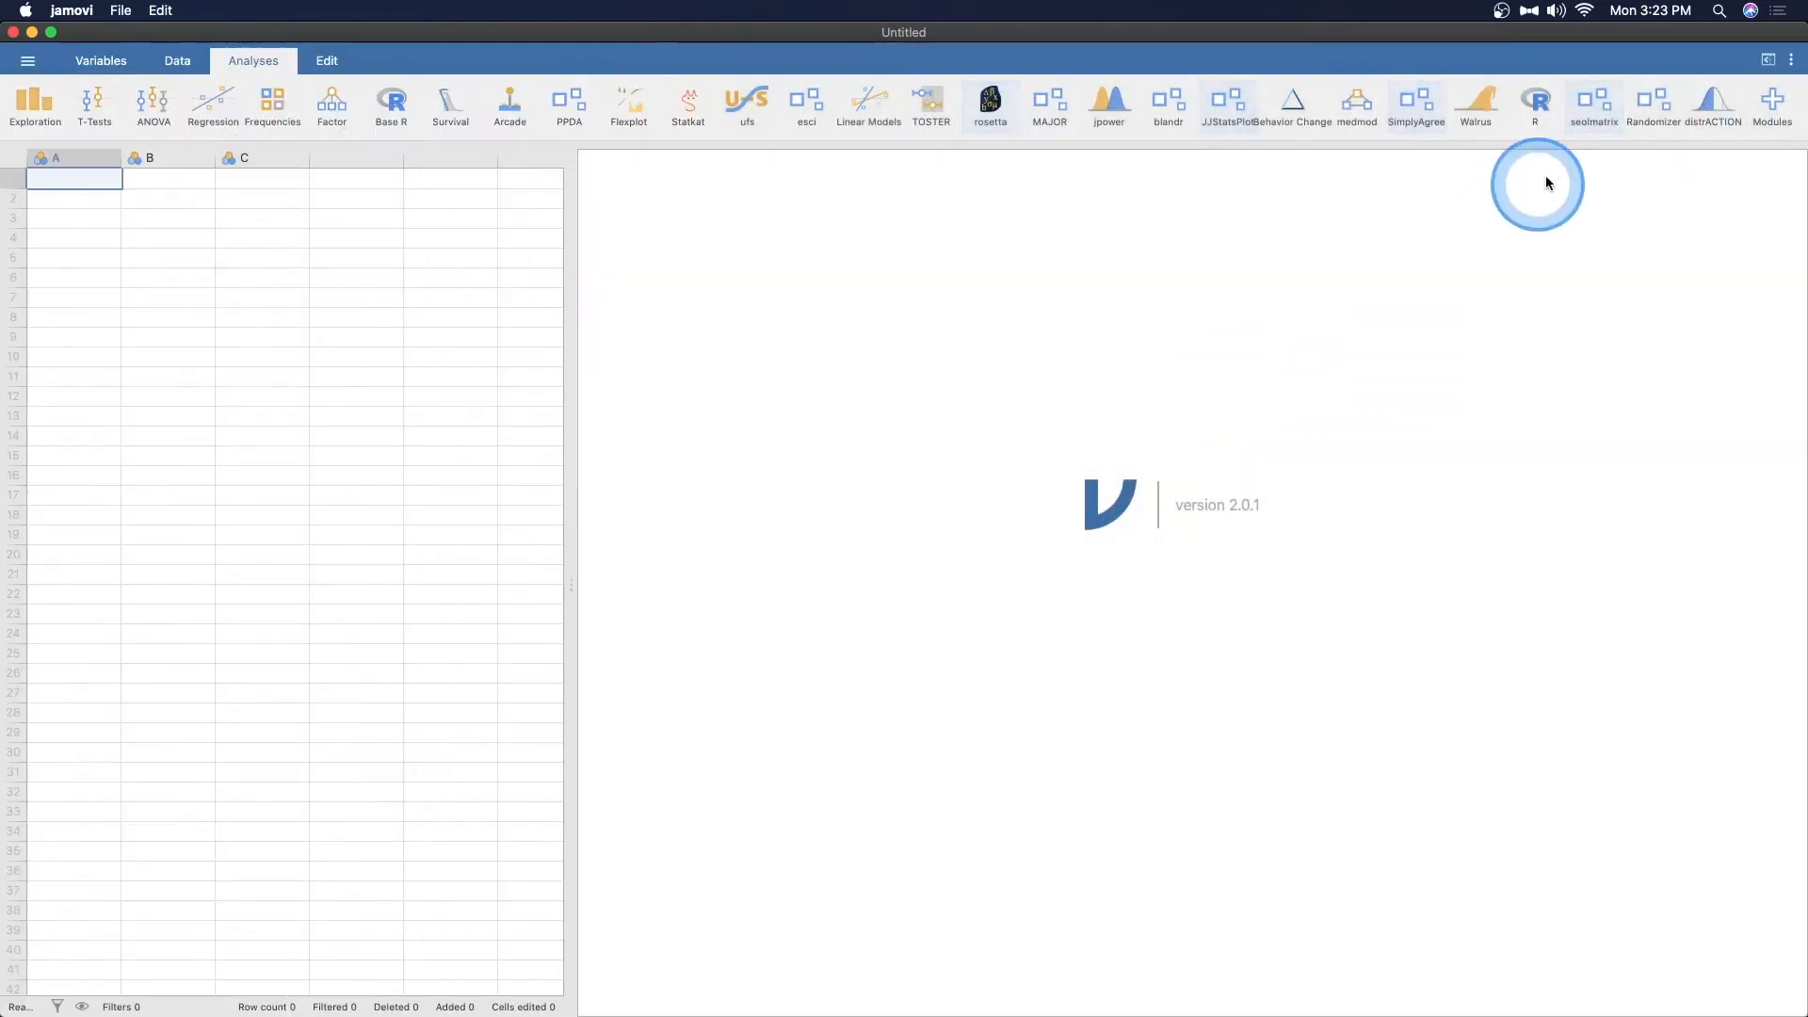
pyautogui.moveTo(1594, 132)
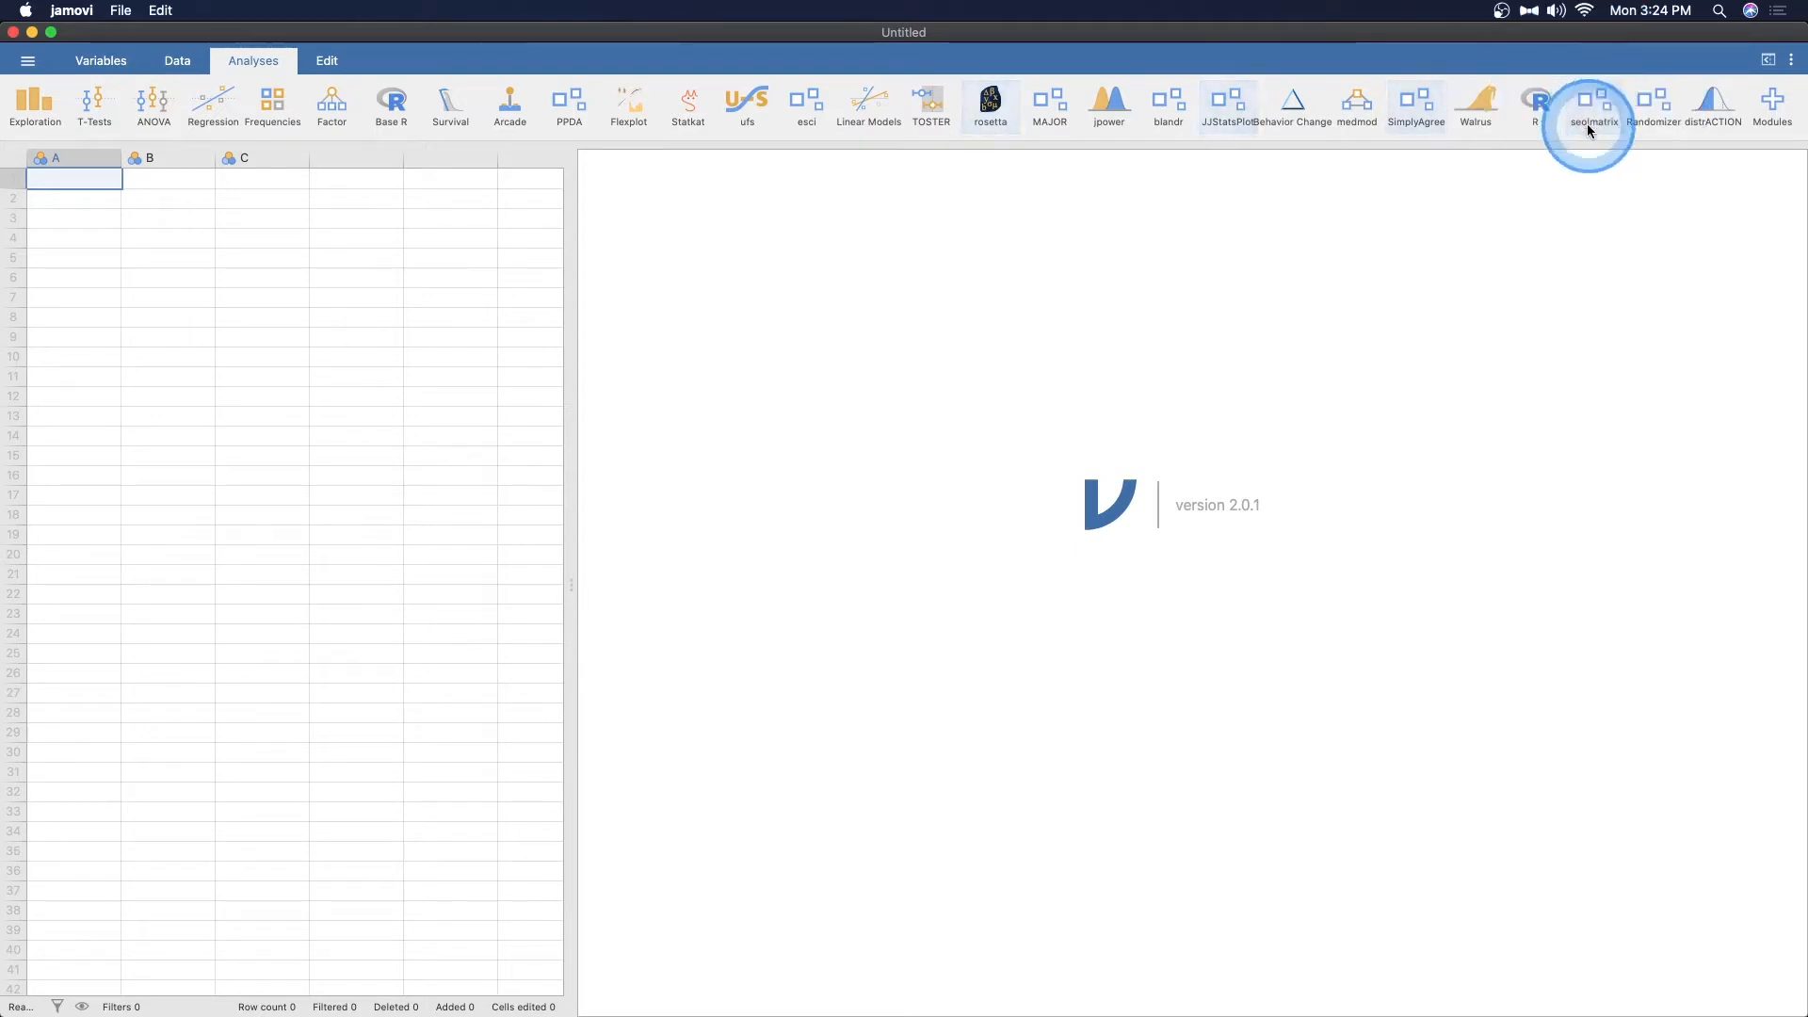
pyautogui.click(1781, 60)
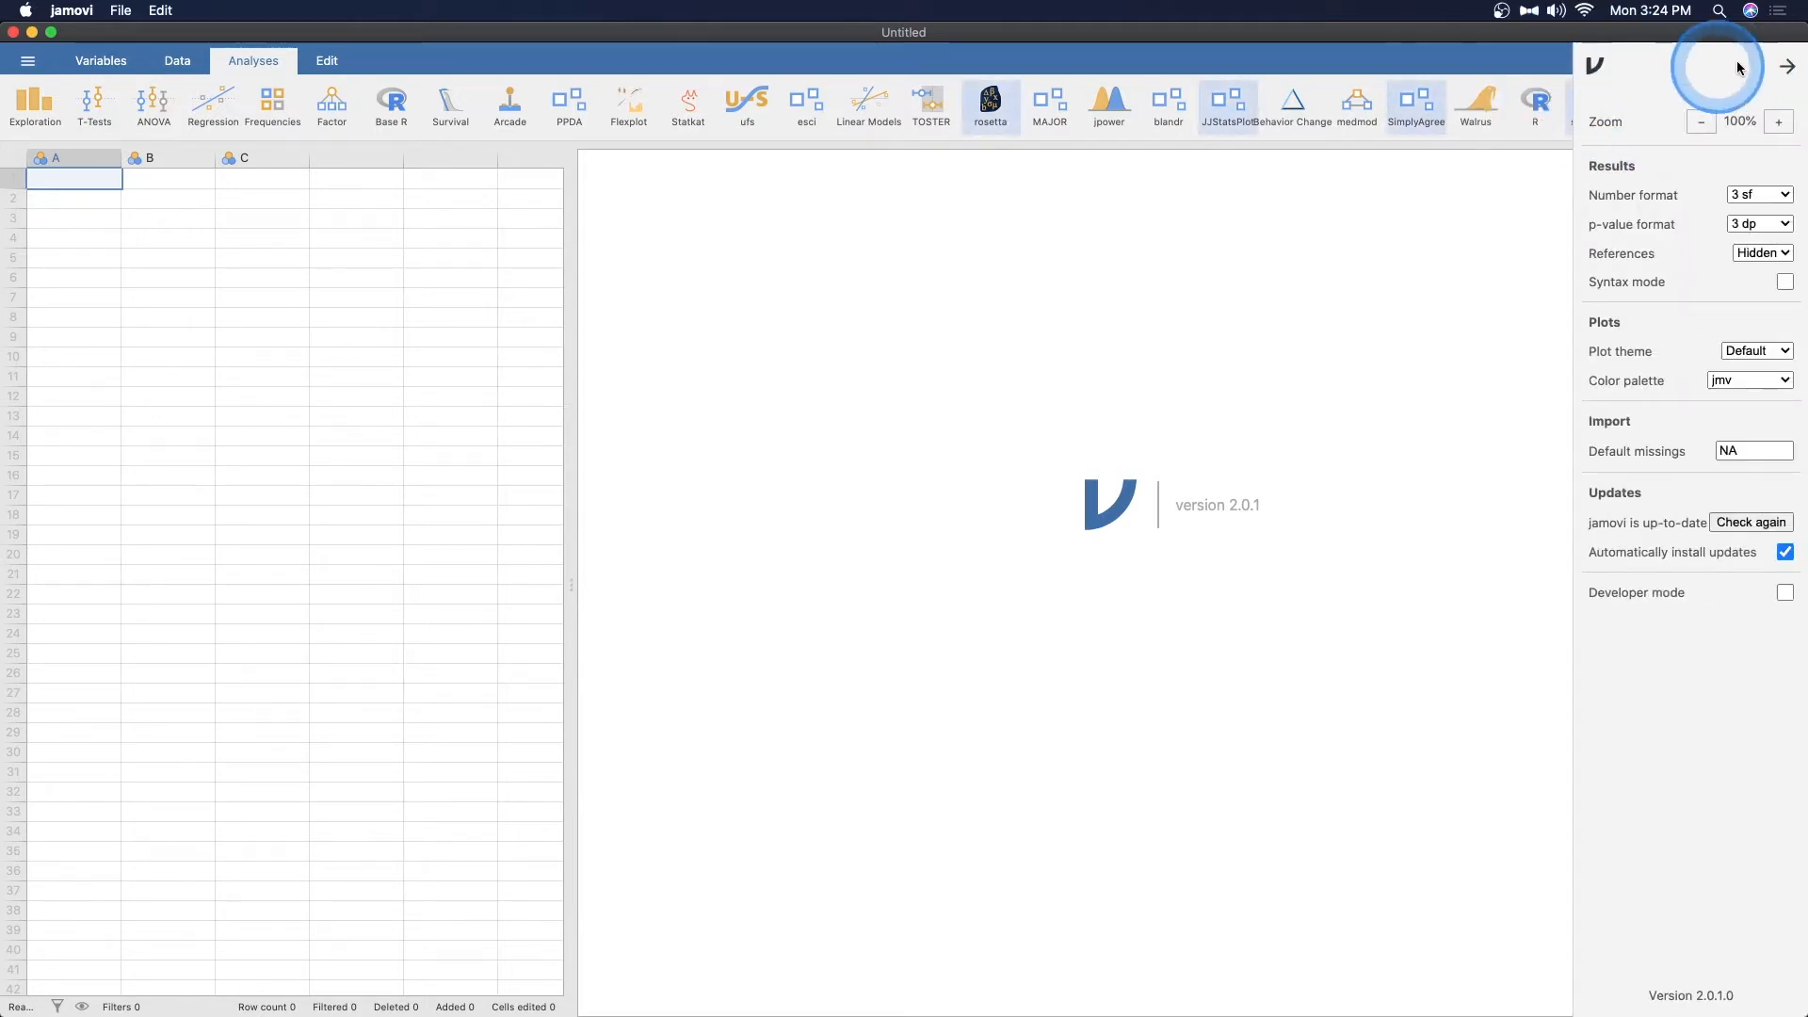
pyautogui.click(1785, 66)
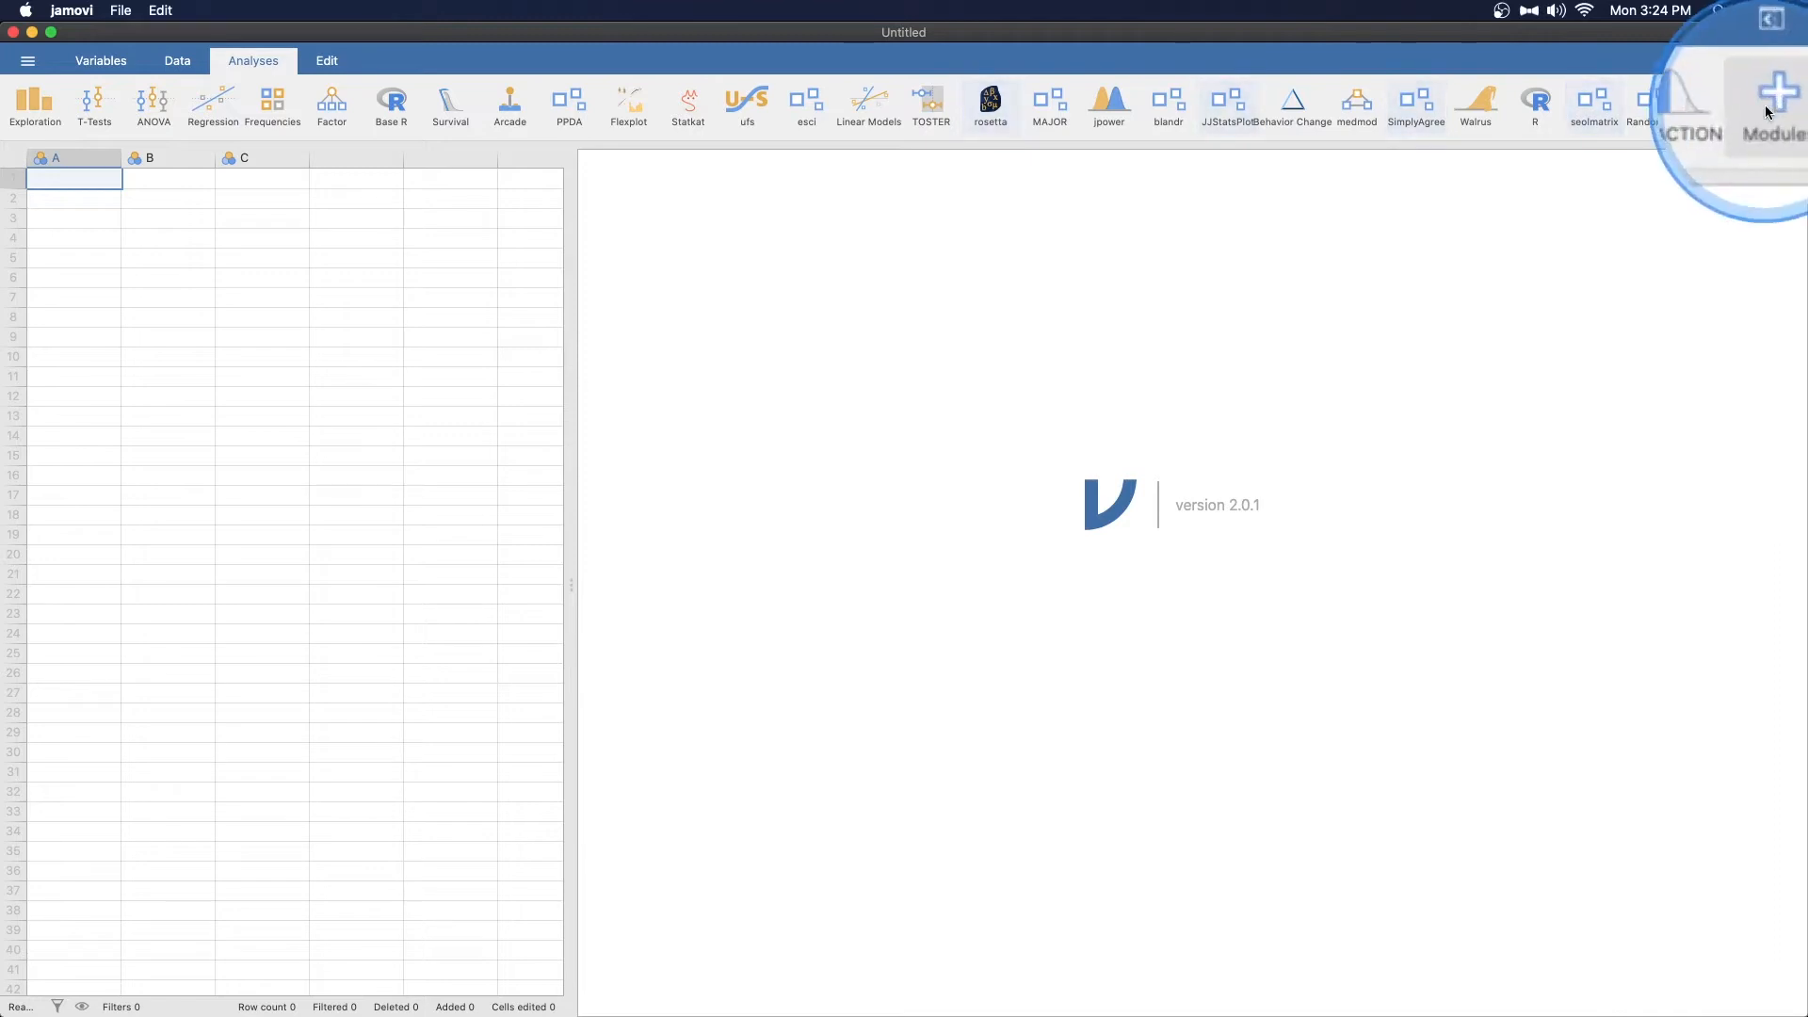
pyautogui.click(1795, 98)
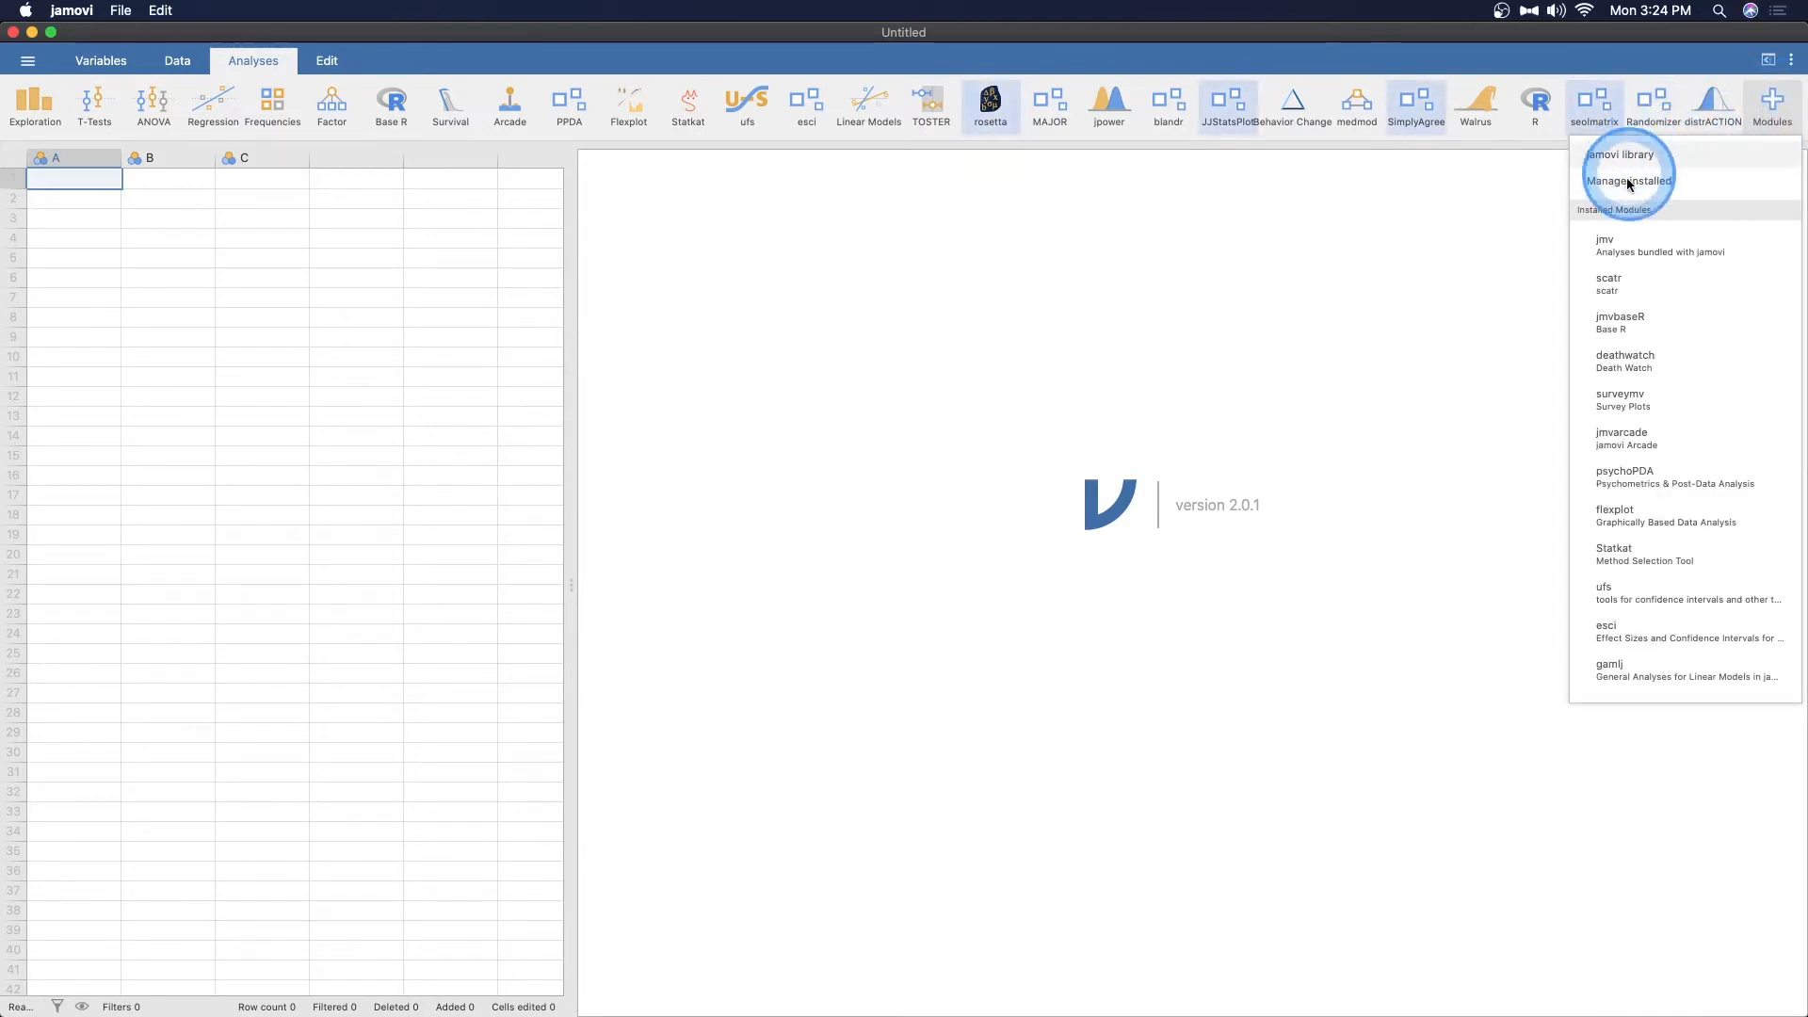
# Browse the module library's Available tab down to the installed seolmatrix suite
pyautogui.click(1620, 180)
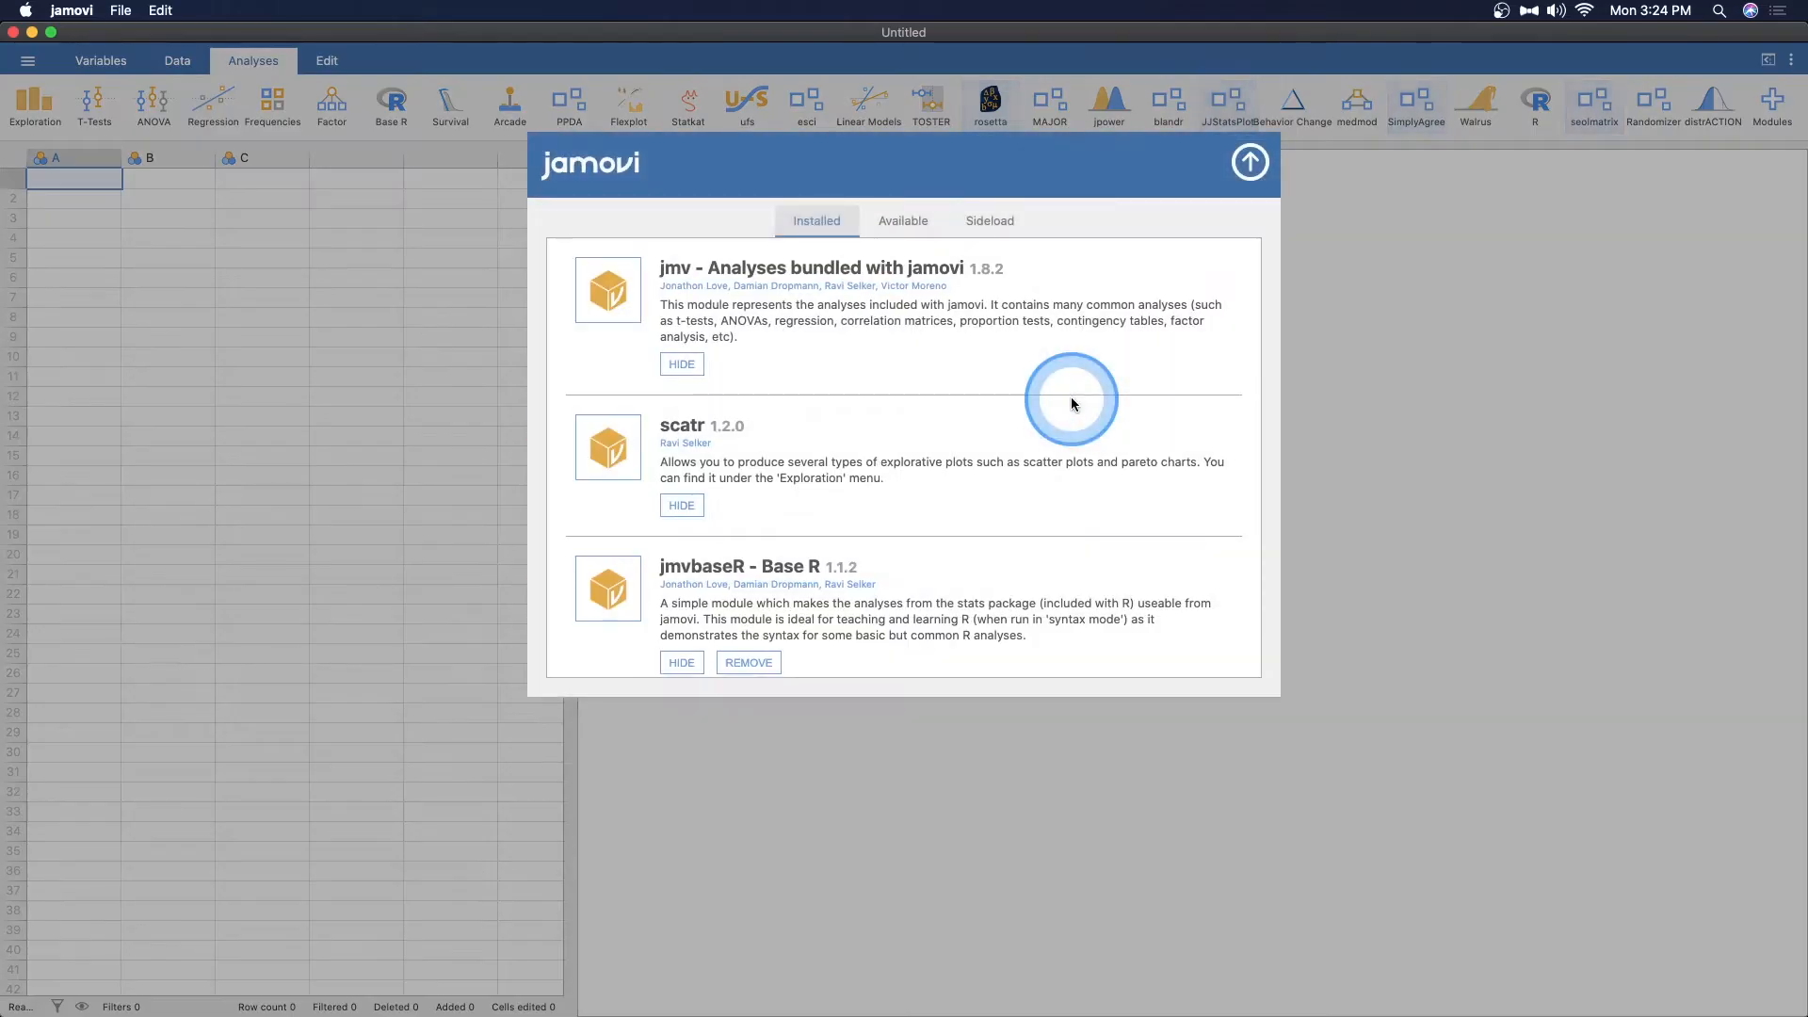
pyautogui.click(904, 221)
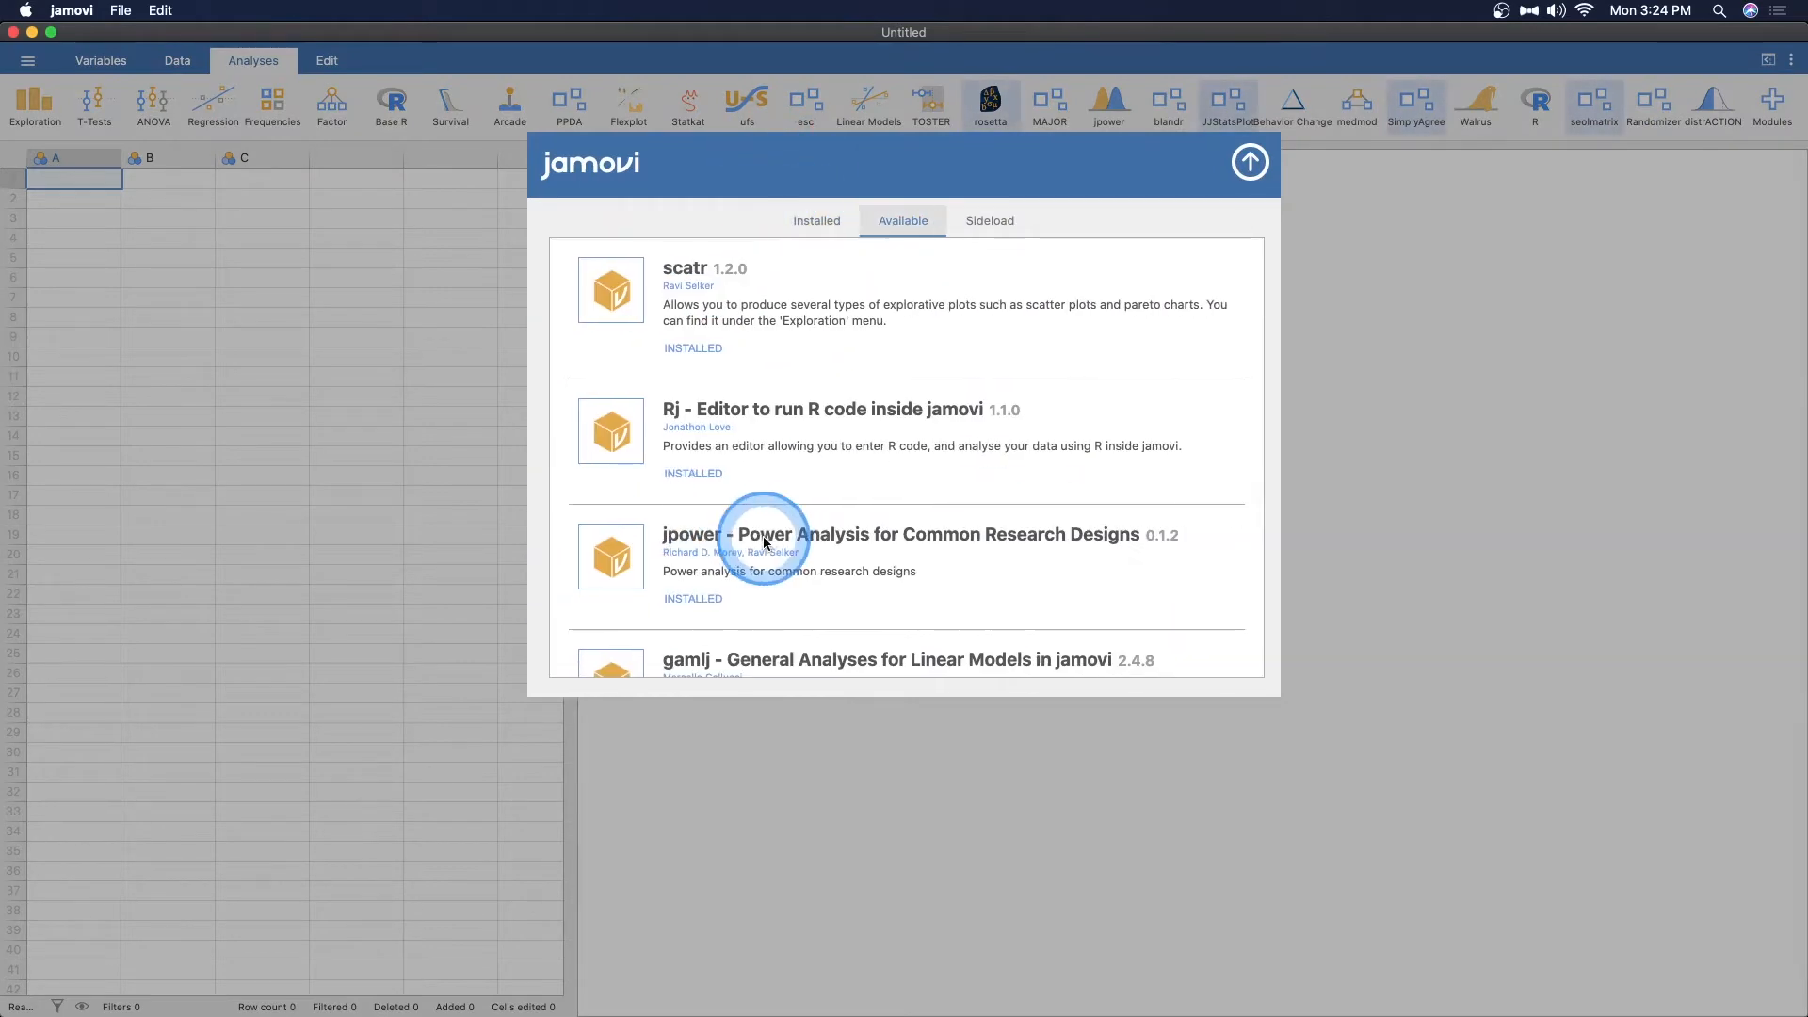
pyautogui.scroll(-3)
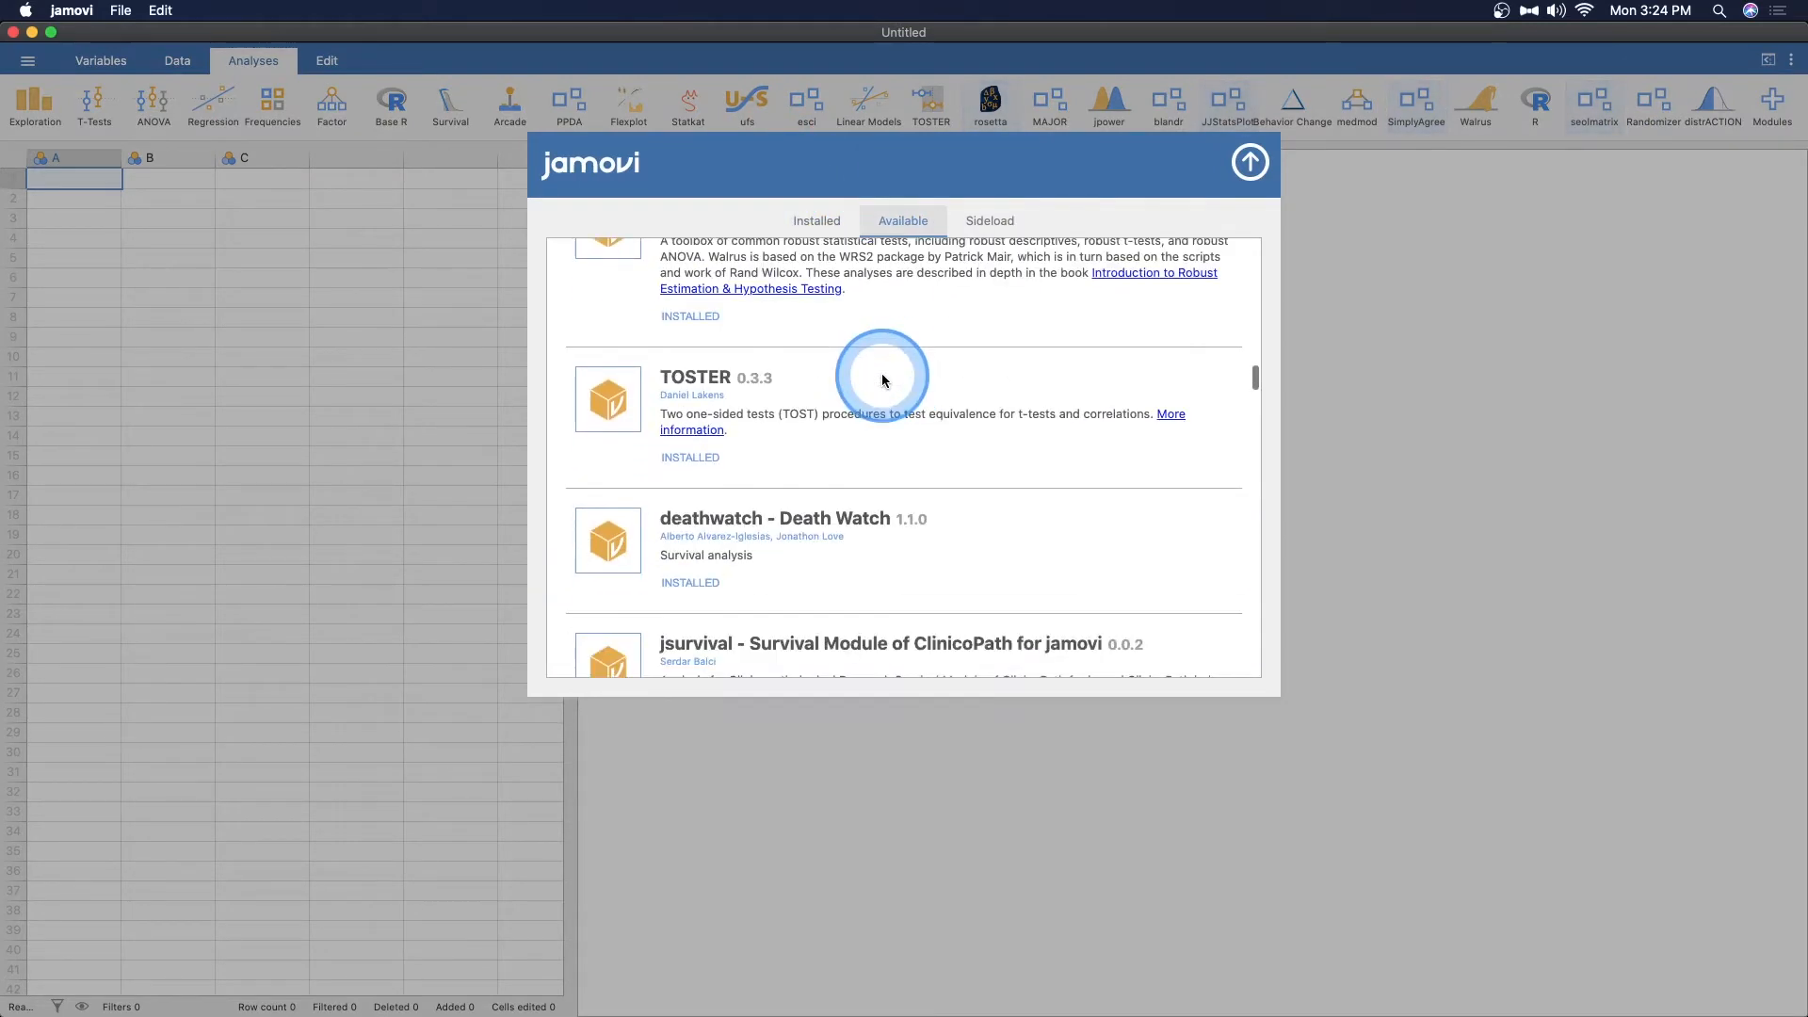
pyautogui.scroll(-3)
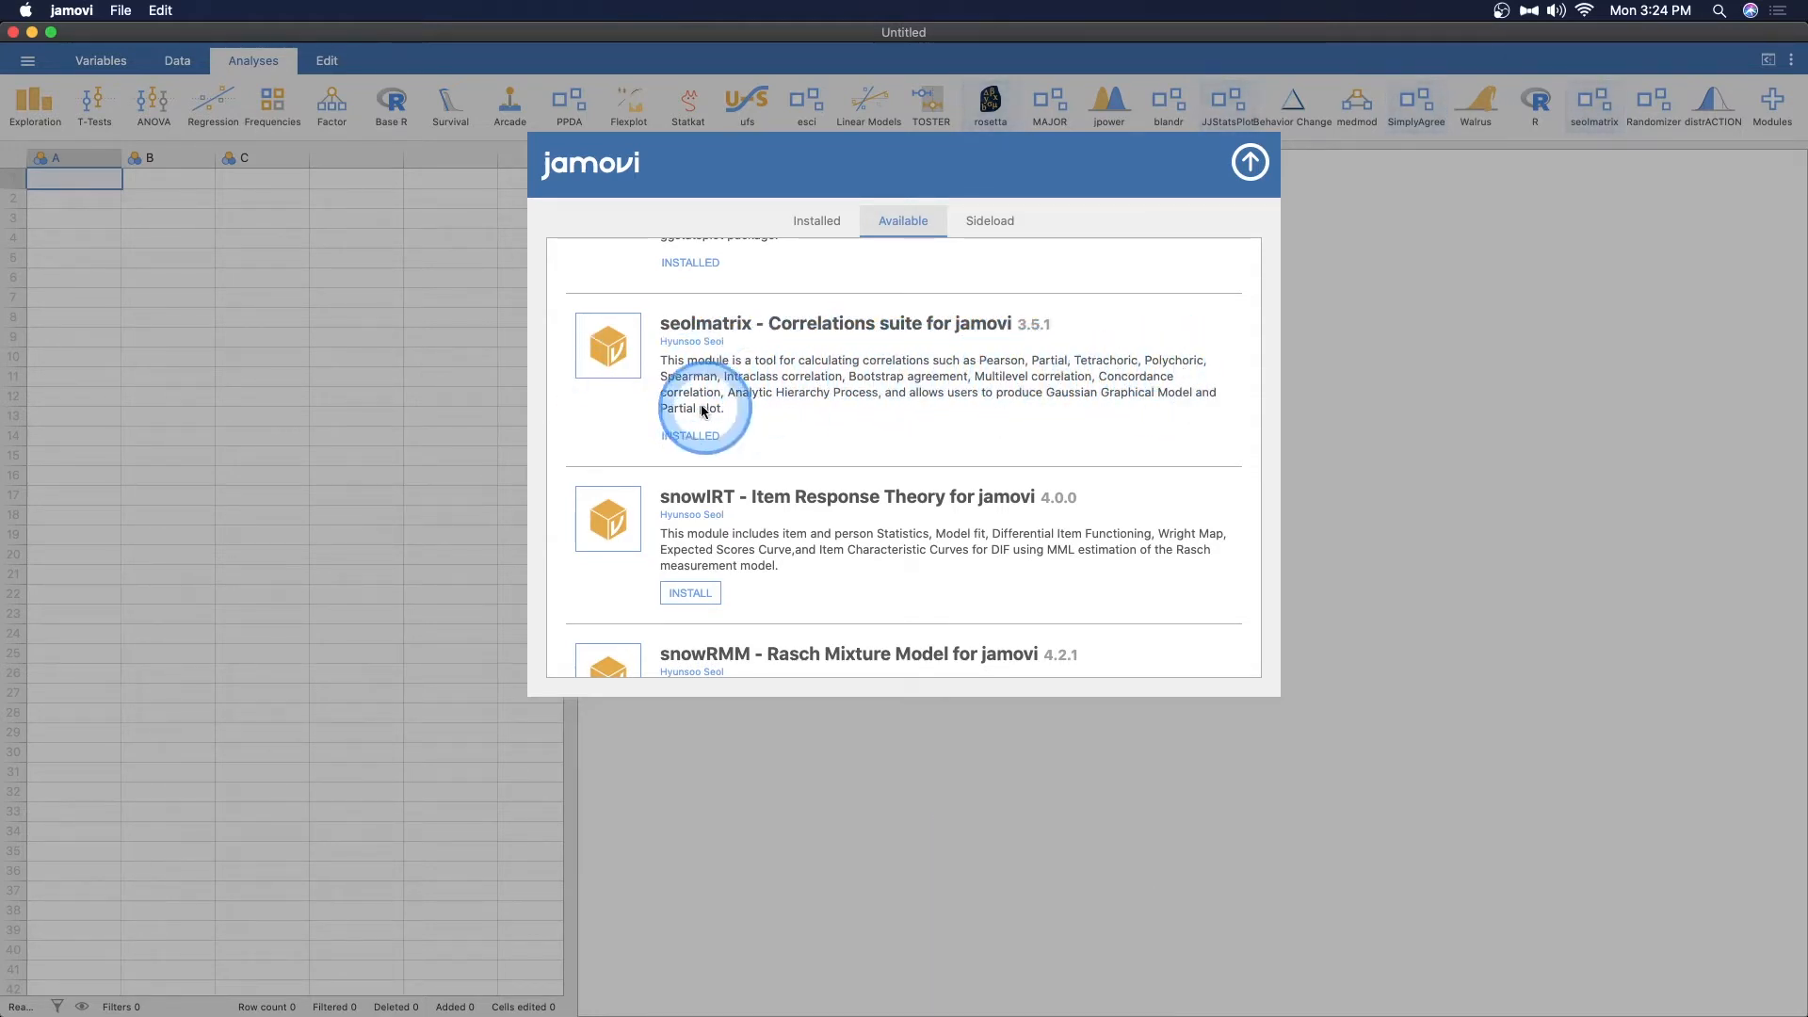
pyautogui.moveTo(974, 405)
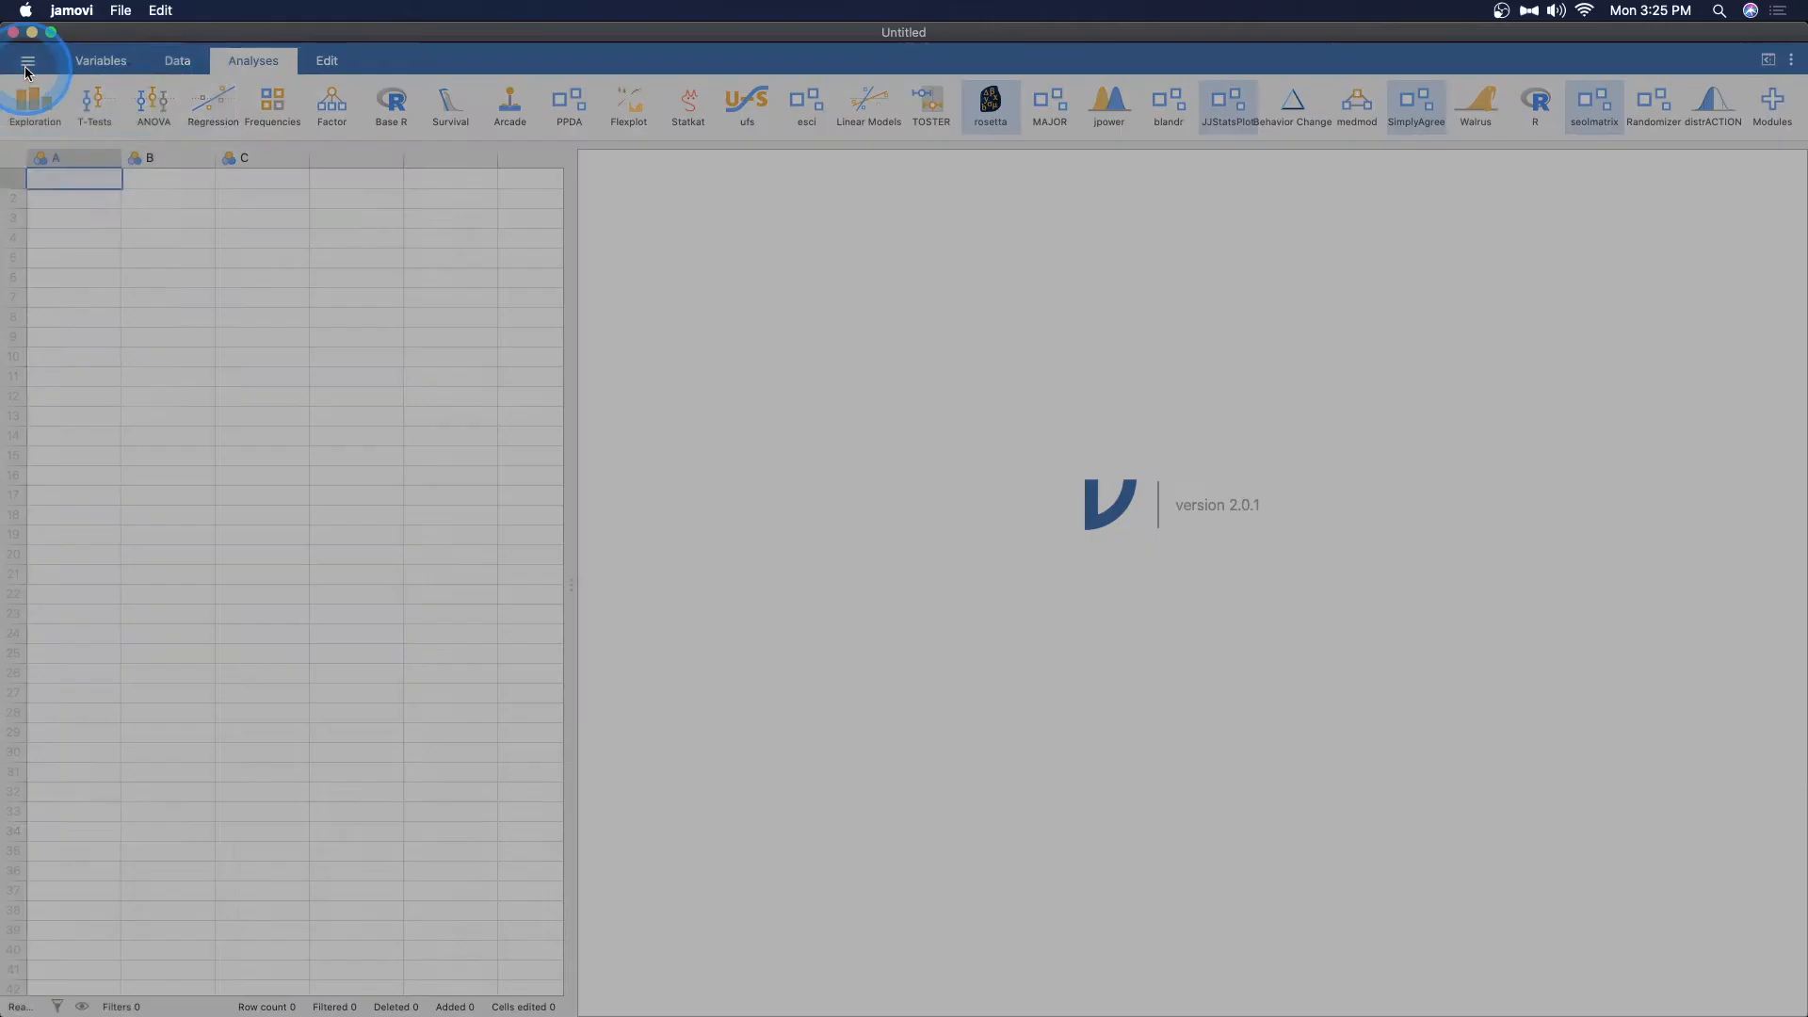
# Open 'Big 5 (Dolan, Oort, Stoel & Wicherts, 2009)' from the Data Library top level
pyautogui.click(31, 61)
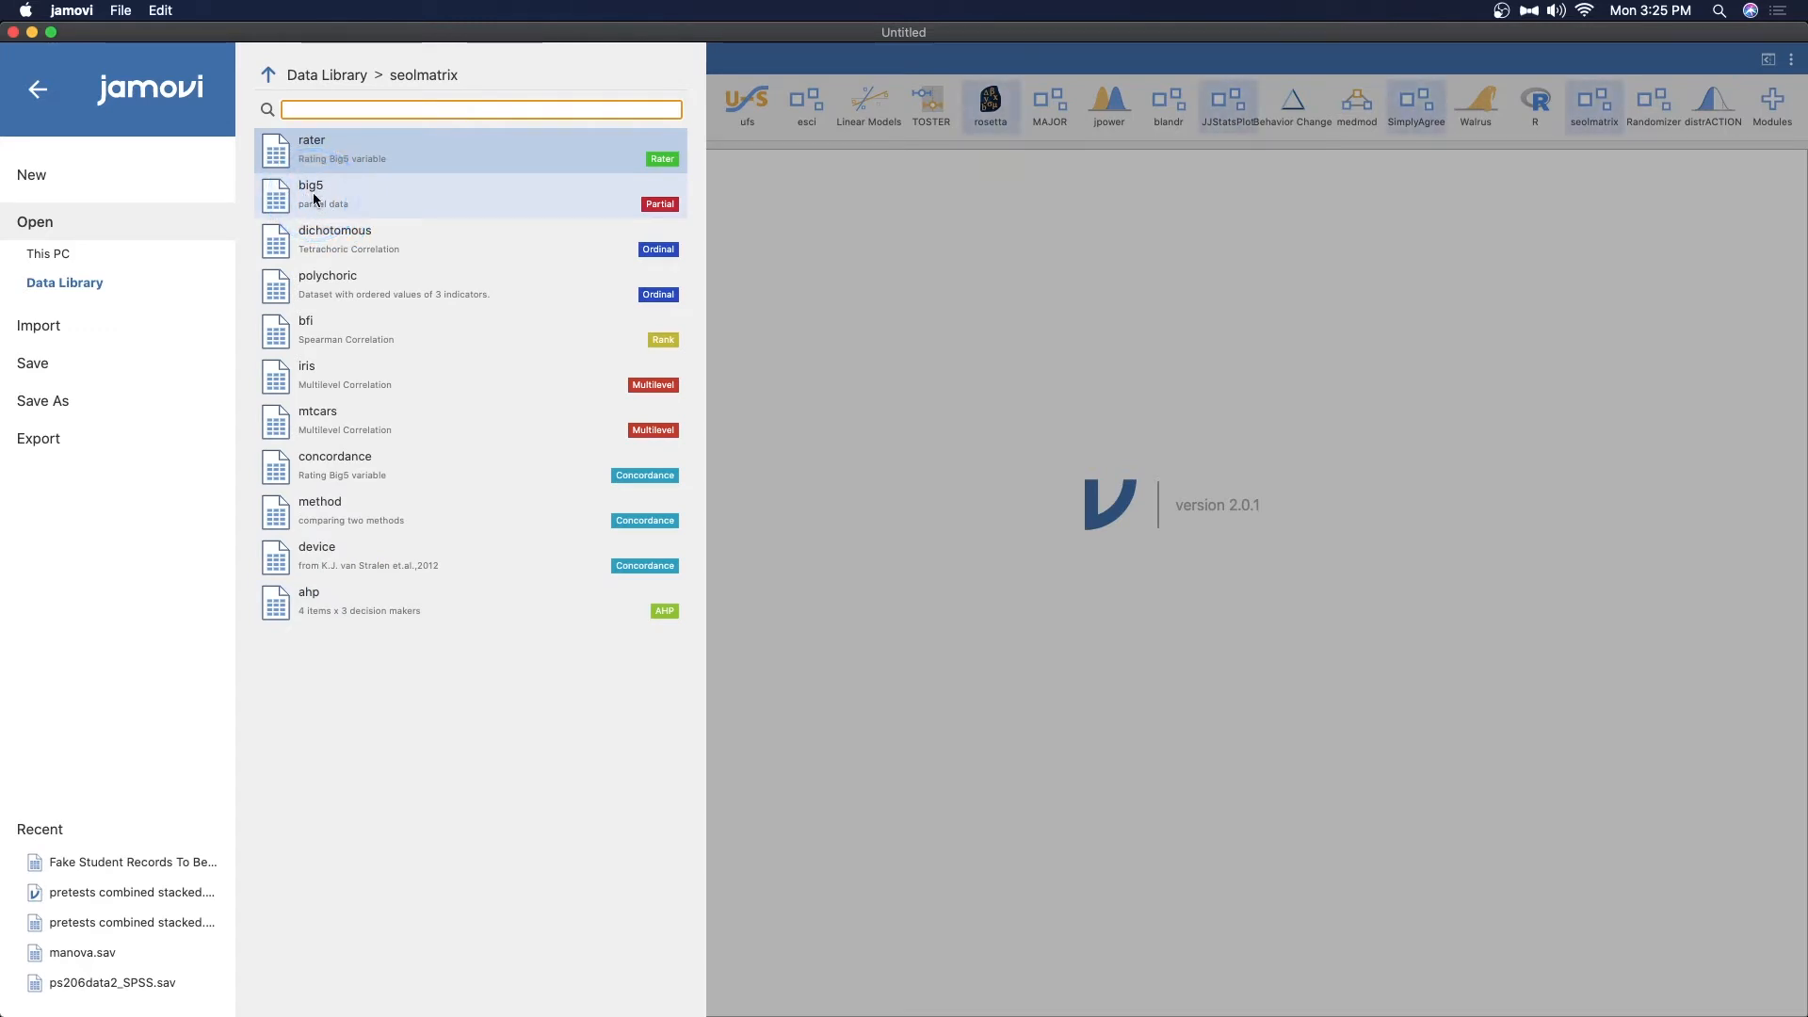
pyautogui.click(330, 203)
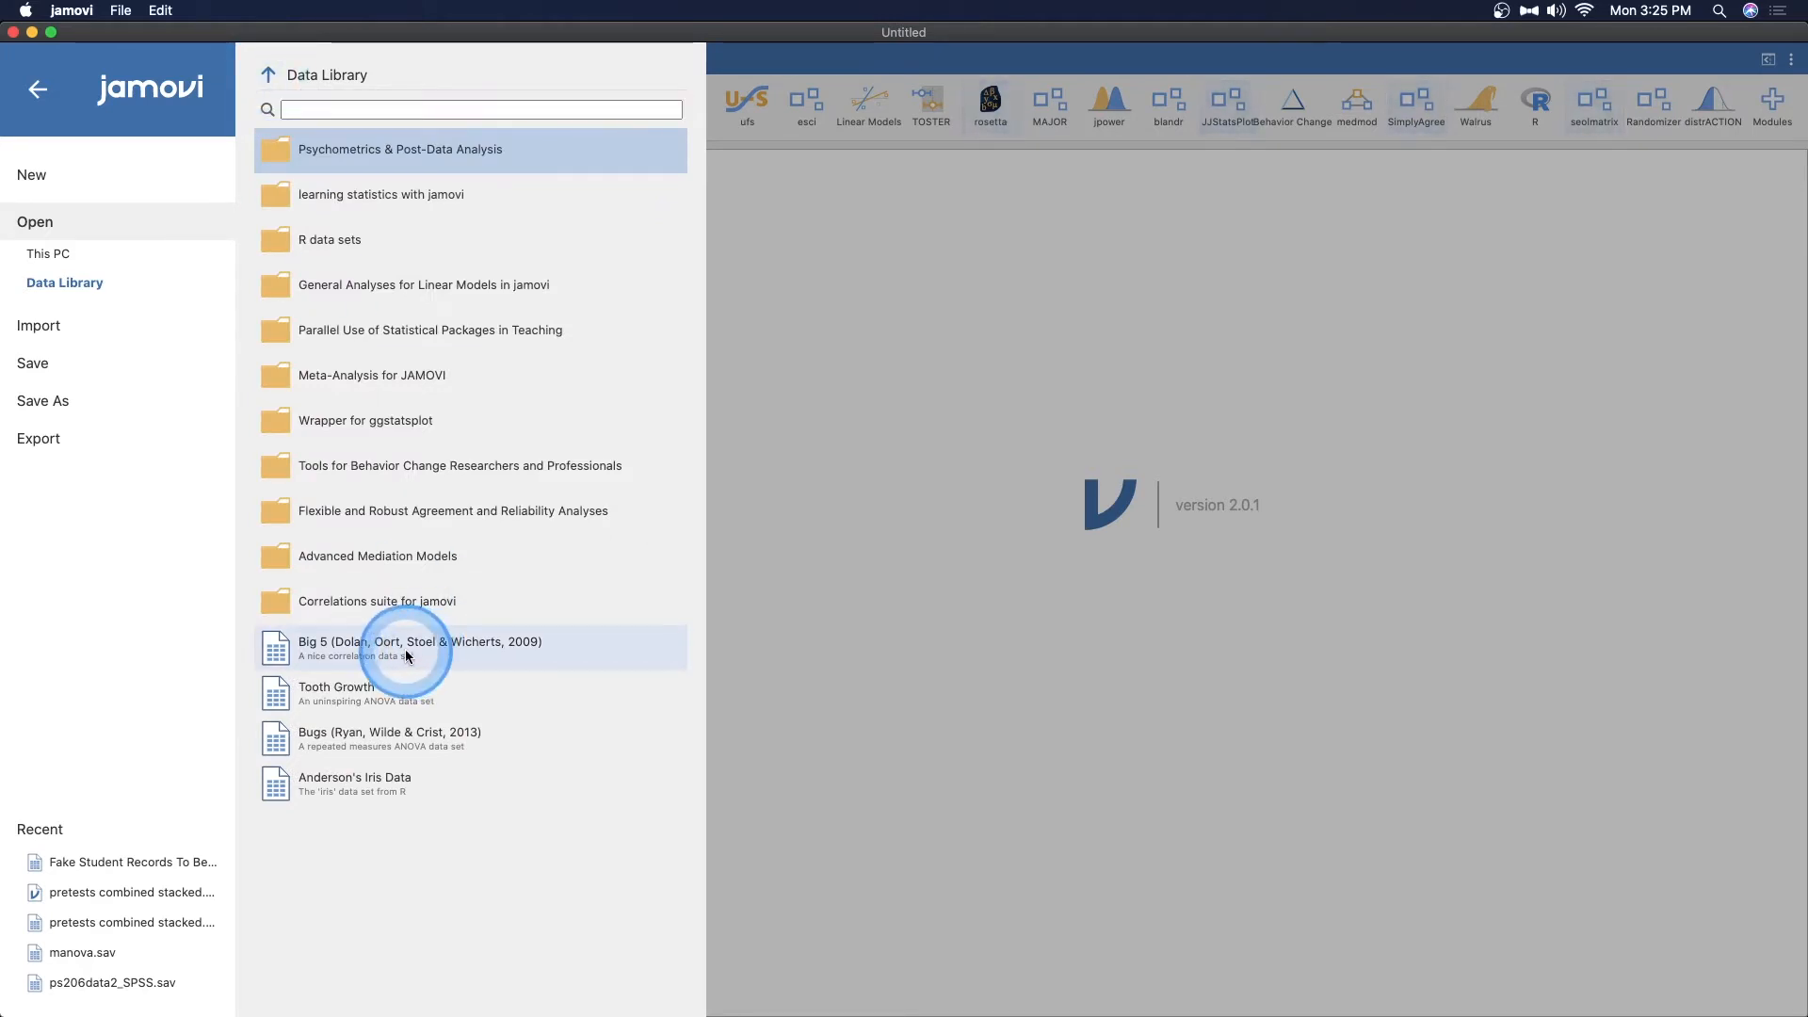
pyautogui.doubleClick(406, 648)
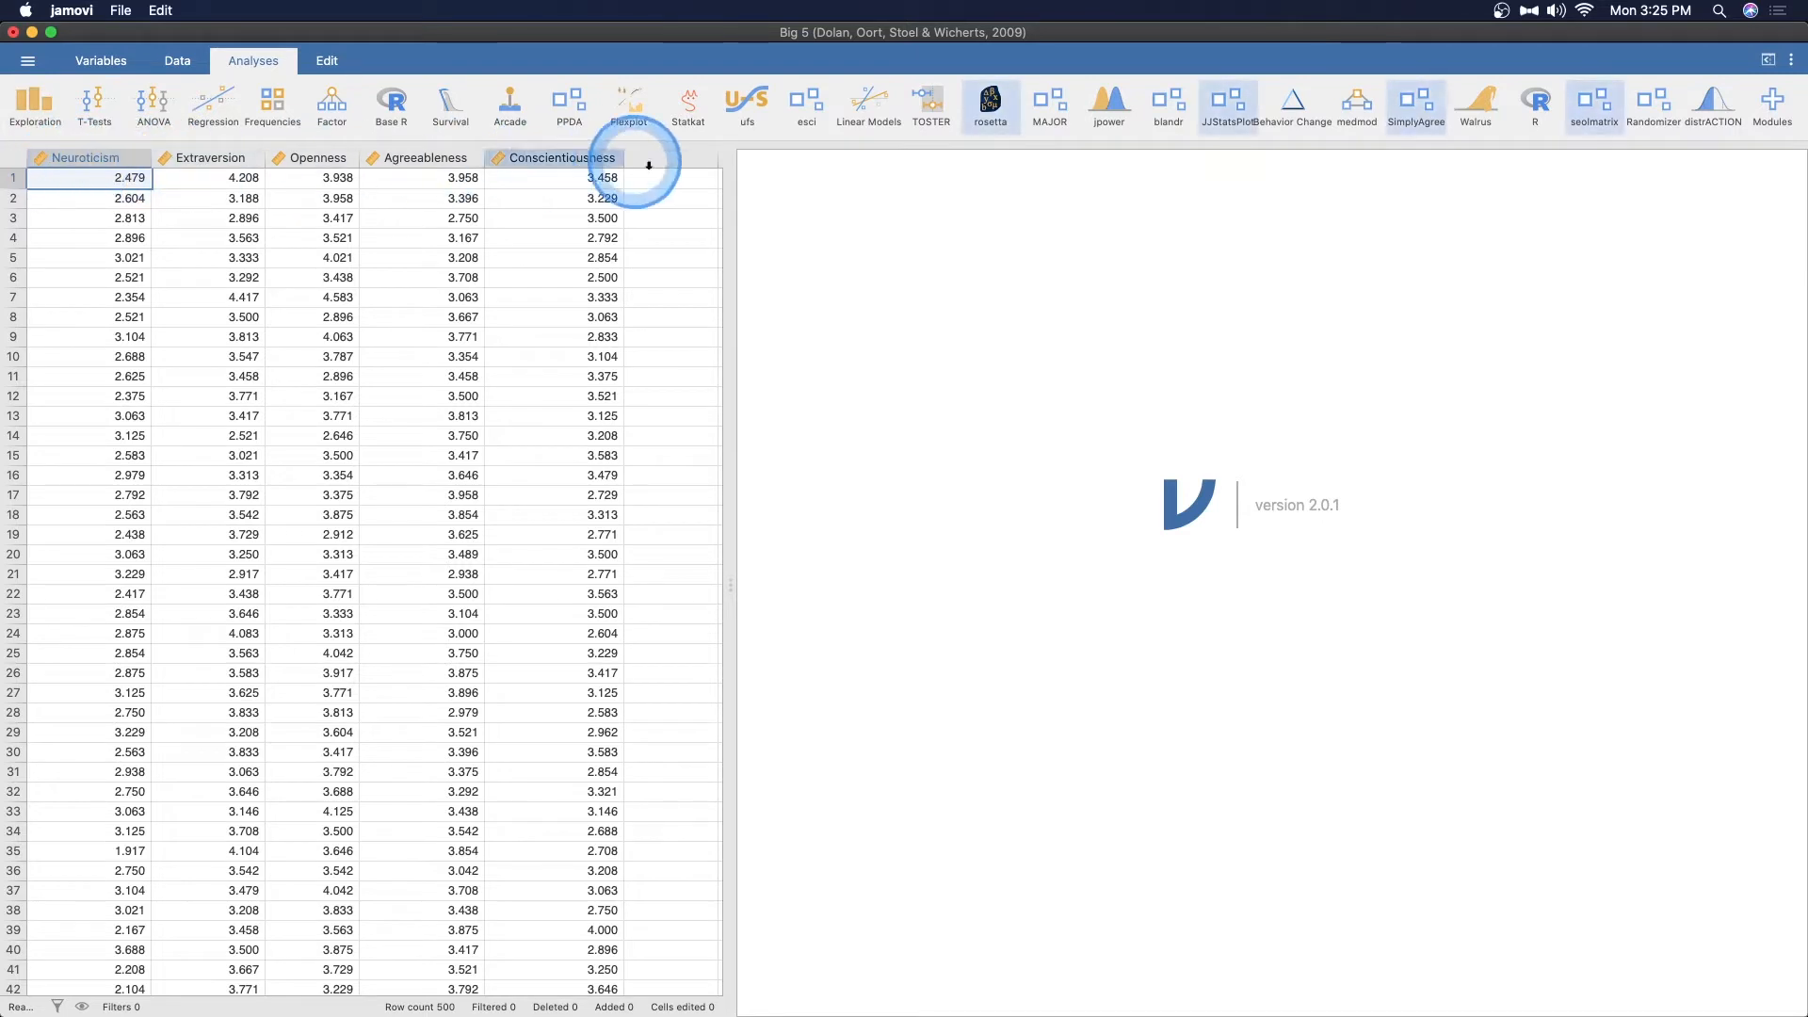
pyautogui.moveTo(1305, 466)
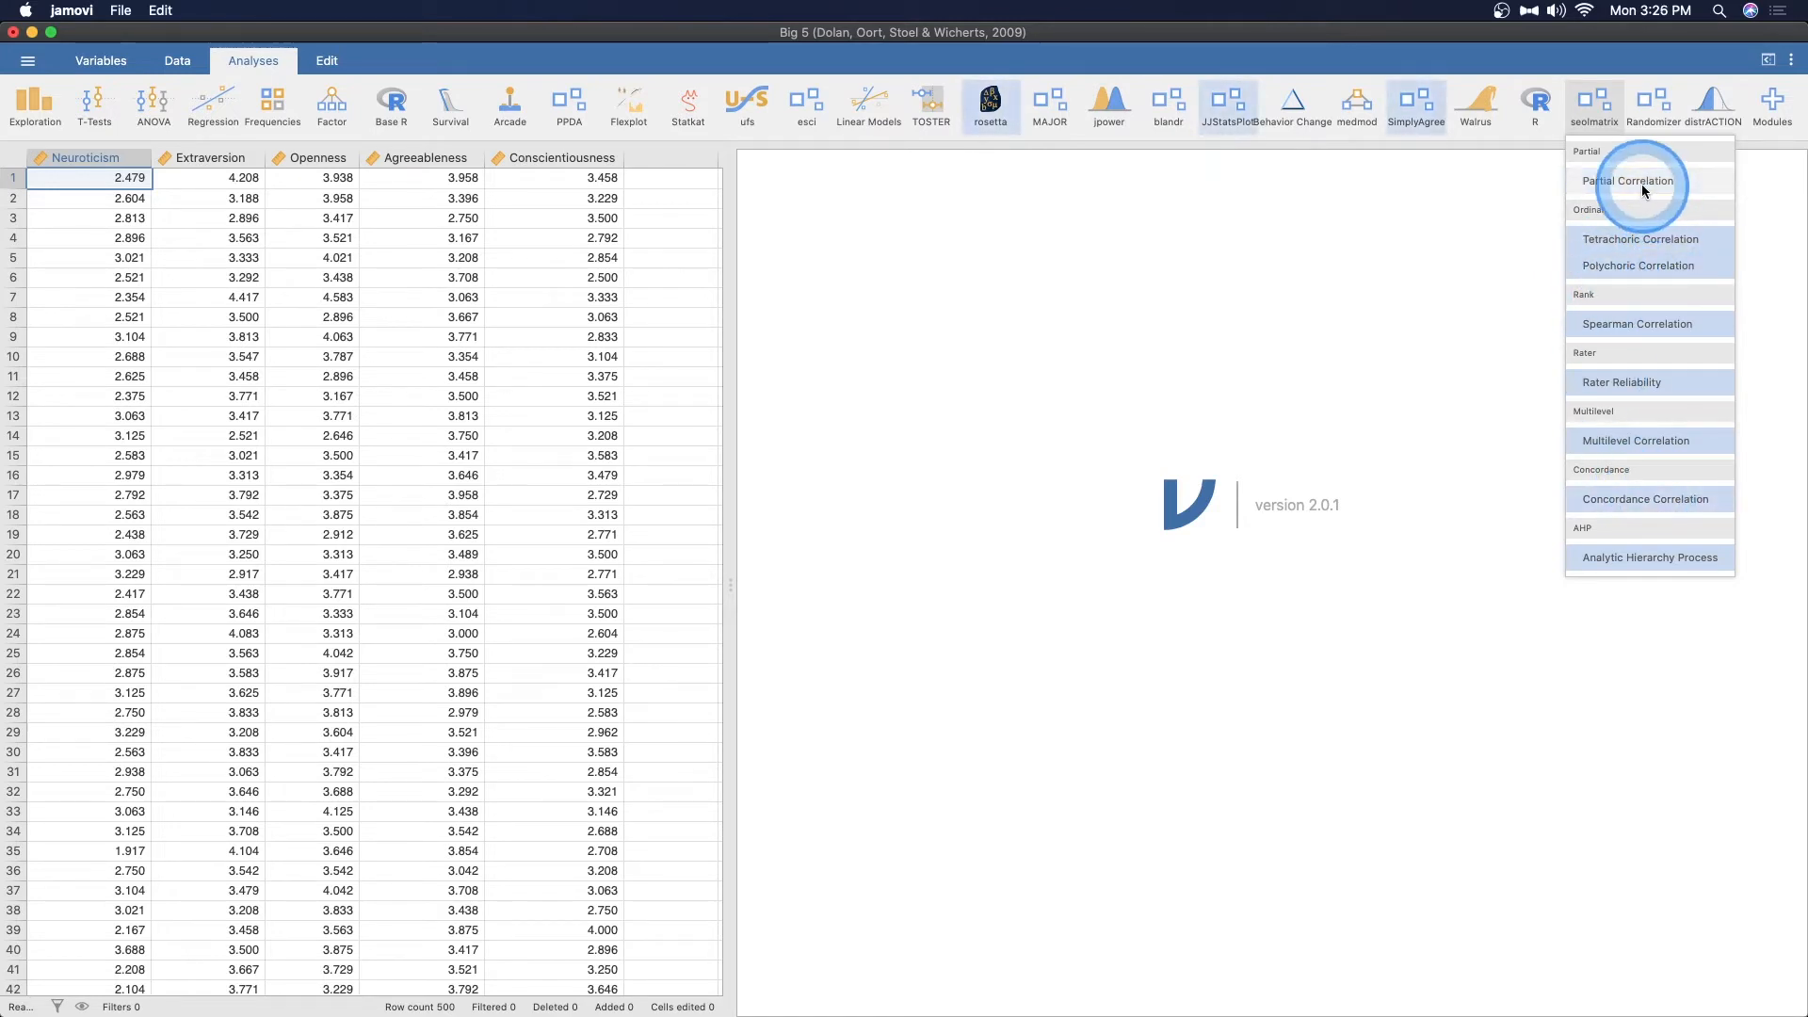
pyautogui.click(1630, 181)
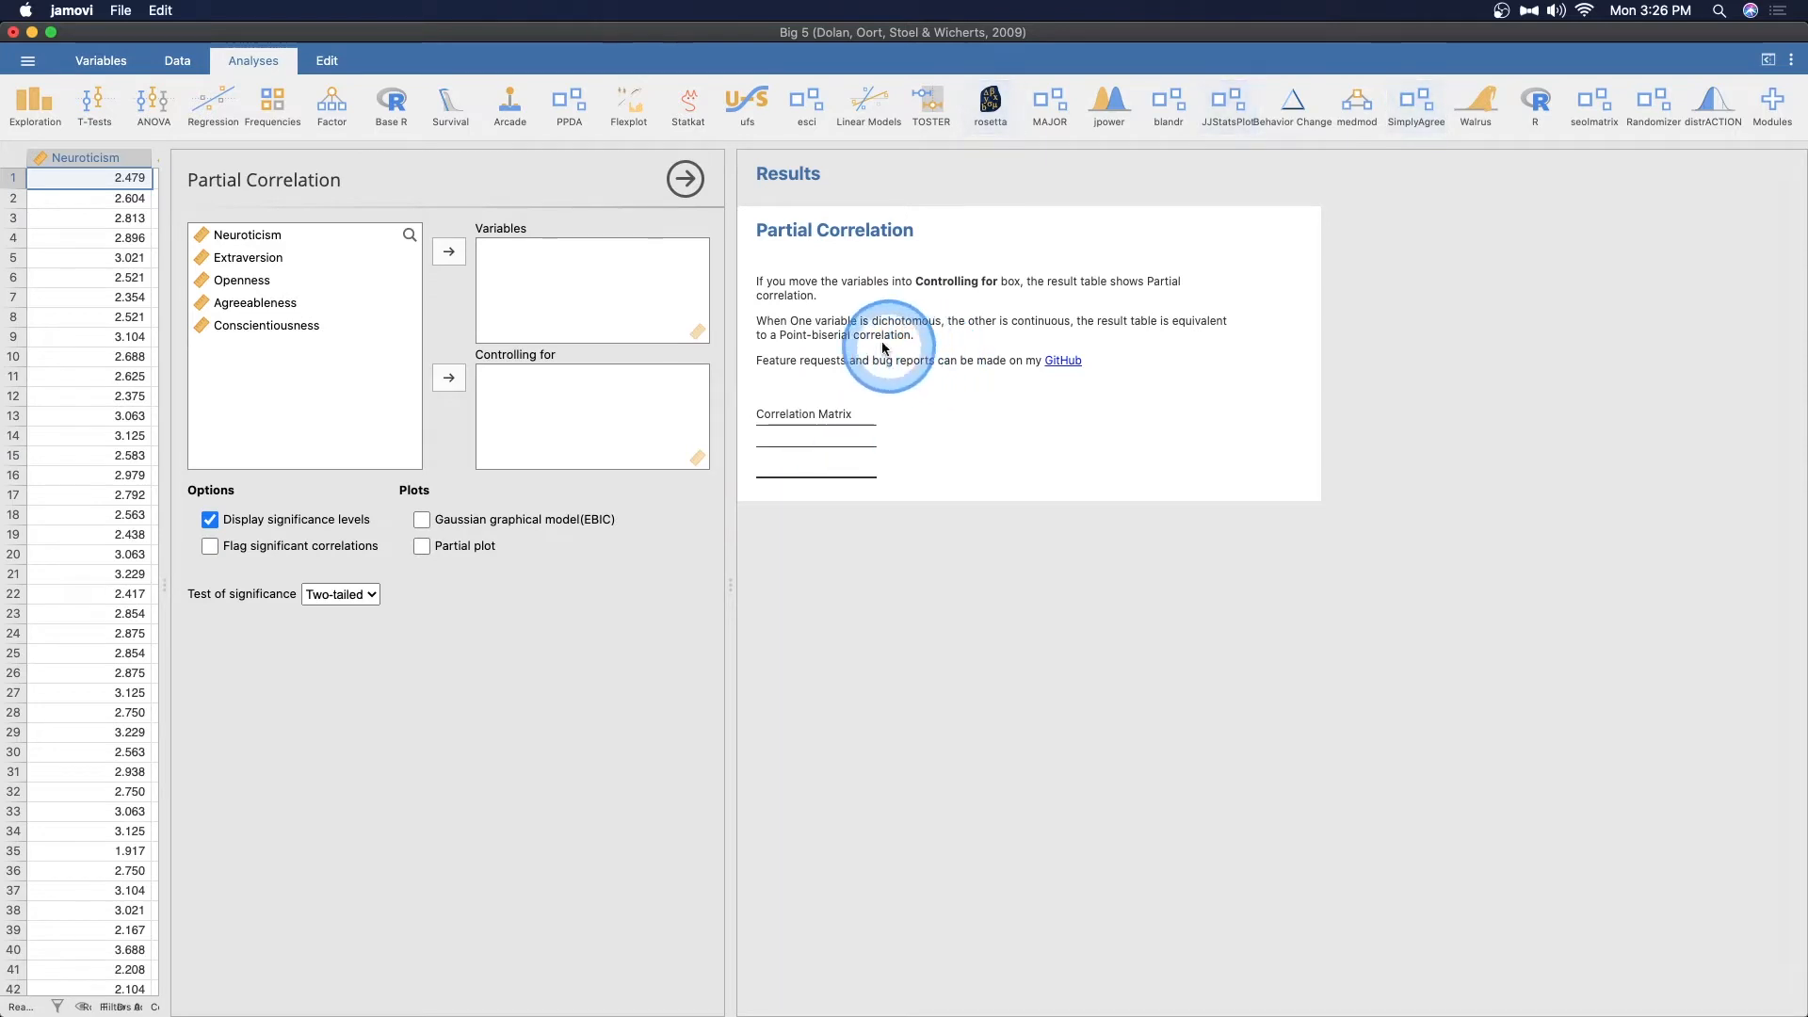
pyautogui.moveTo(940, 353)
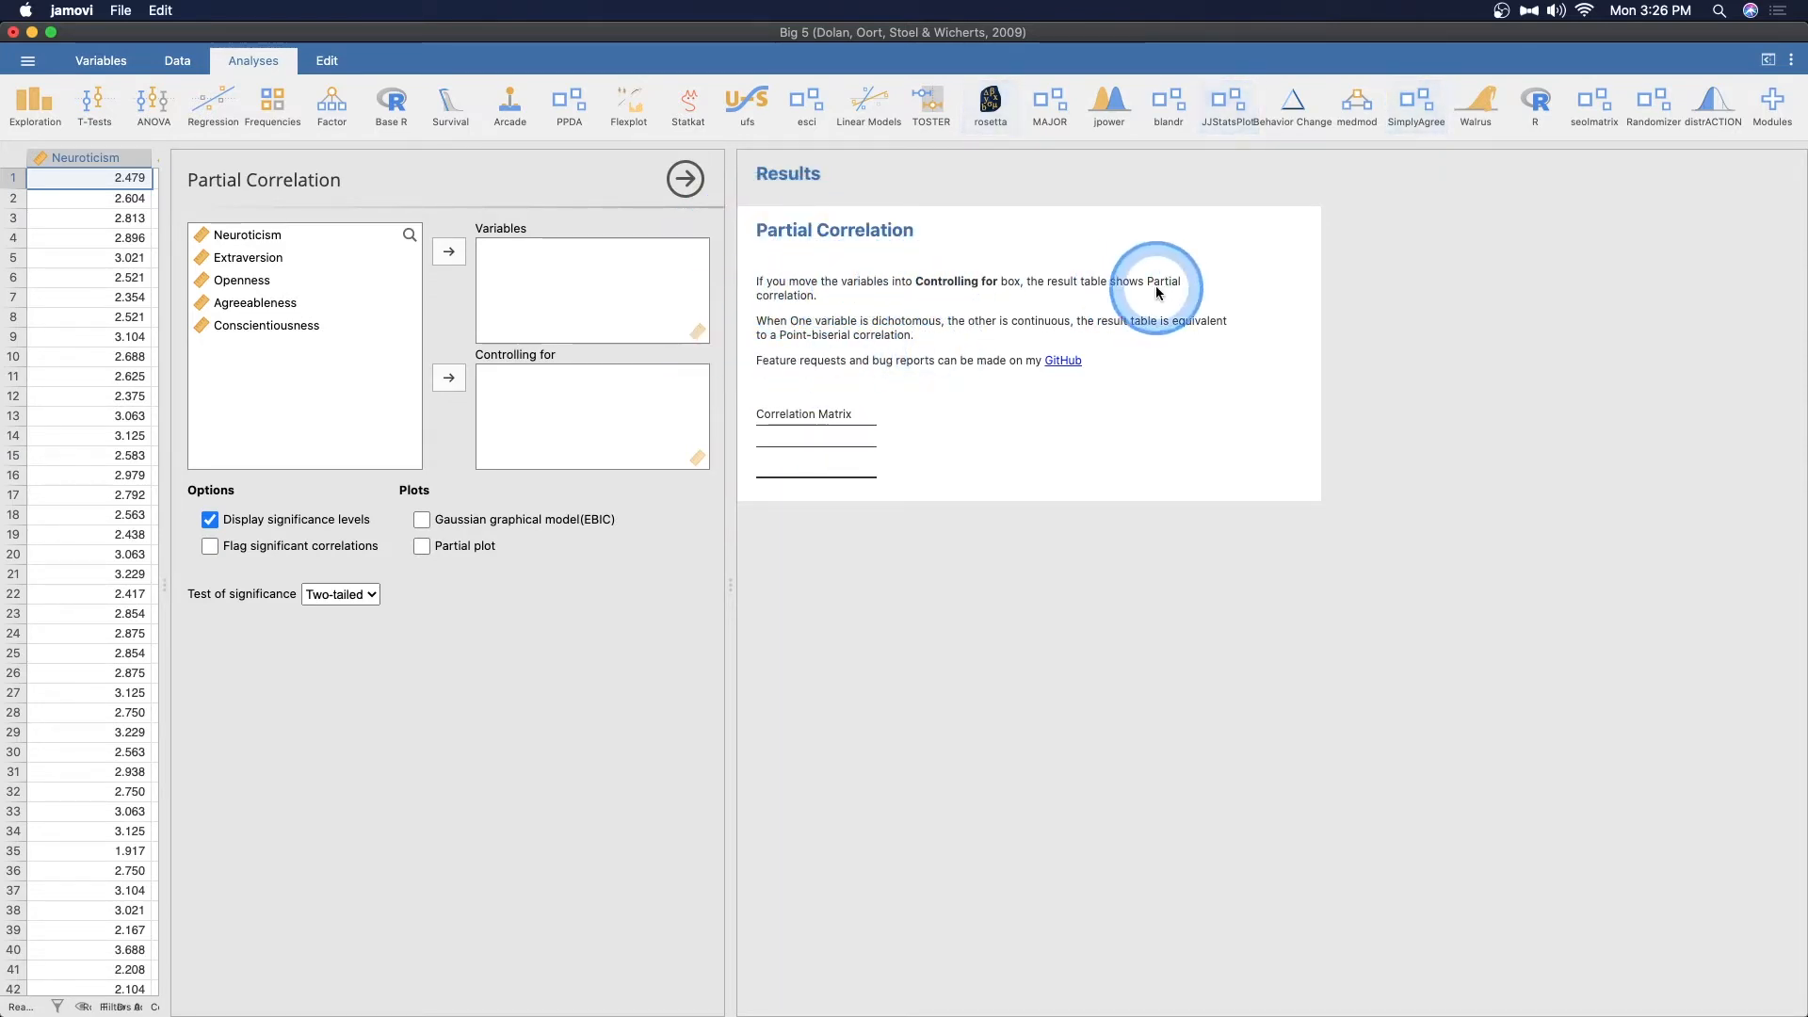
pyautogui.moveTo(806, 338)
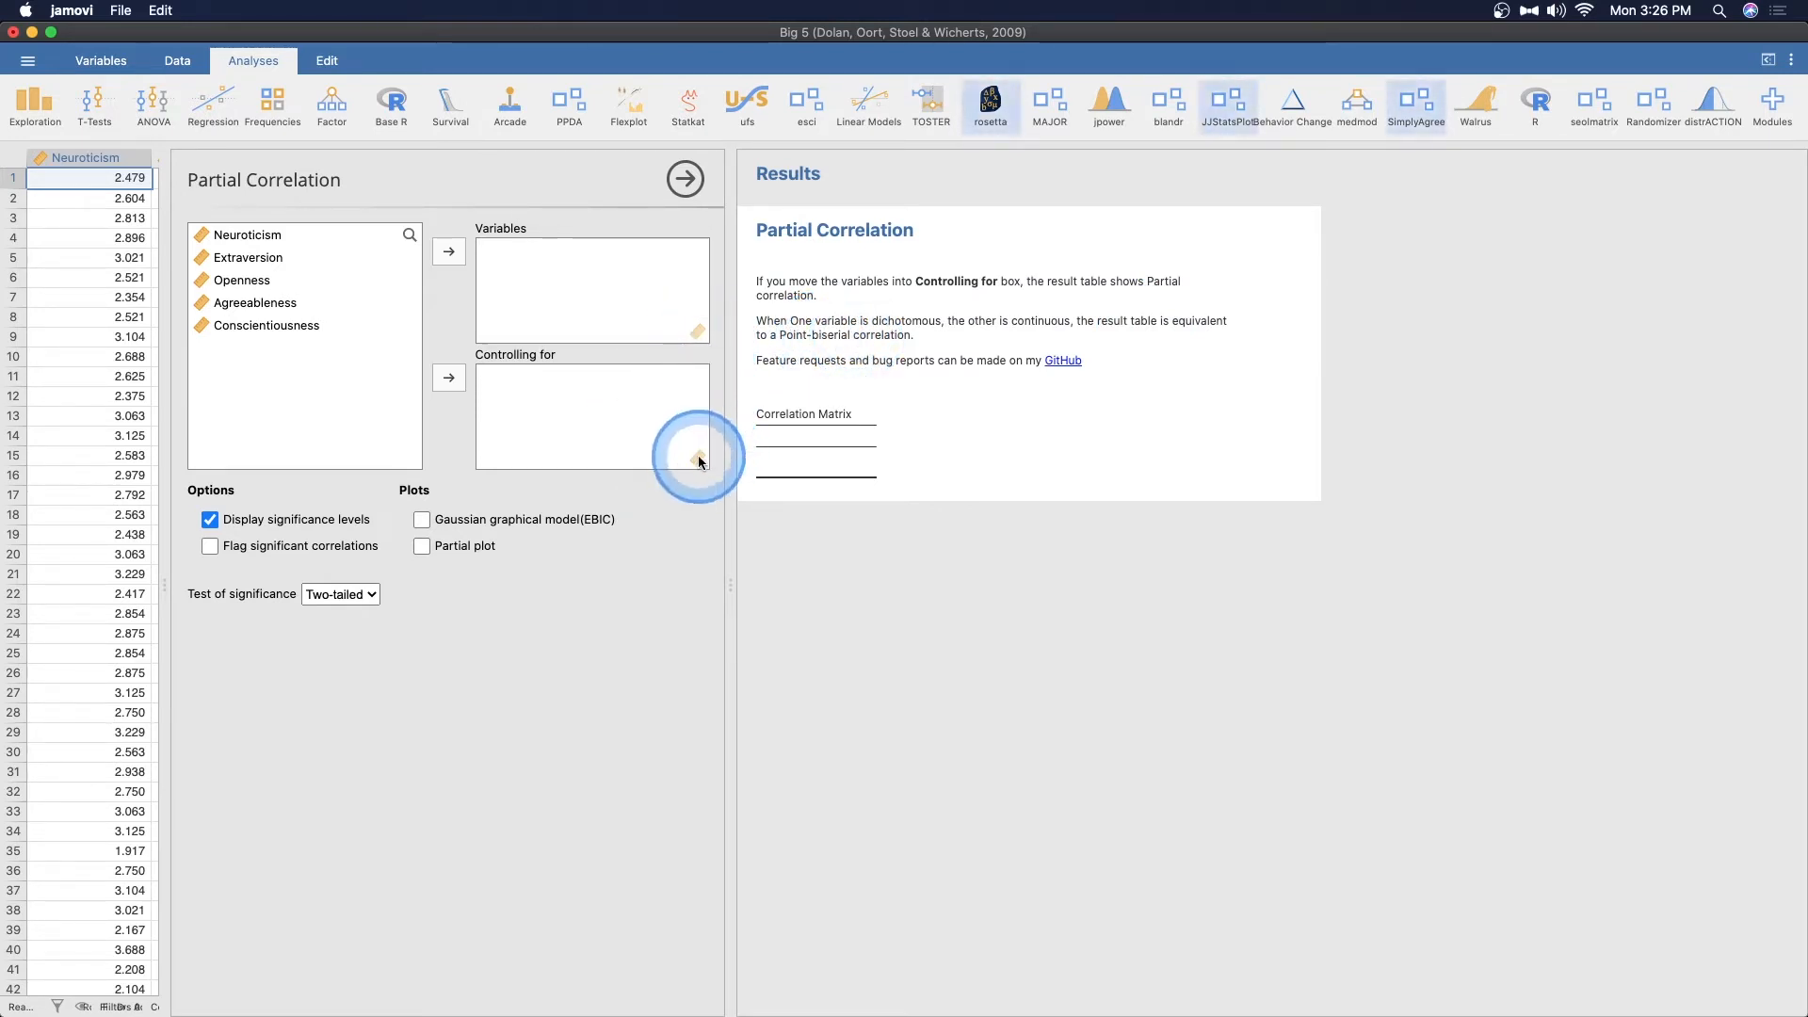
pyautogui.moveTo(915, 373)
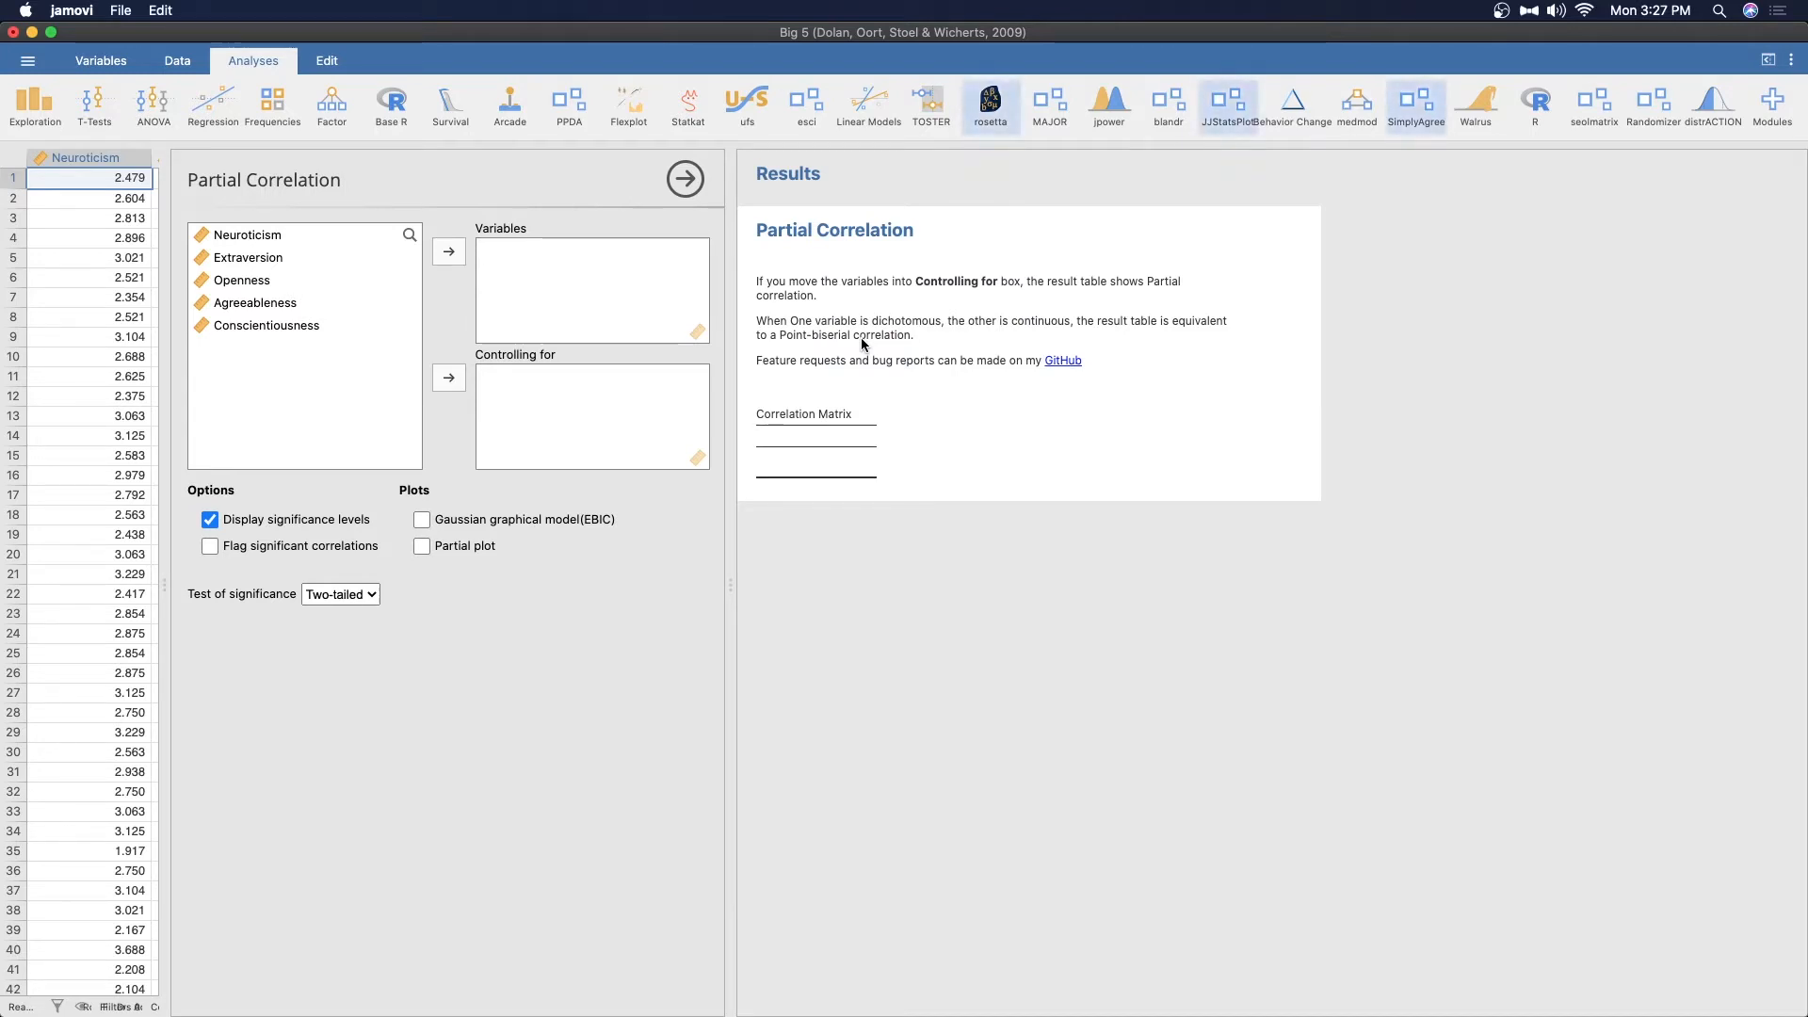
# Control for Neuroticism, correlate the other four traits, and flag significant correlations
pyautogui.click(250, 235)
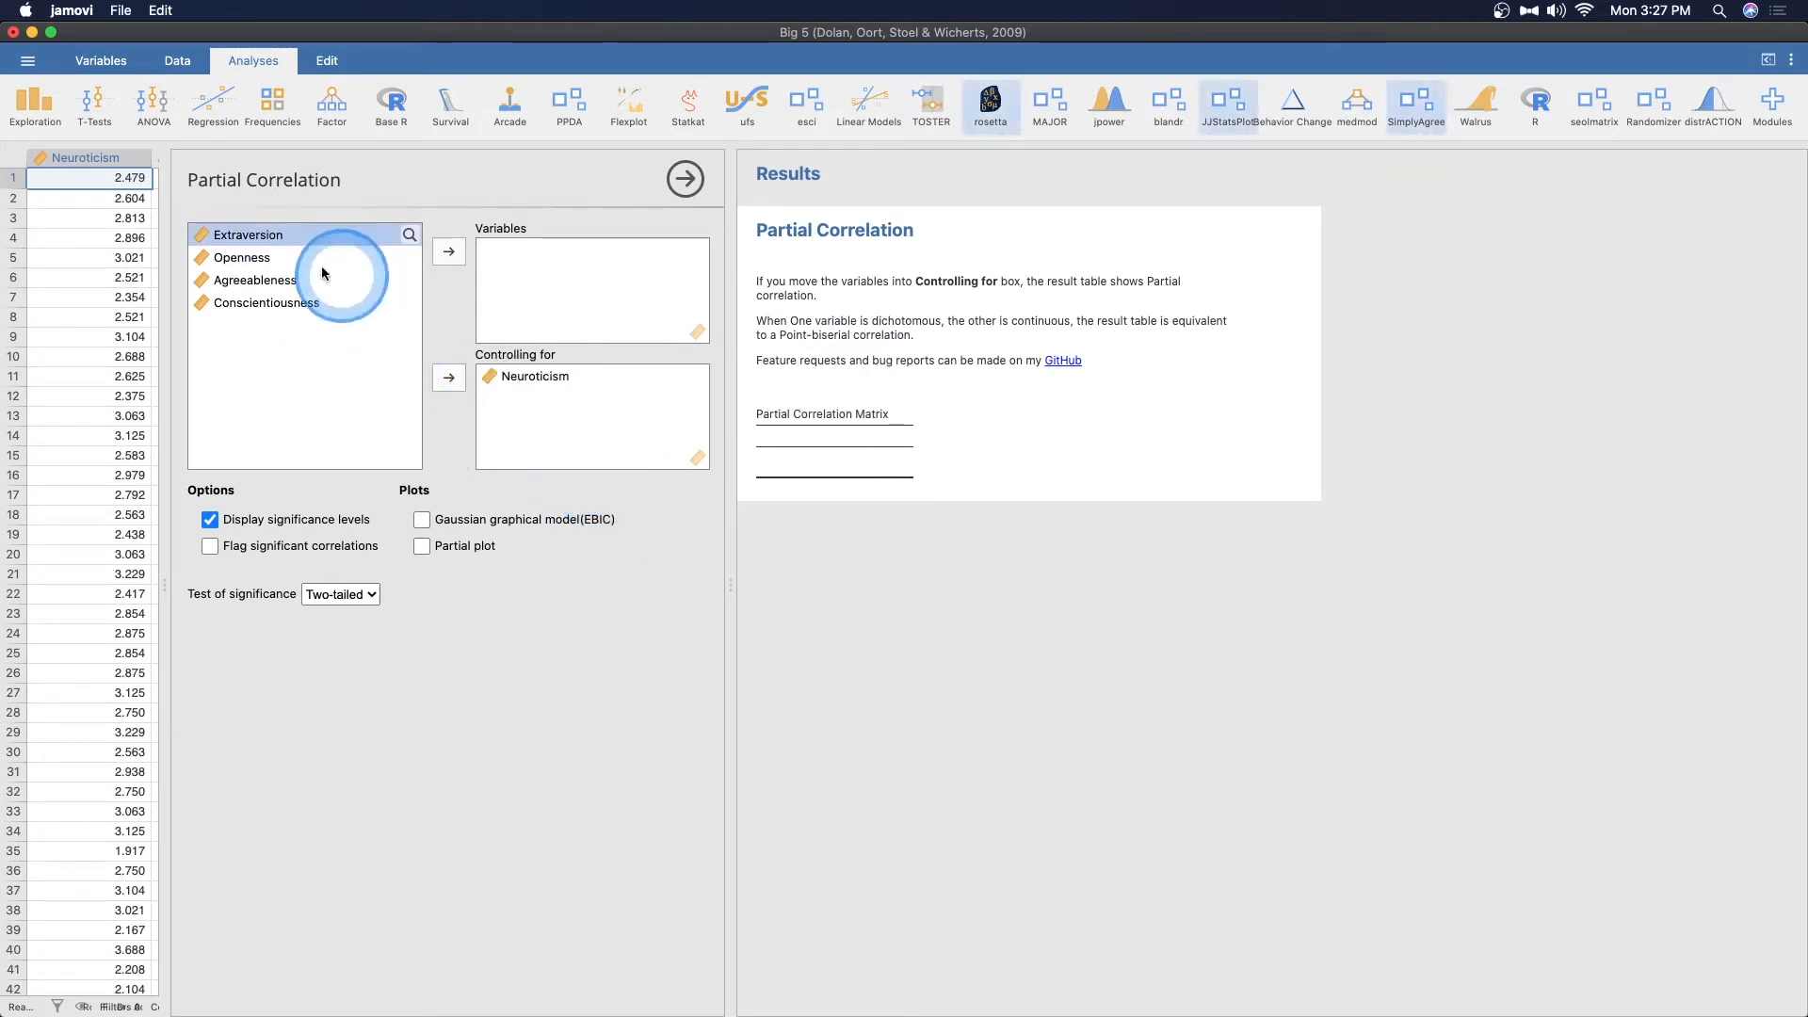
pyautogui.click(448, 250)
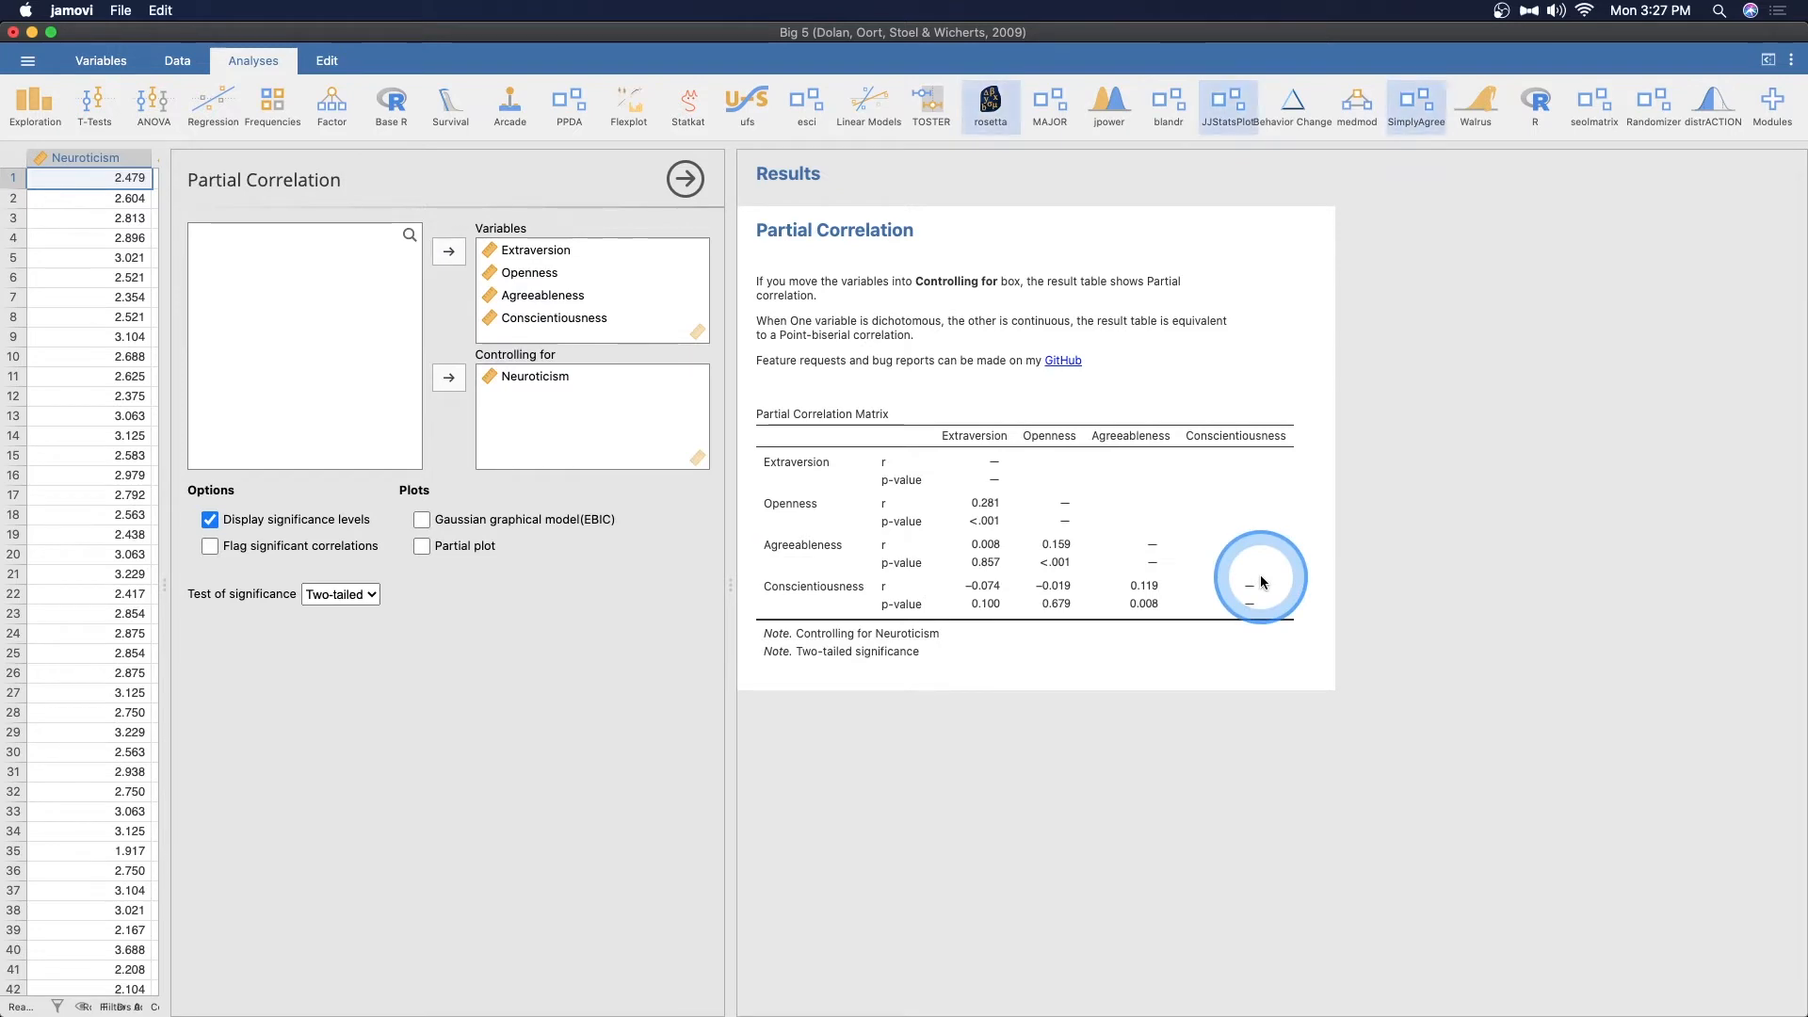
pyautogui.moveTo(1304, 685)
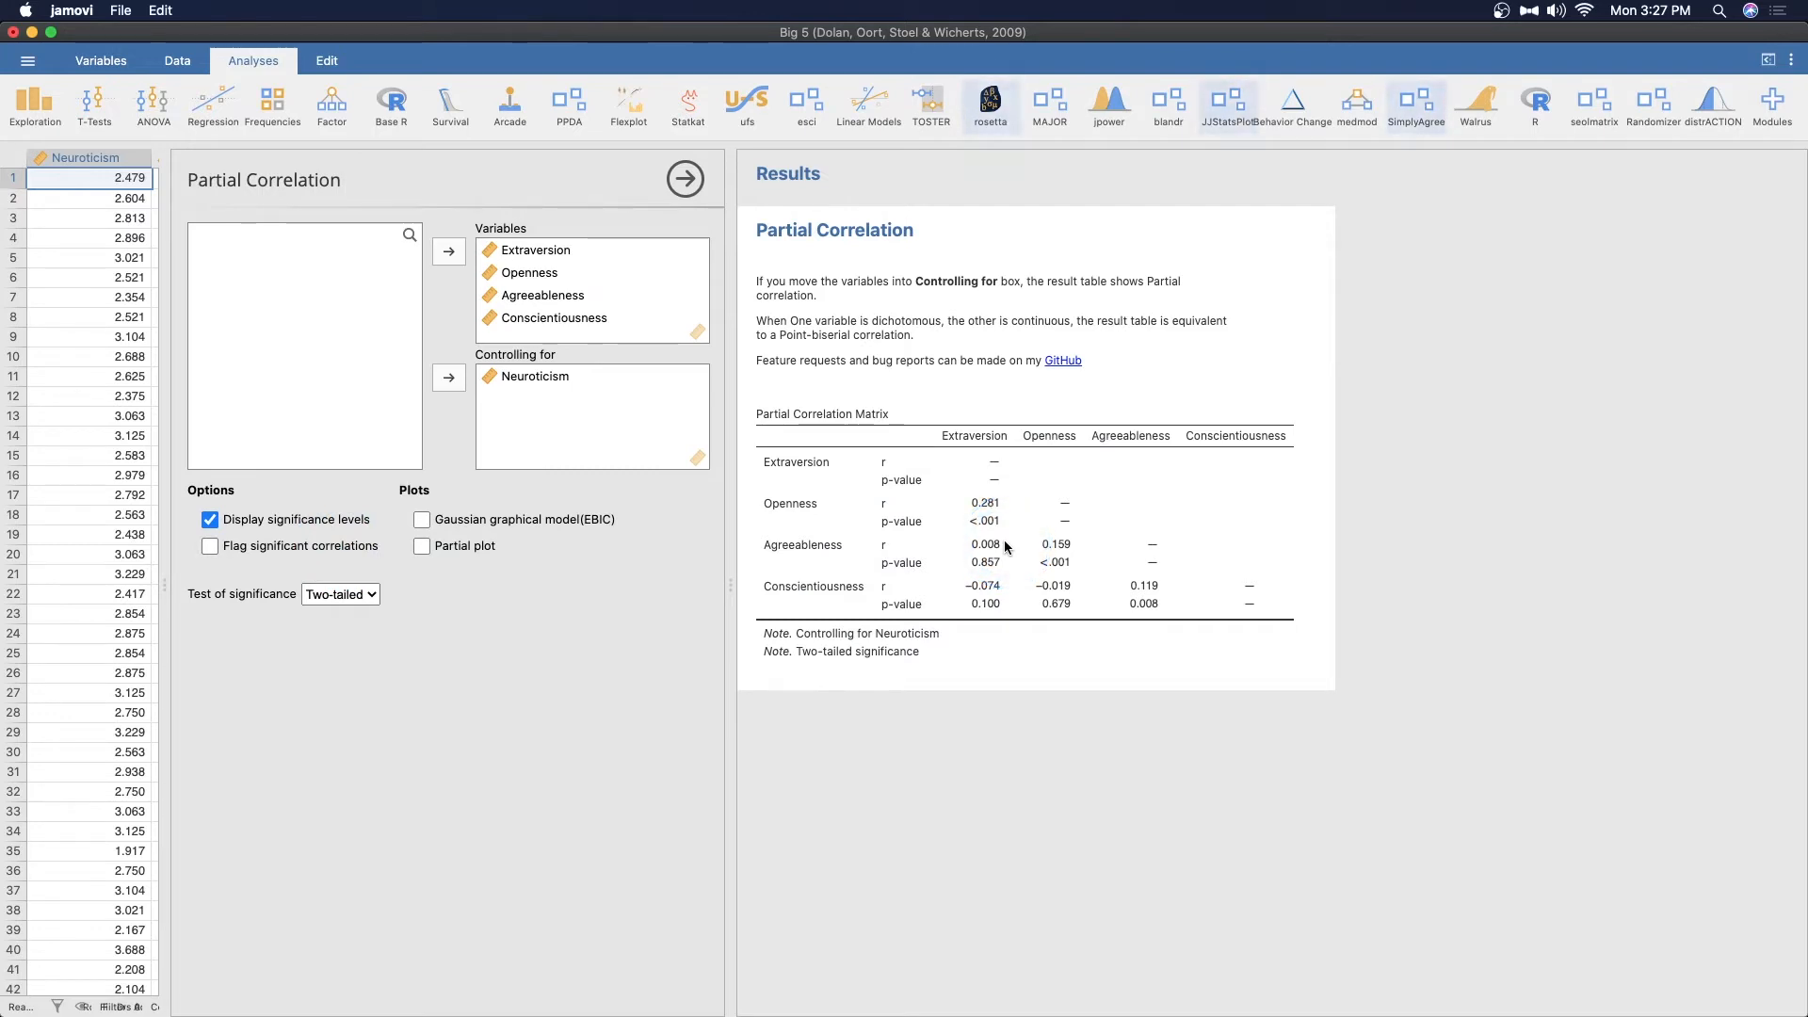
pyautogui.click(210, 546)
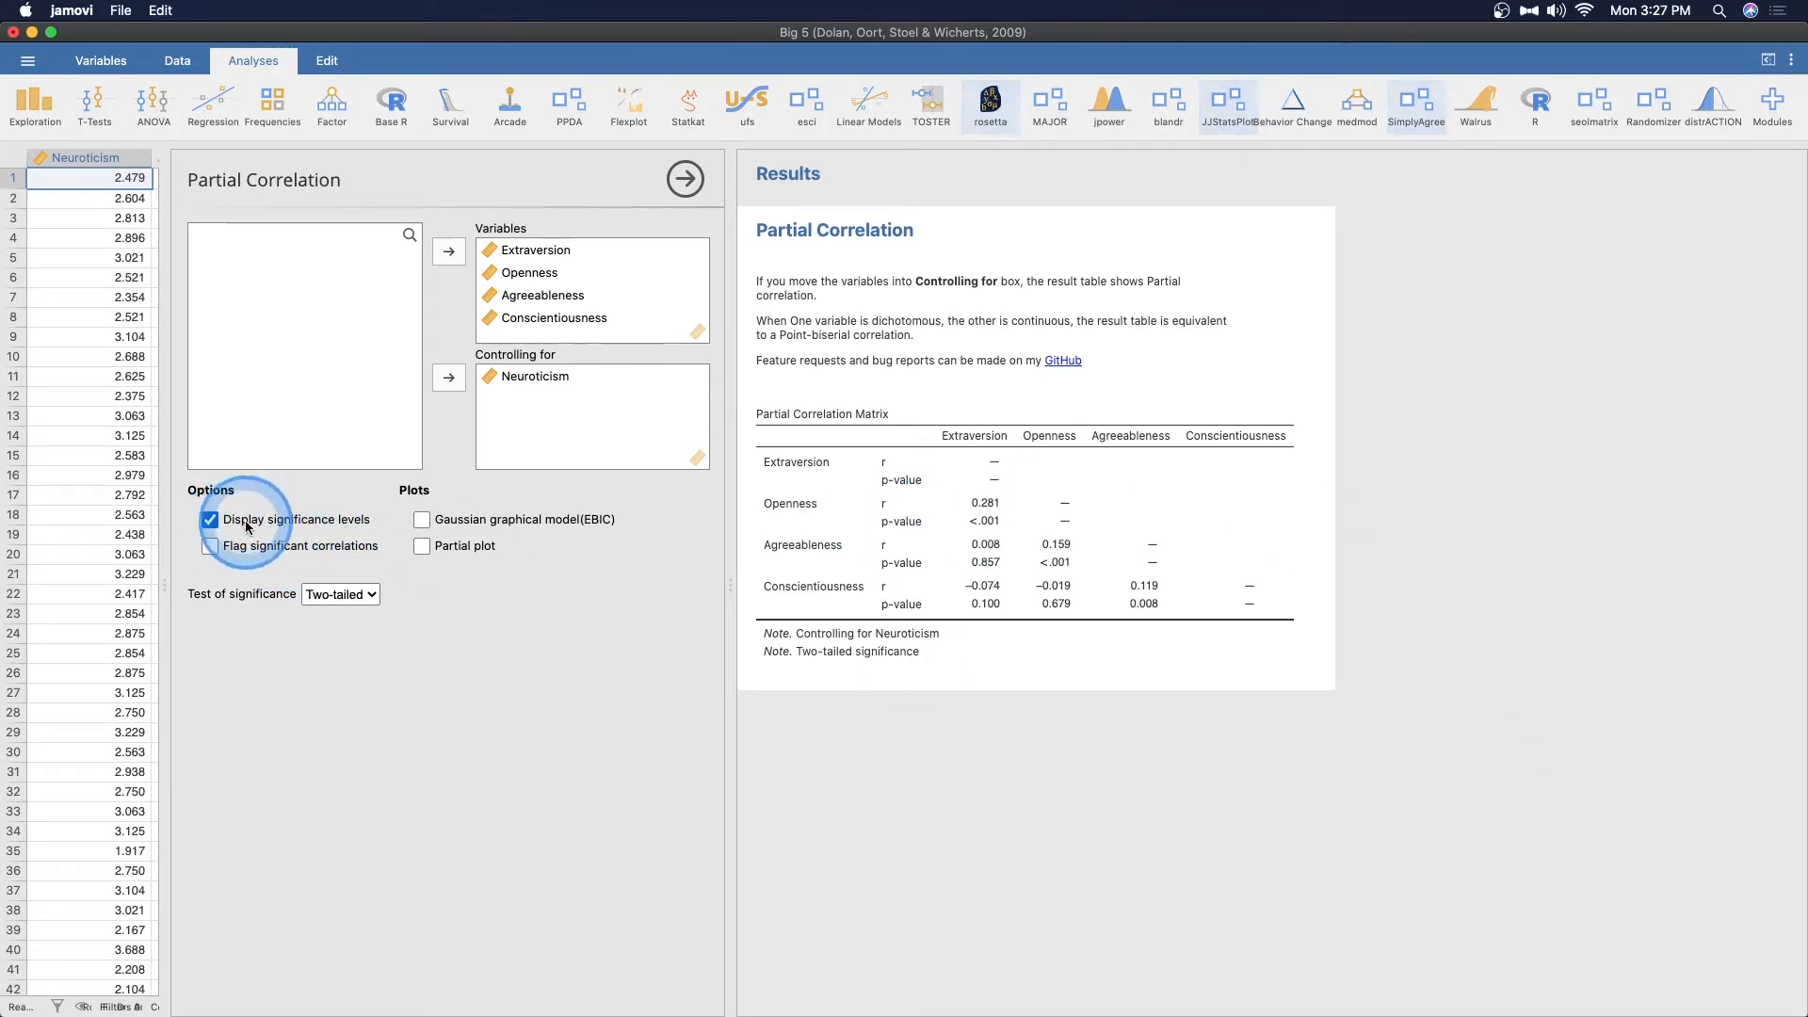
pyautogui.click(209, 546)
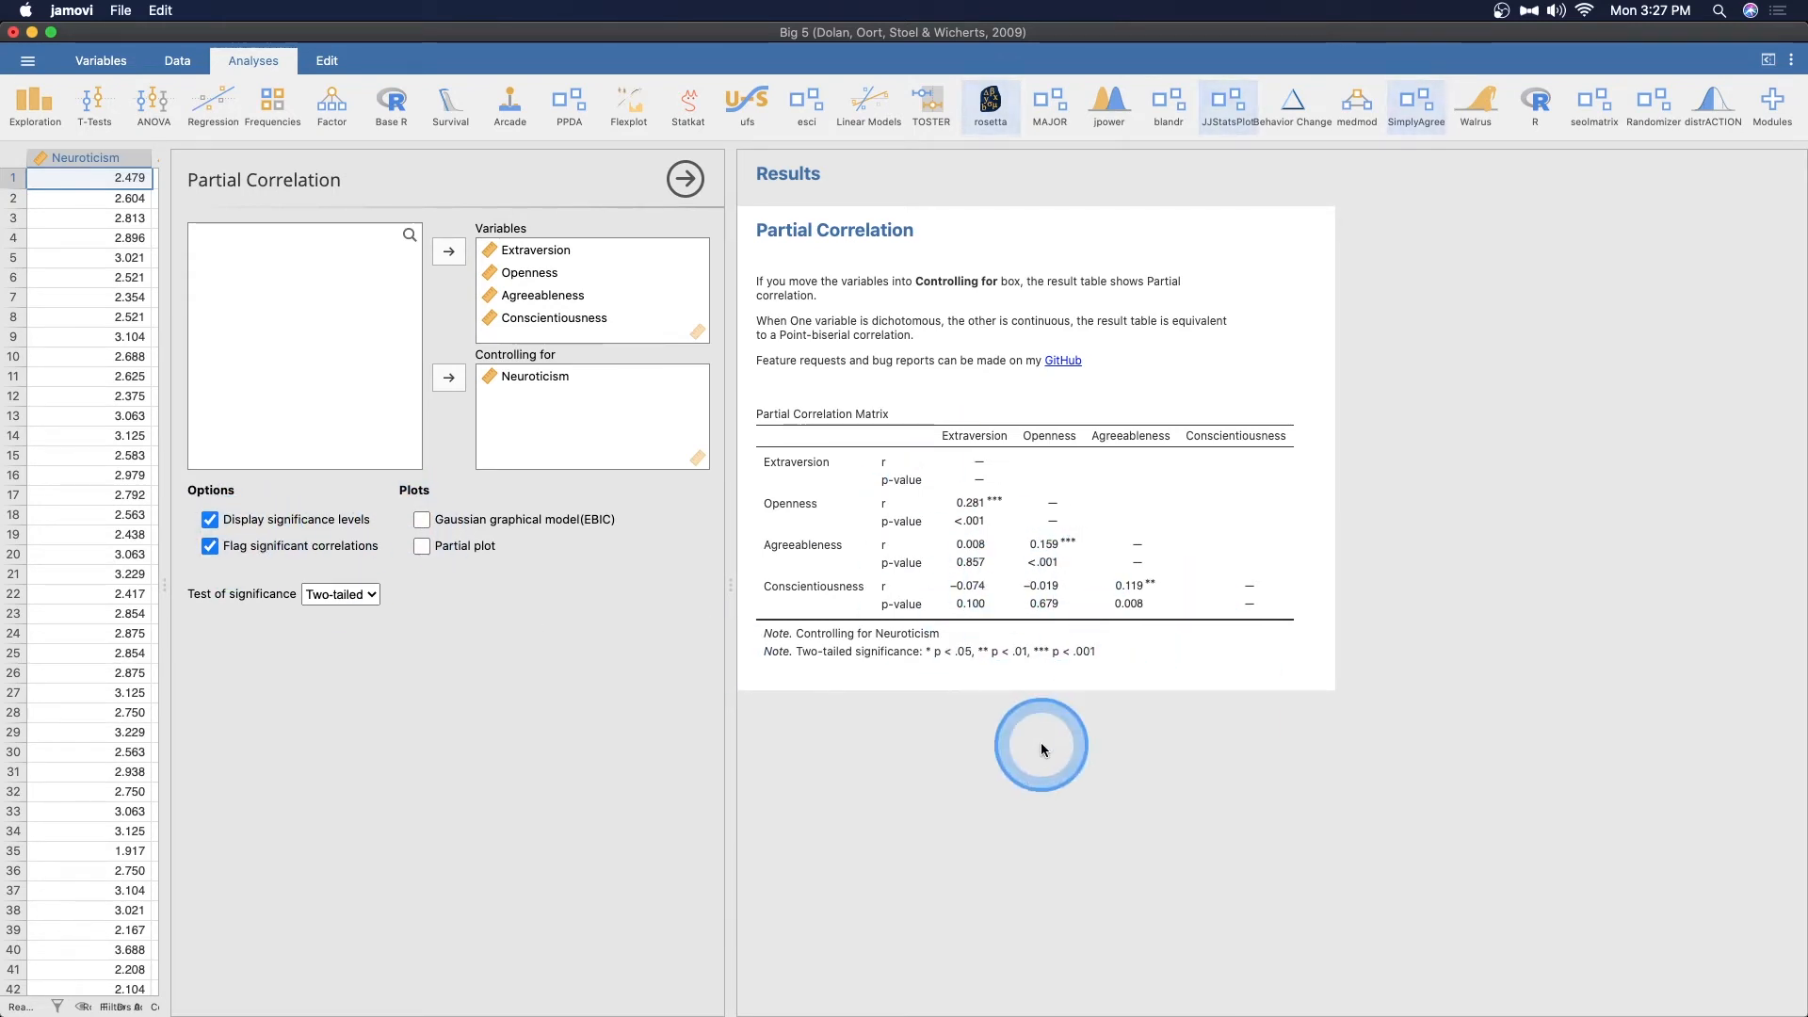
# Keep the significance test set to Two-tailed
pyautogui.click(366, 594)
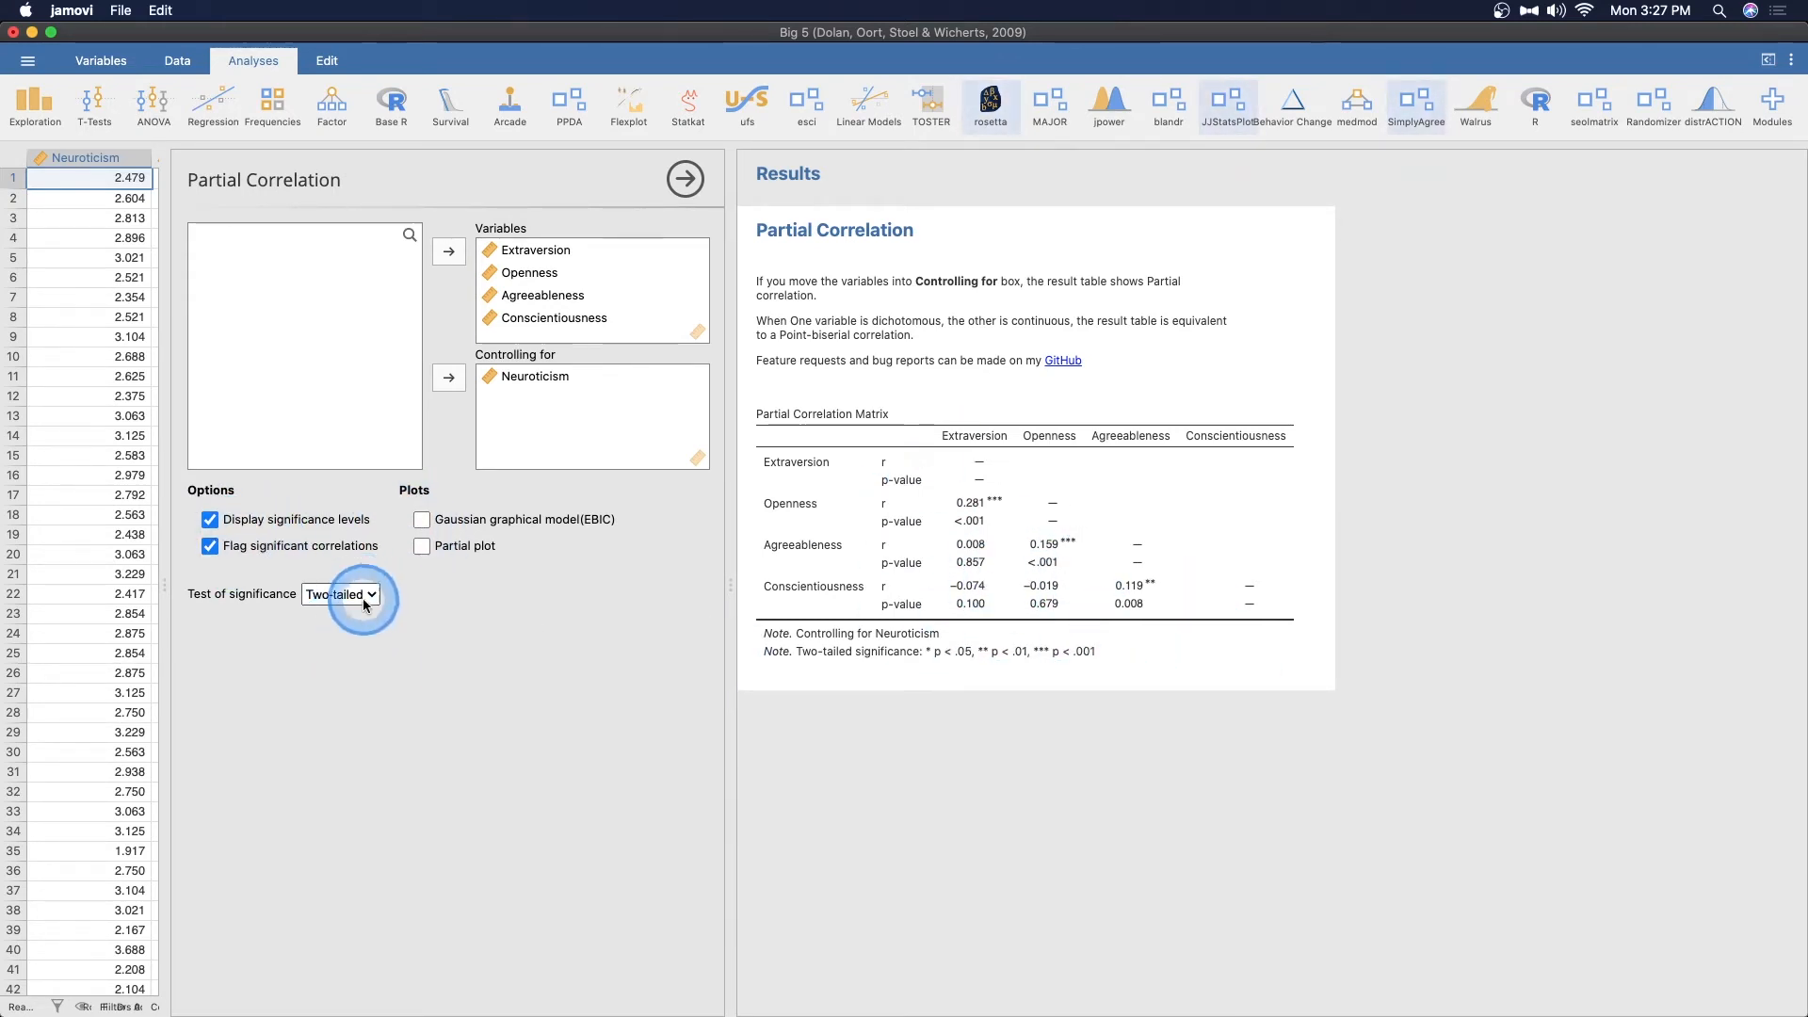
pyautogui.click(339, 594)
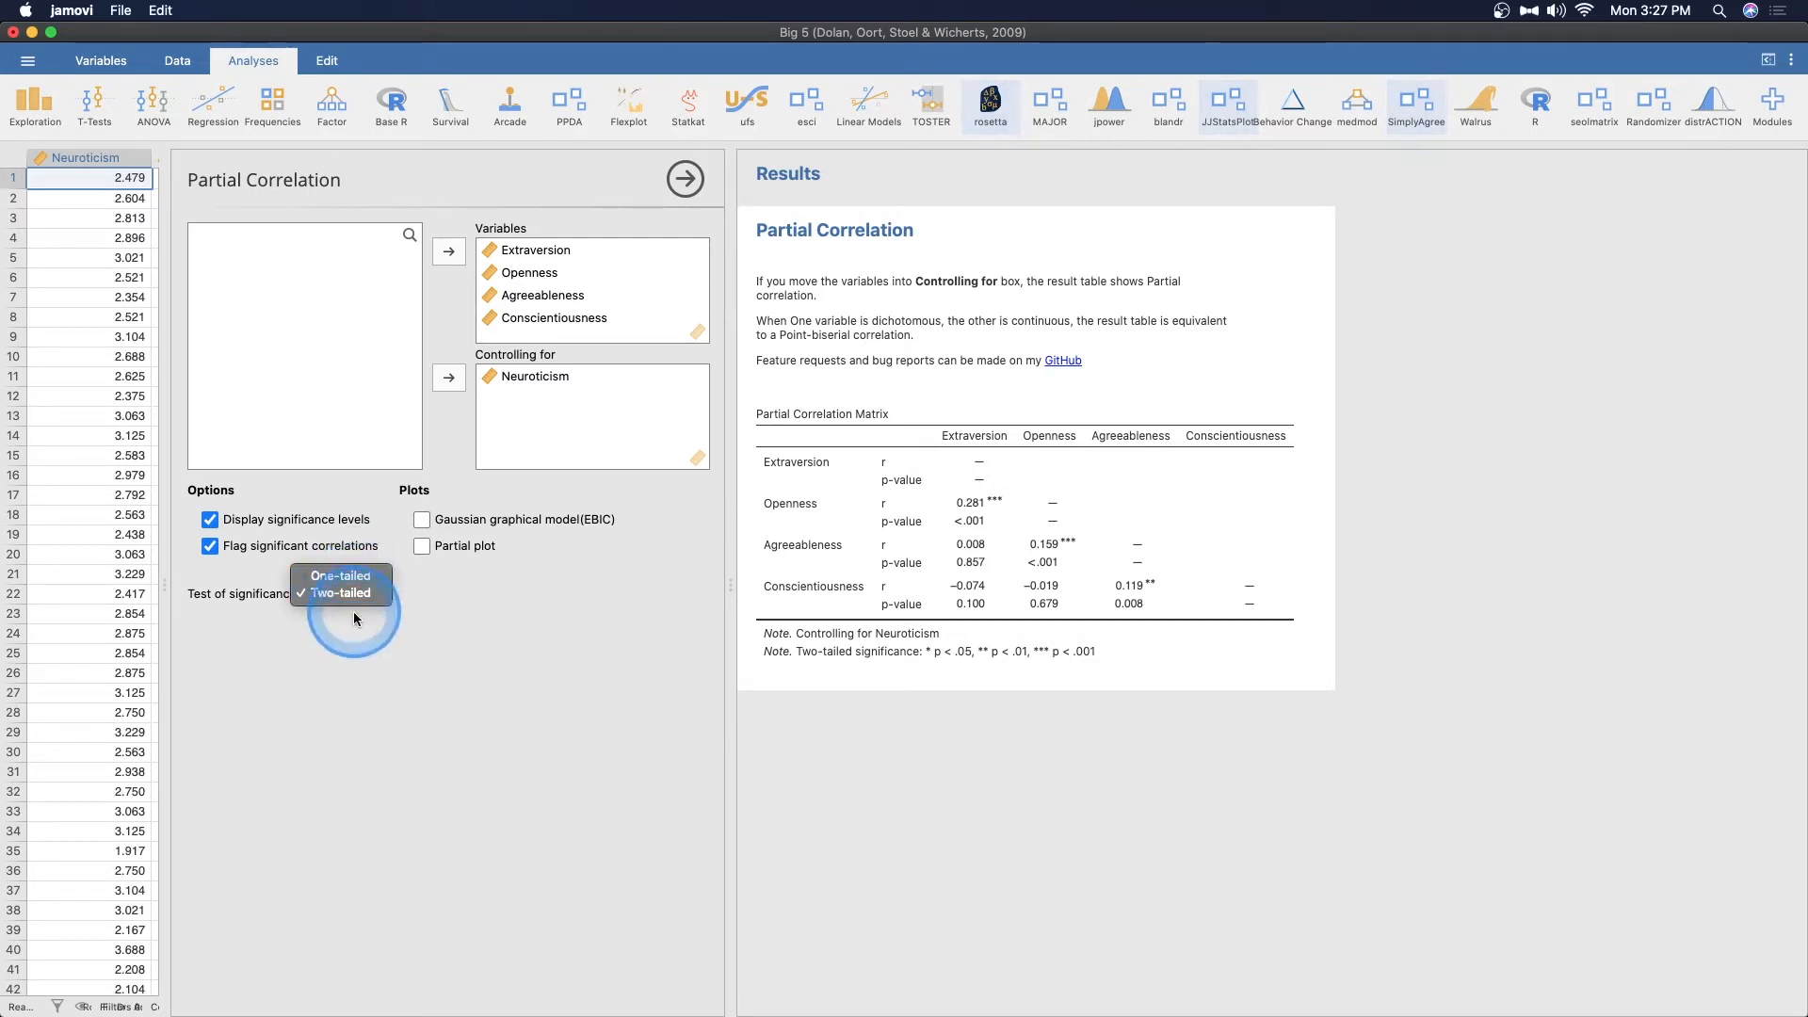
pyautogui.click(339, 593)
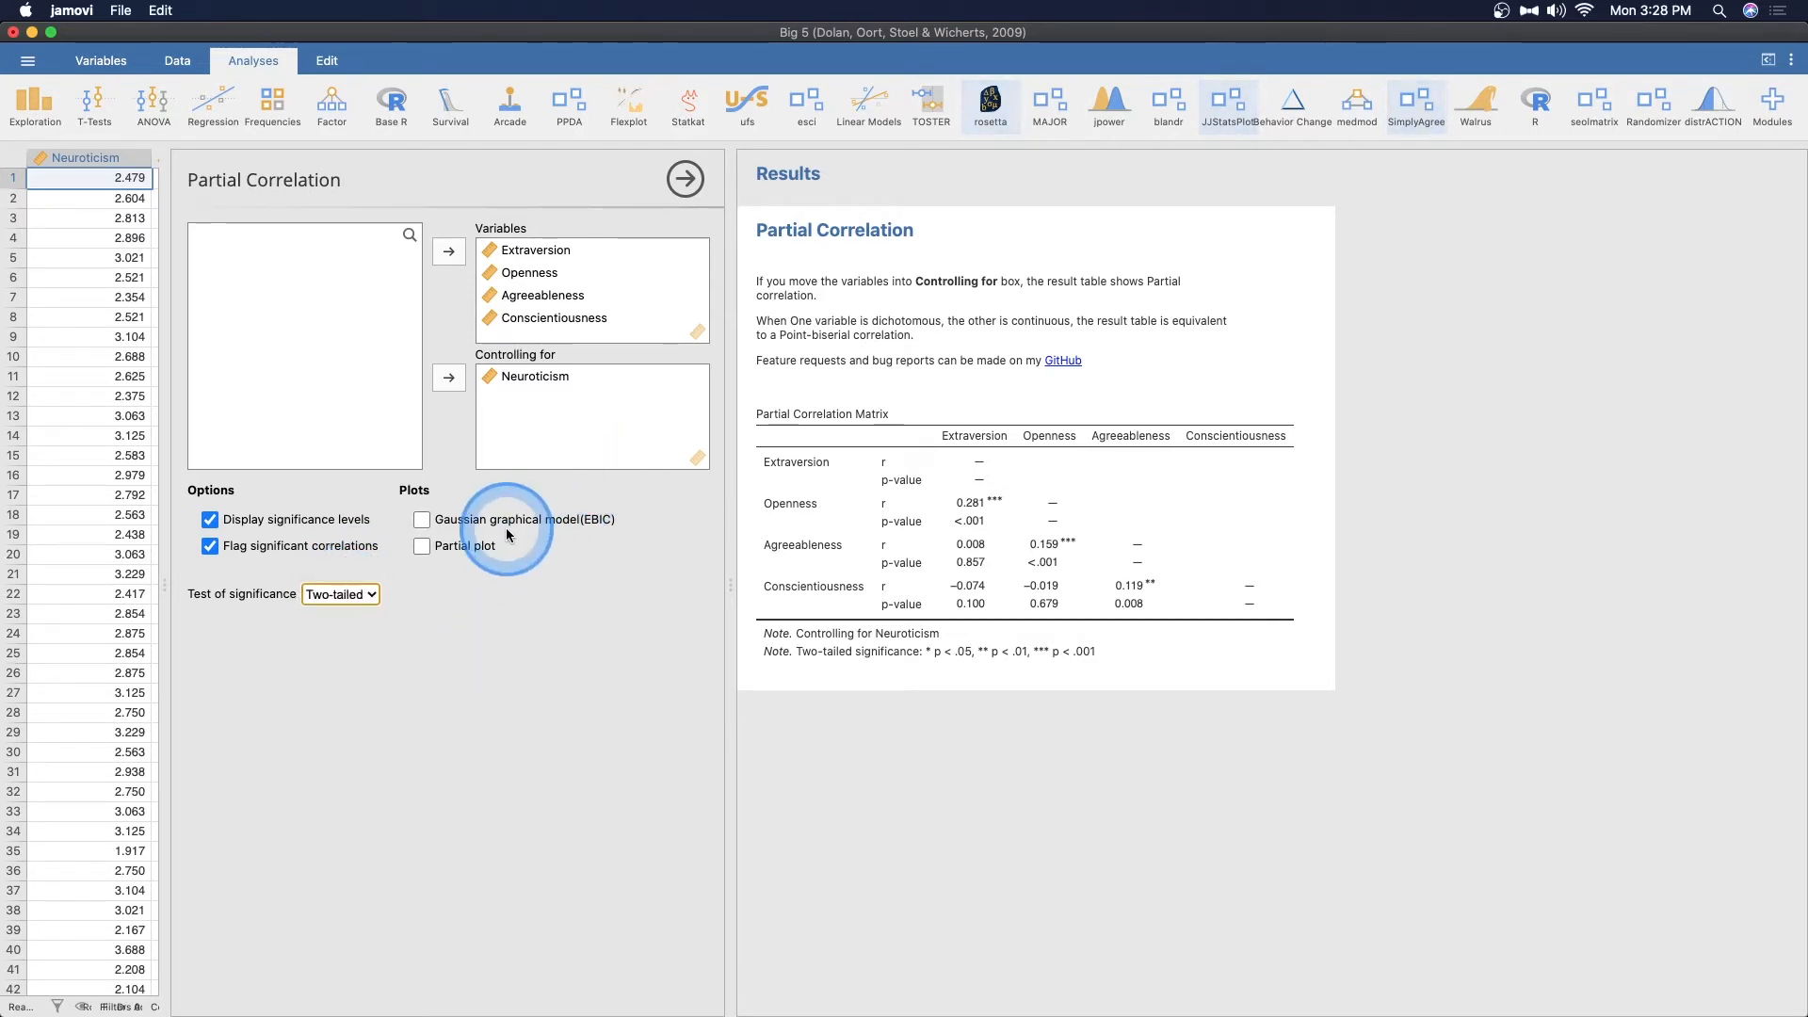
# Enable the Gaussian graphical model (EBIC) plot and scroll to view the network
pyautogui.click(421, 520)
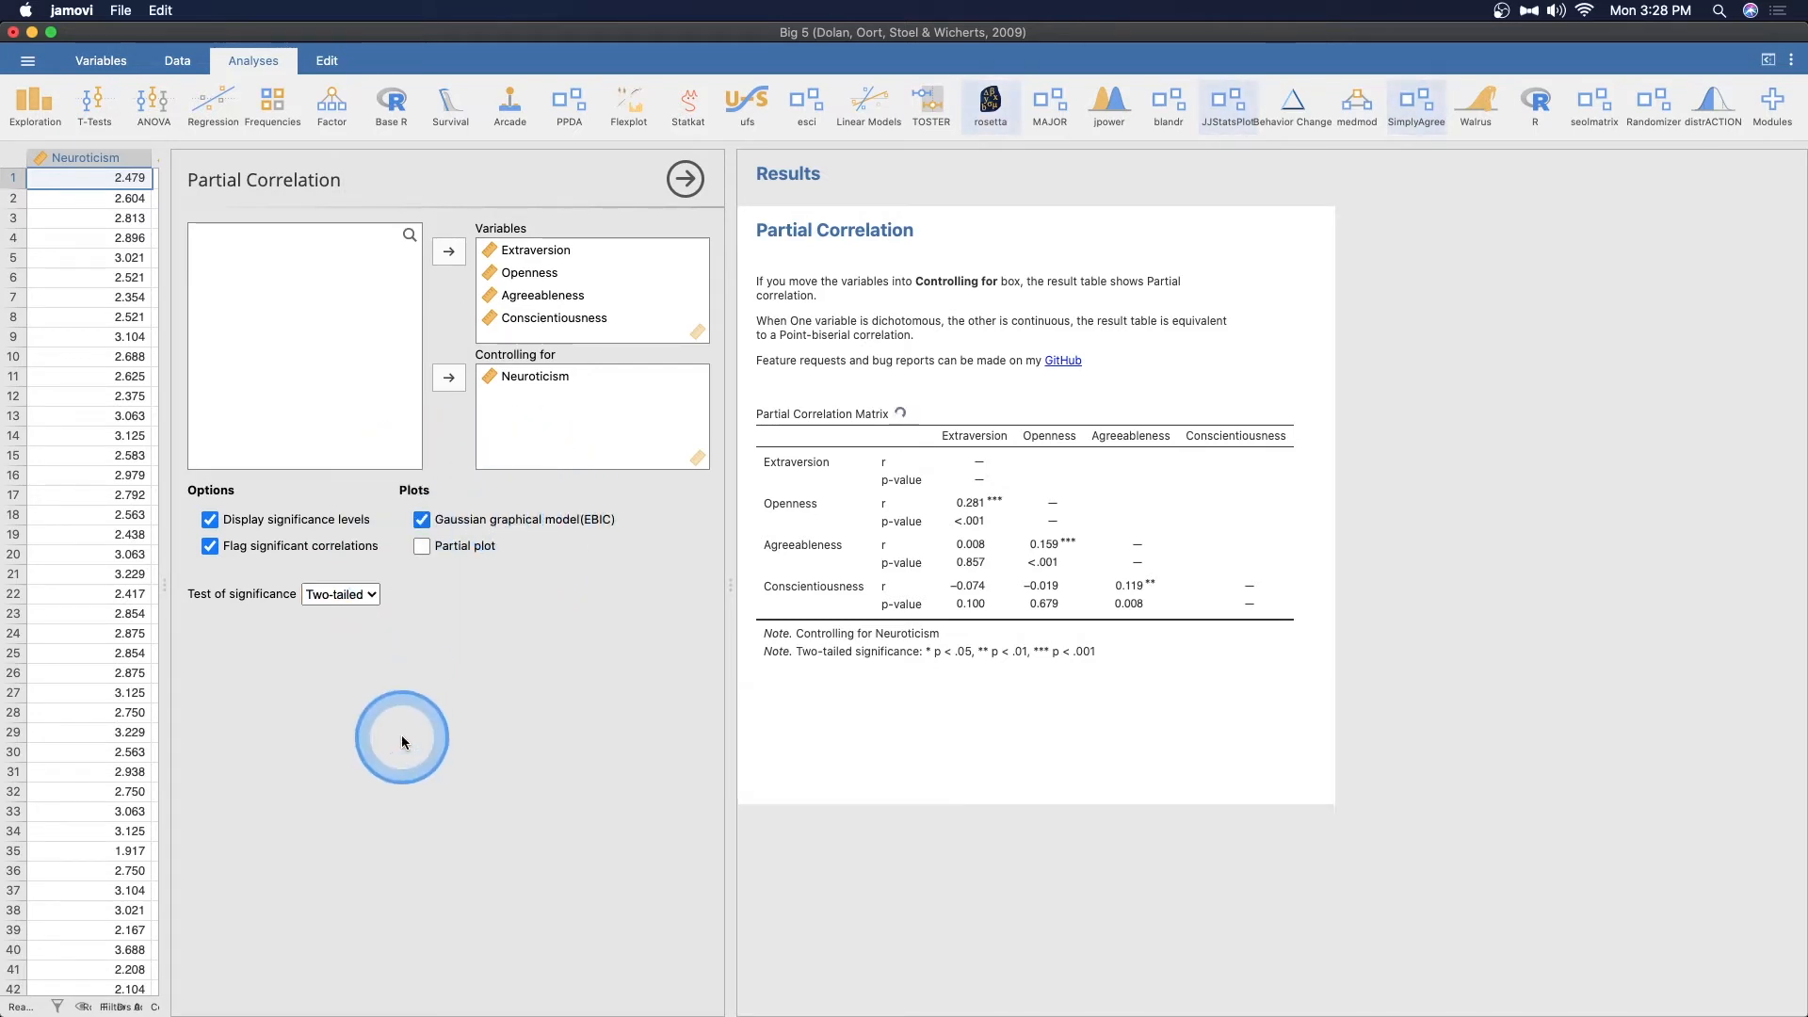
pyautogui.scroll(-3)
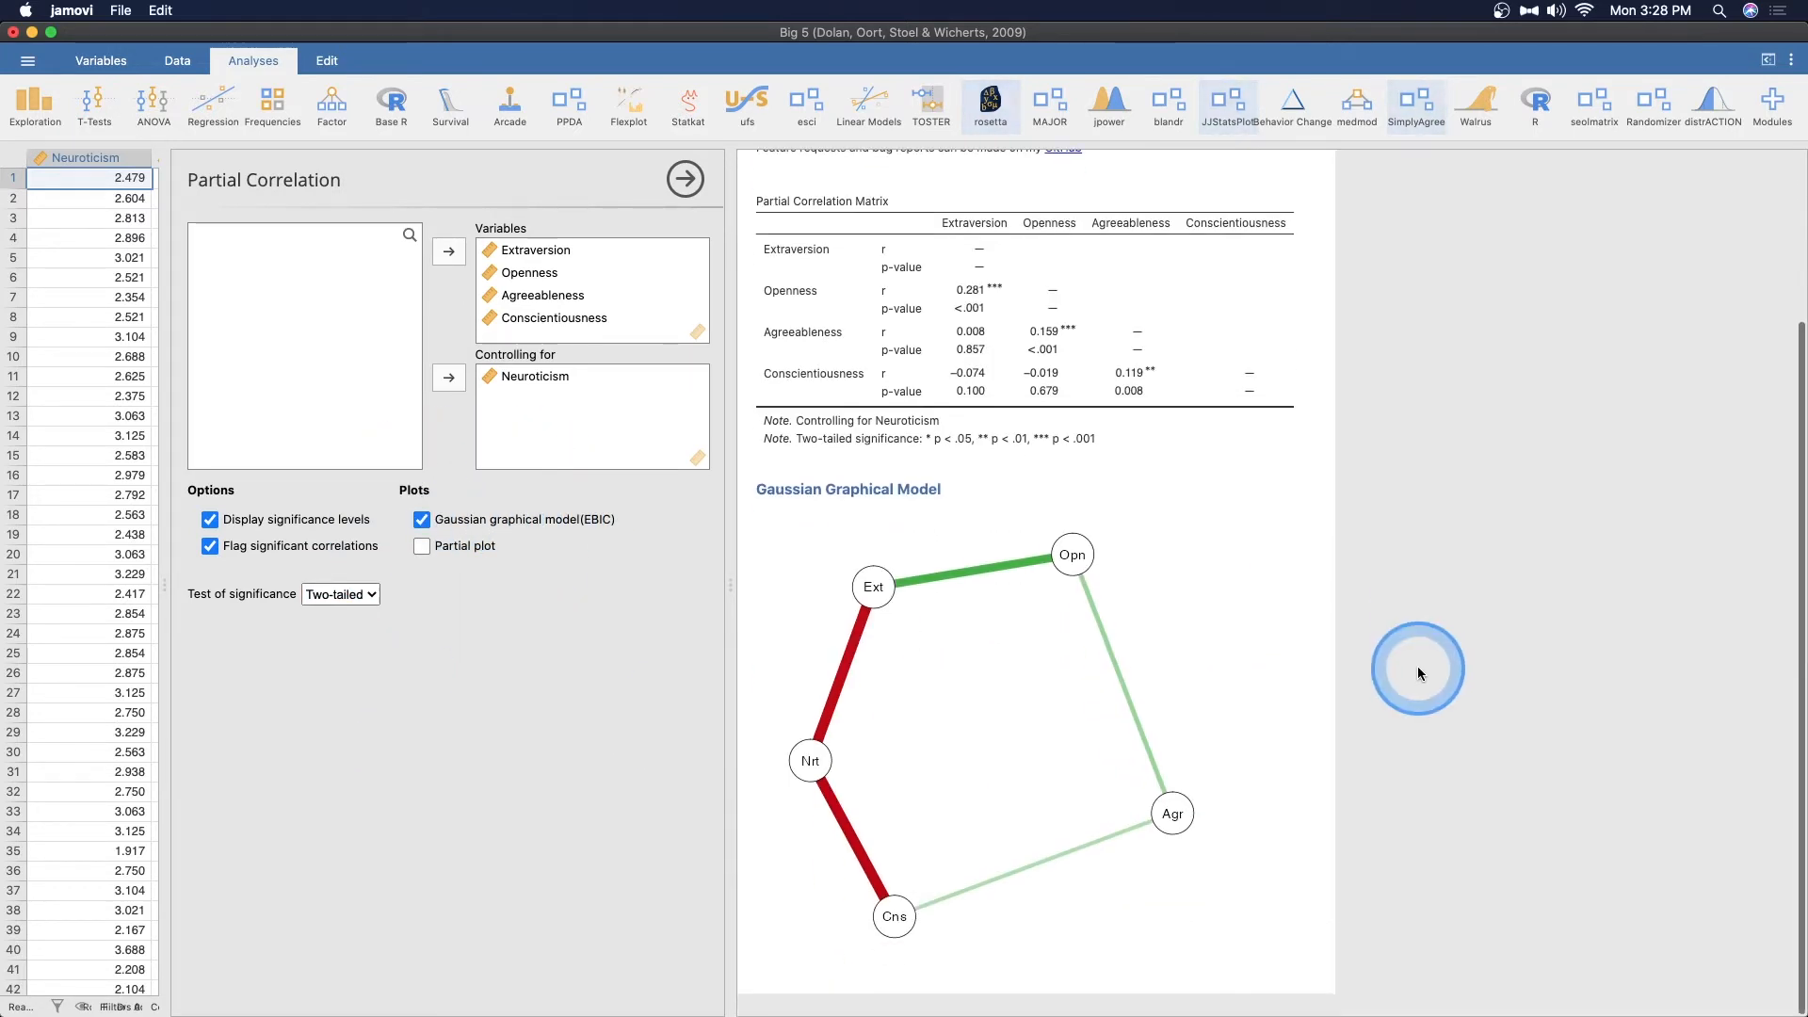
pyautogui.moveTo(1007, 598)
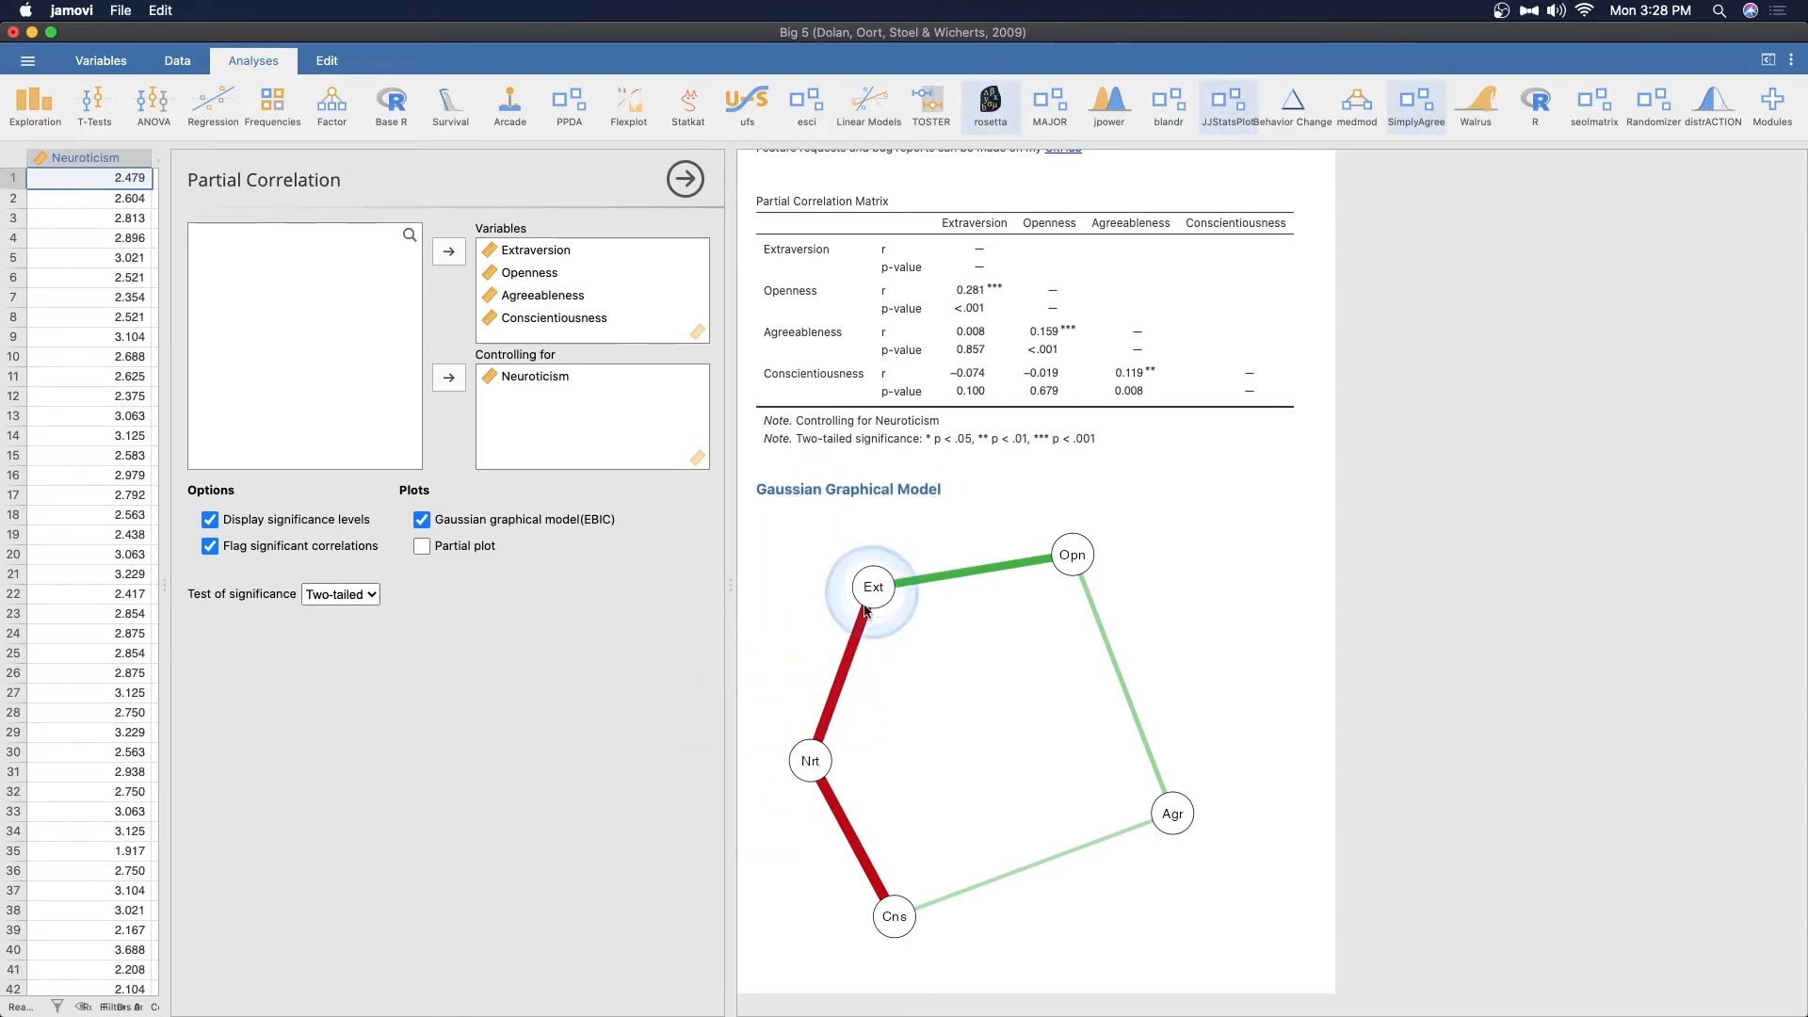
pyautogui.moveTo(807, 761)
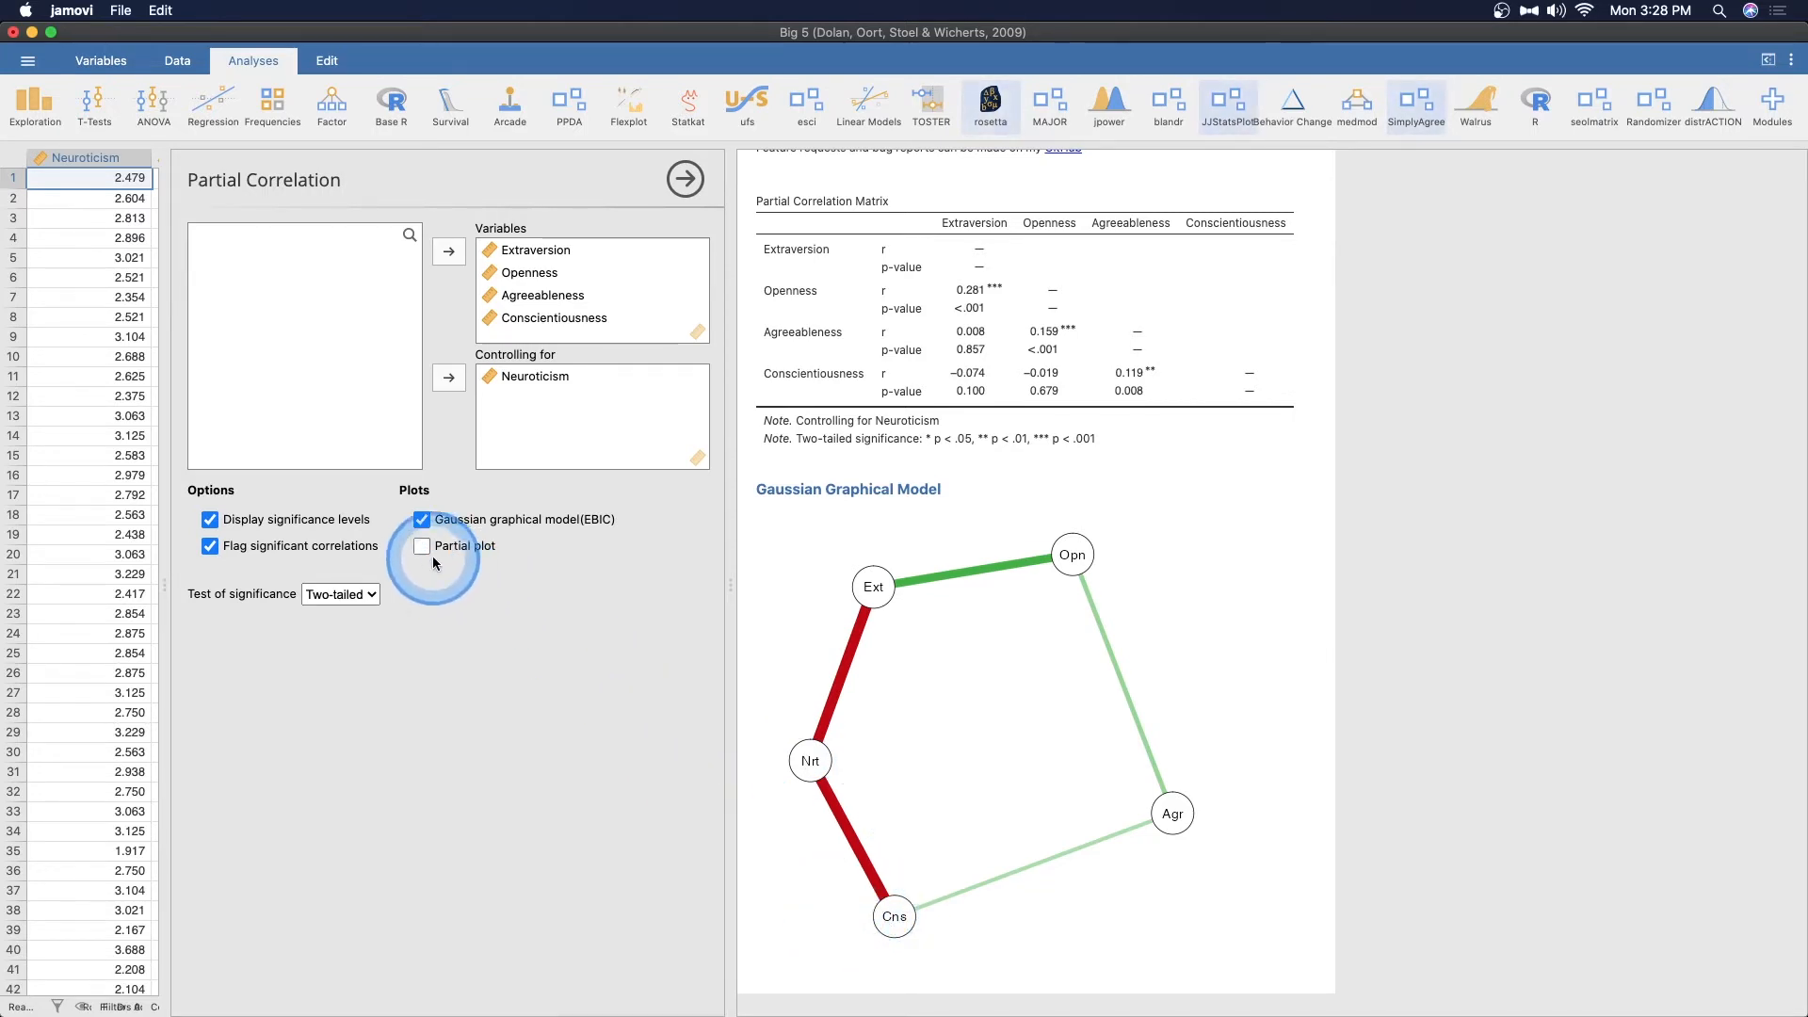
# Enable Partial plot and scroll through both network plots
pyautogui.click(422, 546)
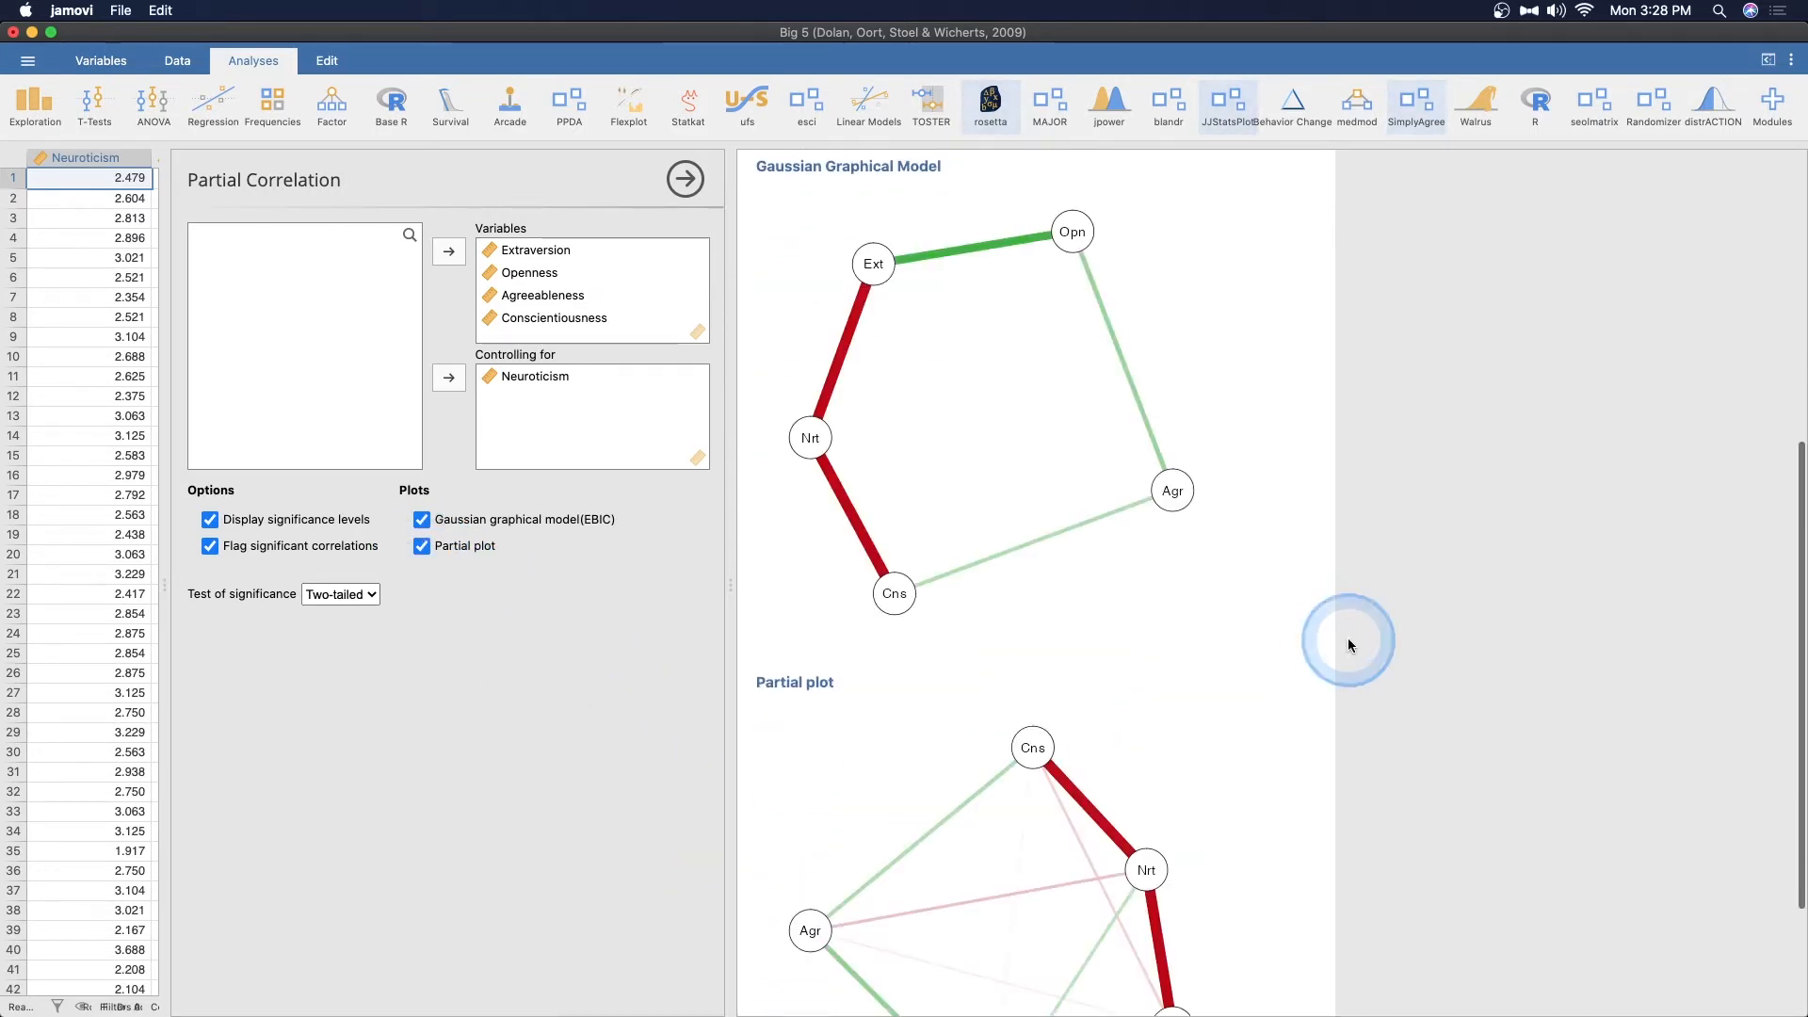
pyautogui.scroll(-3)
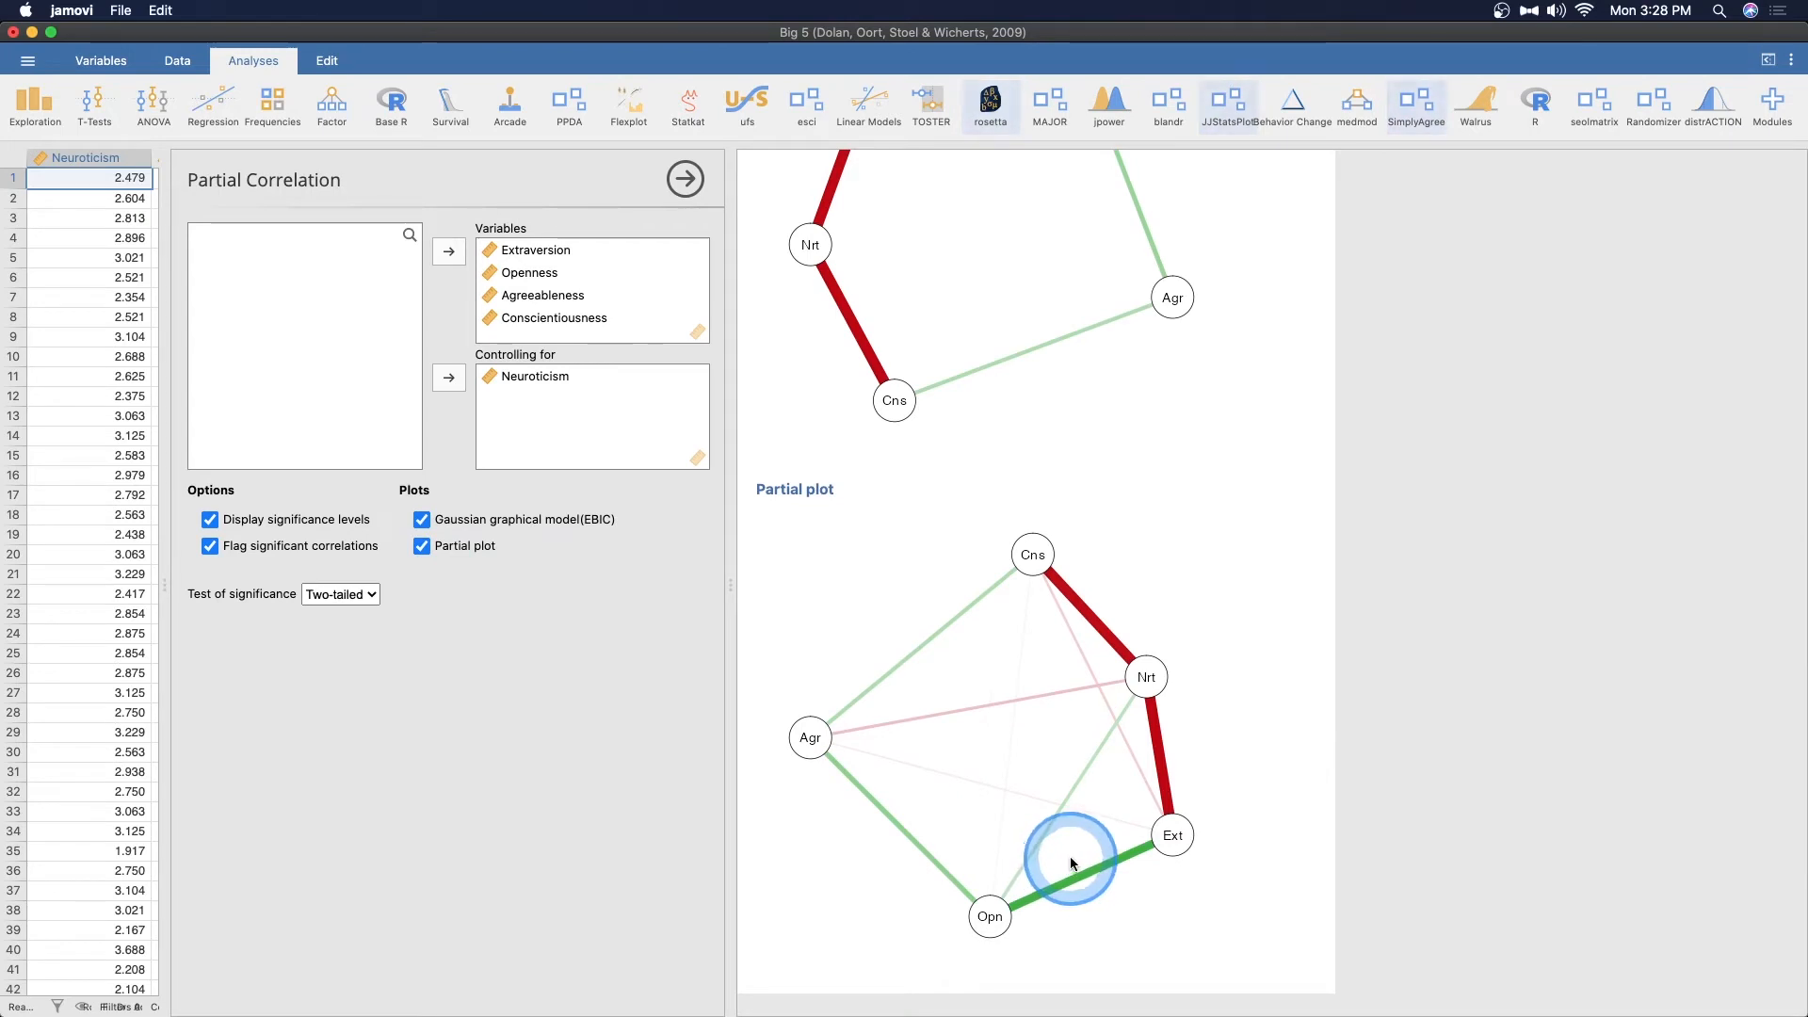
pyautogui.moveTo(903, 733)
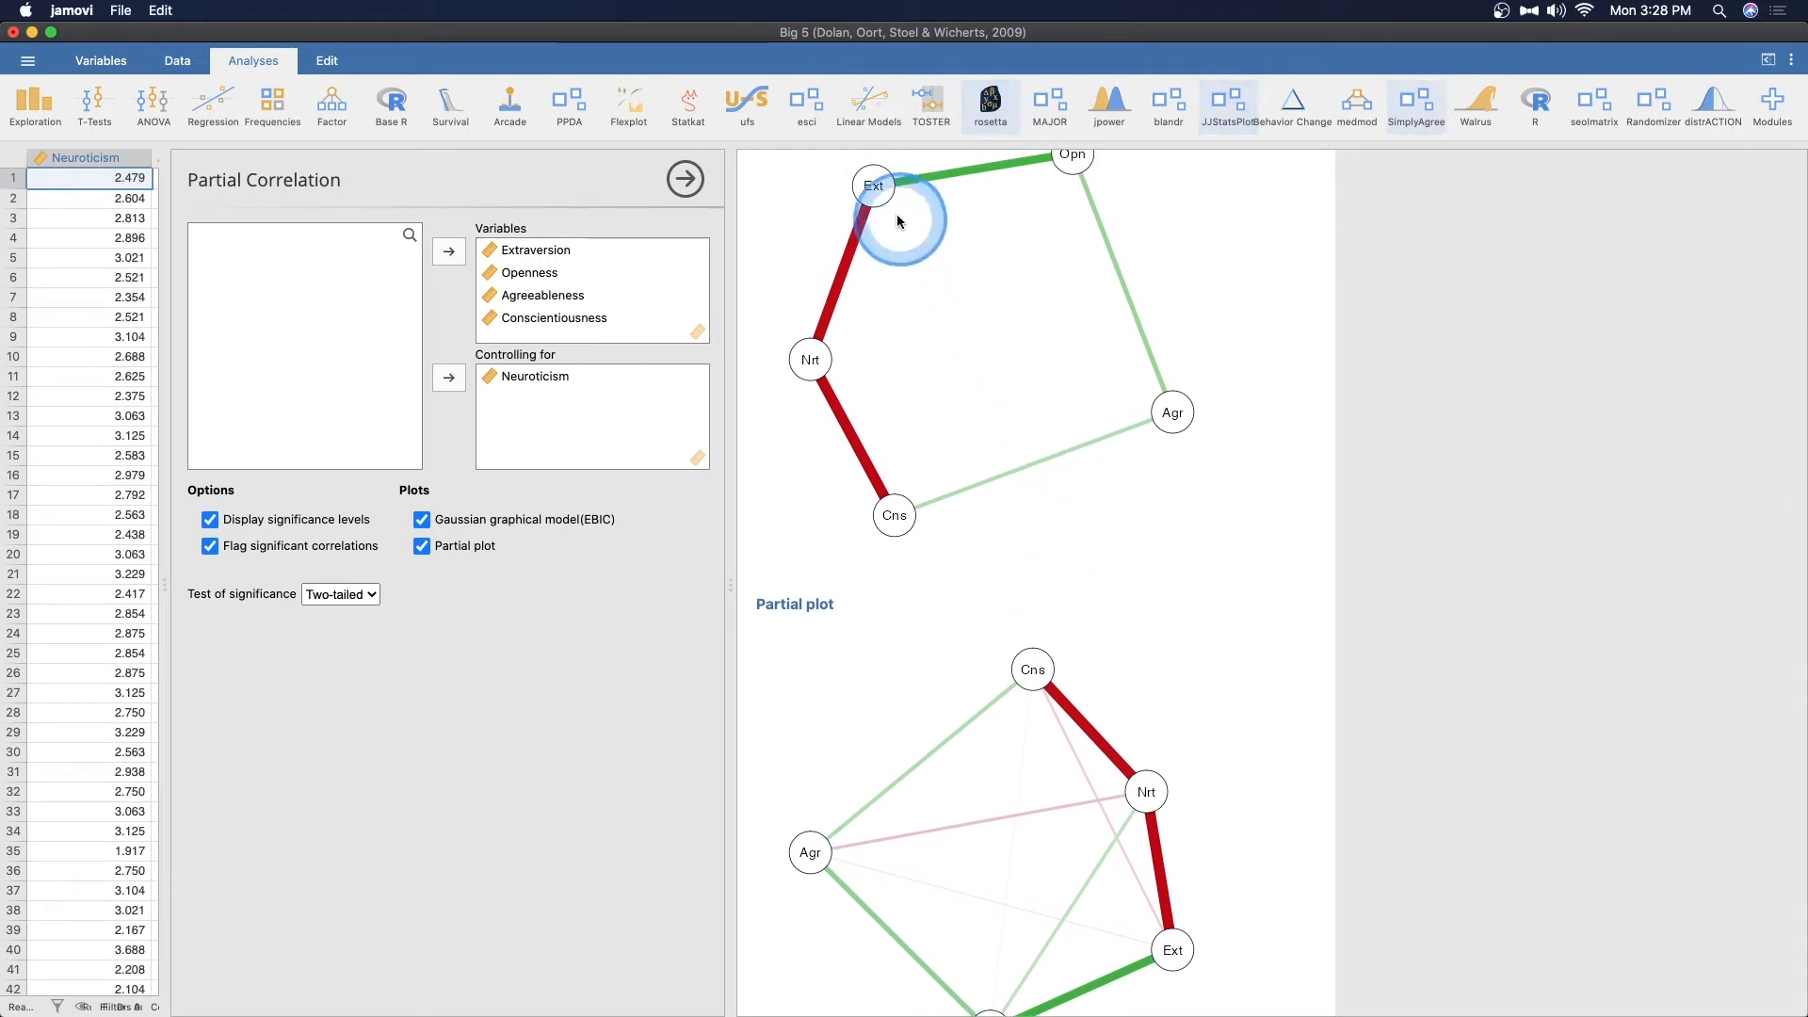
pyautogui.moveTo(1141, 800)
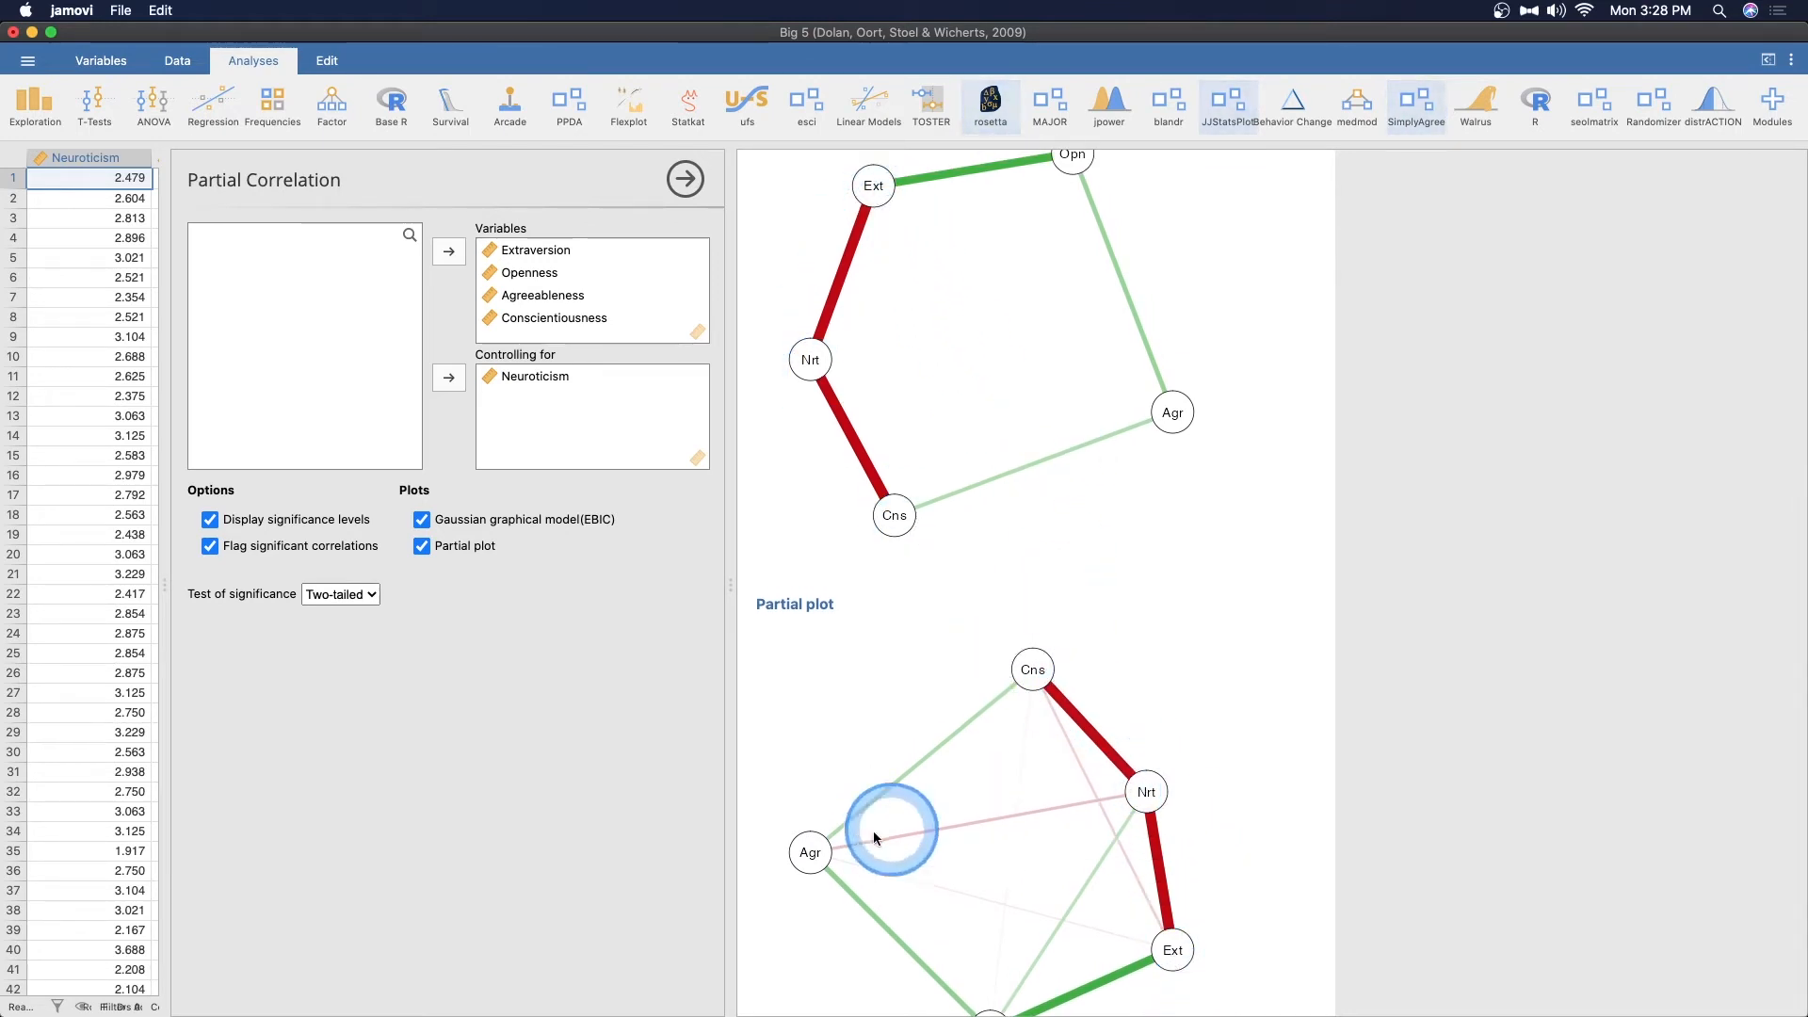
pyautogui.scroll(-3)
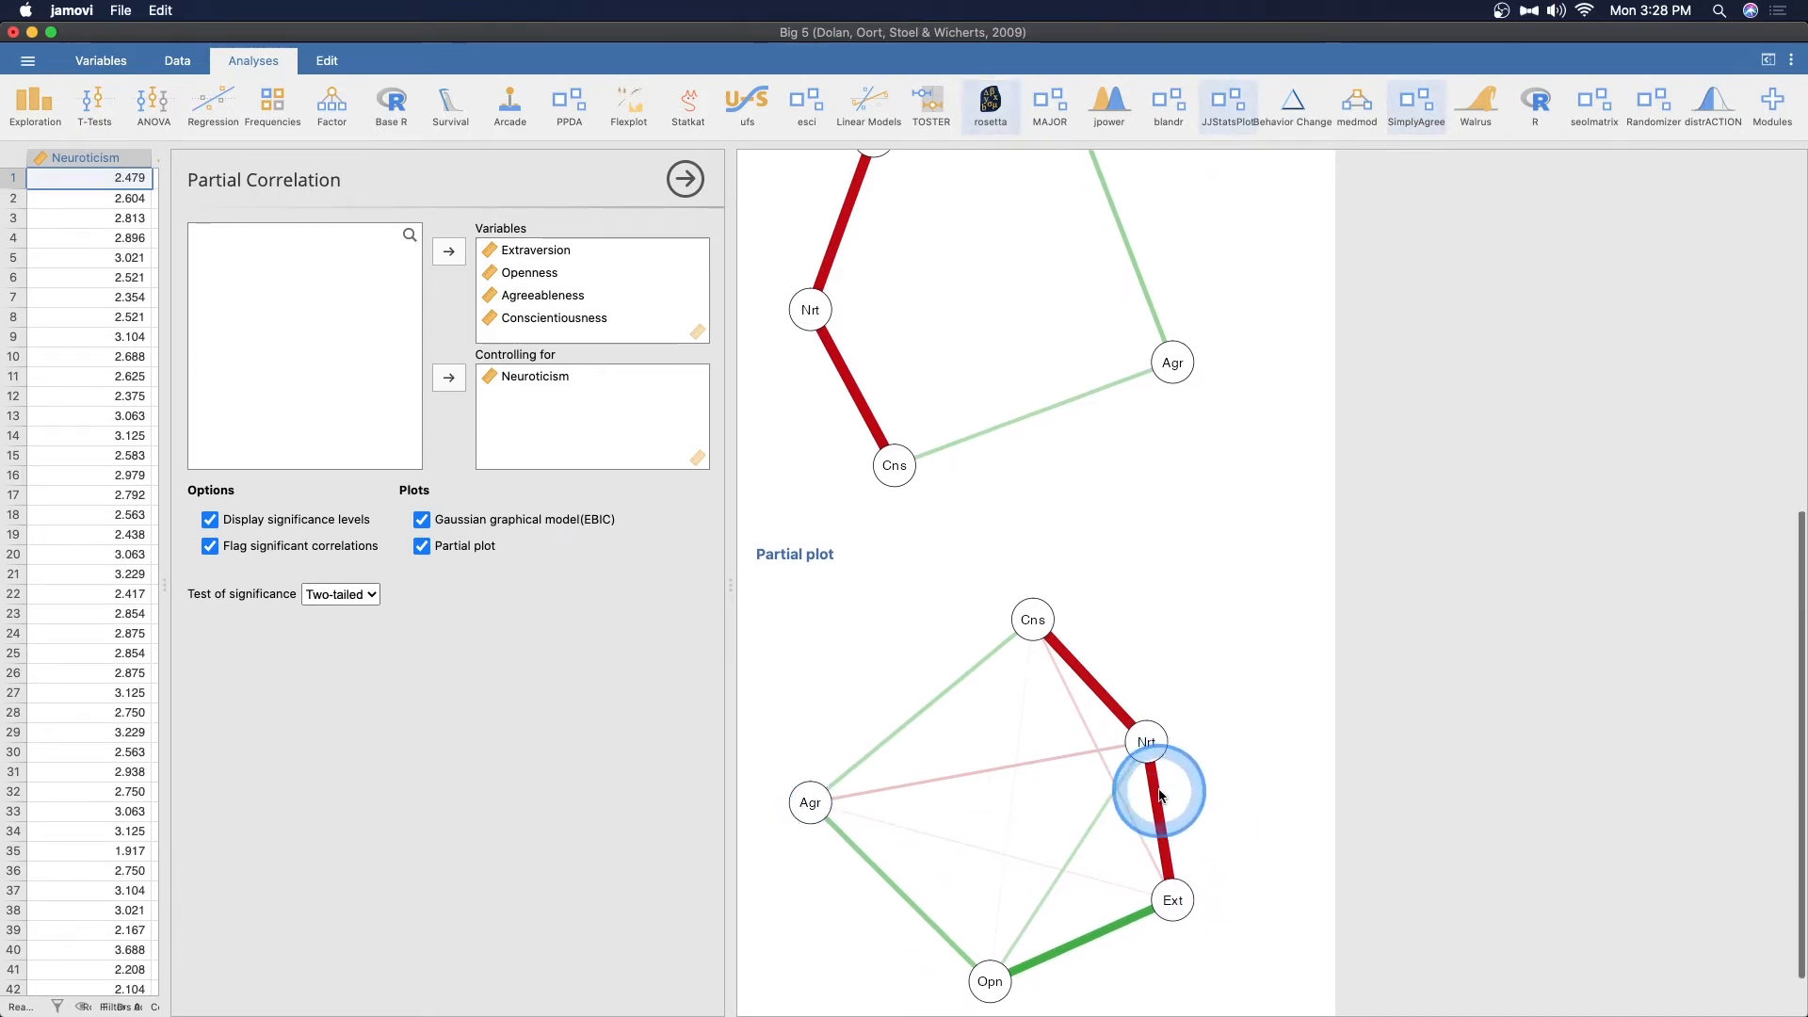
pyautogui.moveTo(1251, 838)
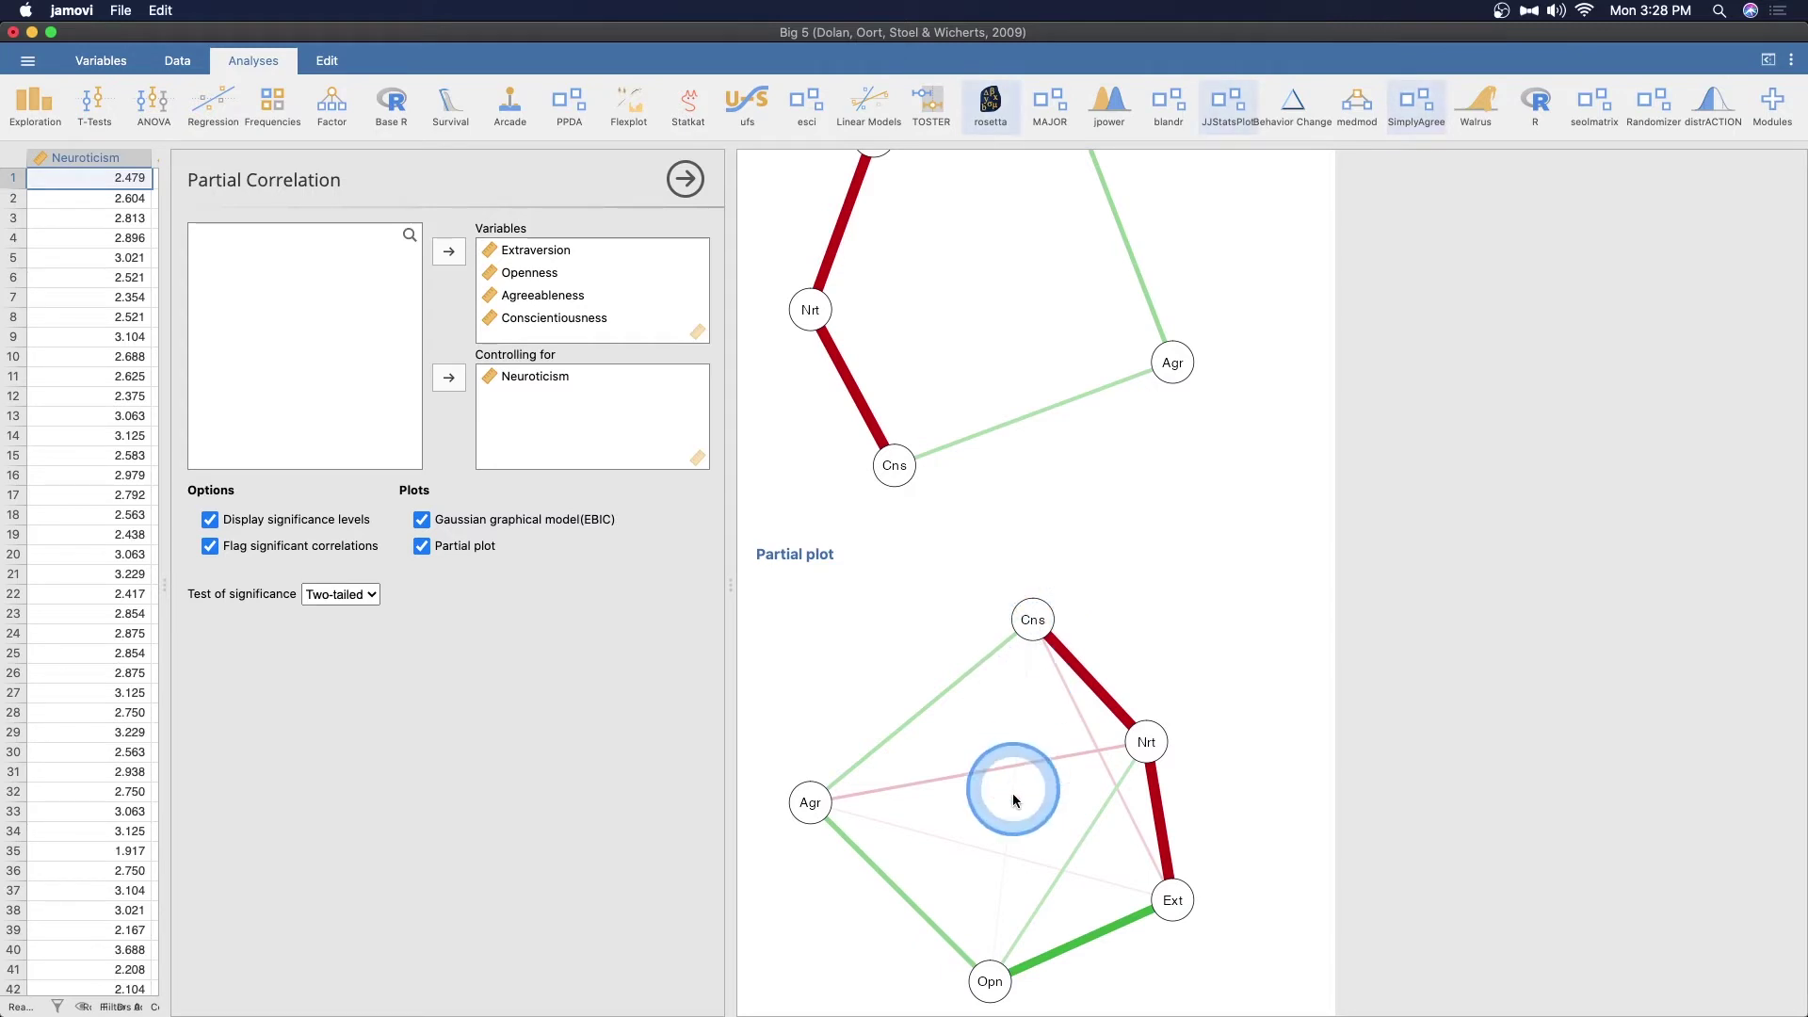
pyautogui.moveTo(937, 1011)
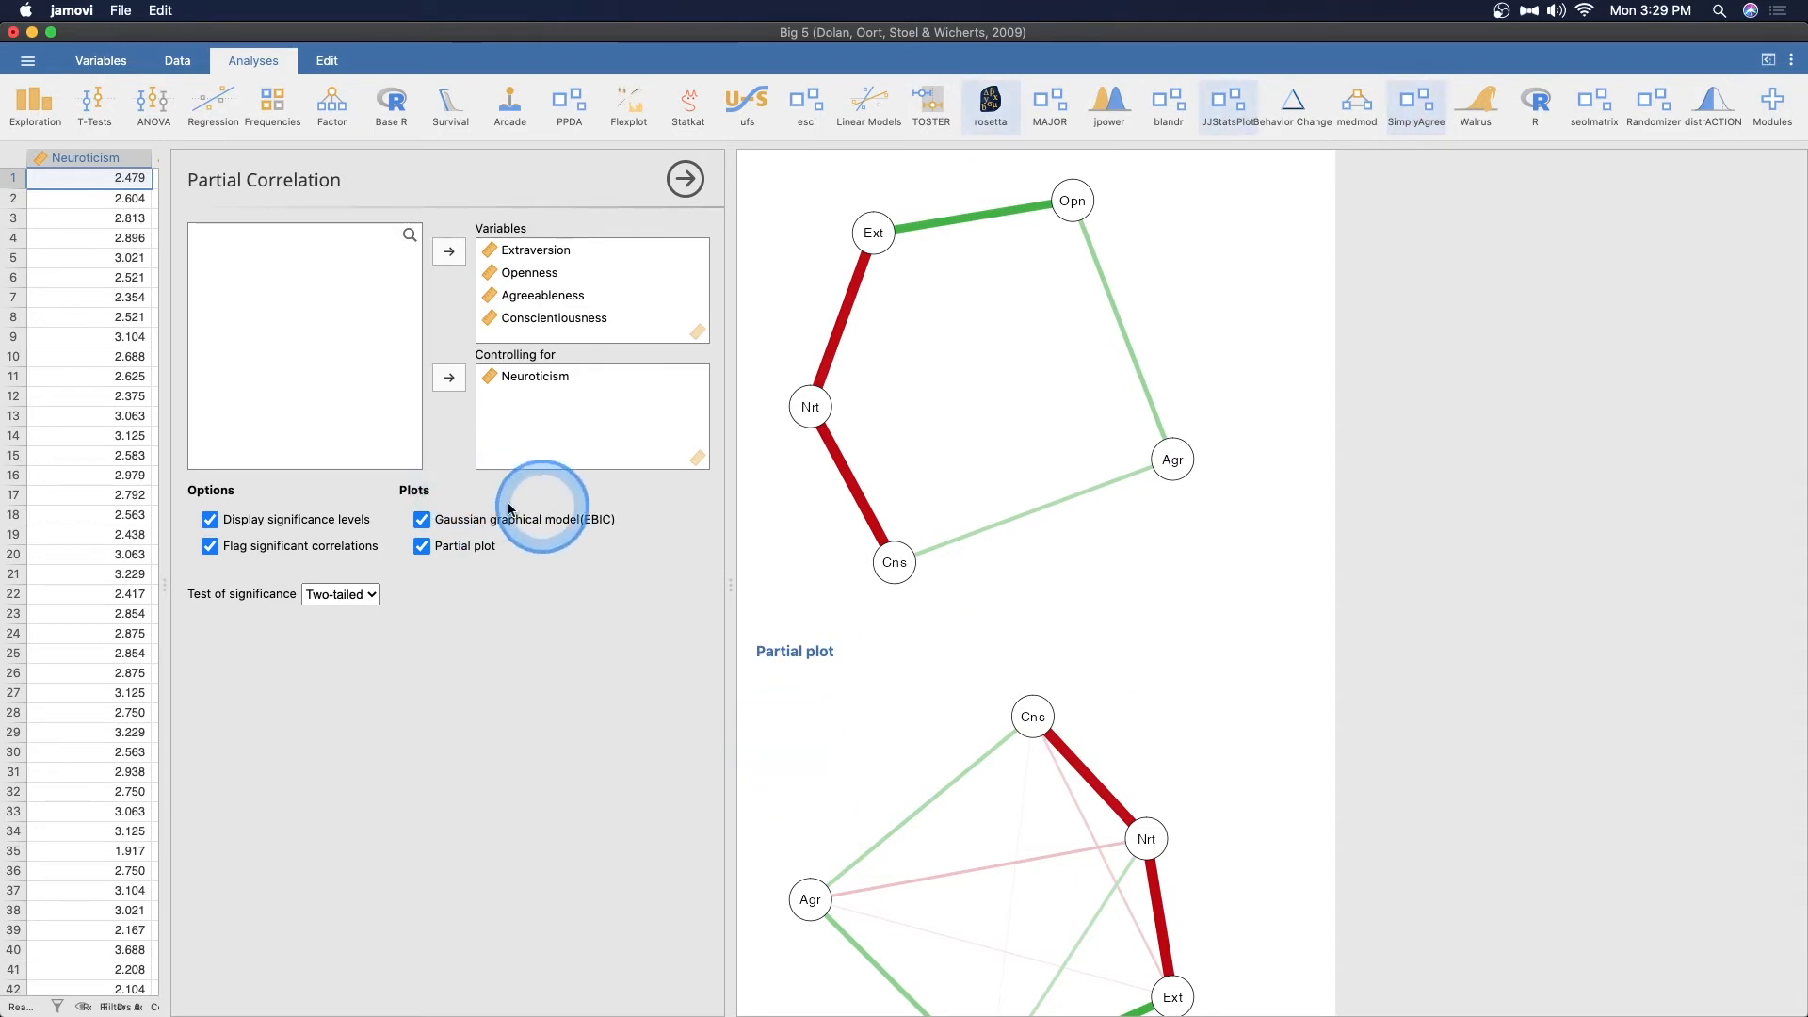
pyautogui.scroll(-3)
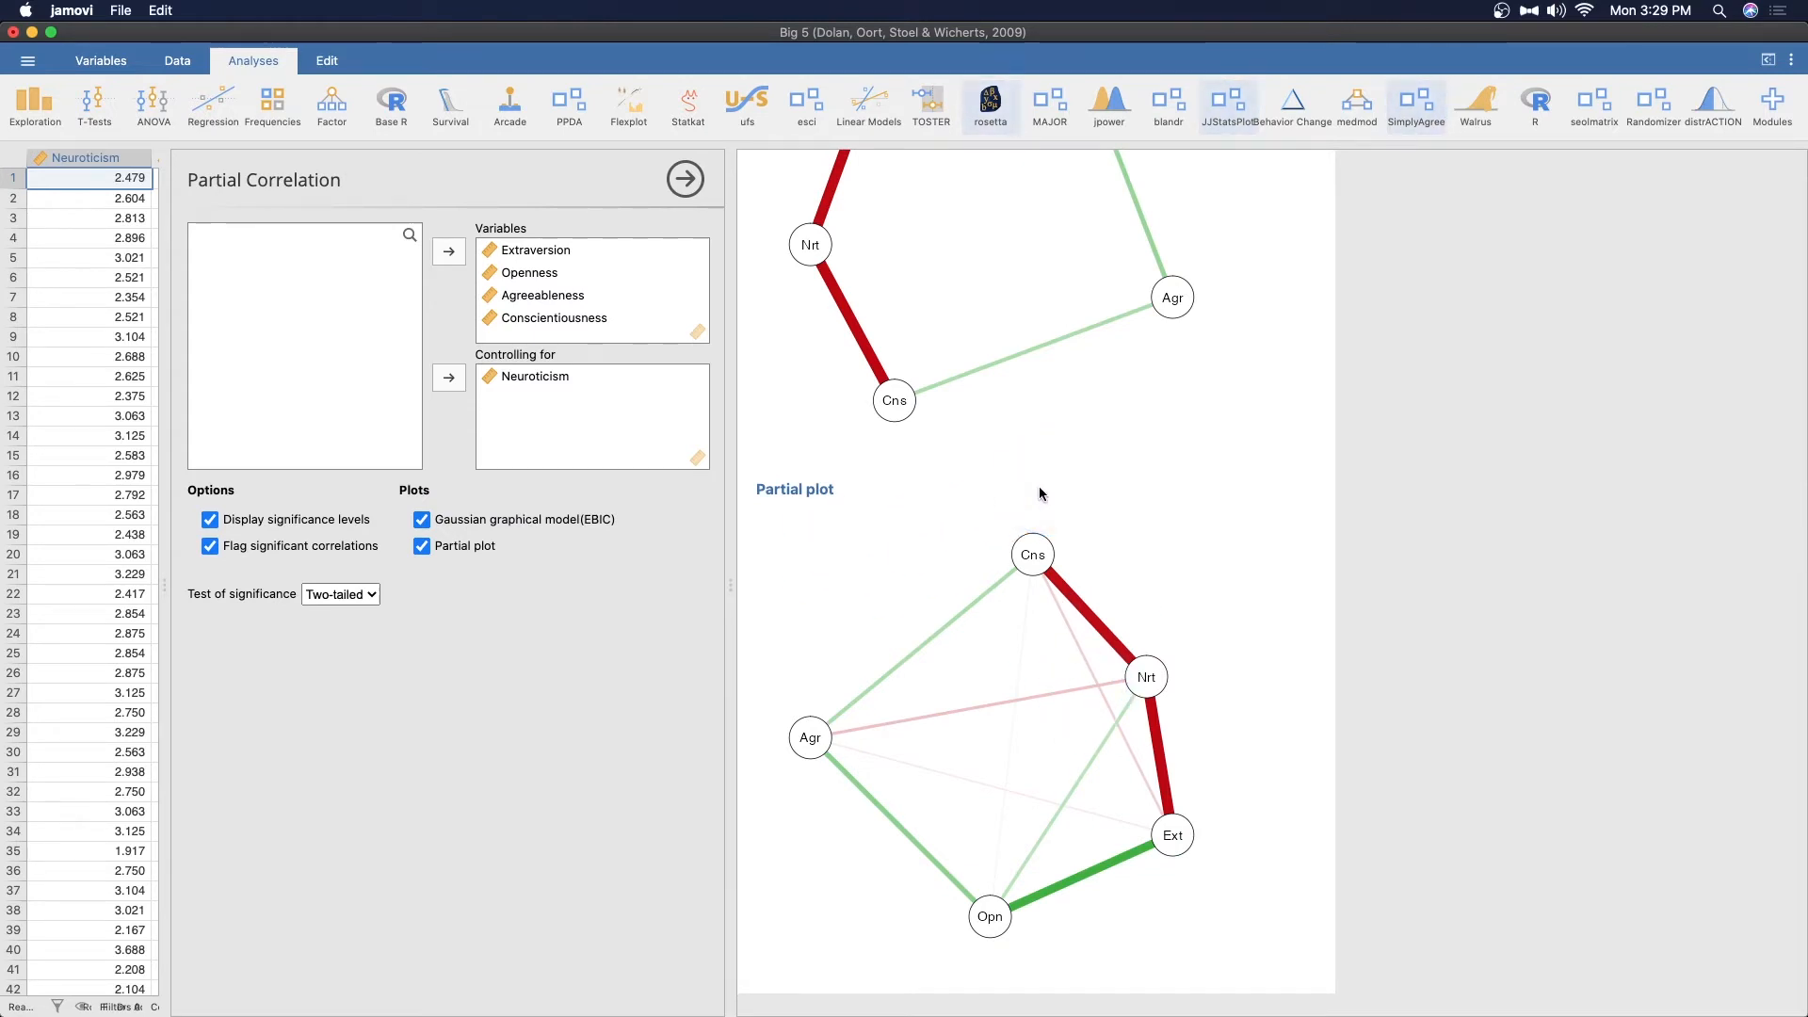
# Close the analysis options and open the rater data file
pyautogui.click(685, 179)
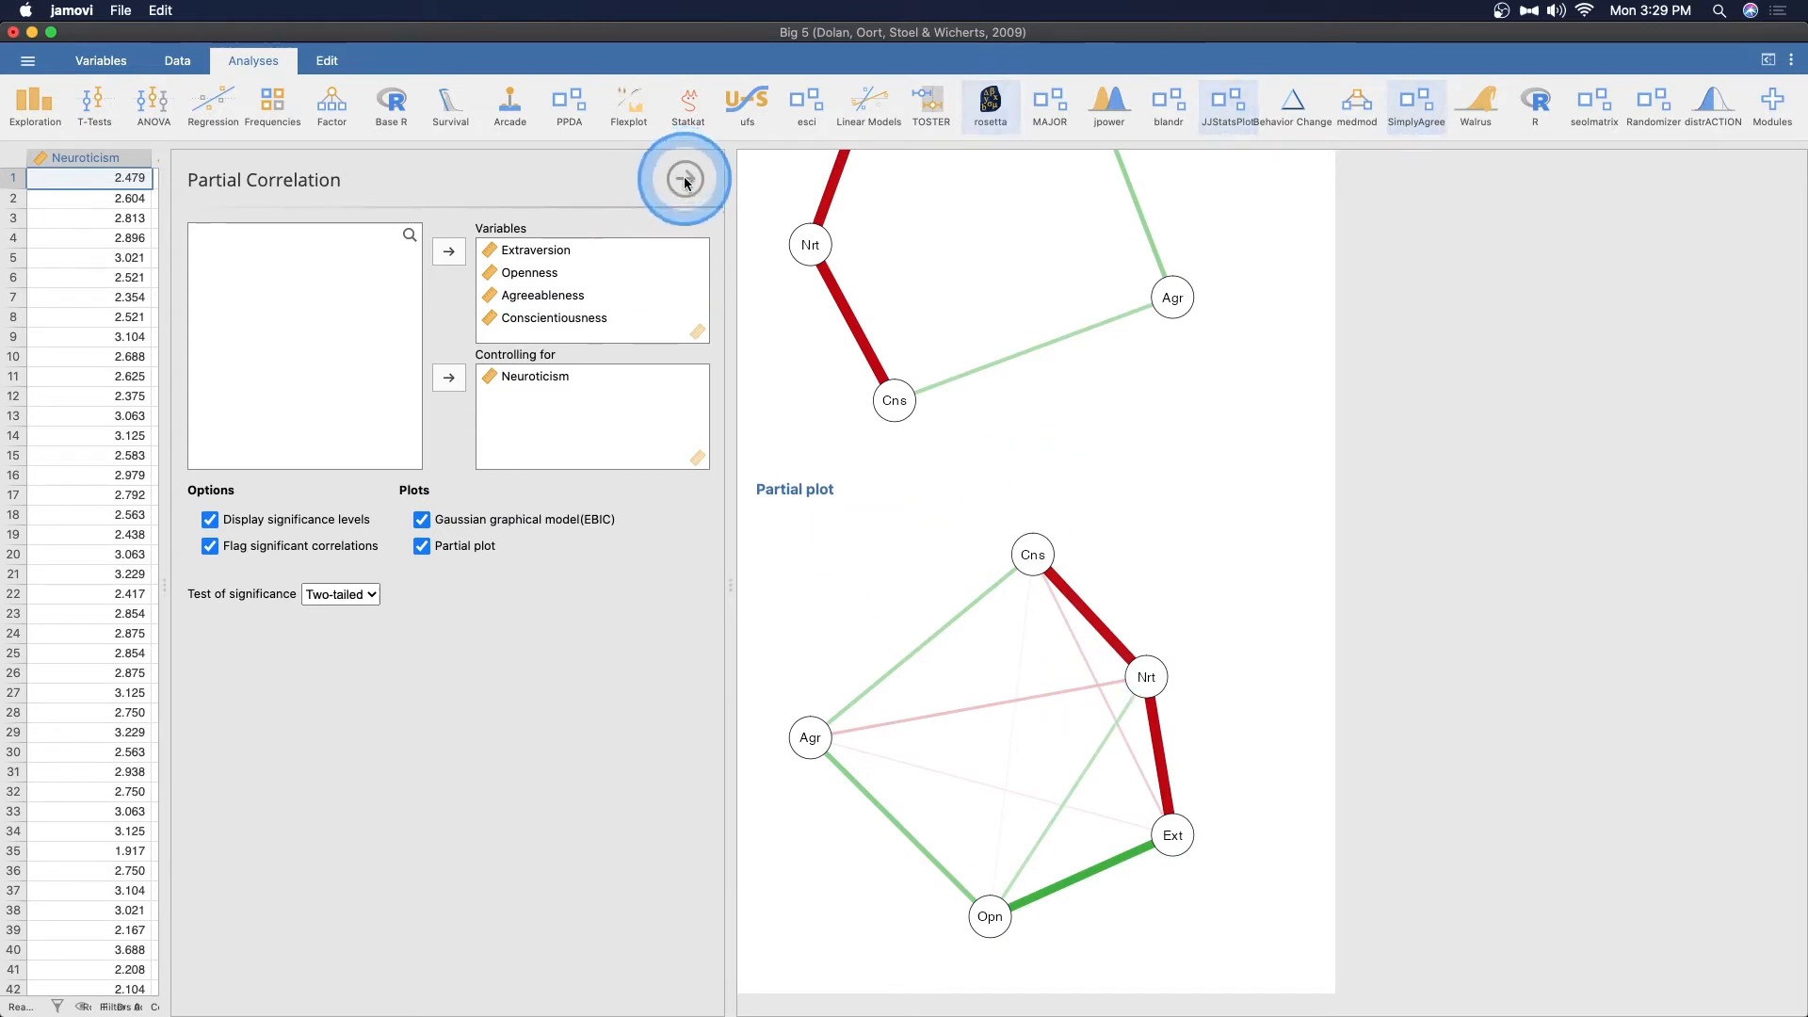
pyautogui.click(120, 10)
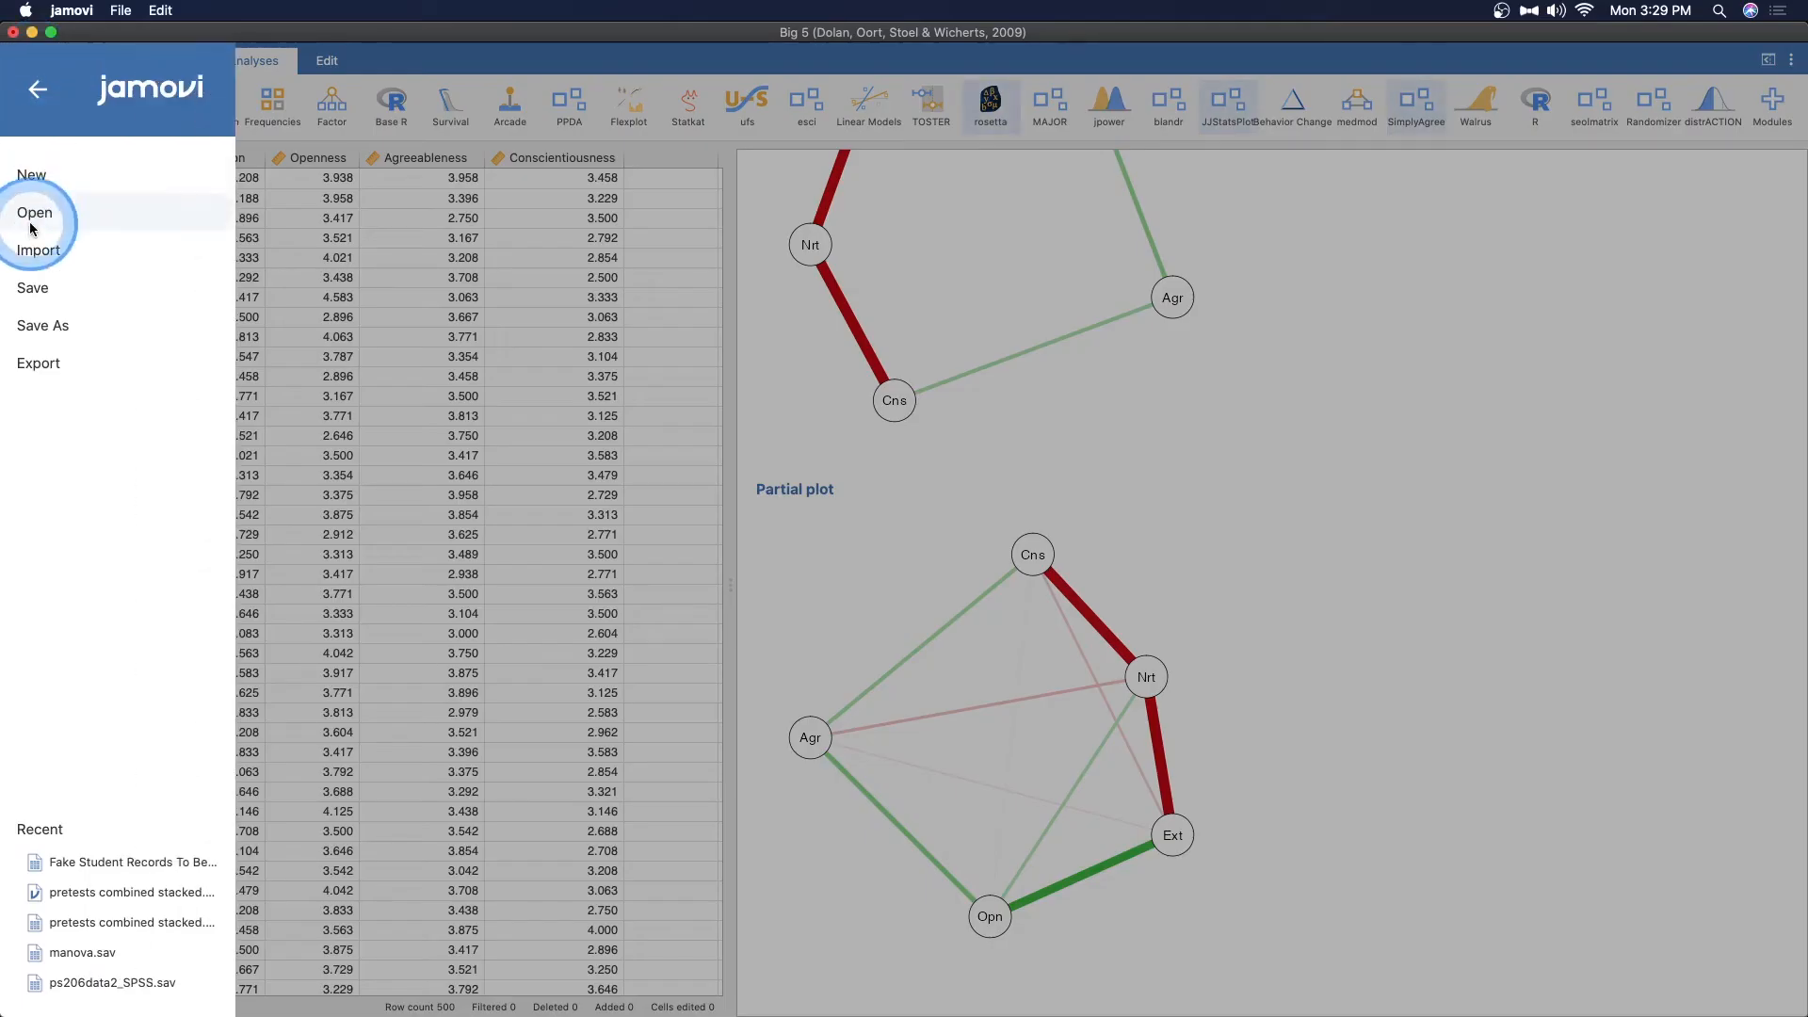
pyautogui.click(34, 212)
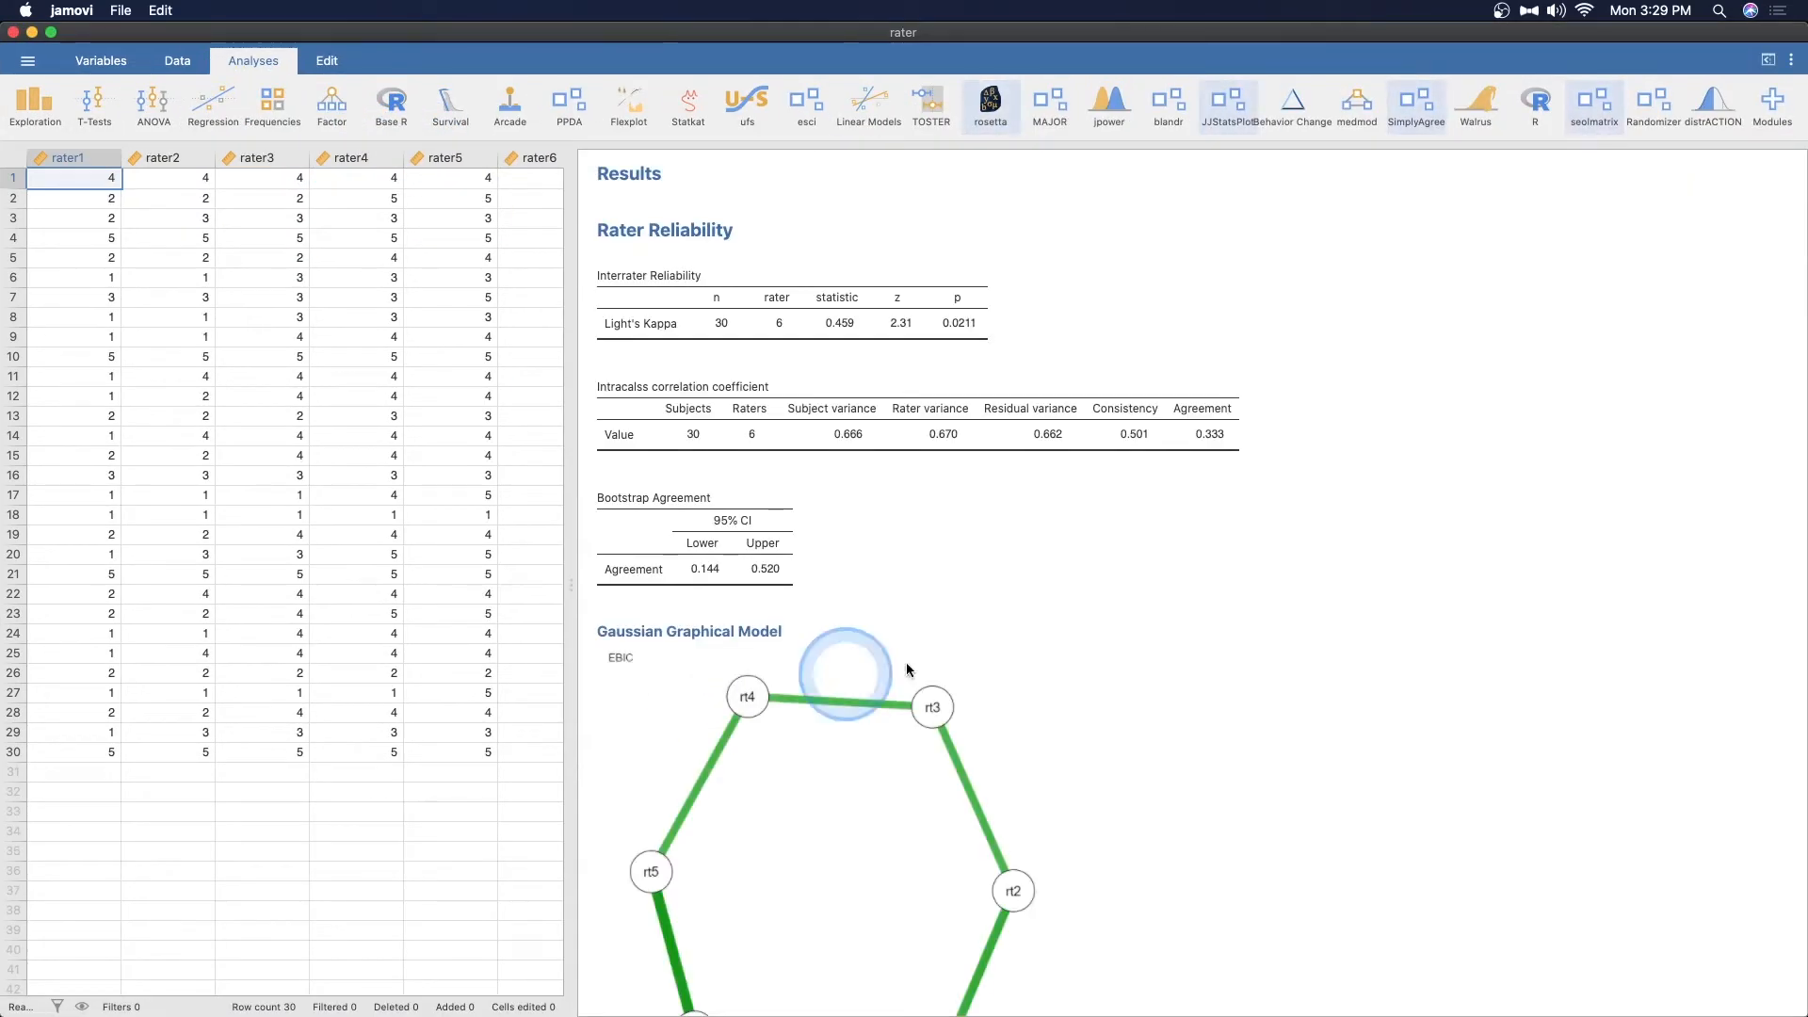
# Scroll the Rater Reliability results as they recalculate
pyautogui.scroll(-3)
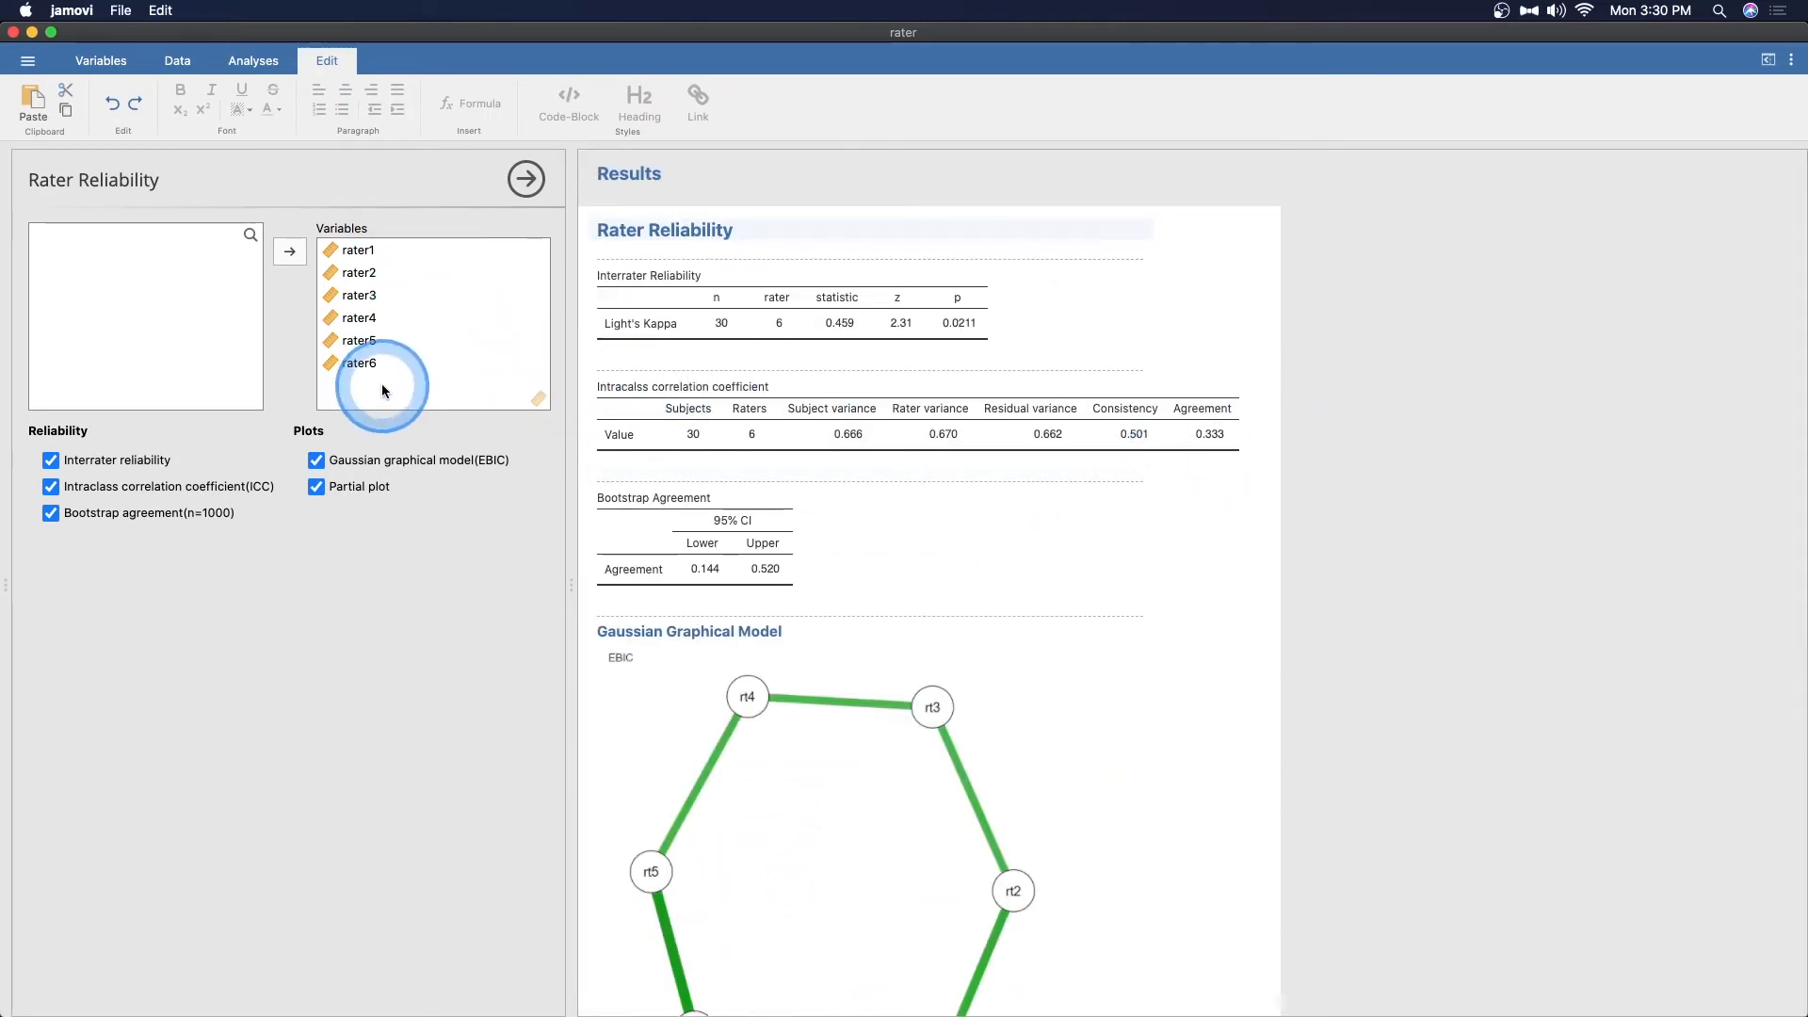
pyautogui.moveTo(378, 405)
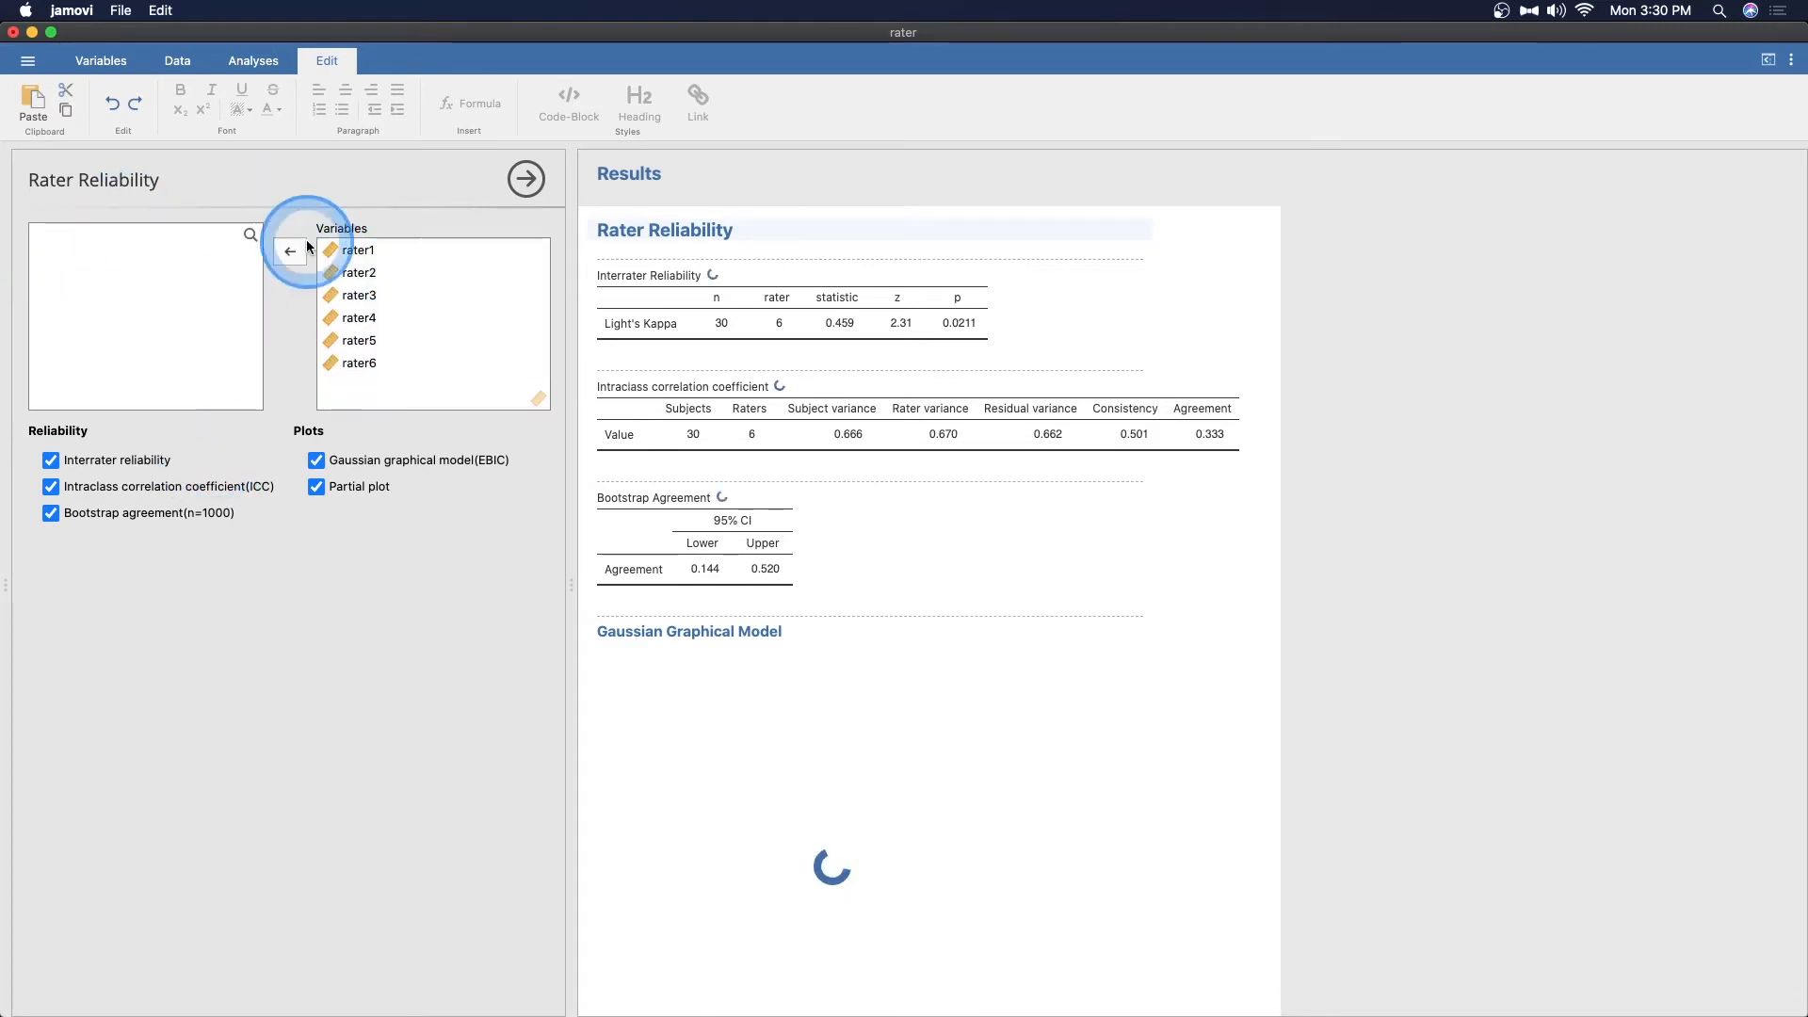
# Remove rater1–rater6 from Variables and select all six in the source list
pyautogui.click(253, 60)
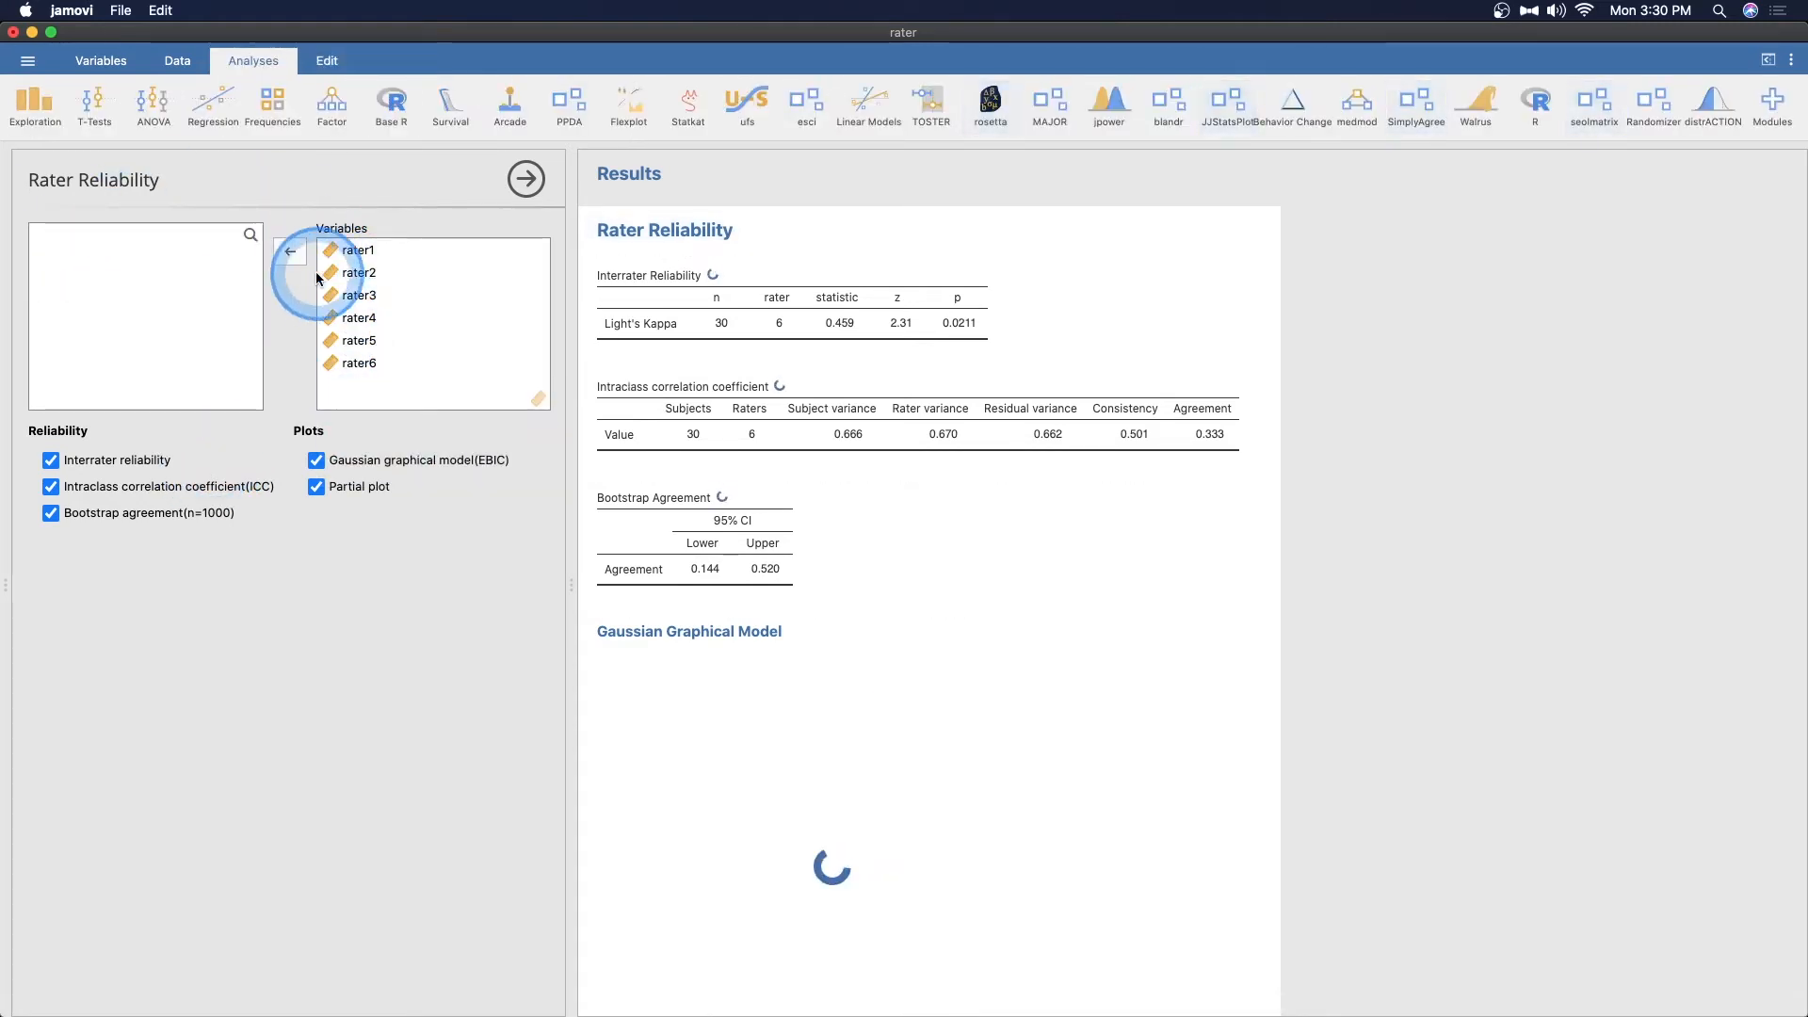
pyautogui.click(291, 251)
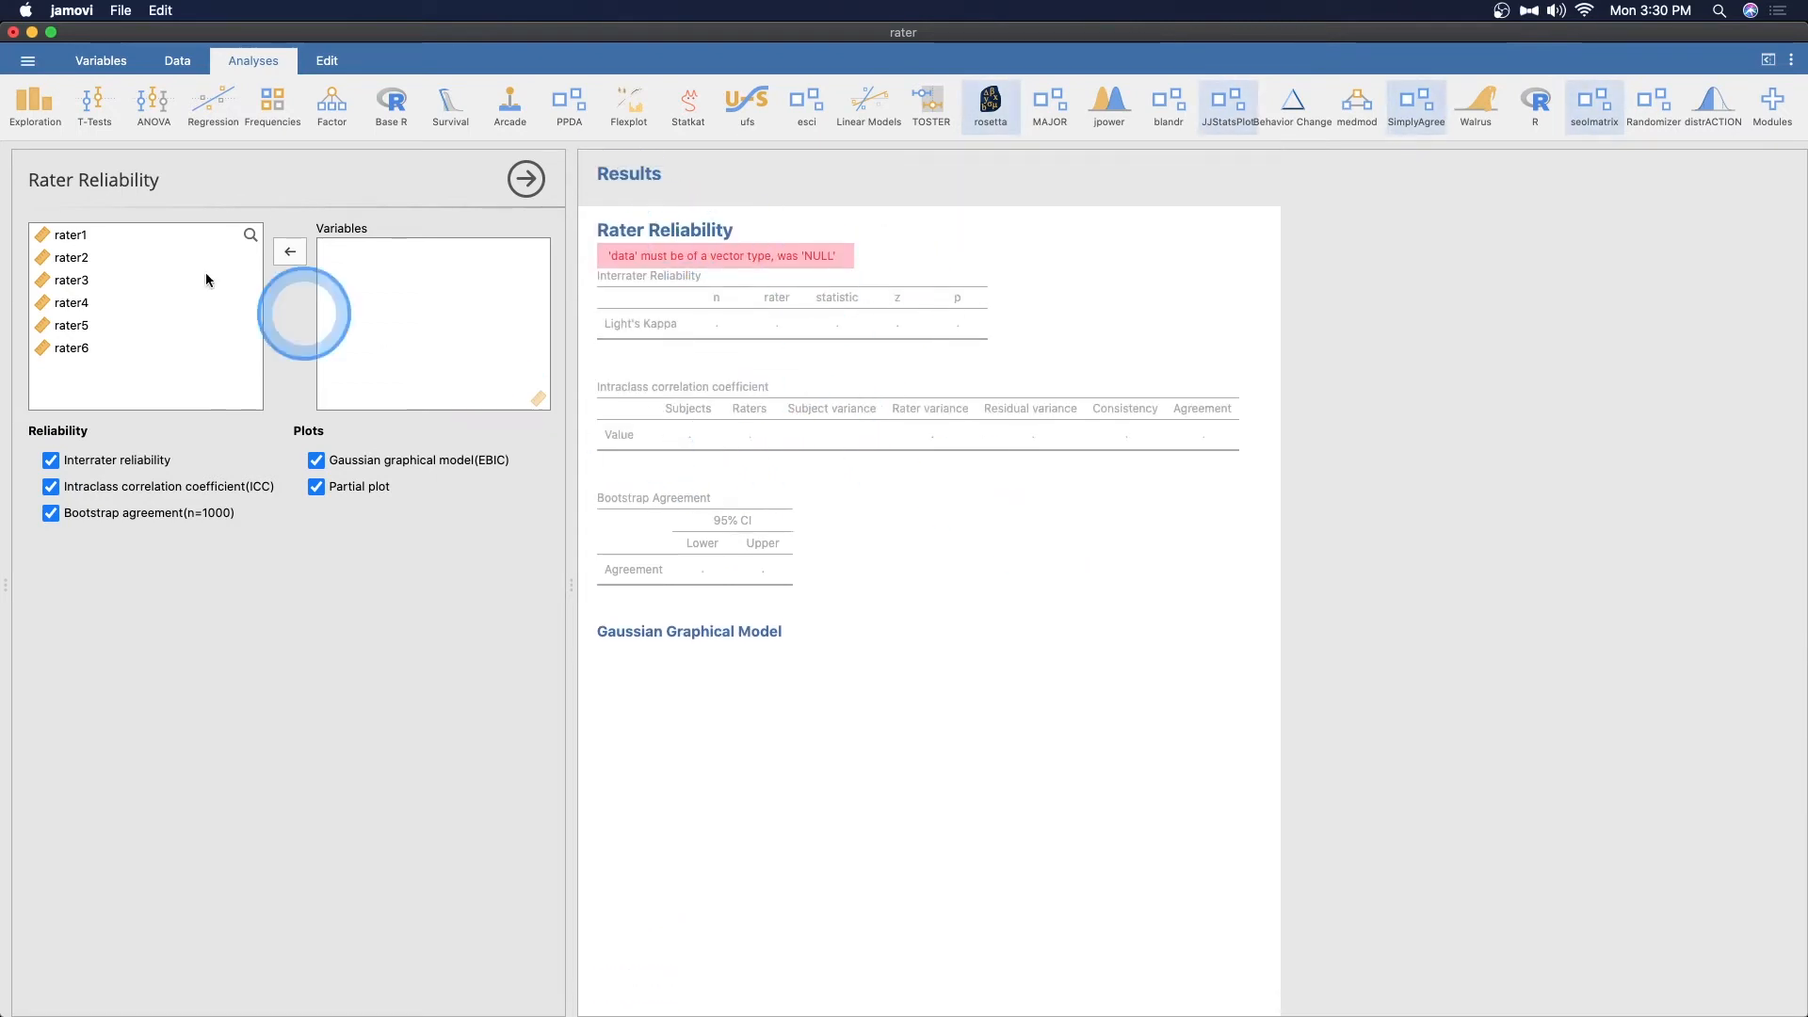
pyautogui.click(62, 236)
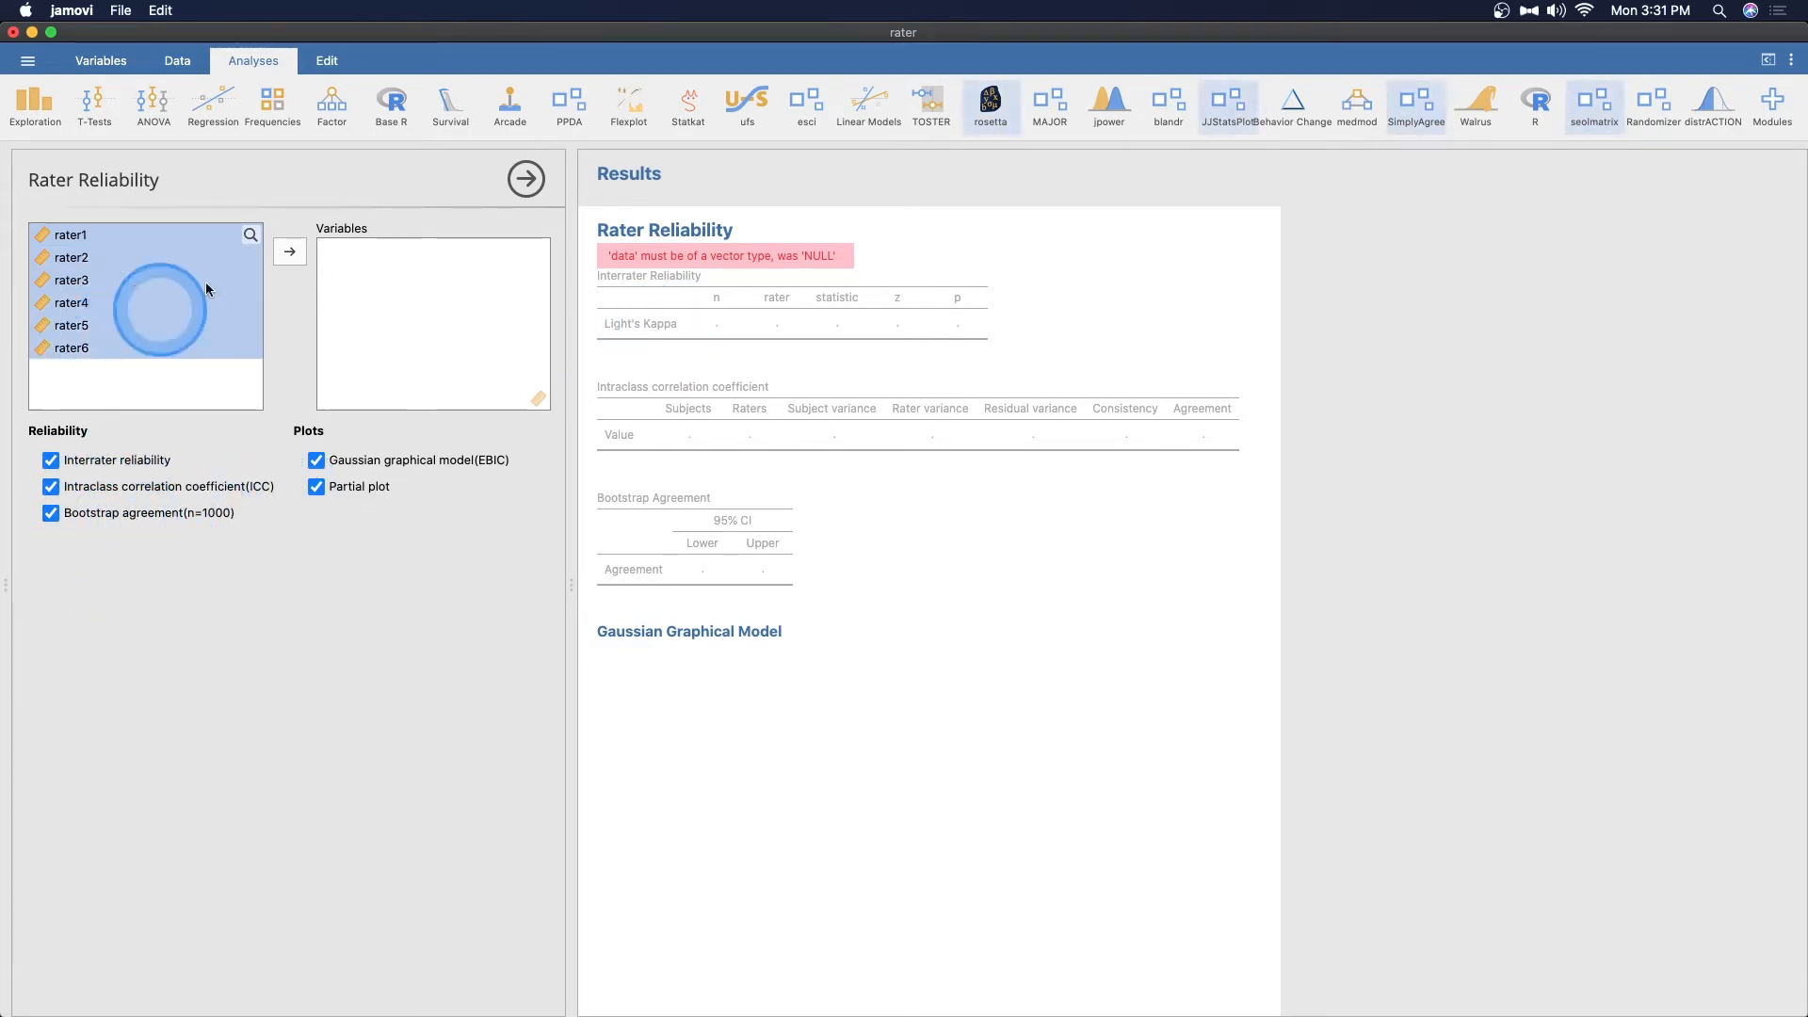
# Move rater1–rater6 back into Variables so Kappa, ICC and network recompute
pyautogui.click(290, 251)
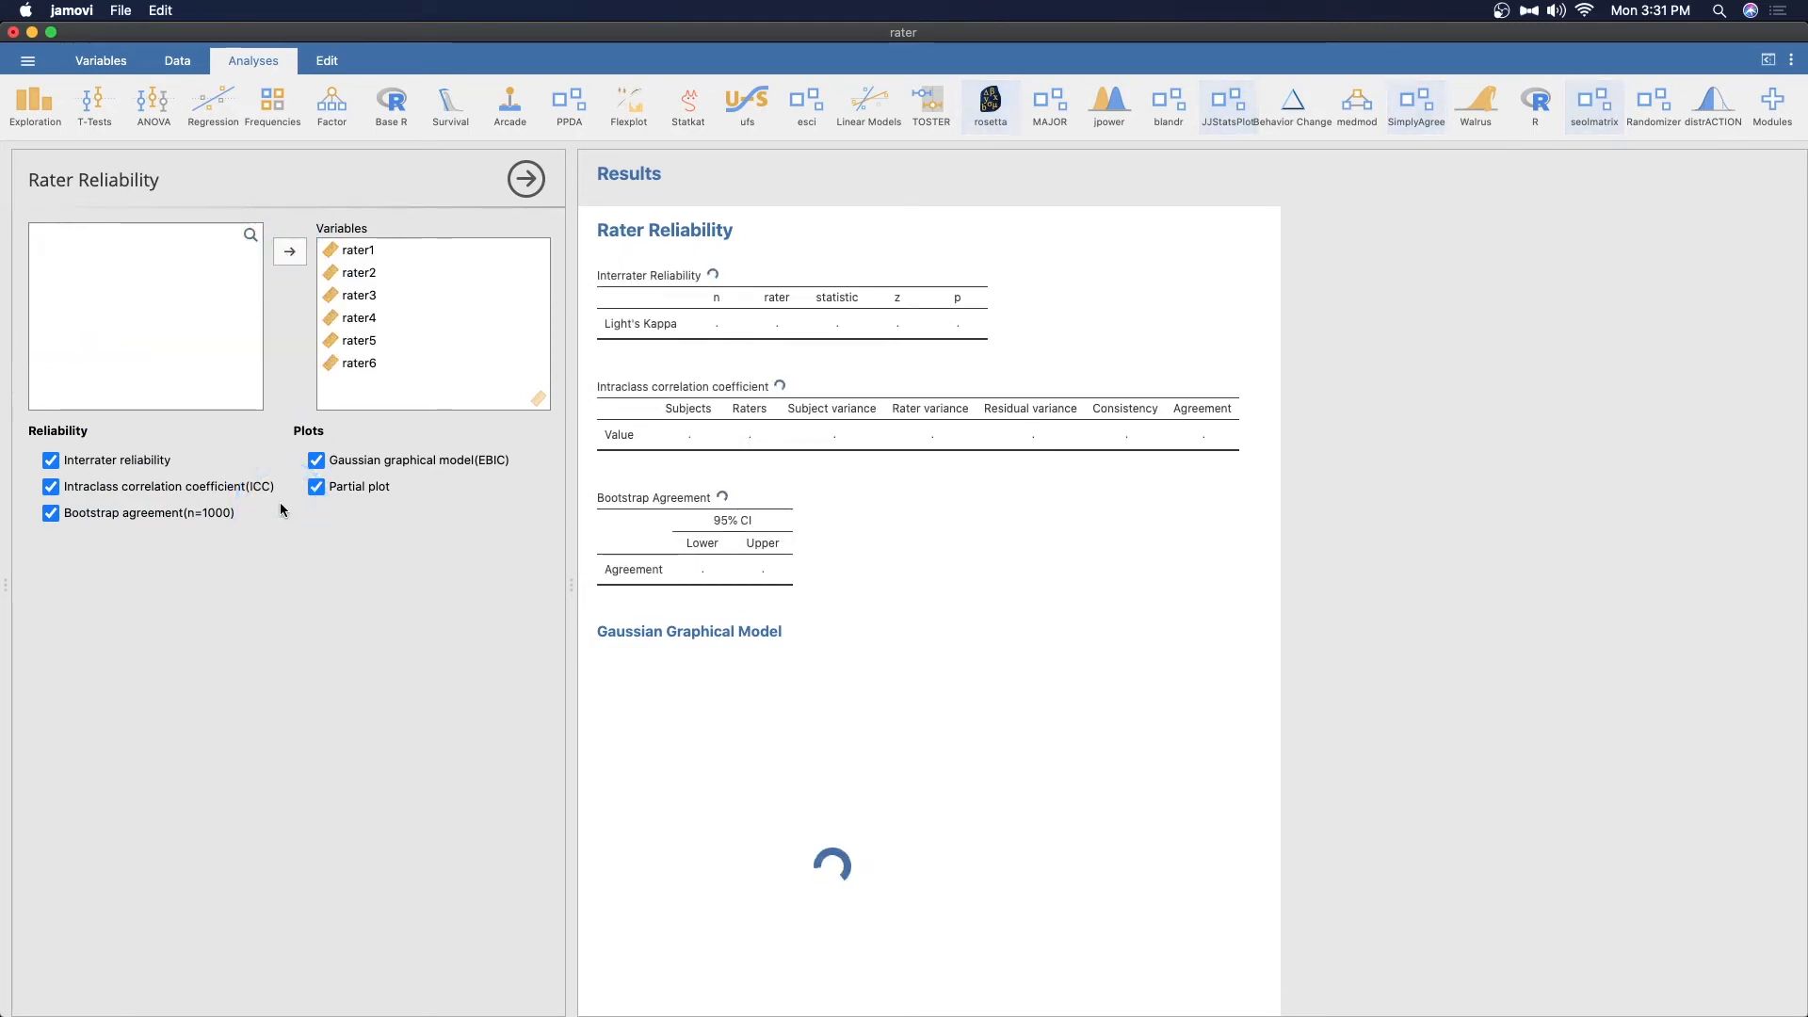
pyautogui.click(203, 522)
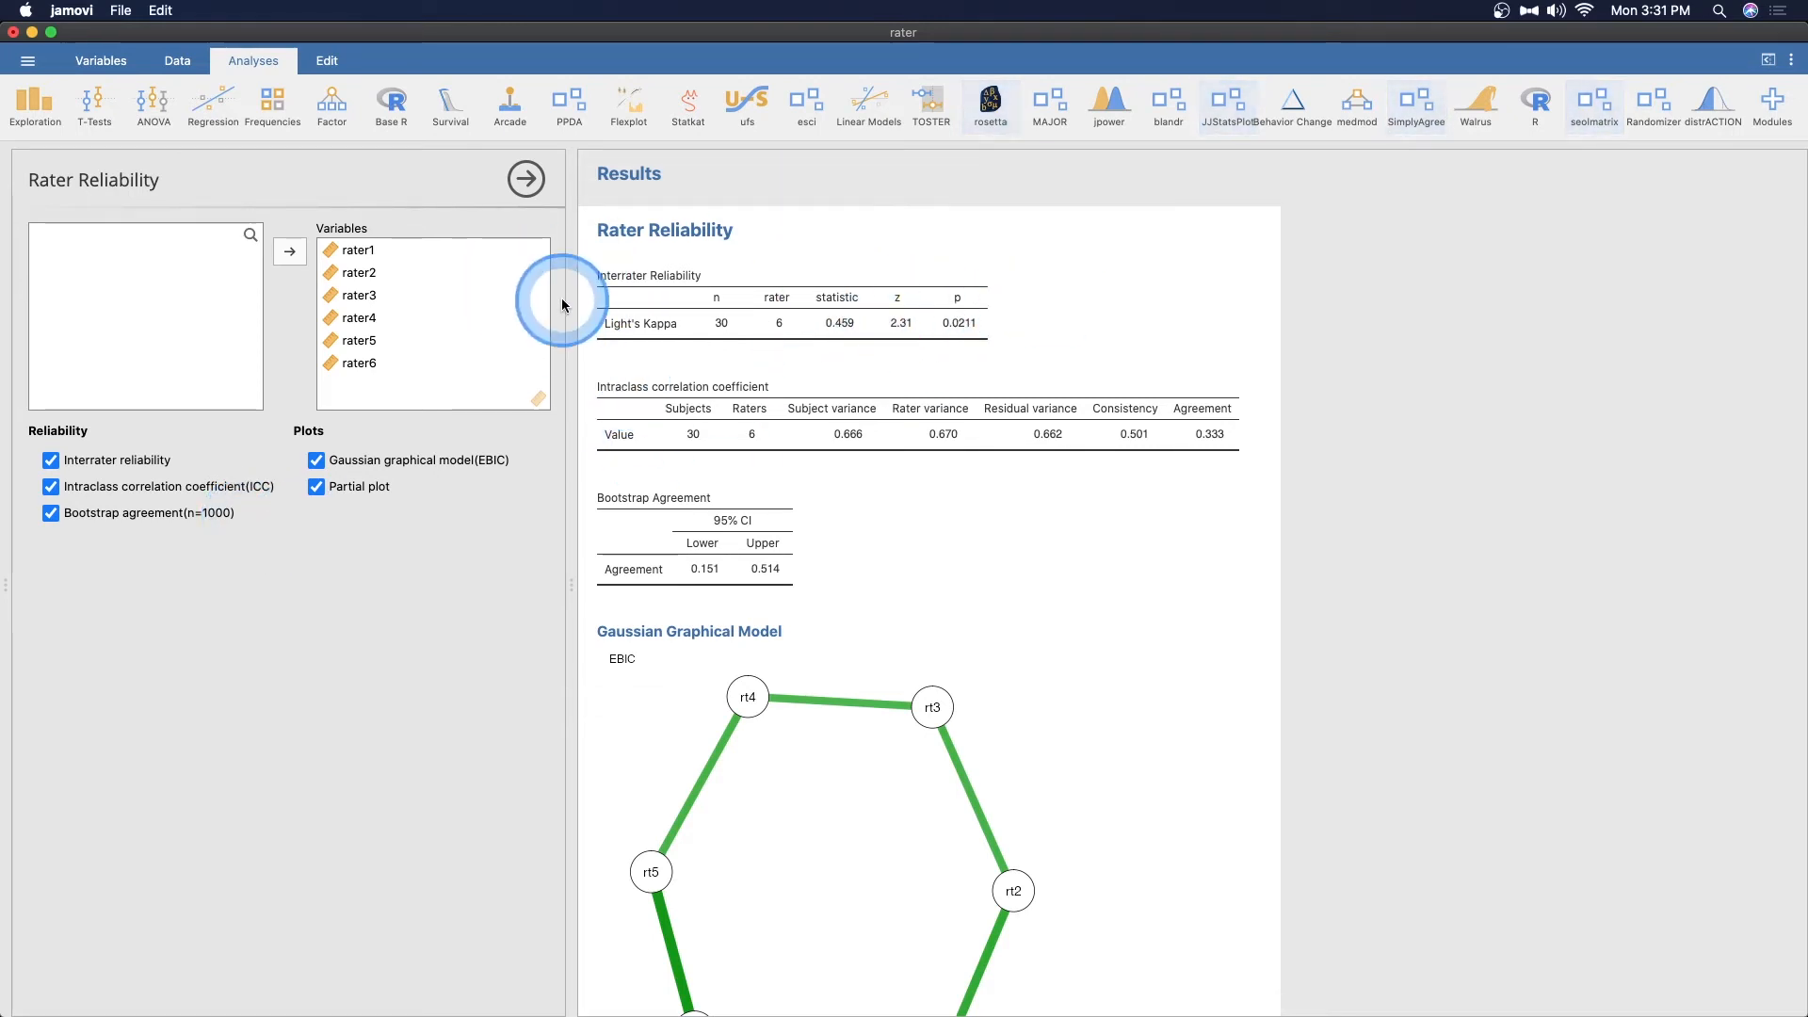
pyautogui.moveTo(935, 365)
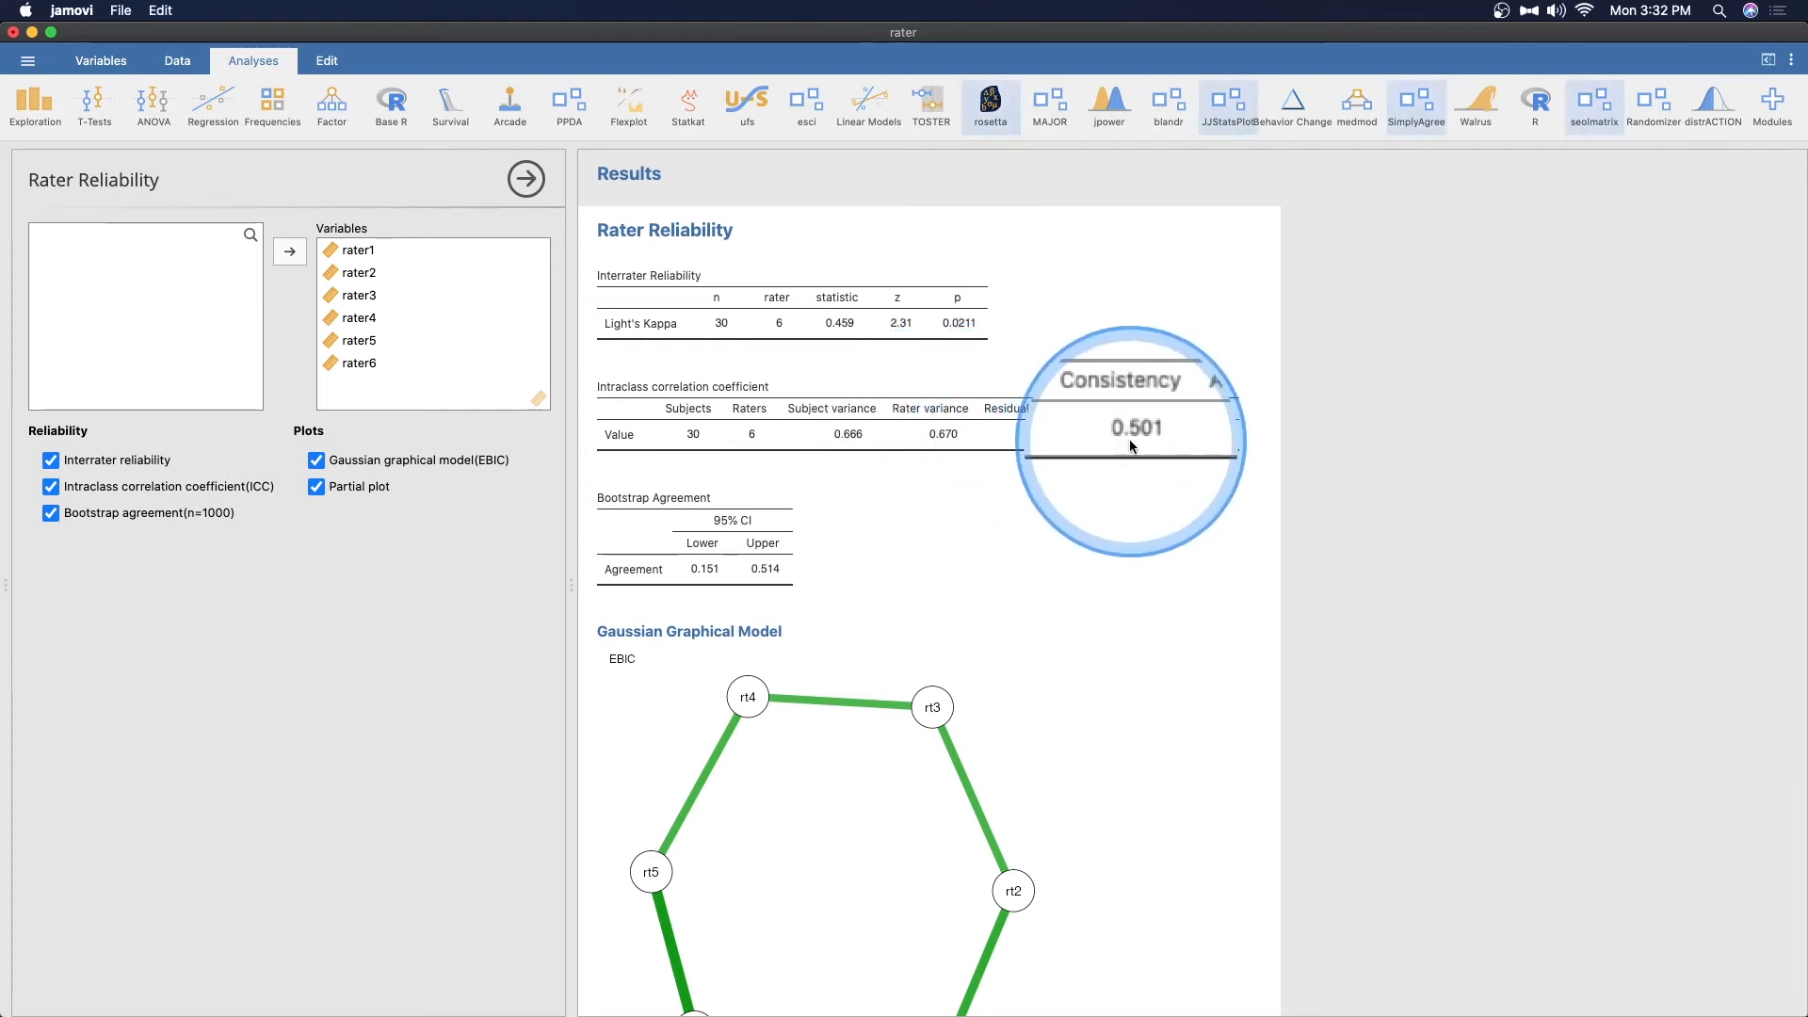
pyautogui.moveTo(1278, 454)
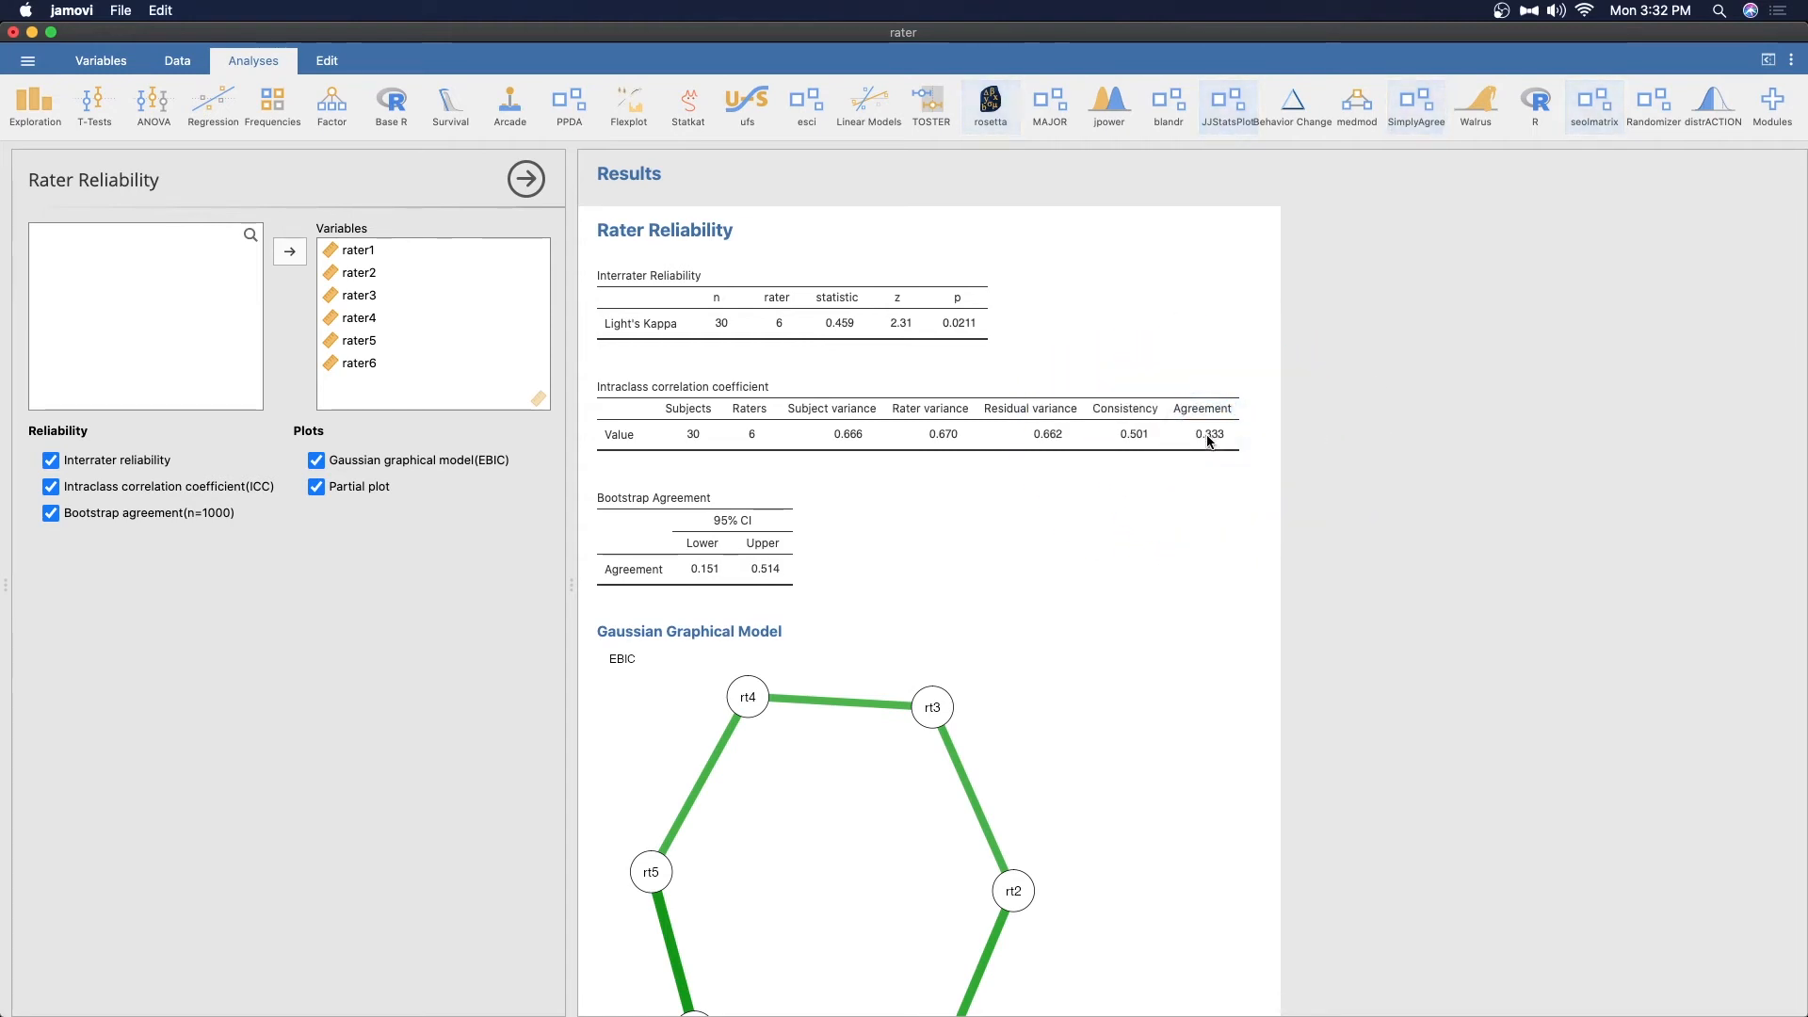
pyautogui.moveTo(1457, 713)
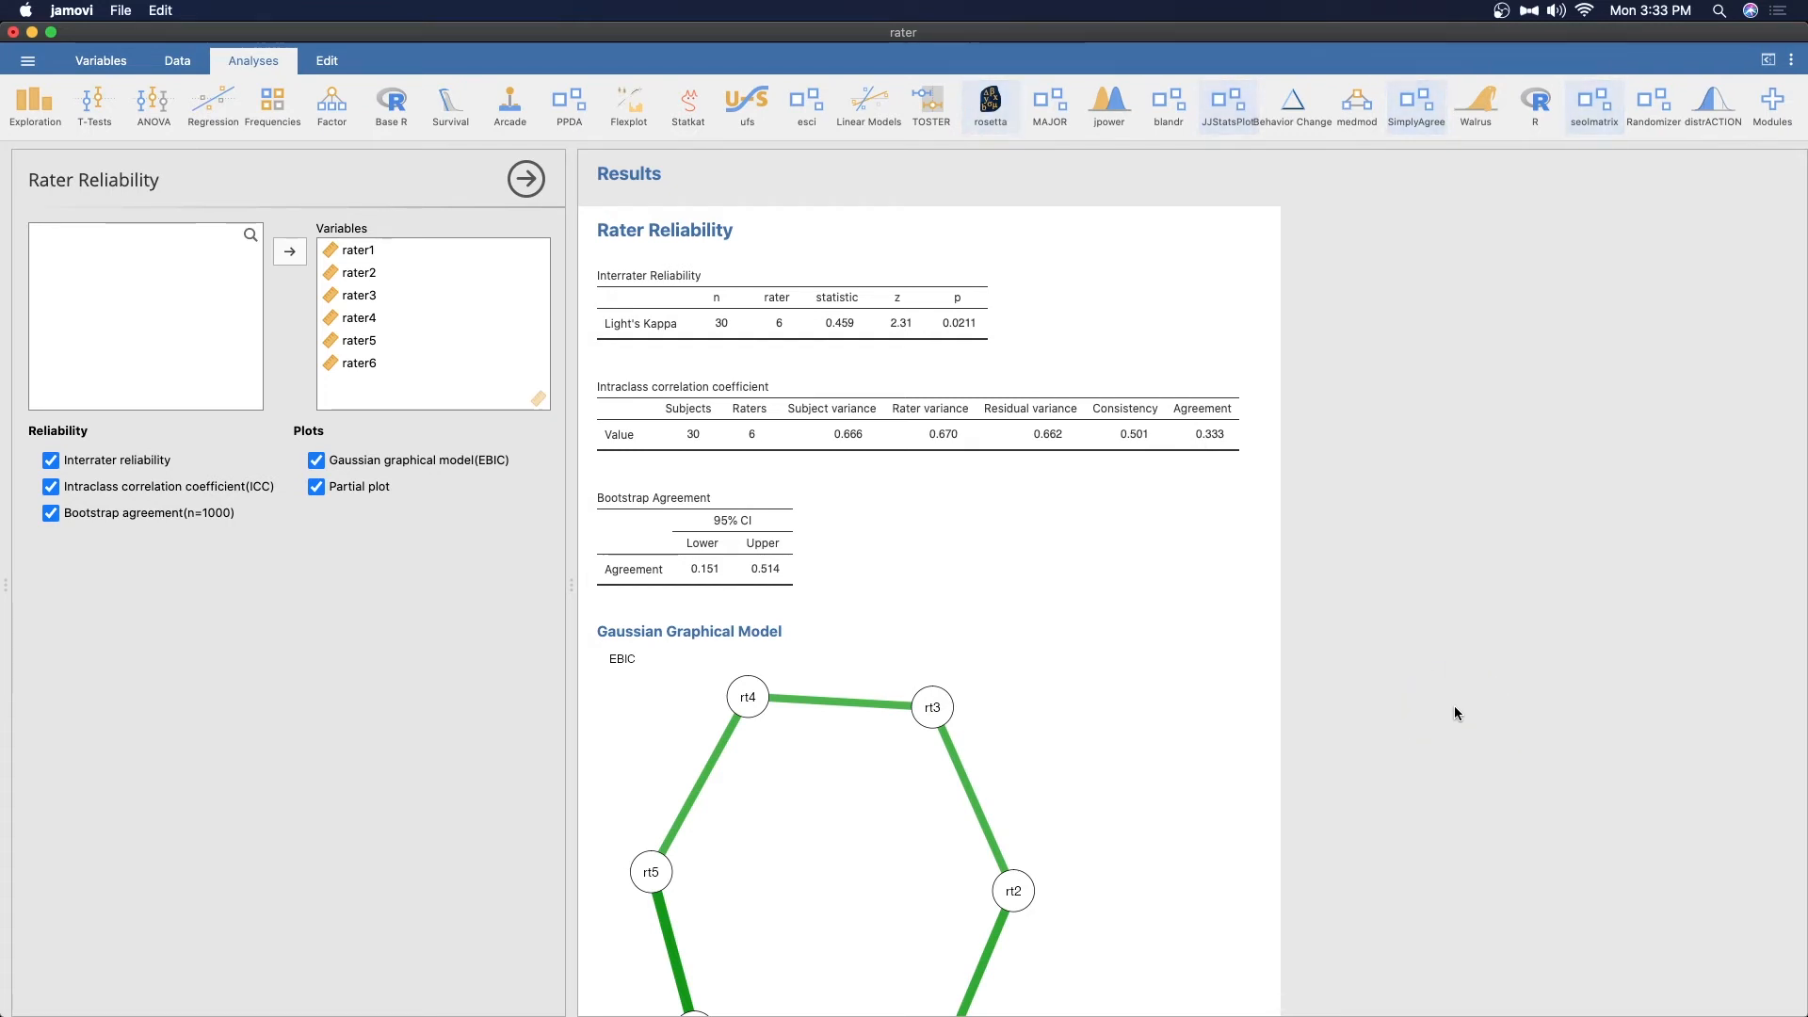
pyautogui.moveTo(1212, 681)
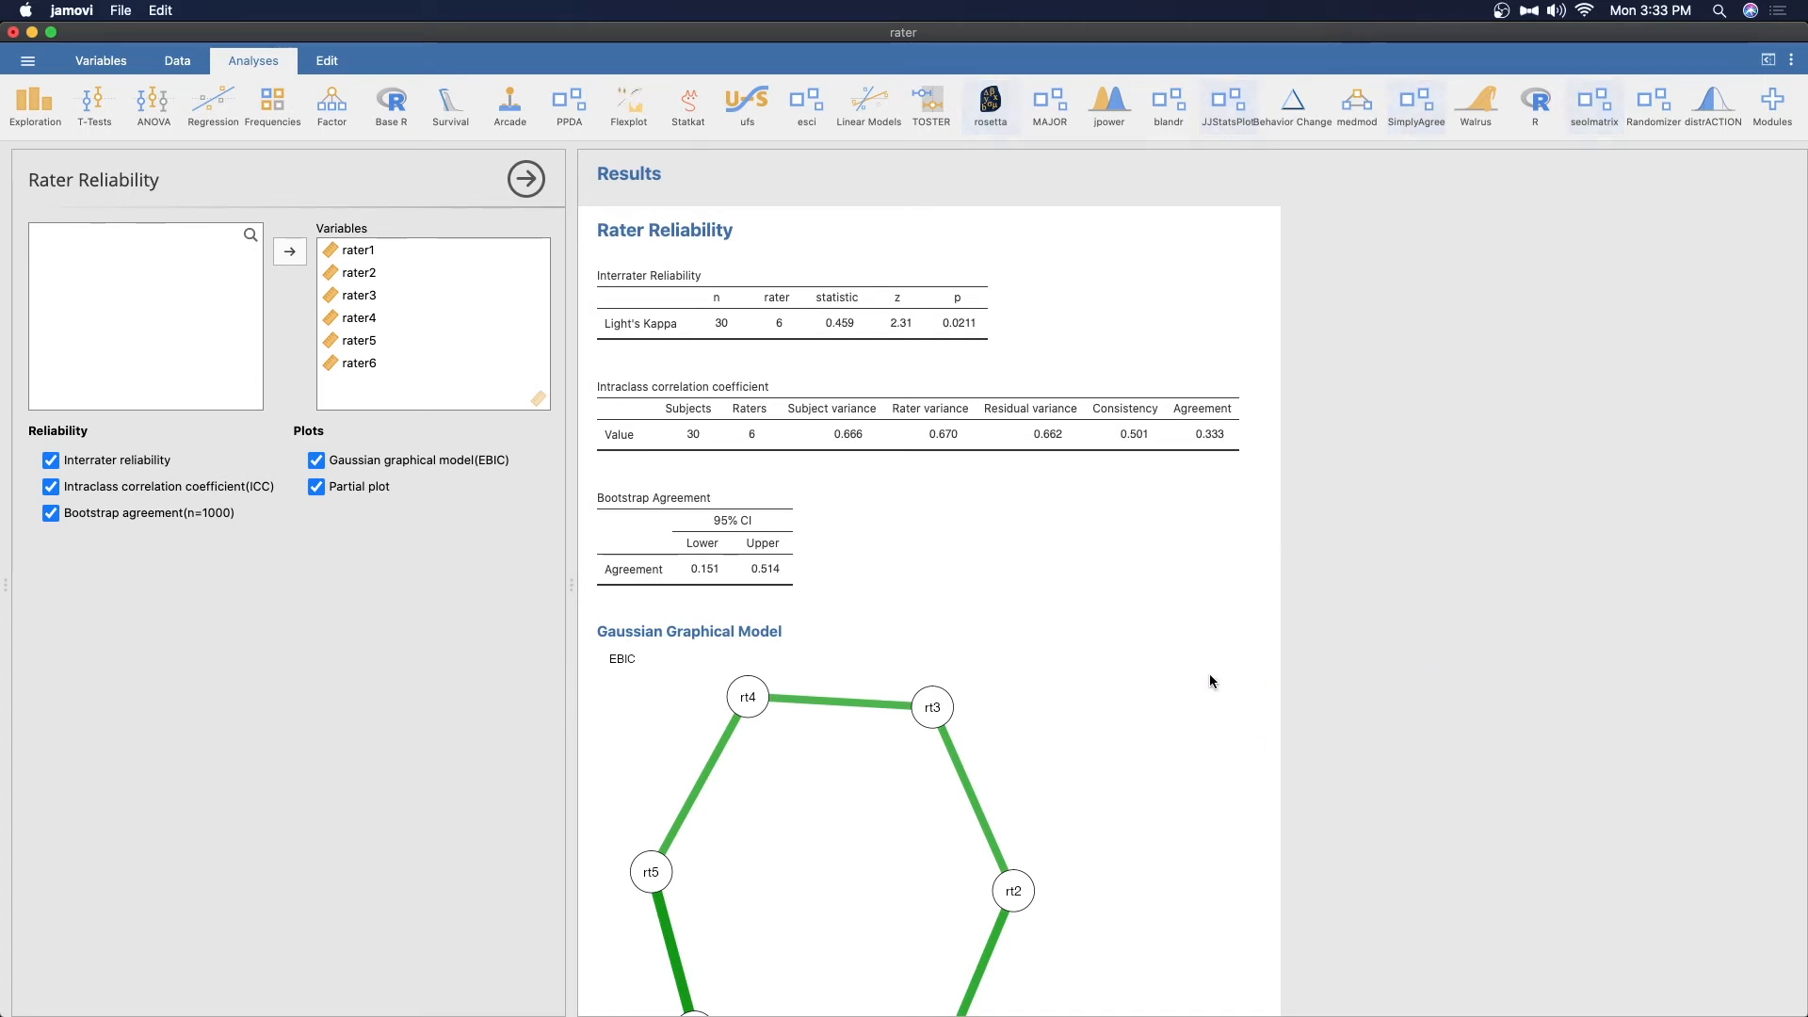
pyautogui.moveTo(1169, 683)
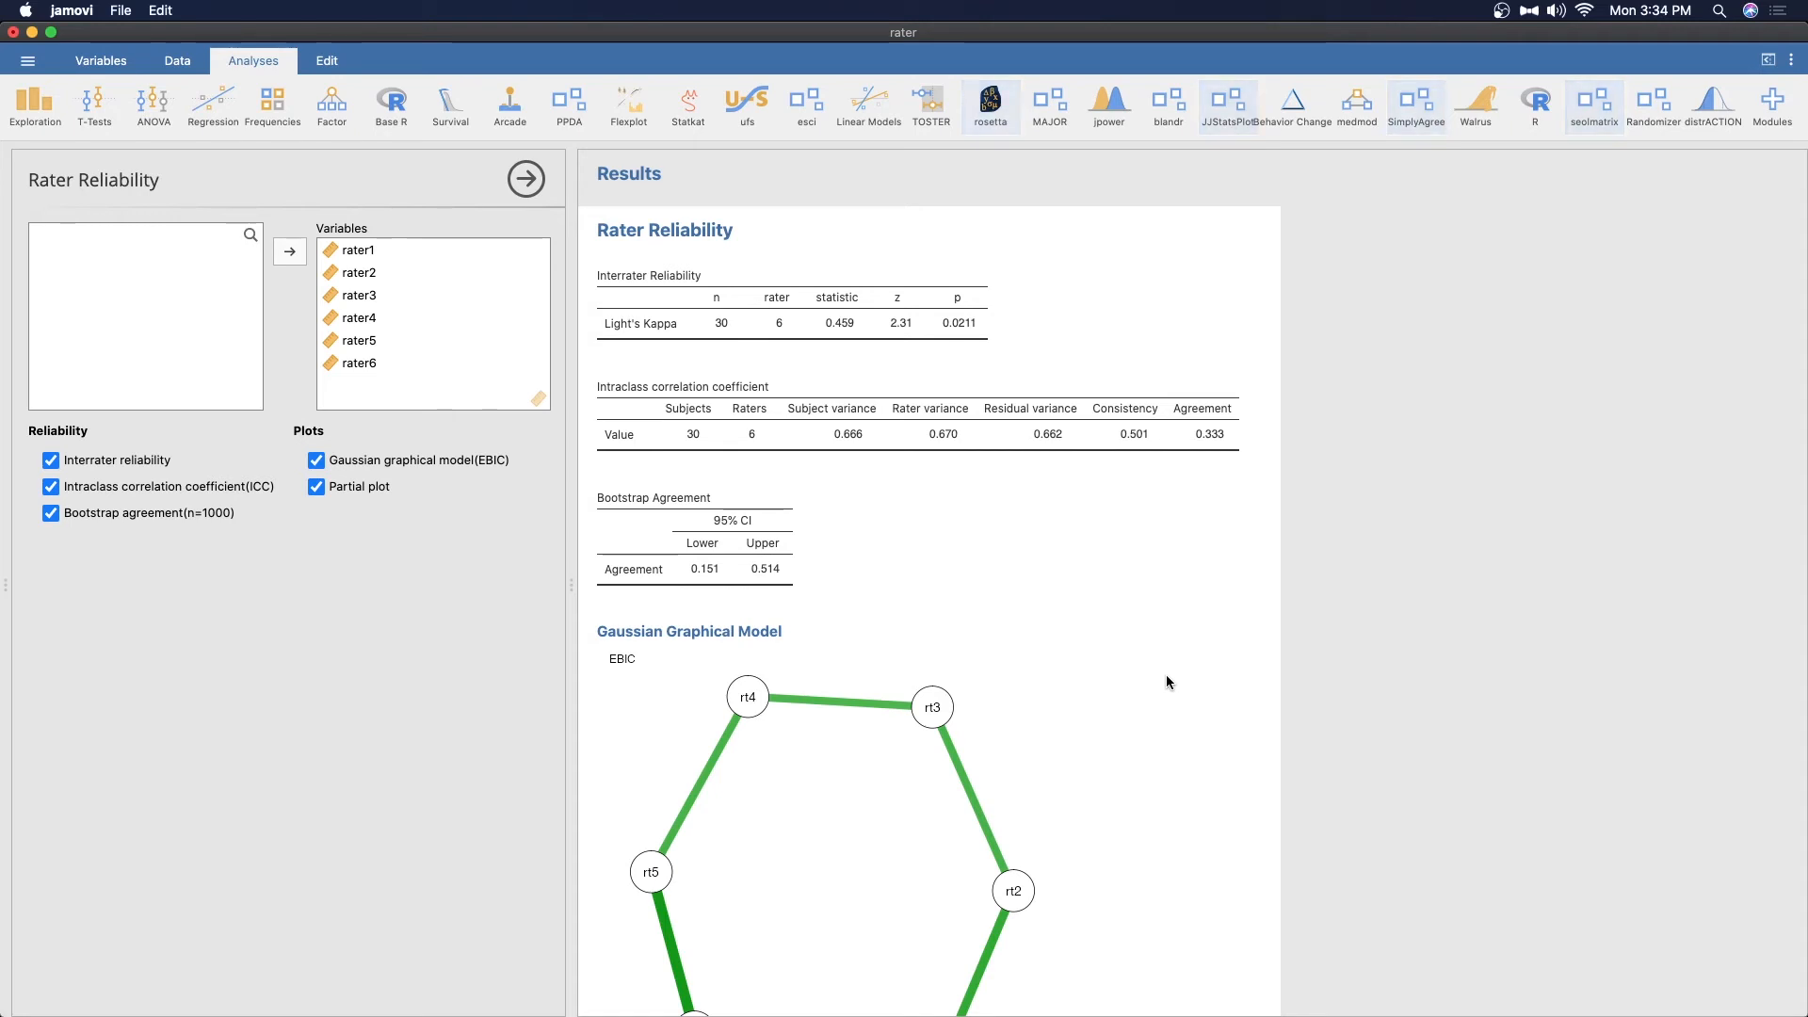
pyautogui.click(1105, 434)
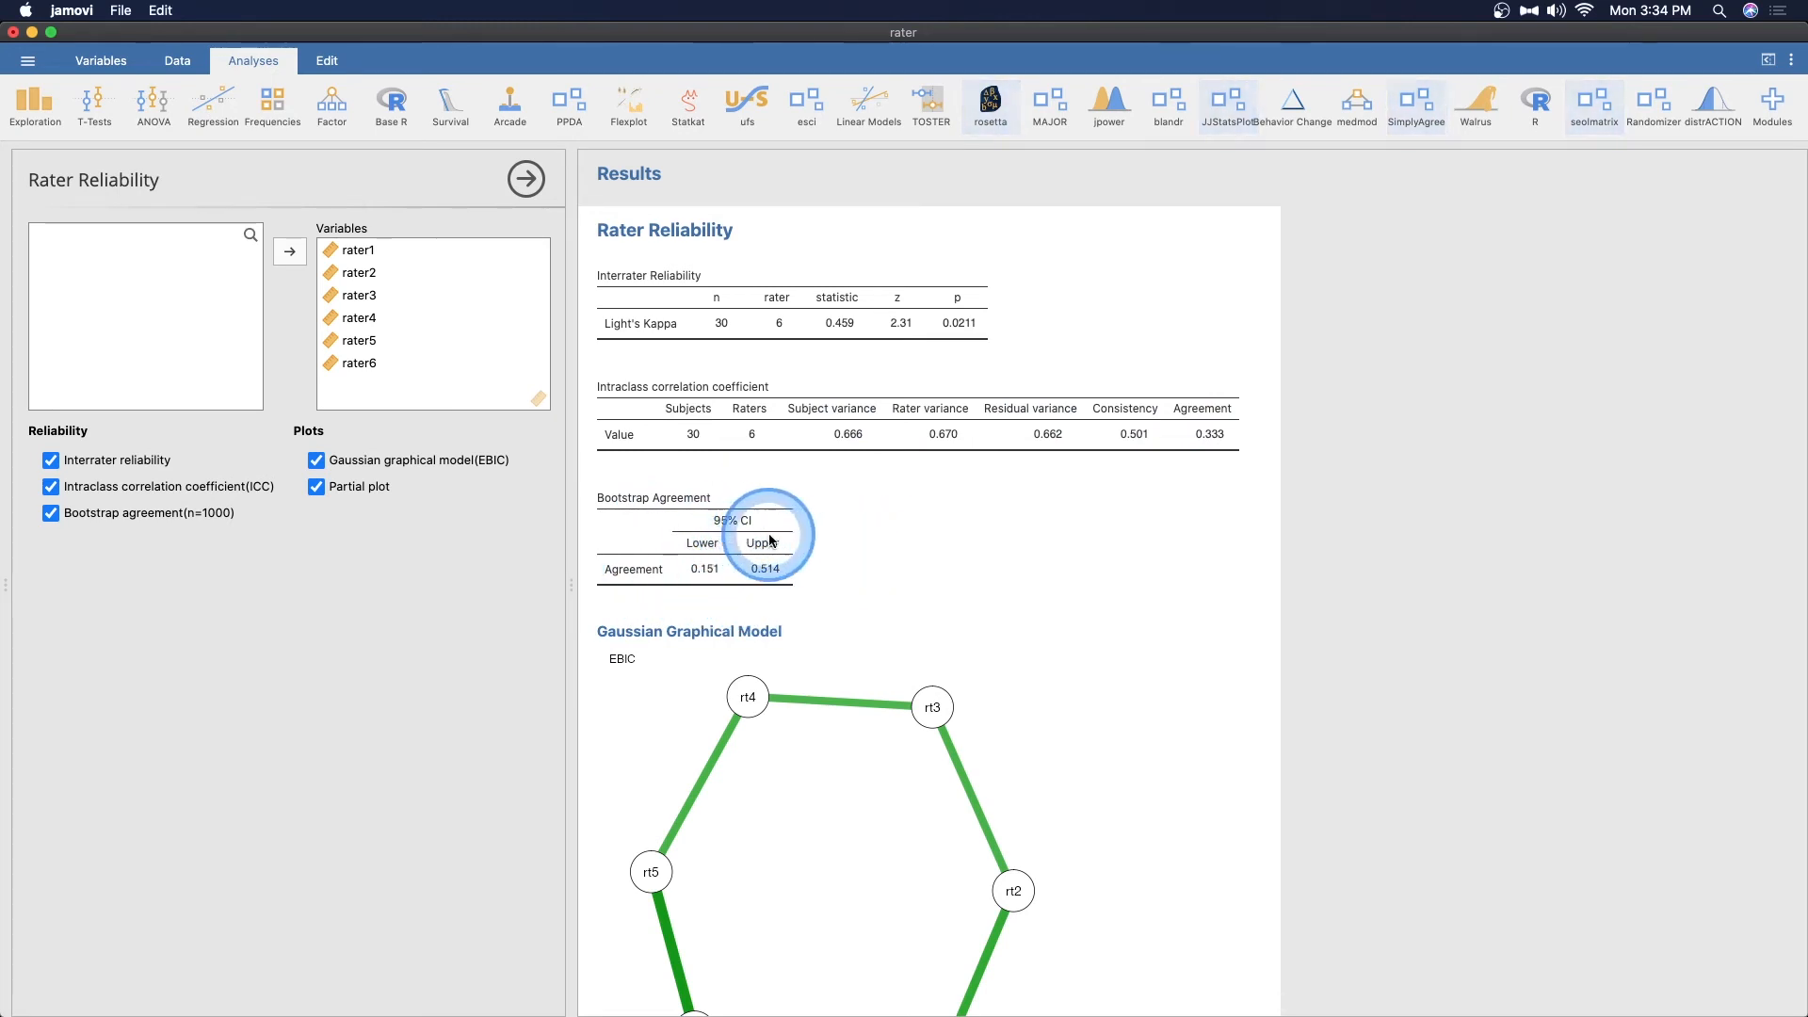
pyautogui.scroll(-3)
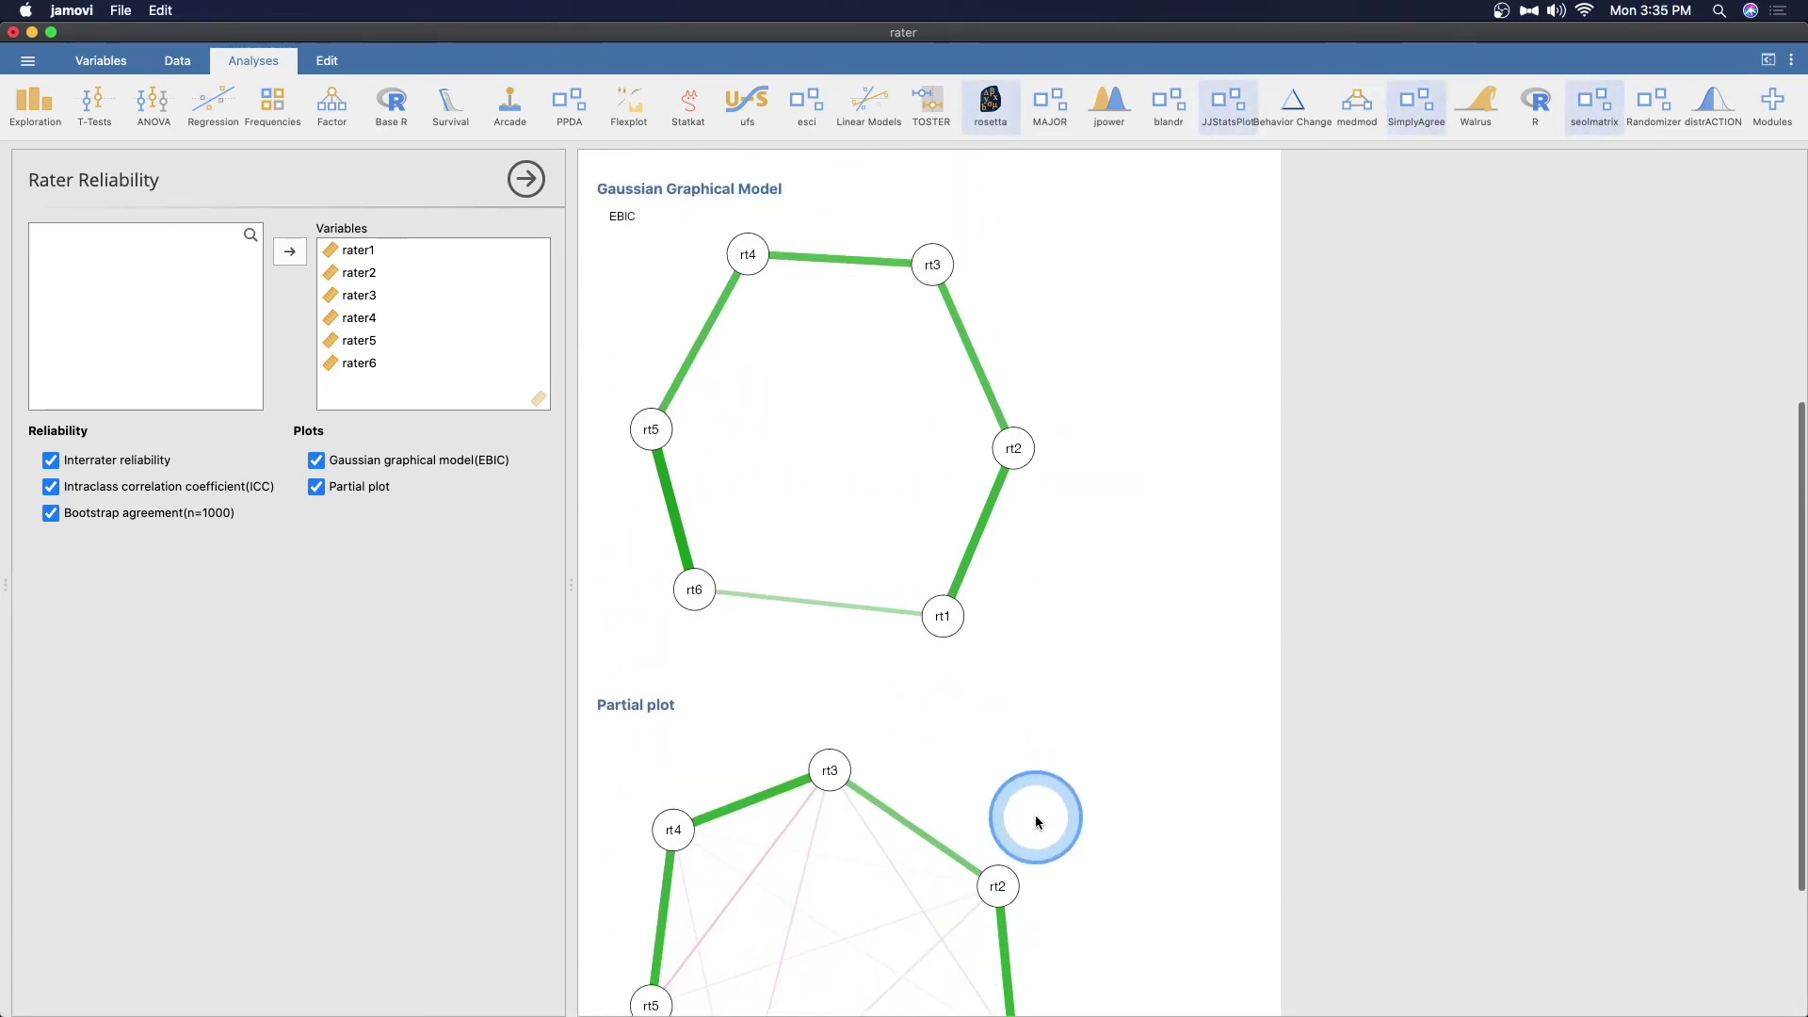
pyautogui.moveTo(927, 283)
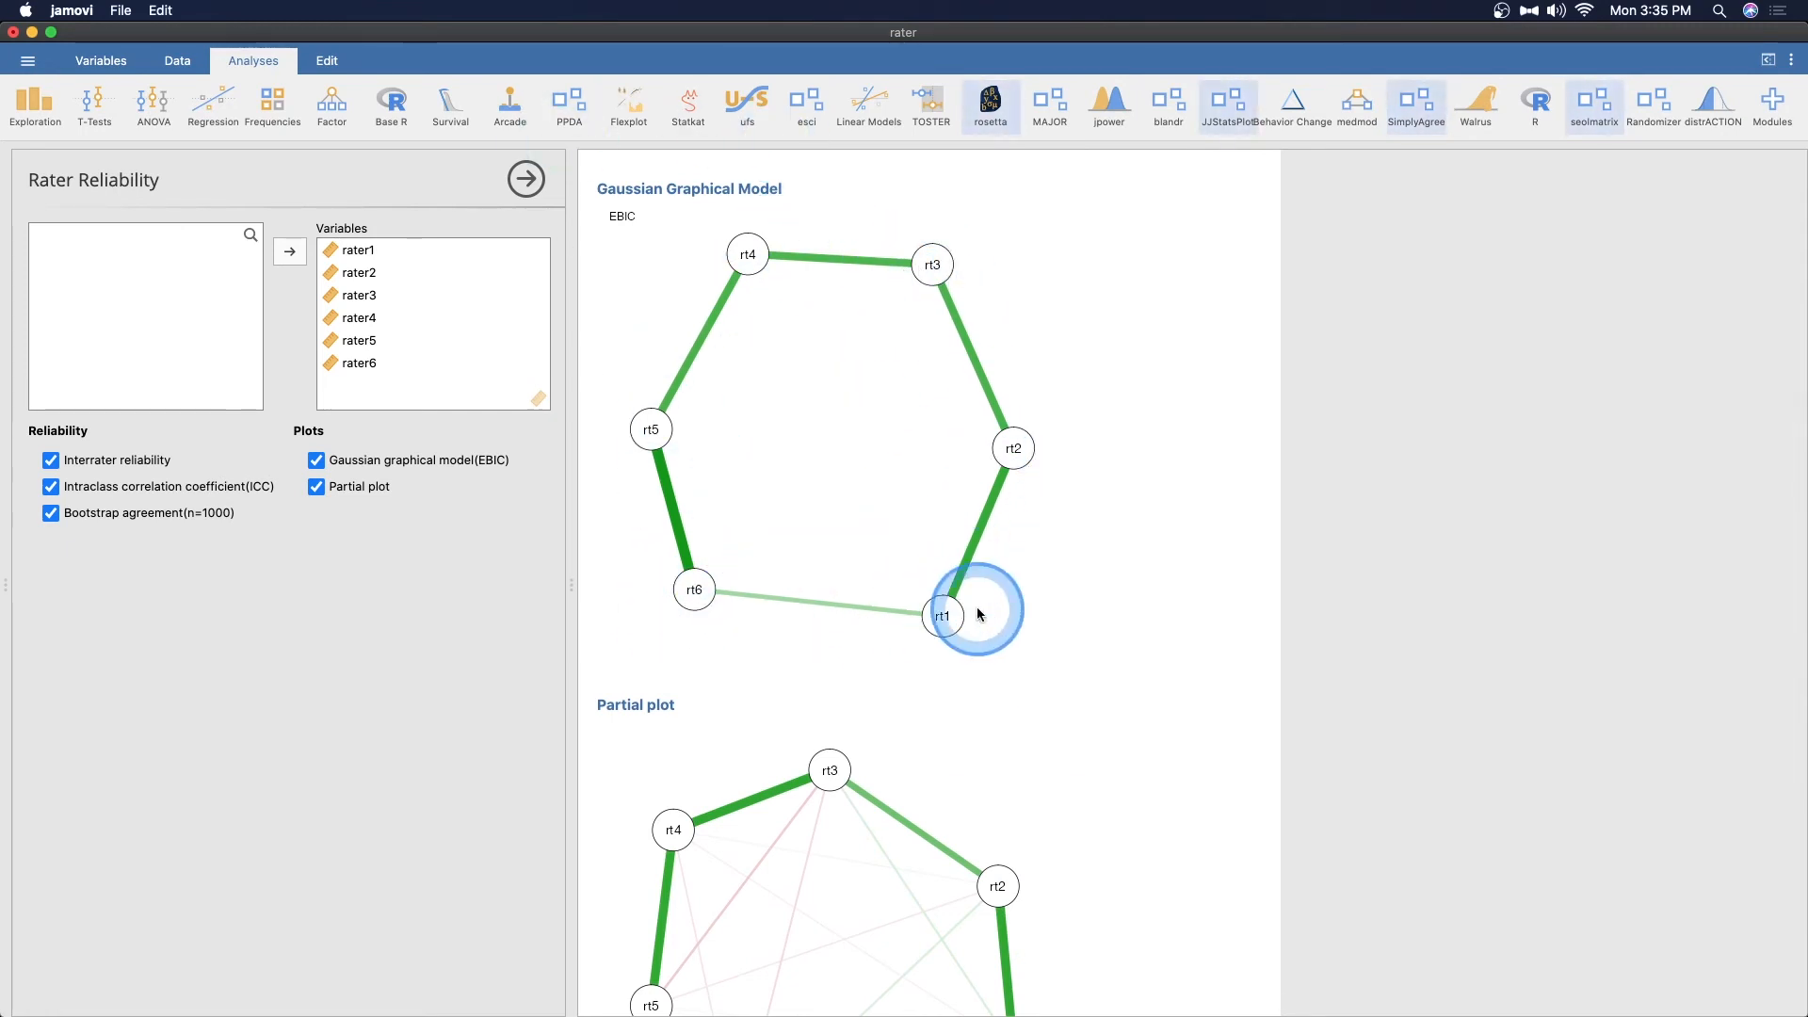
pyautogui.scroll(-3)
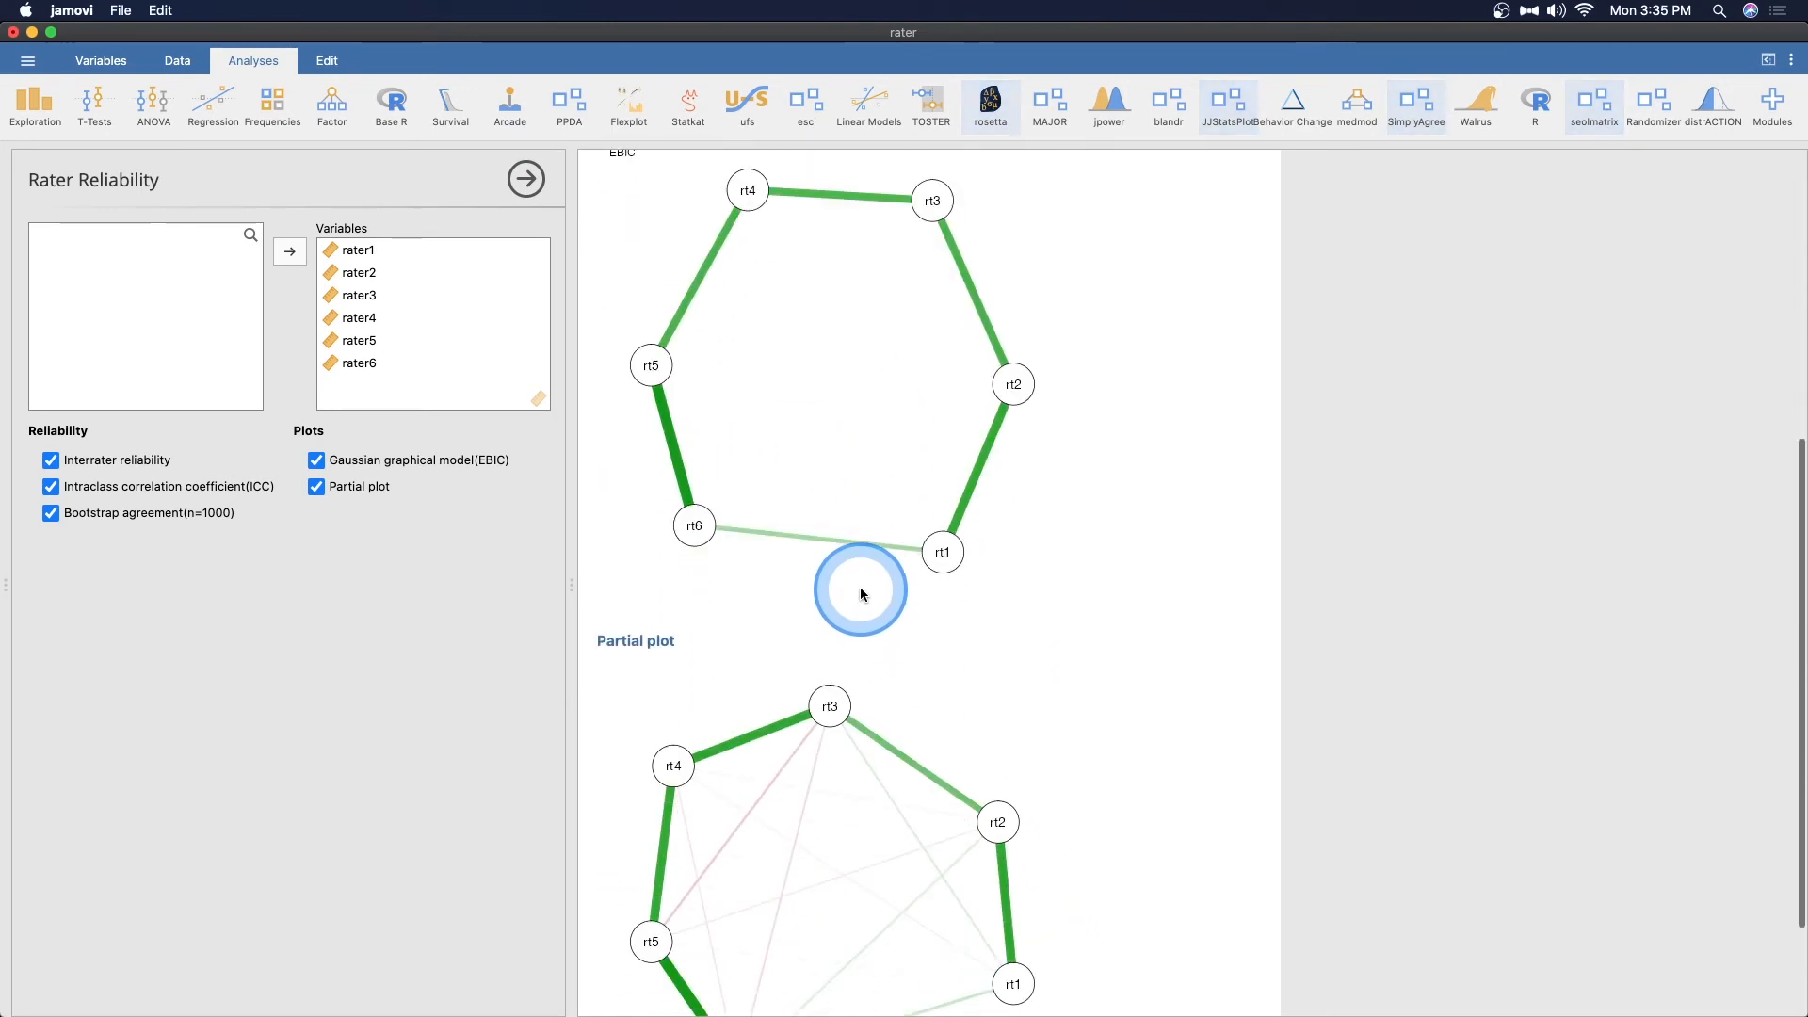
pyautogui.scroll(-3)
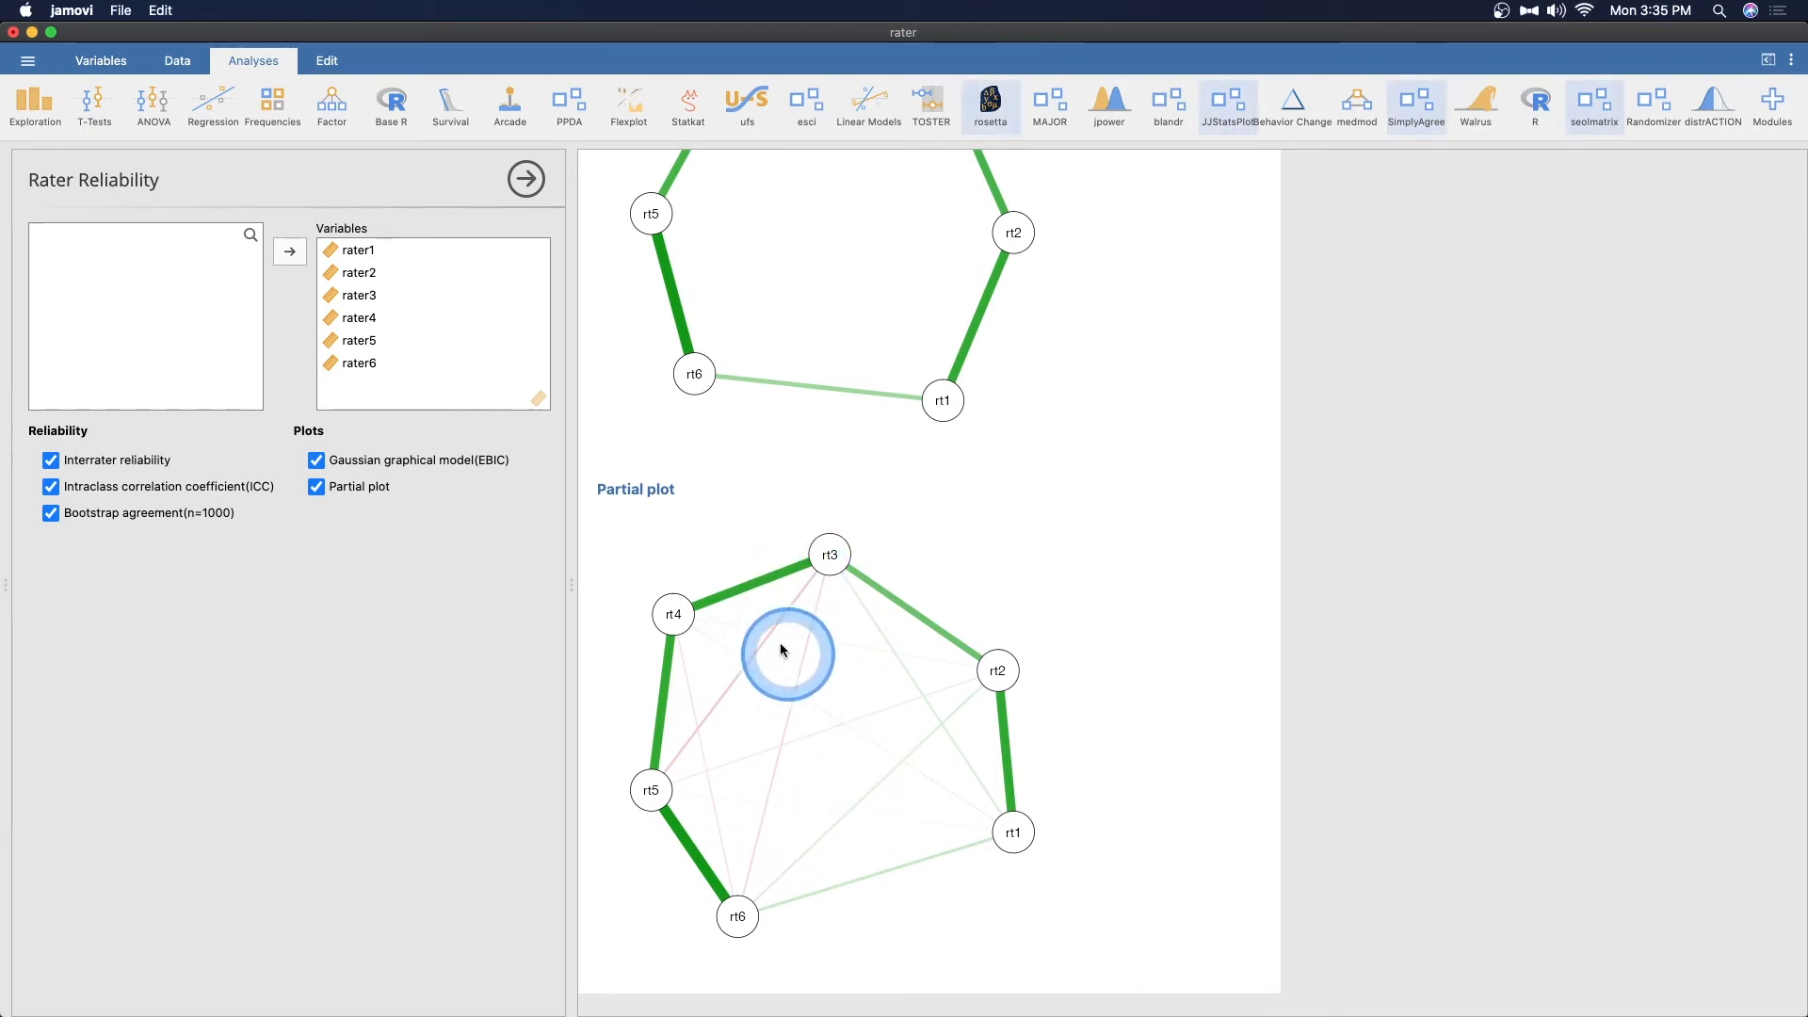
pyautogui.moveTo(834, 591)
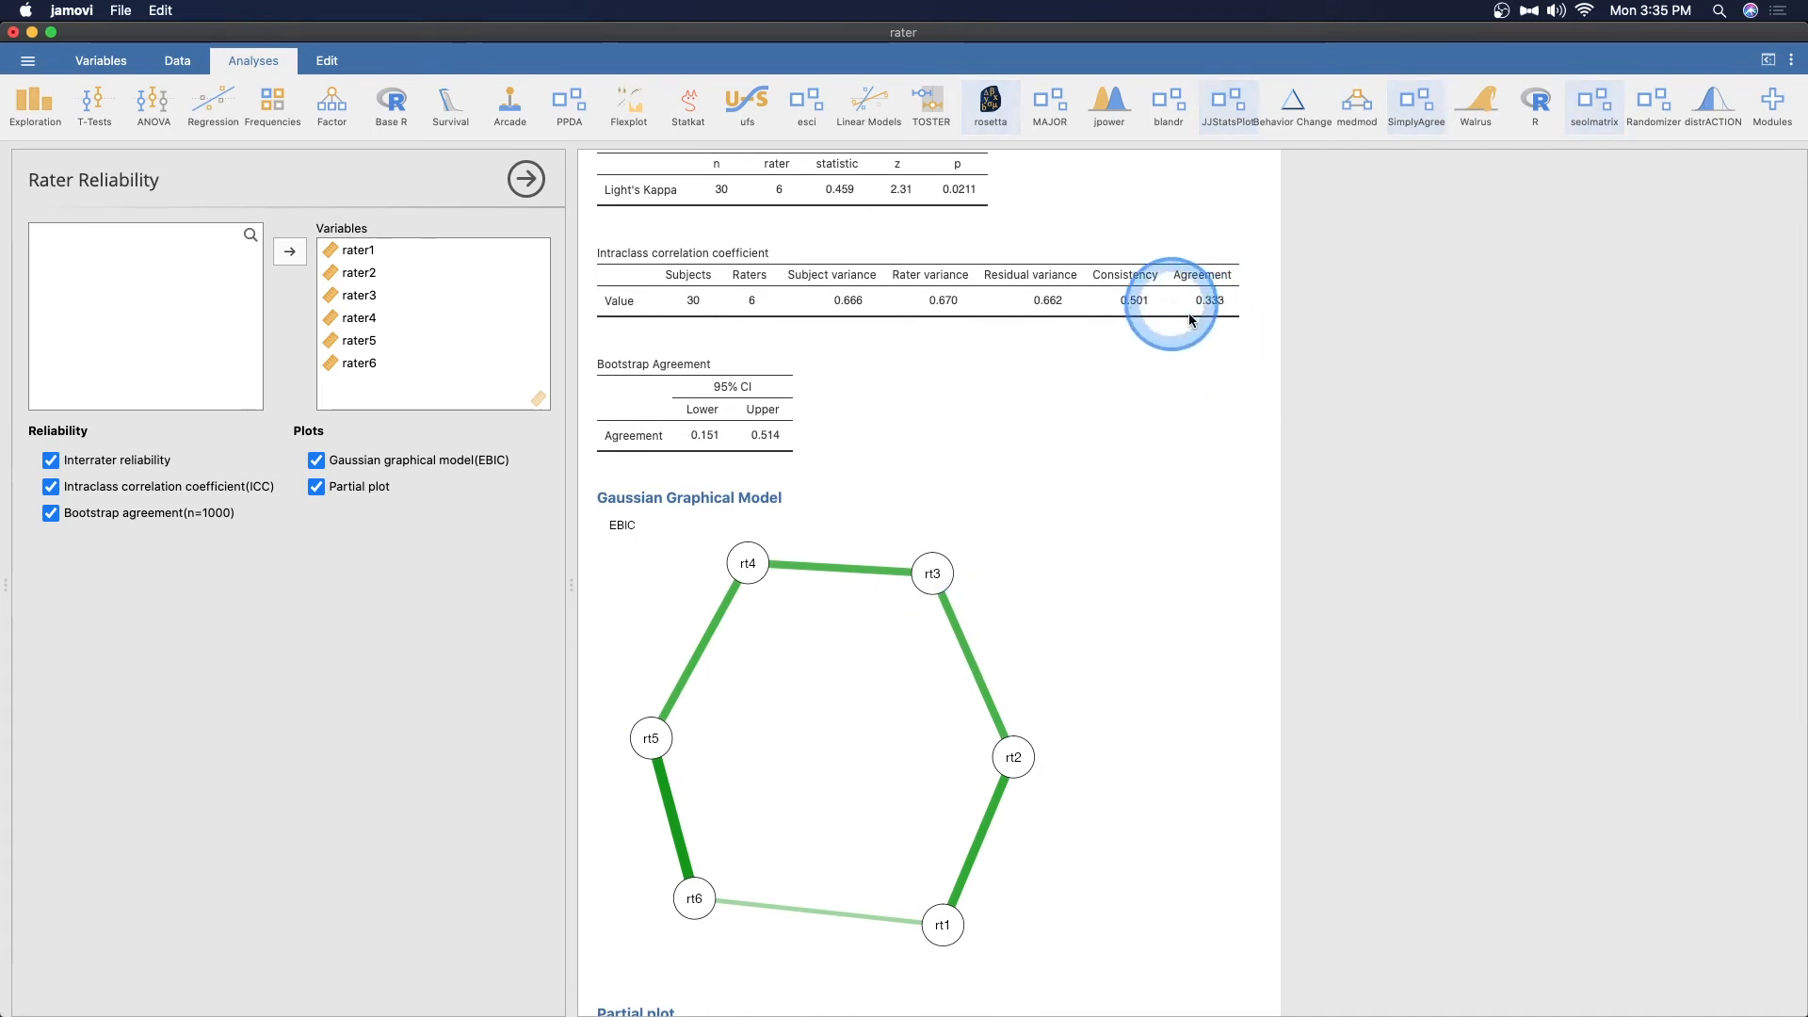
pyautogui.moveTo(1157, 402)
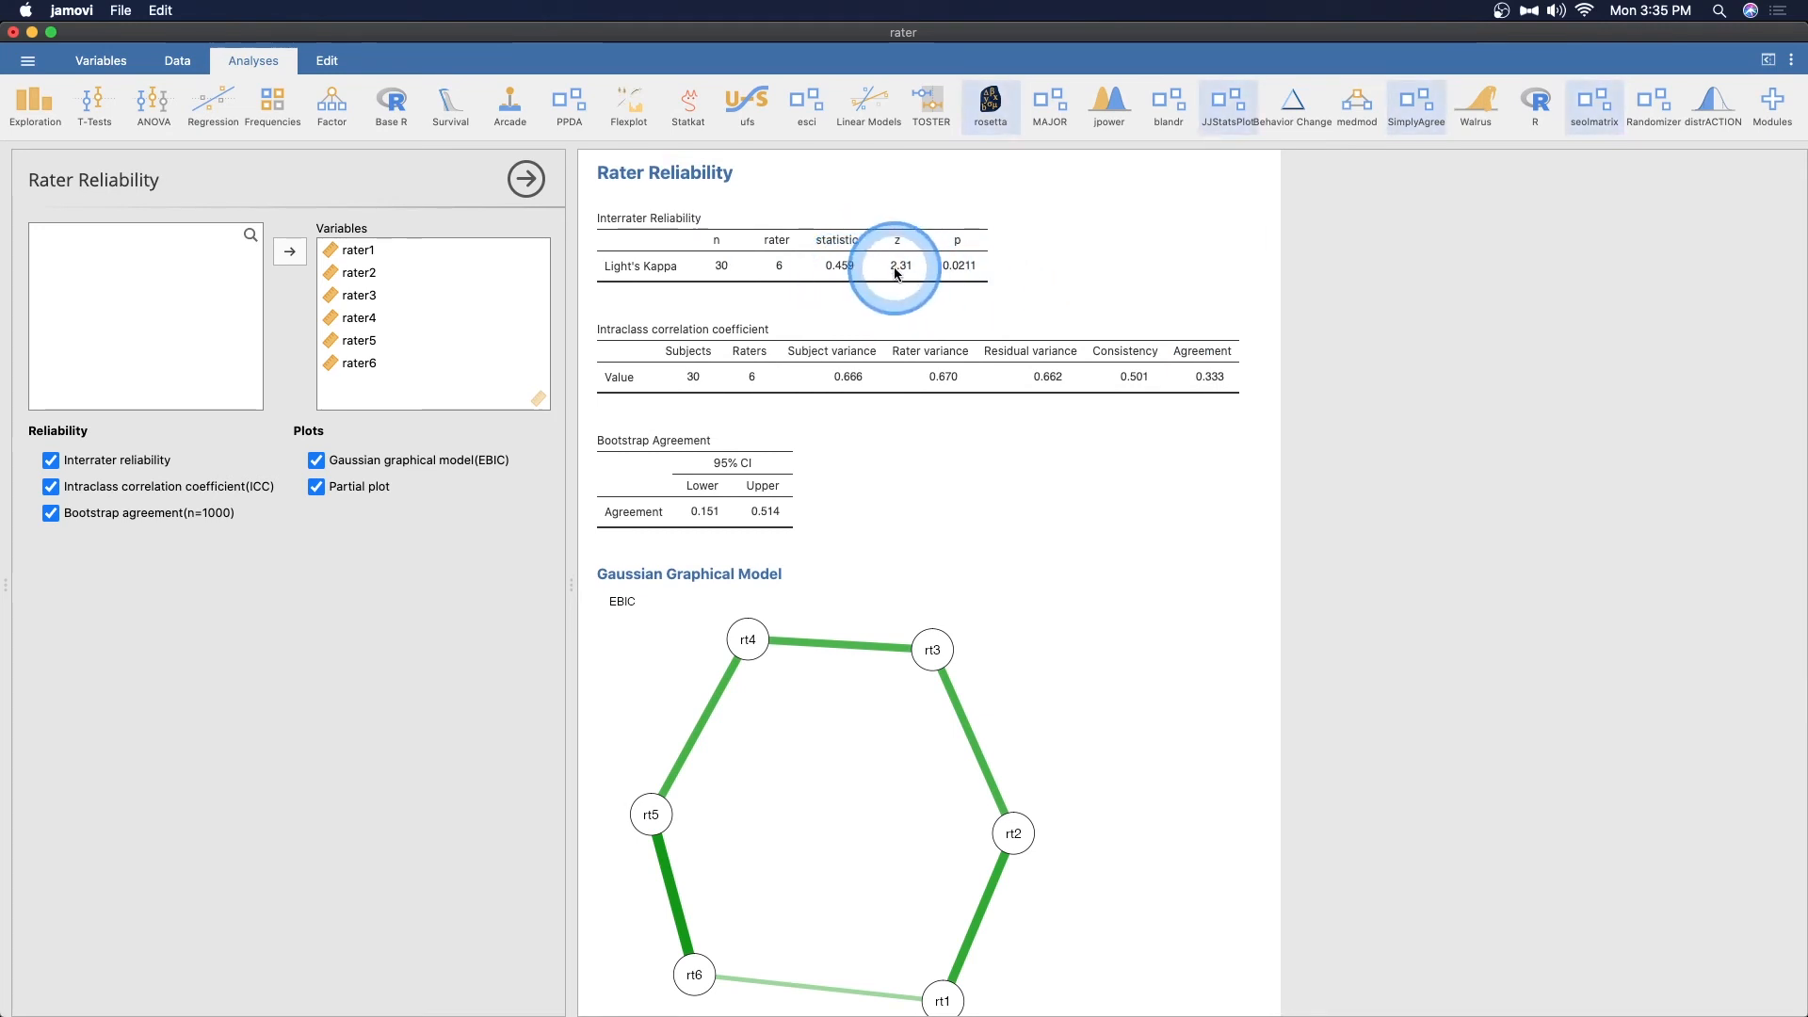
pyautogui.moveTo(830, 282)
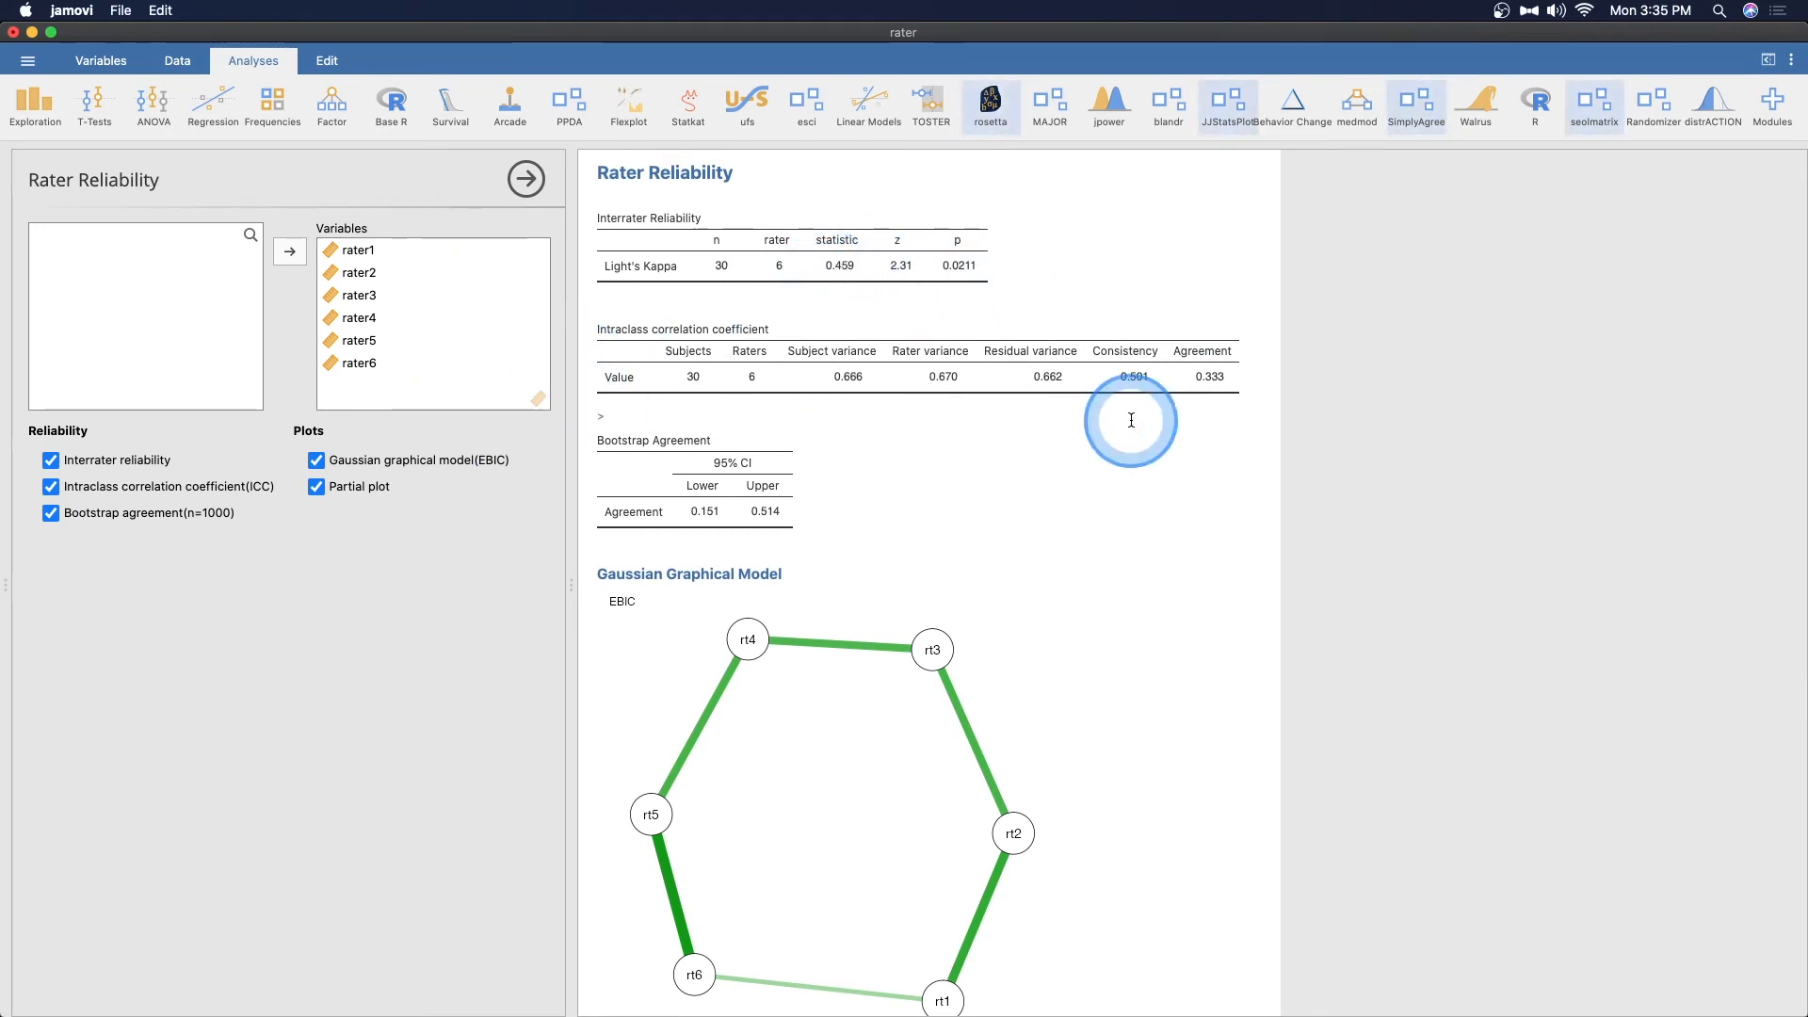
pyautogui.scroll(-3)
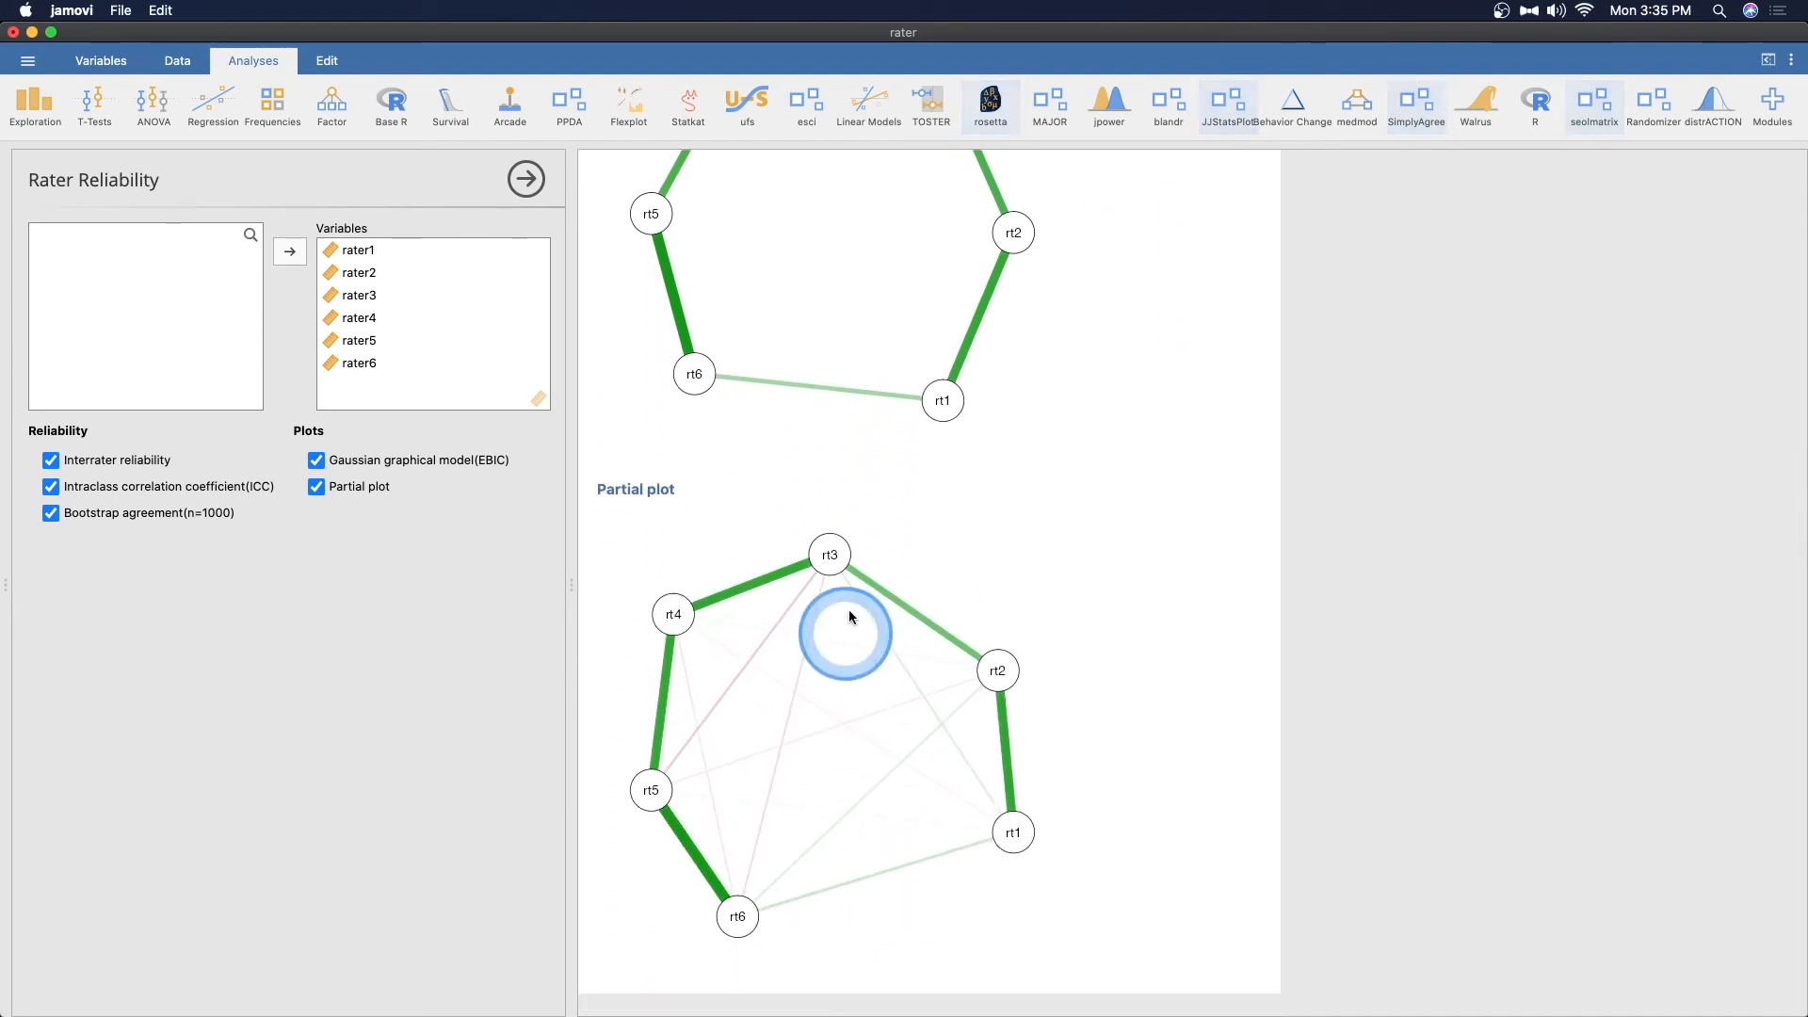
pyautogui.moveTo(749, 895)
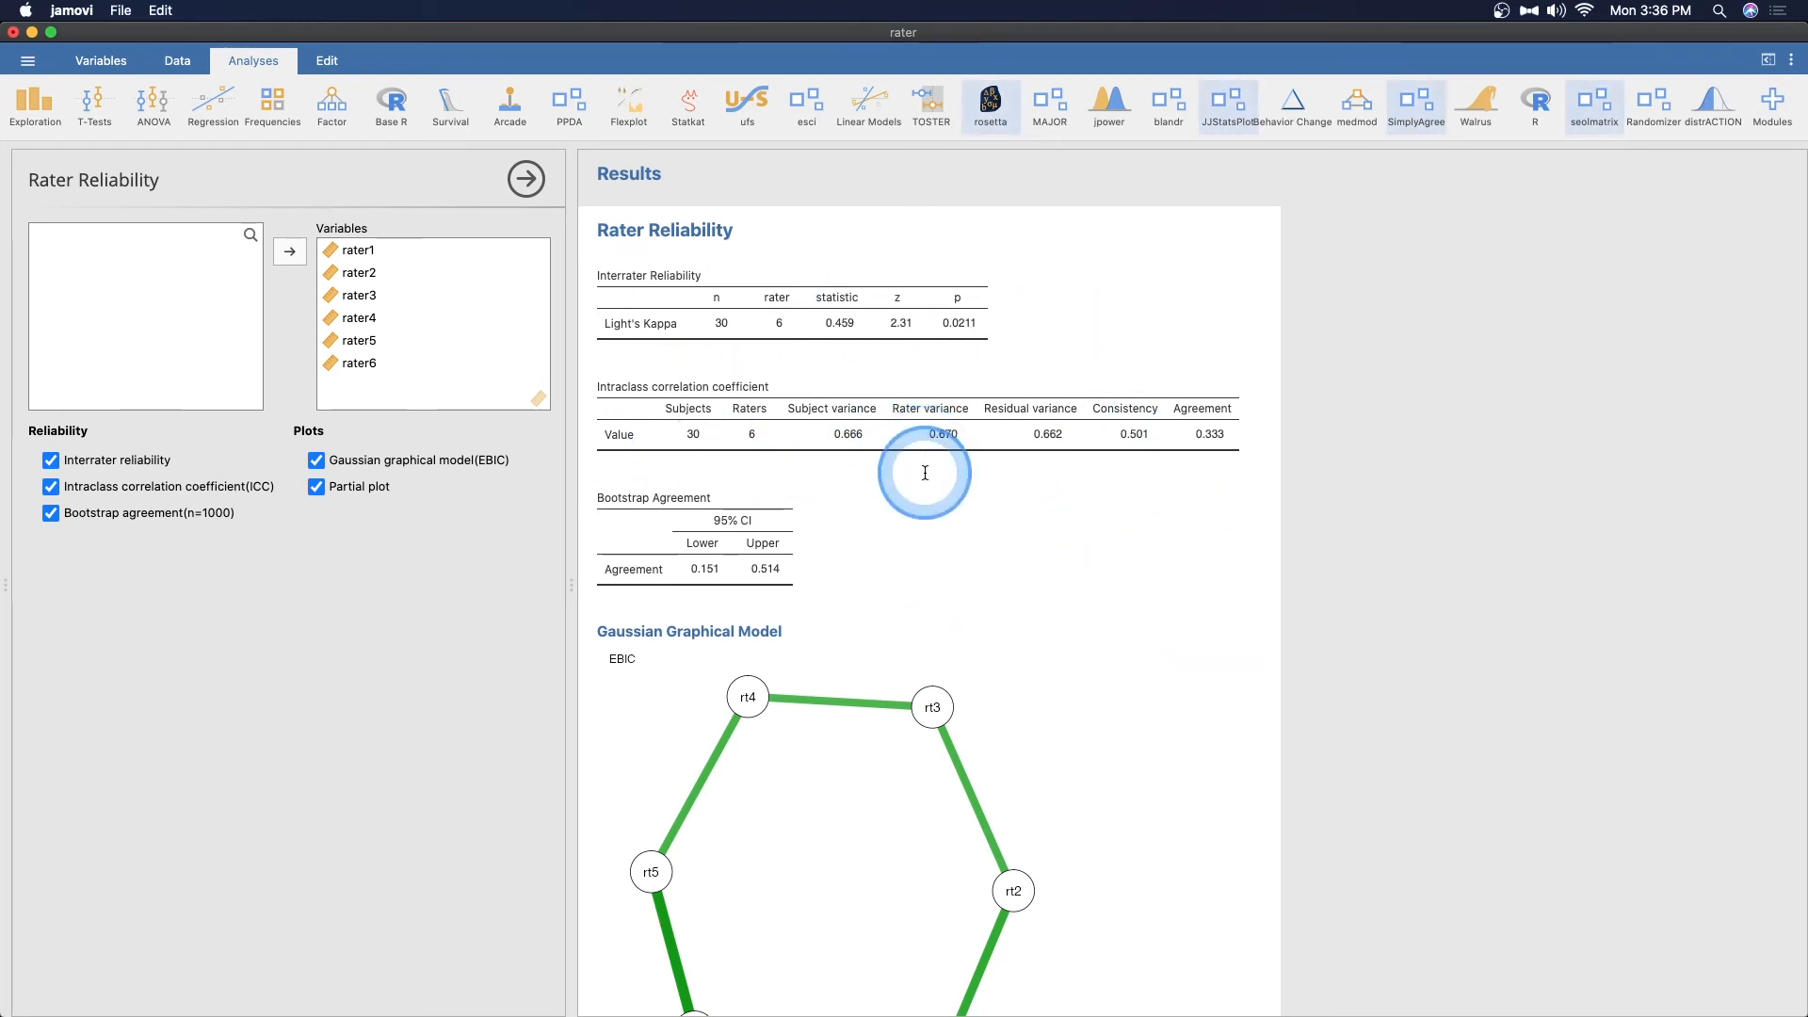
pyautogui.moveTo(1601, 106)
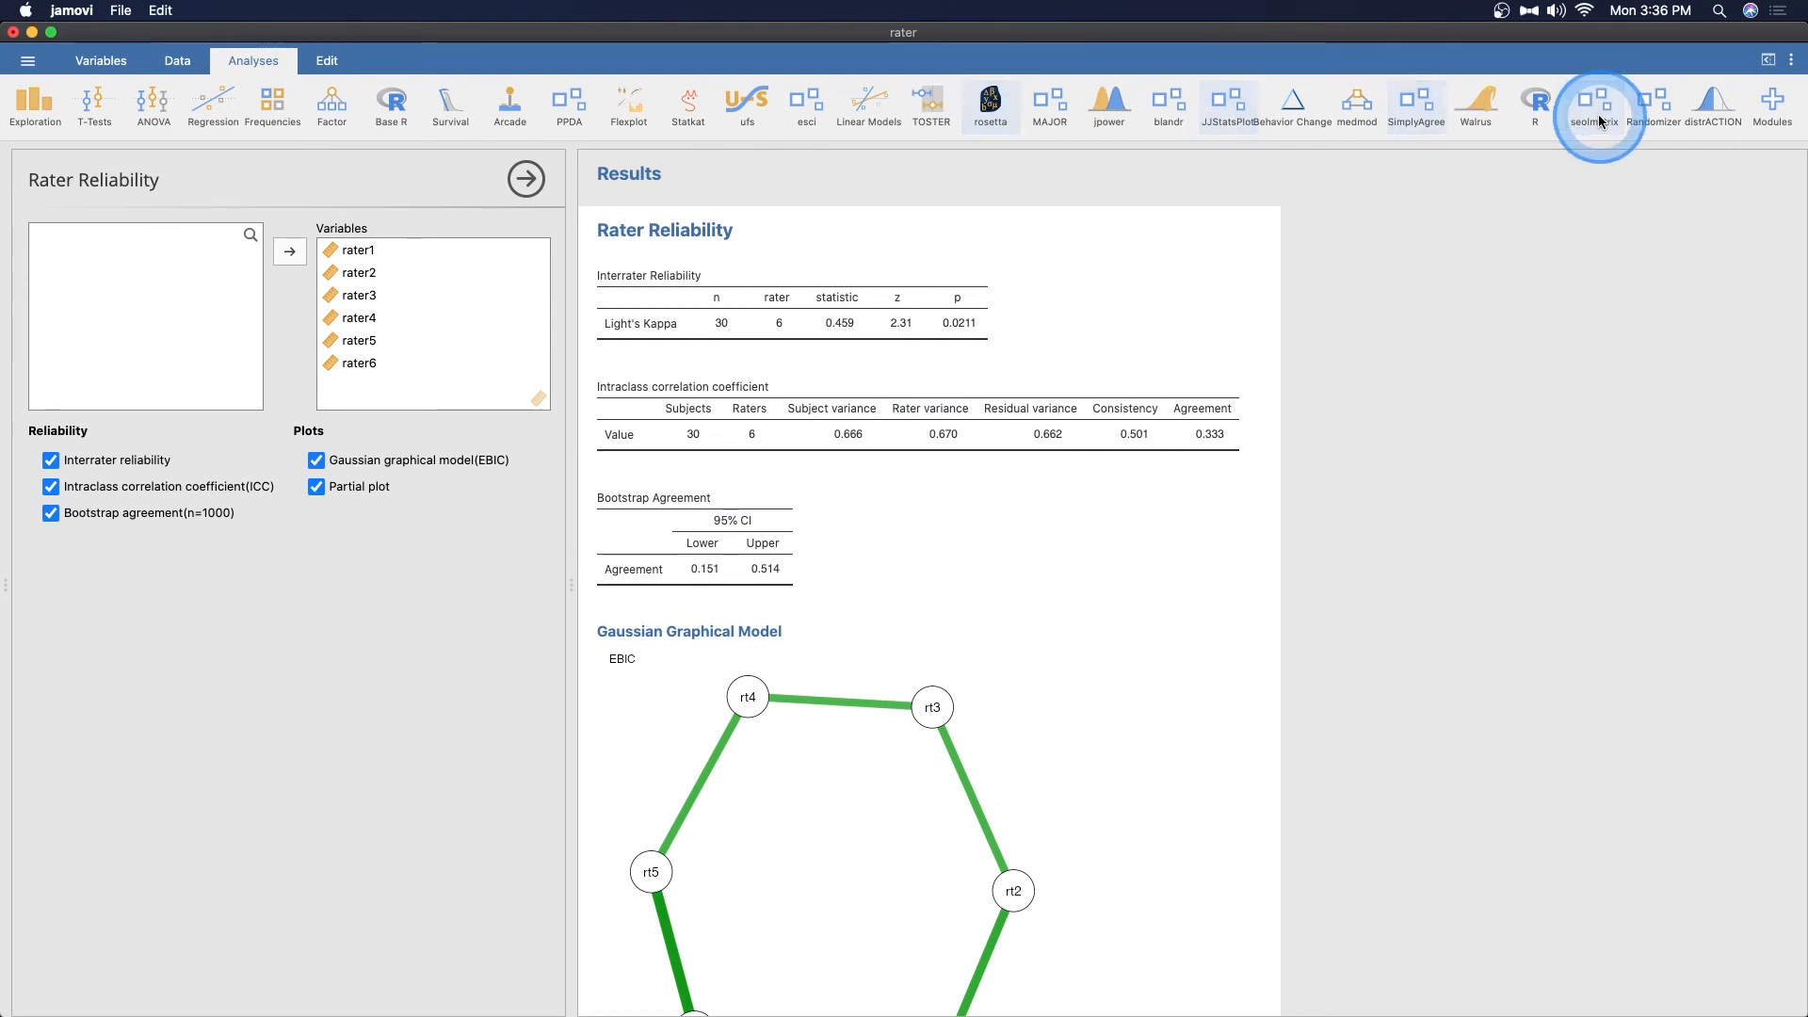
# Open the bfi example dataset via Open > Data Library > seolmatrix
pyautogui.click(1600, 101)
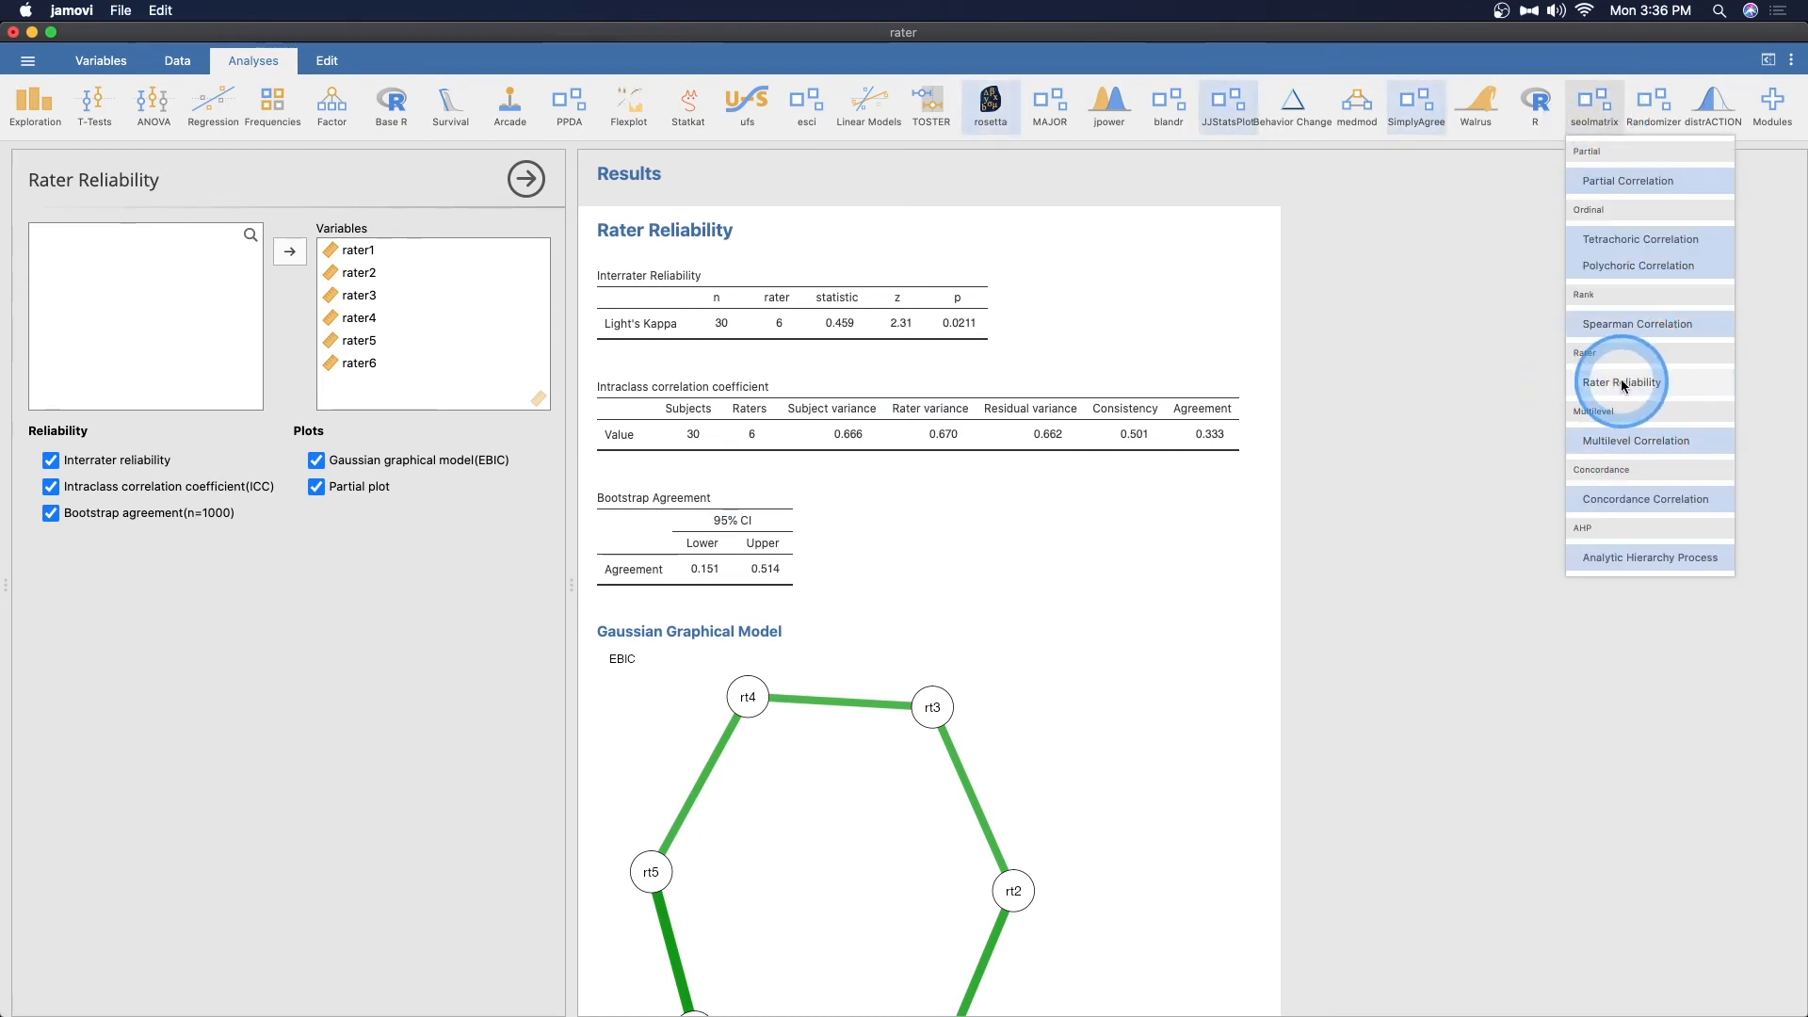
pyautogui.moveTo(1651, 282)
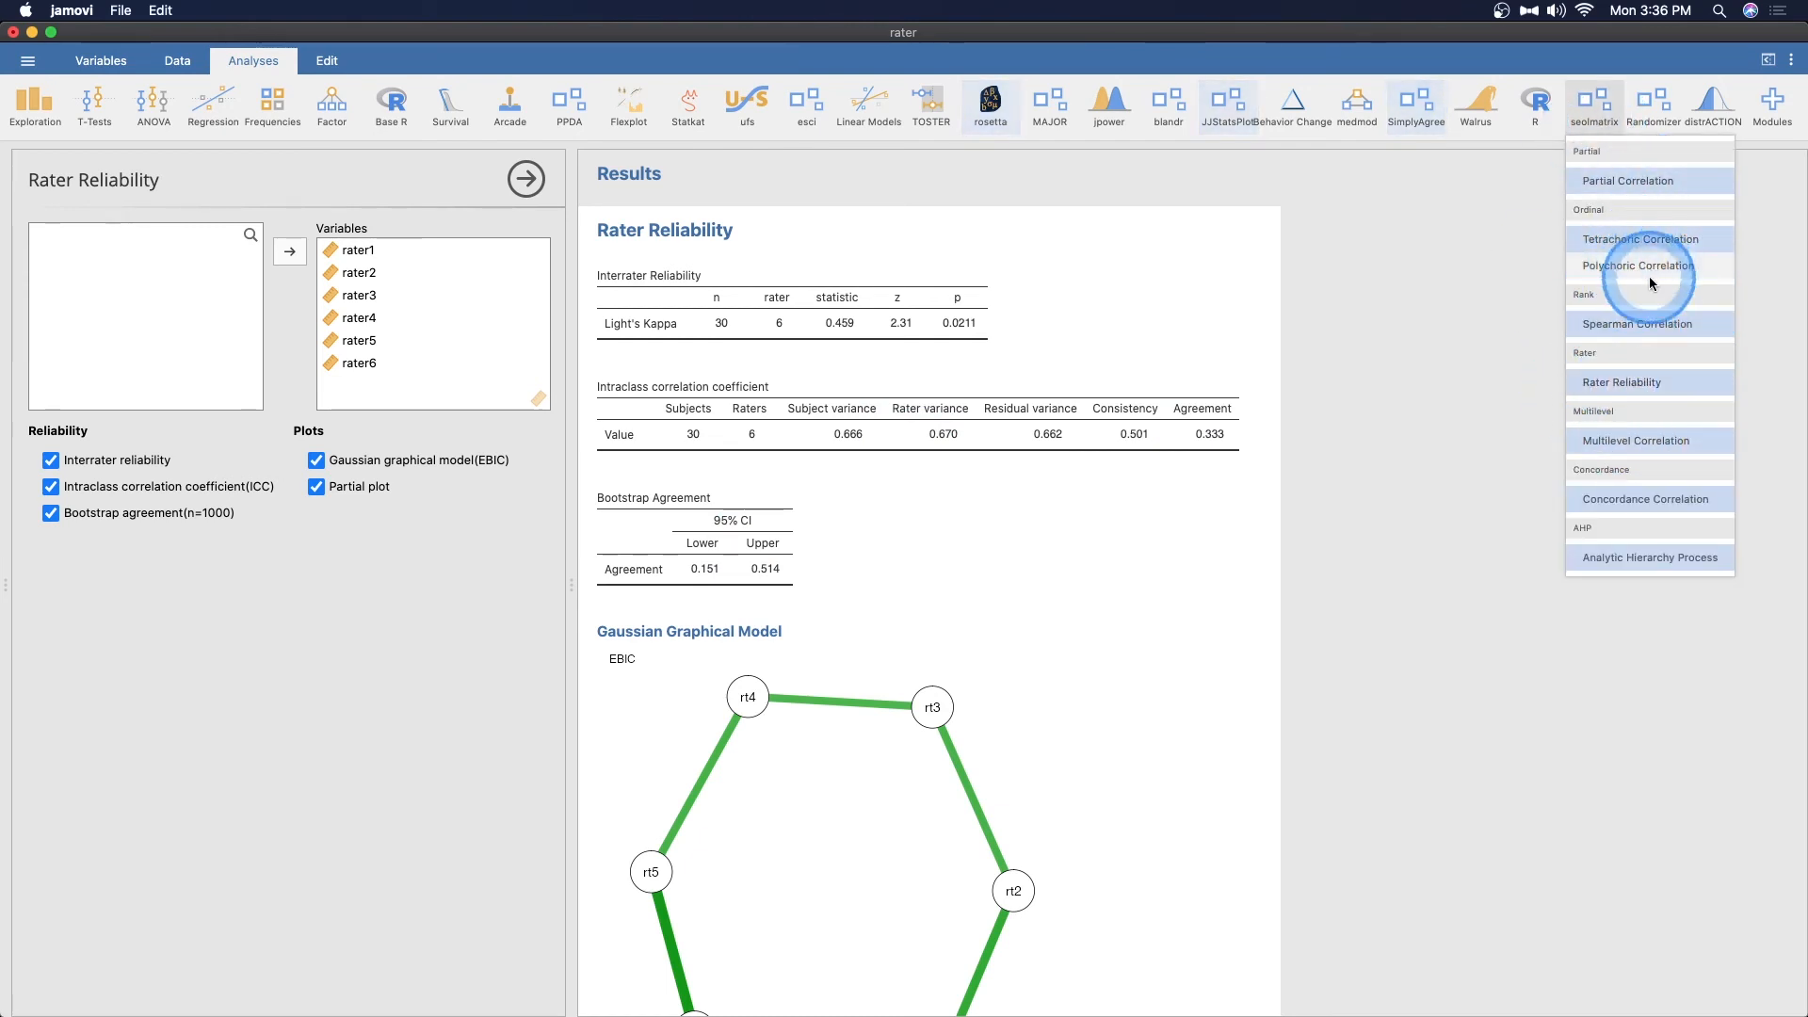
pyautogui.moveTo(1646, 242)
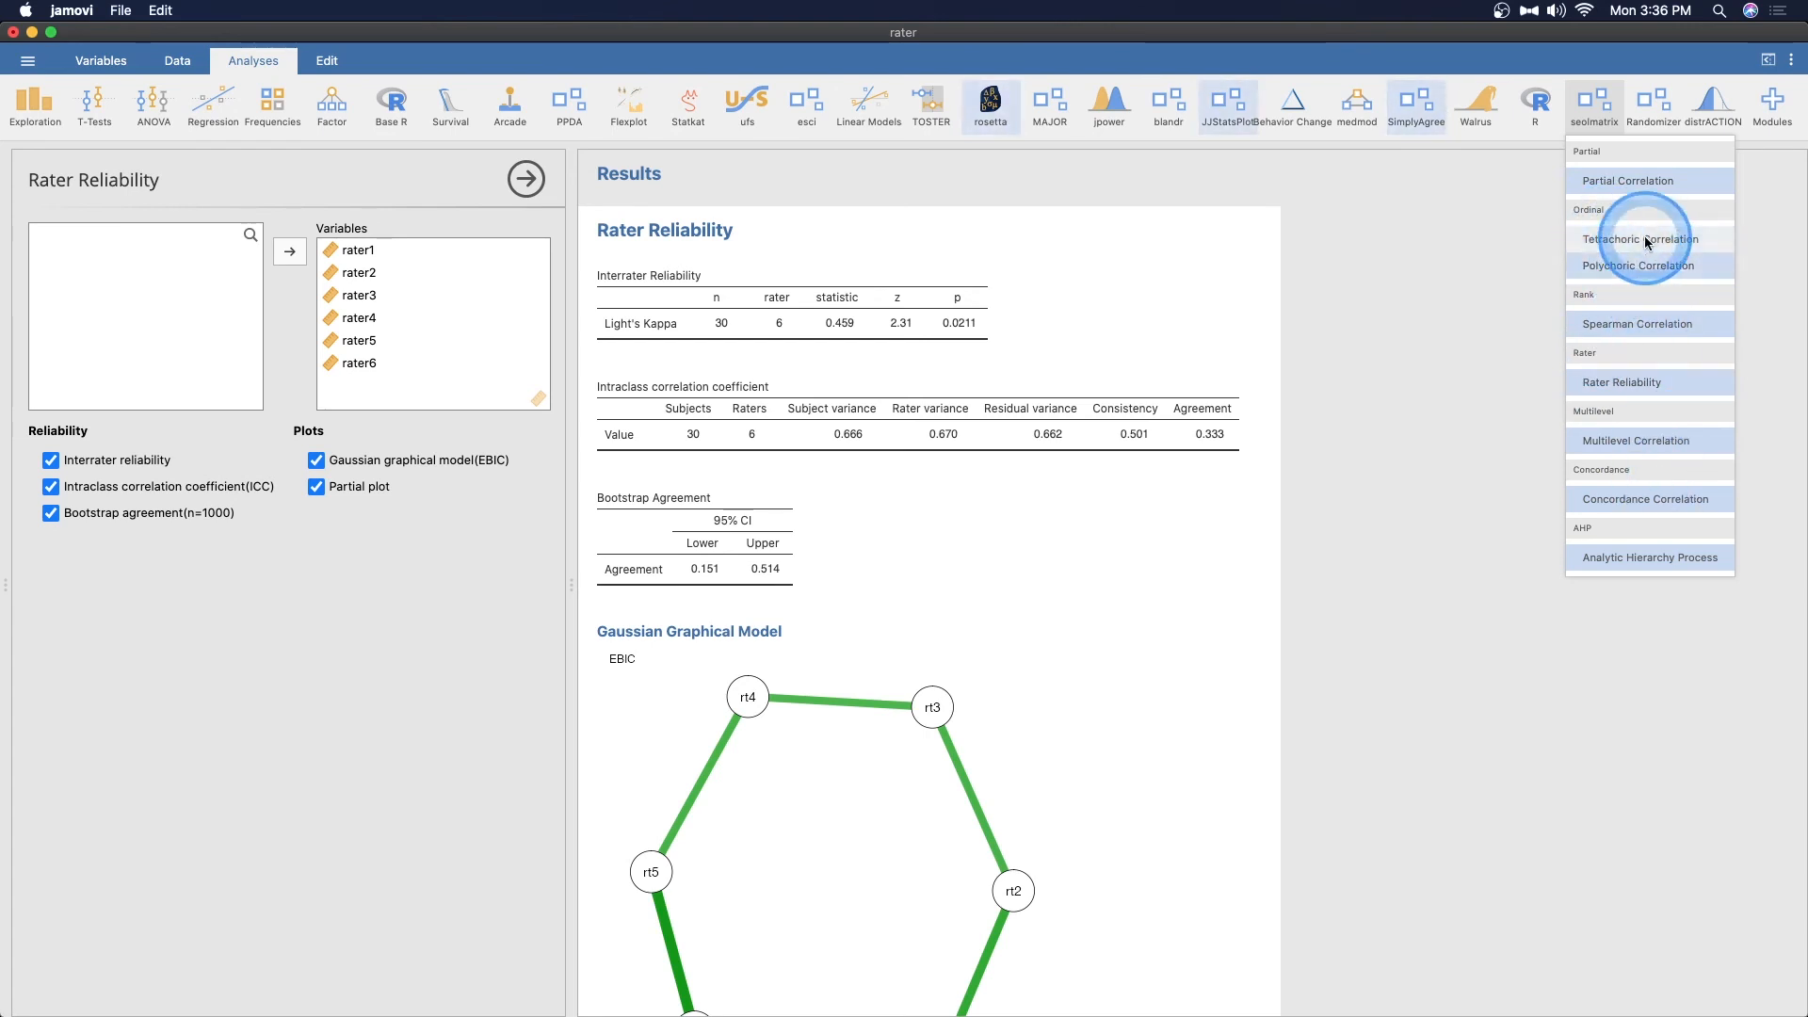
pyautogui.moveTo(1670, 255)
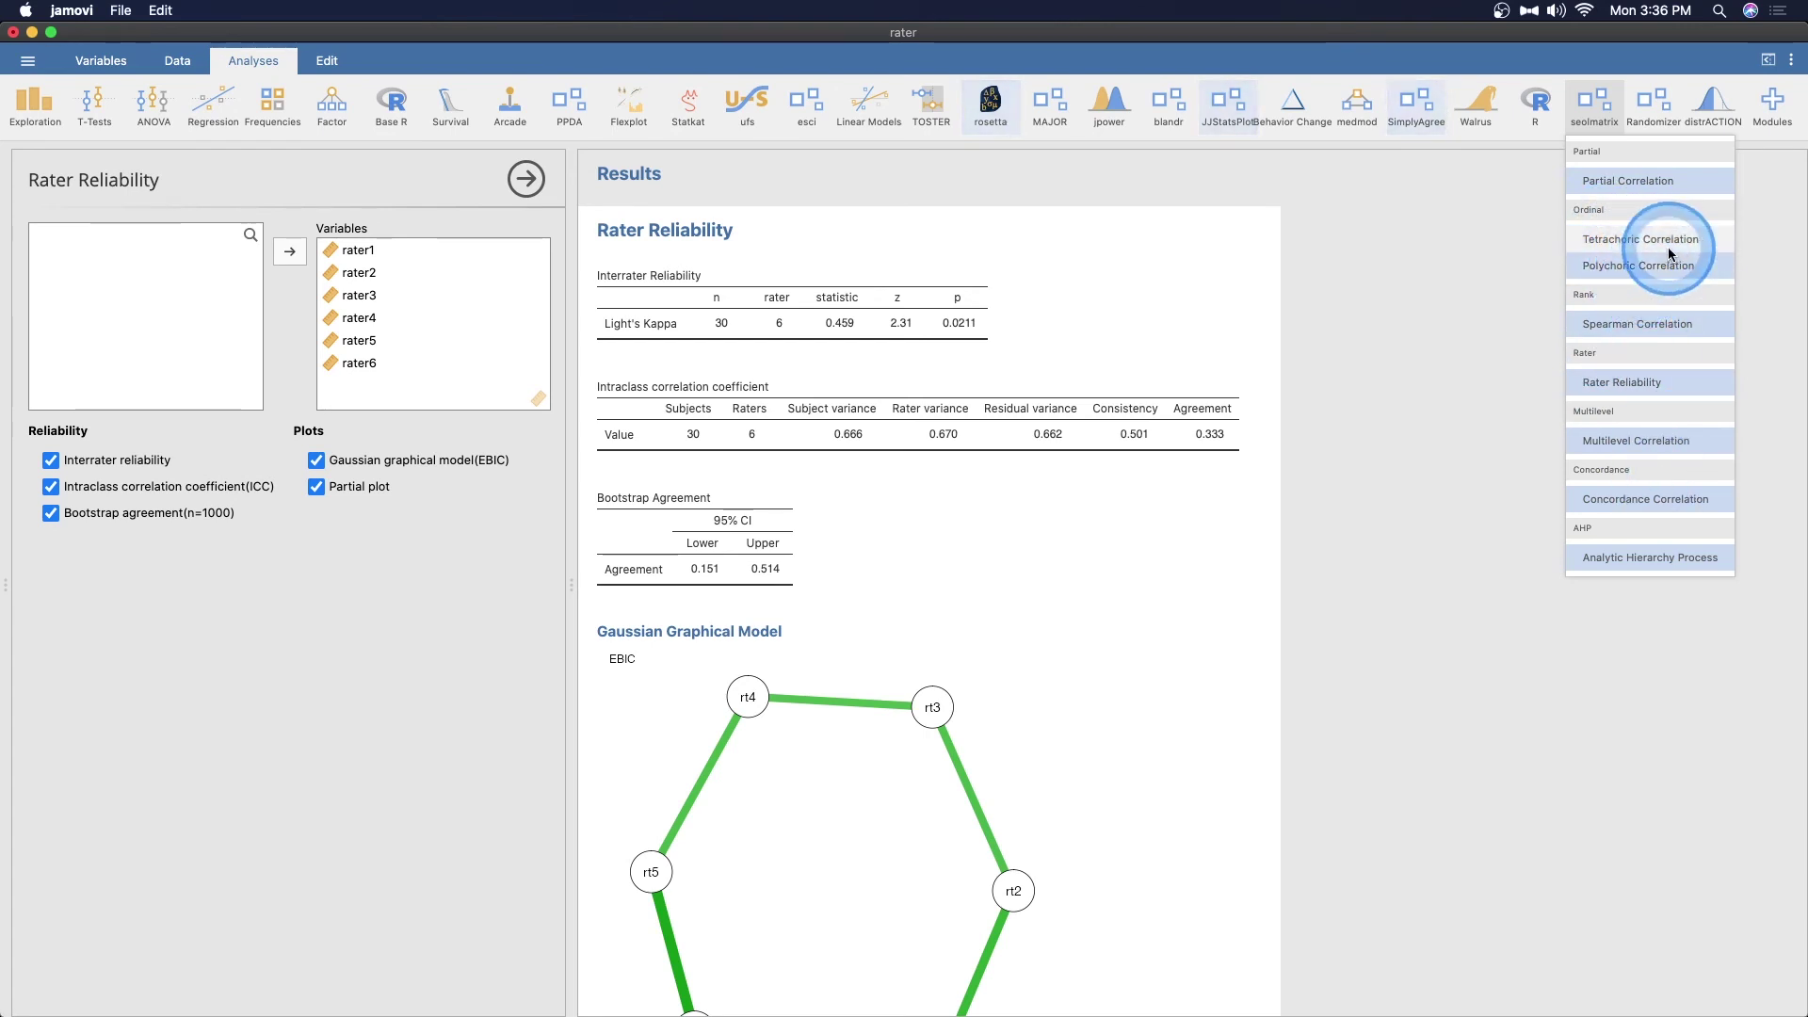
pyautogui.moveTo(467, 388)
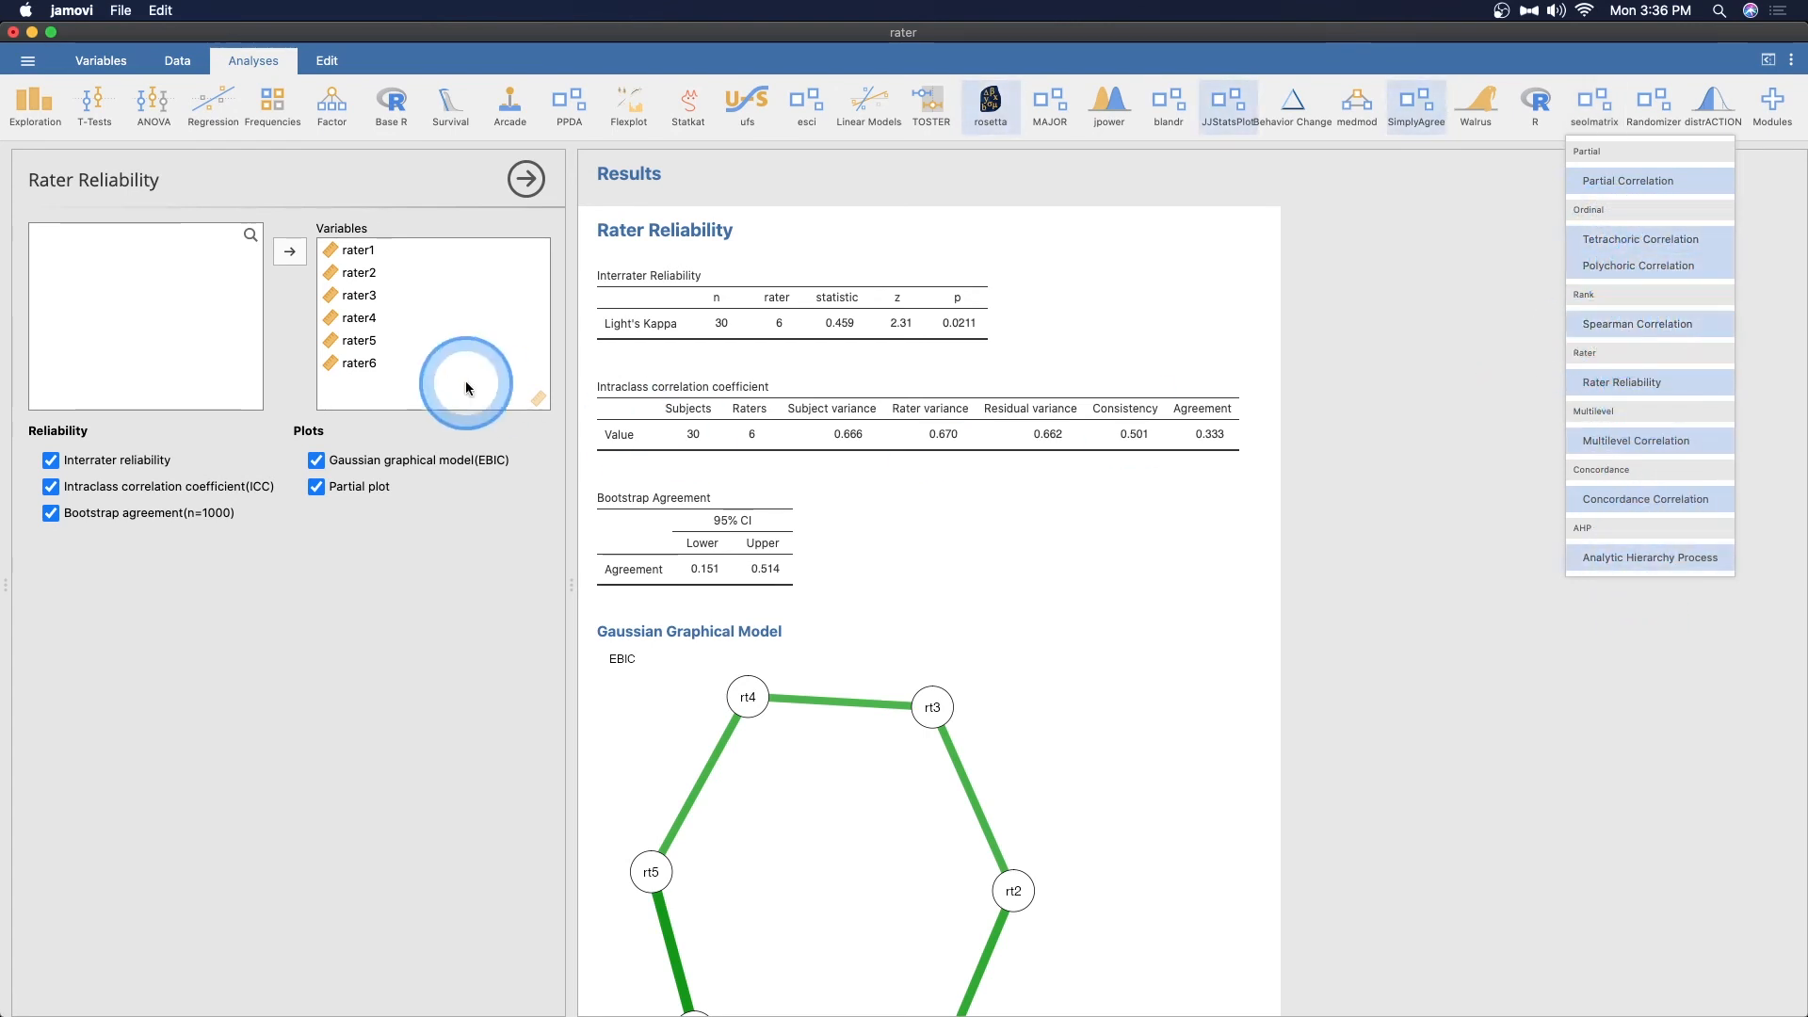
pyautogui.click(34, 59)
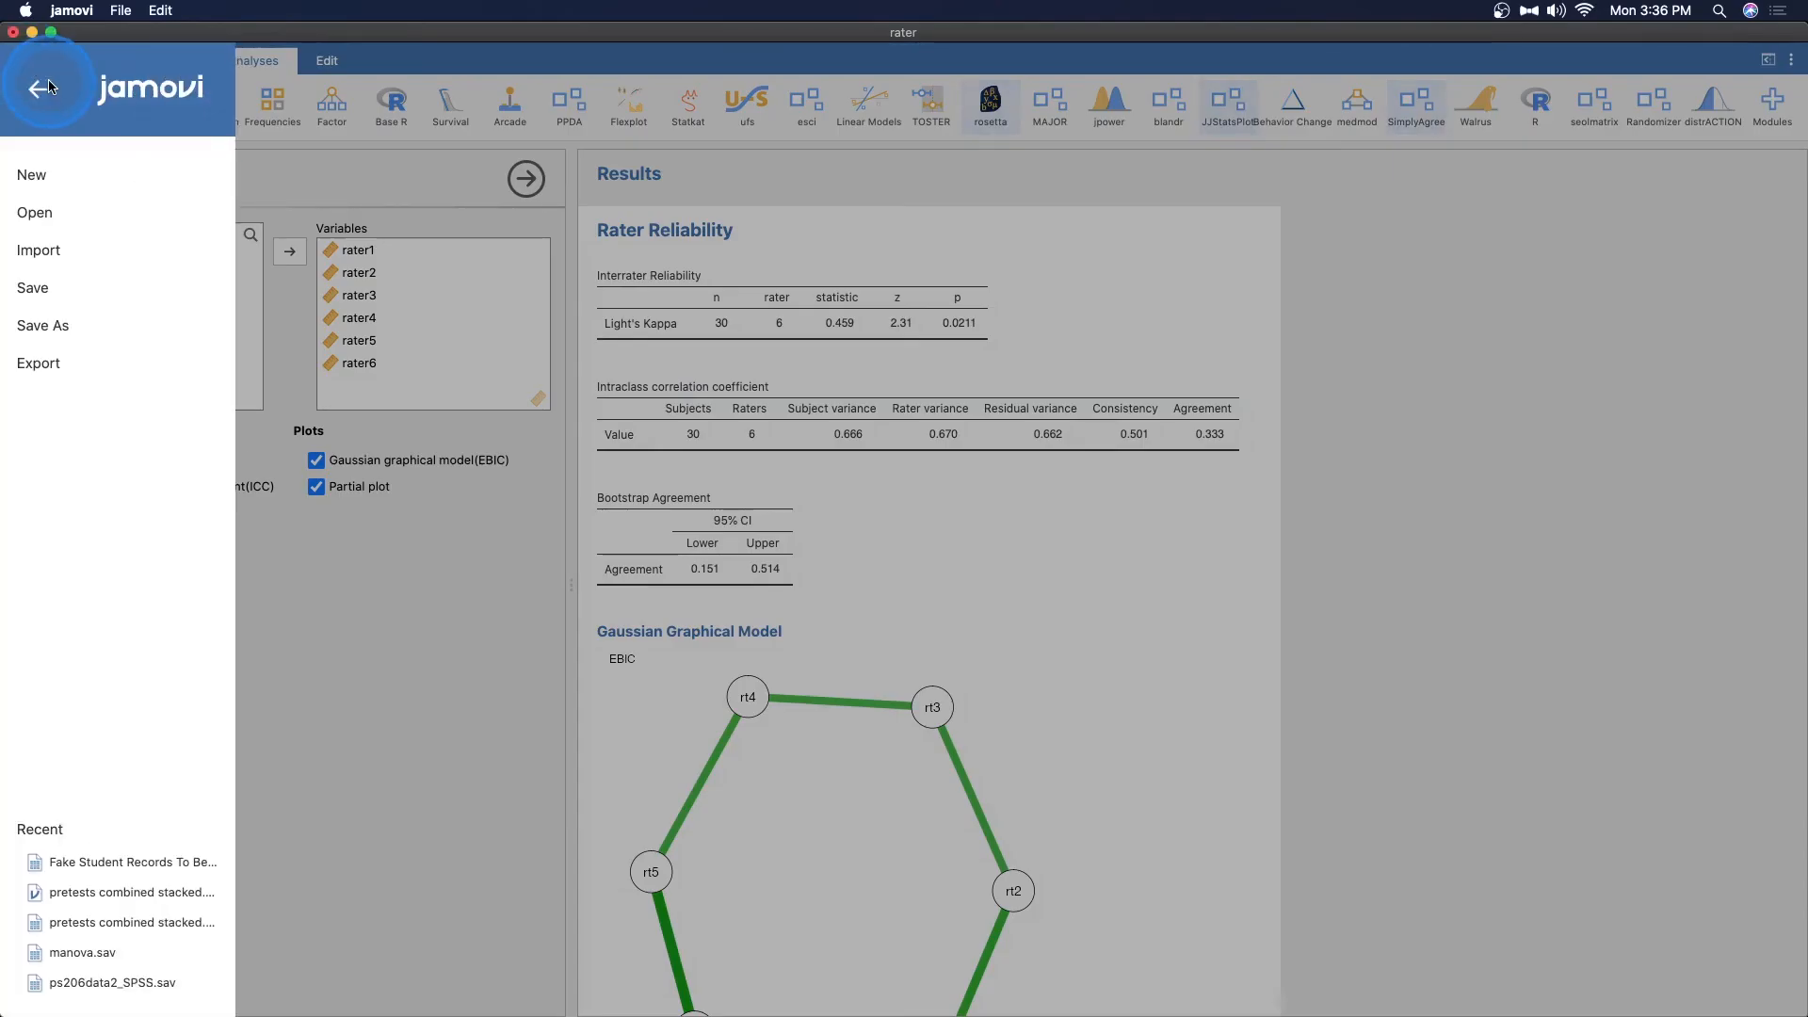
pyautogui.click(35, 212)
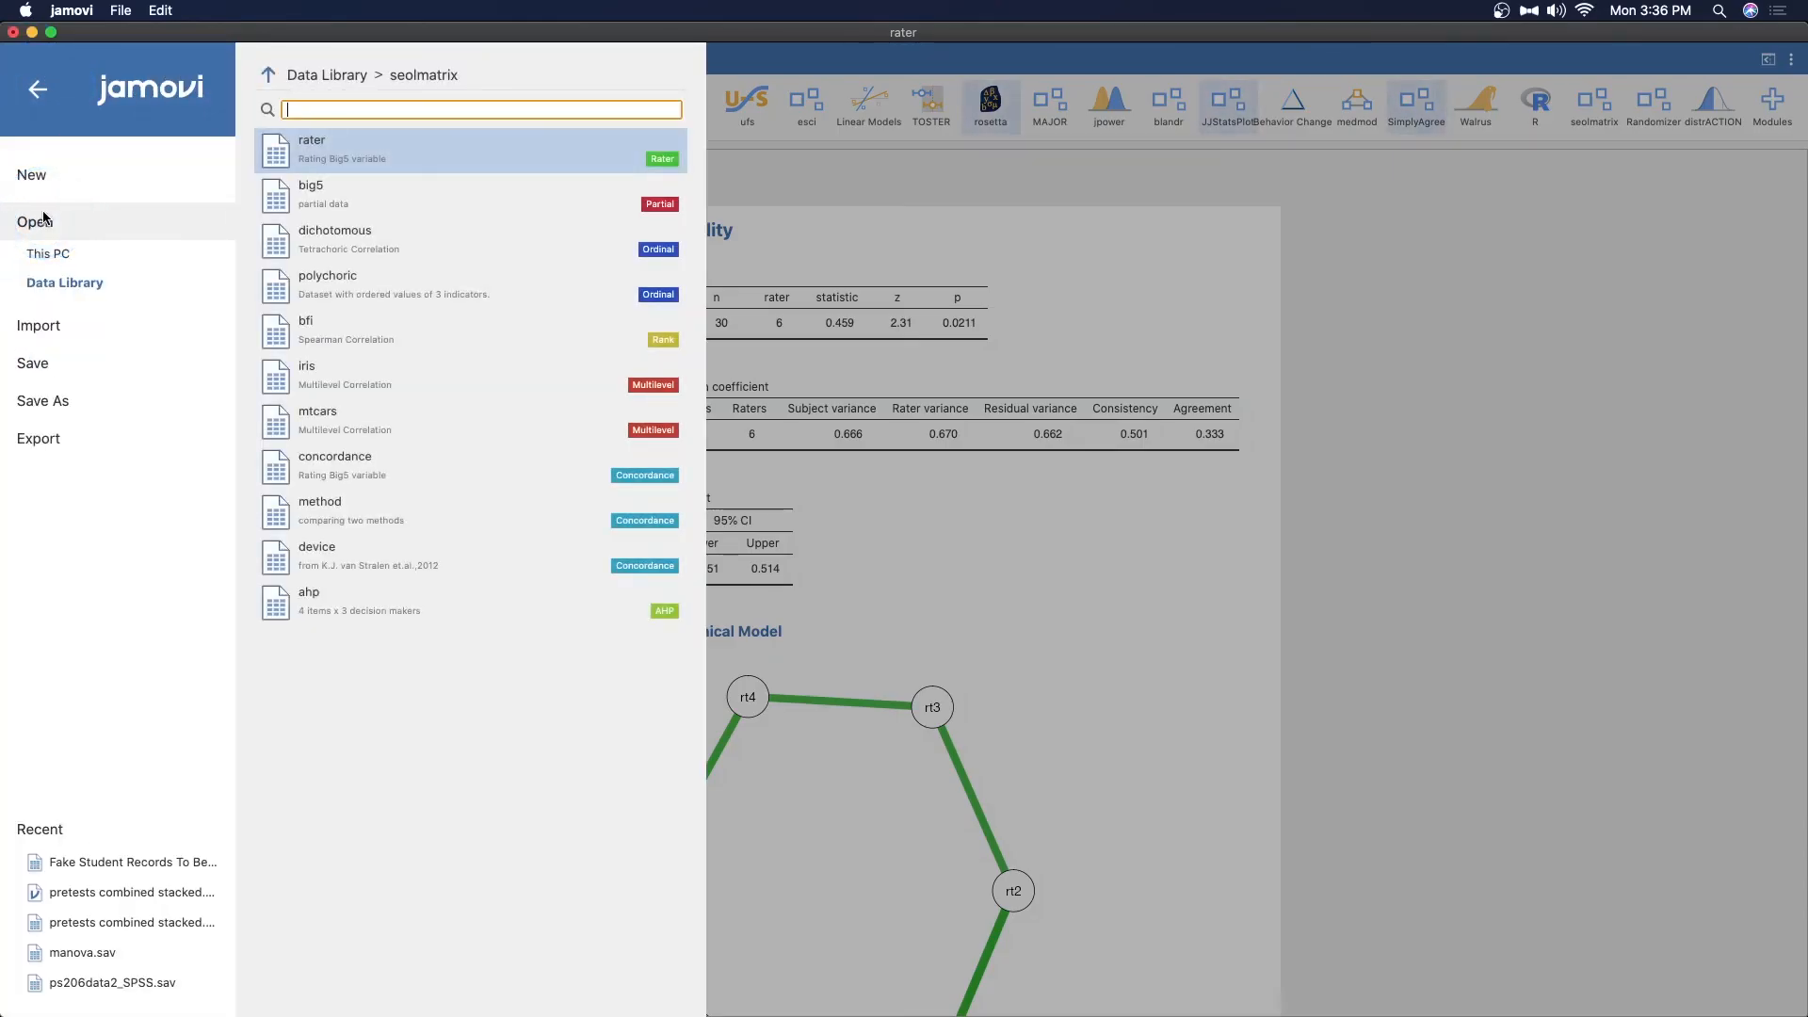
pyautogui.click(358, 163)
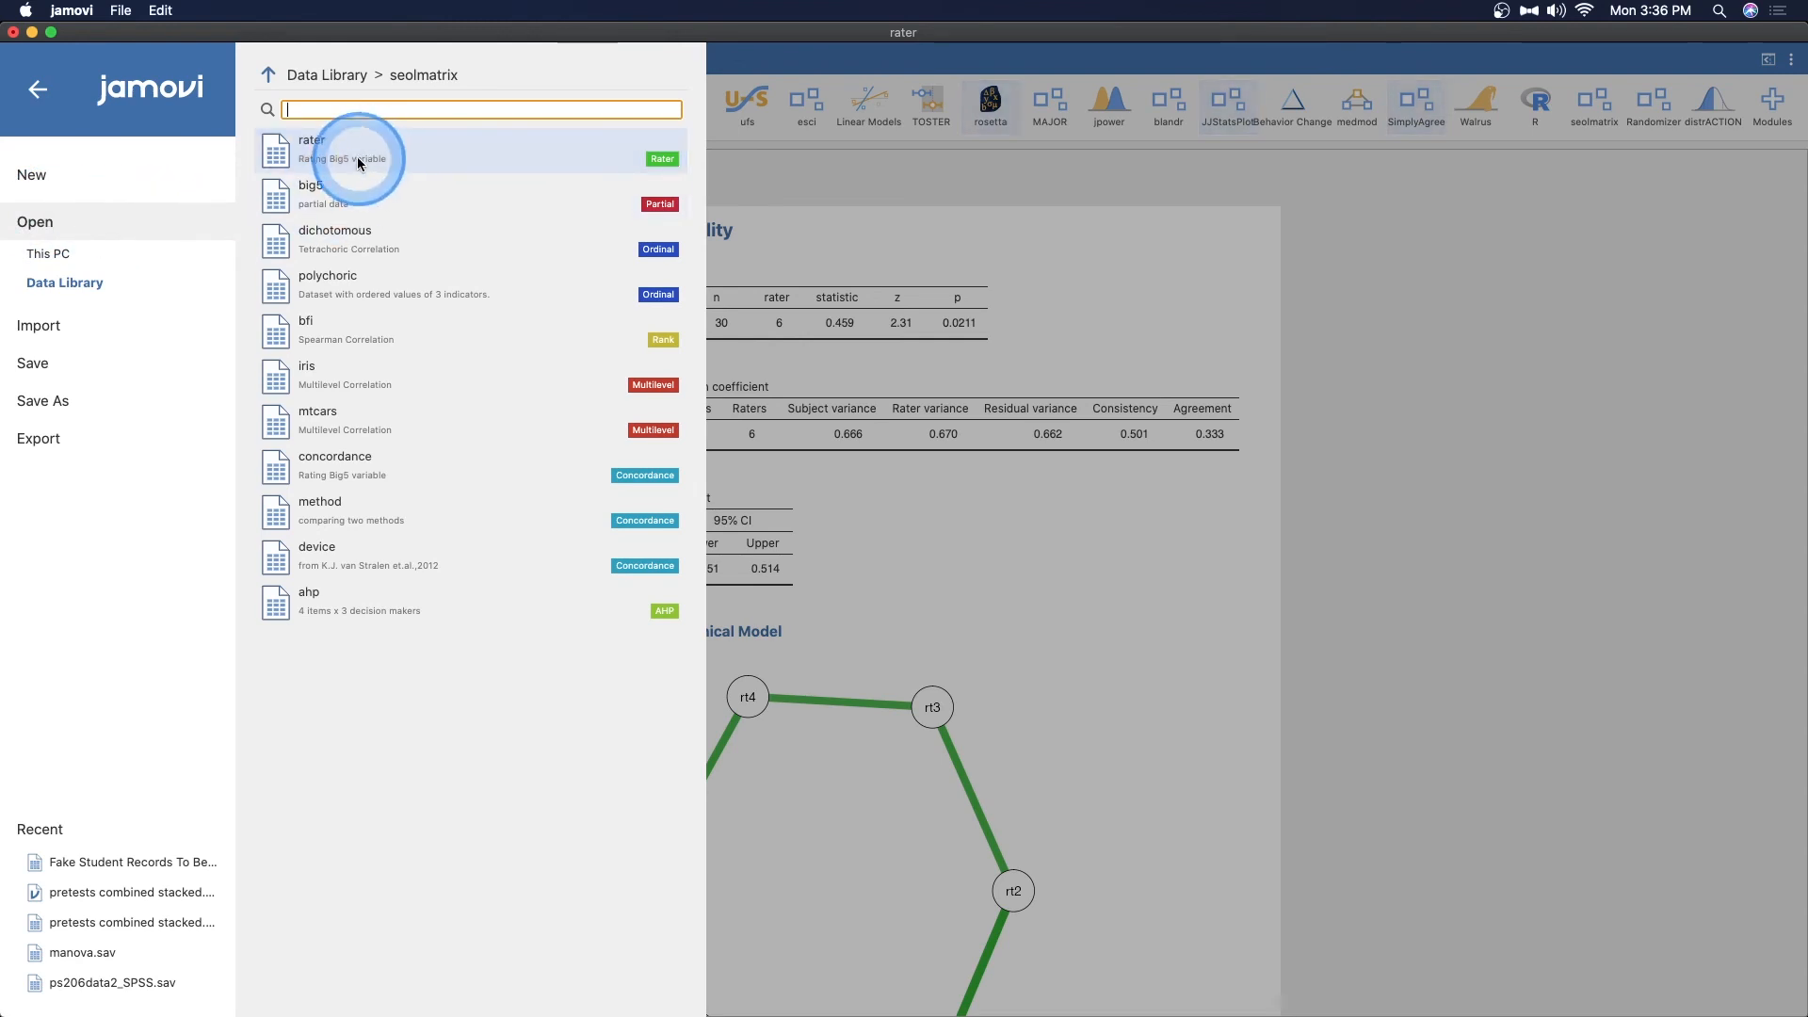
pyautogui.click(313, 151)
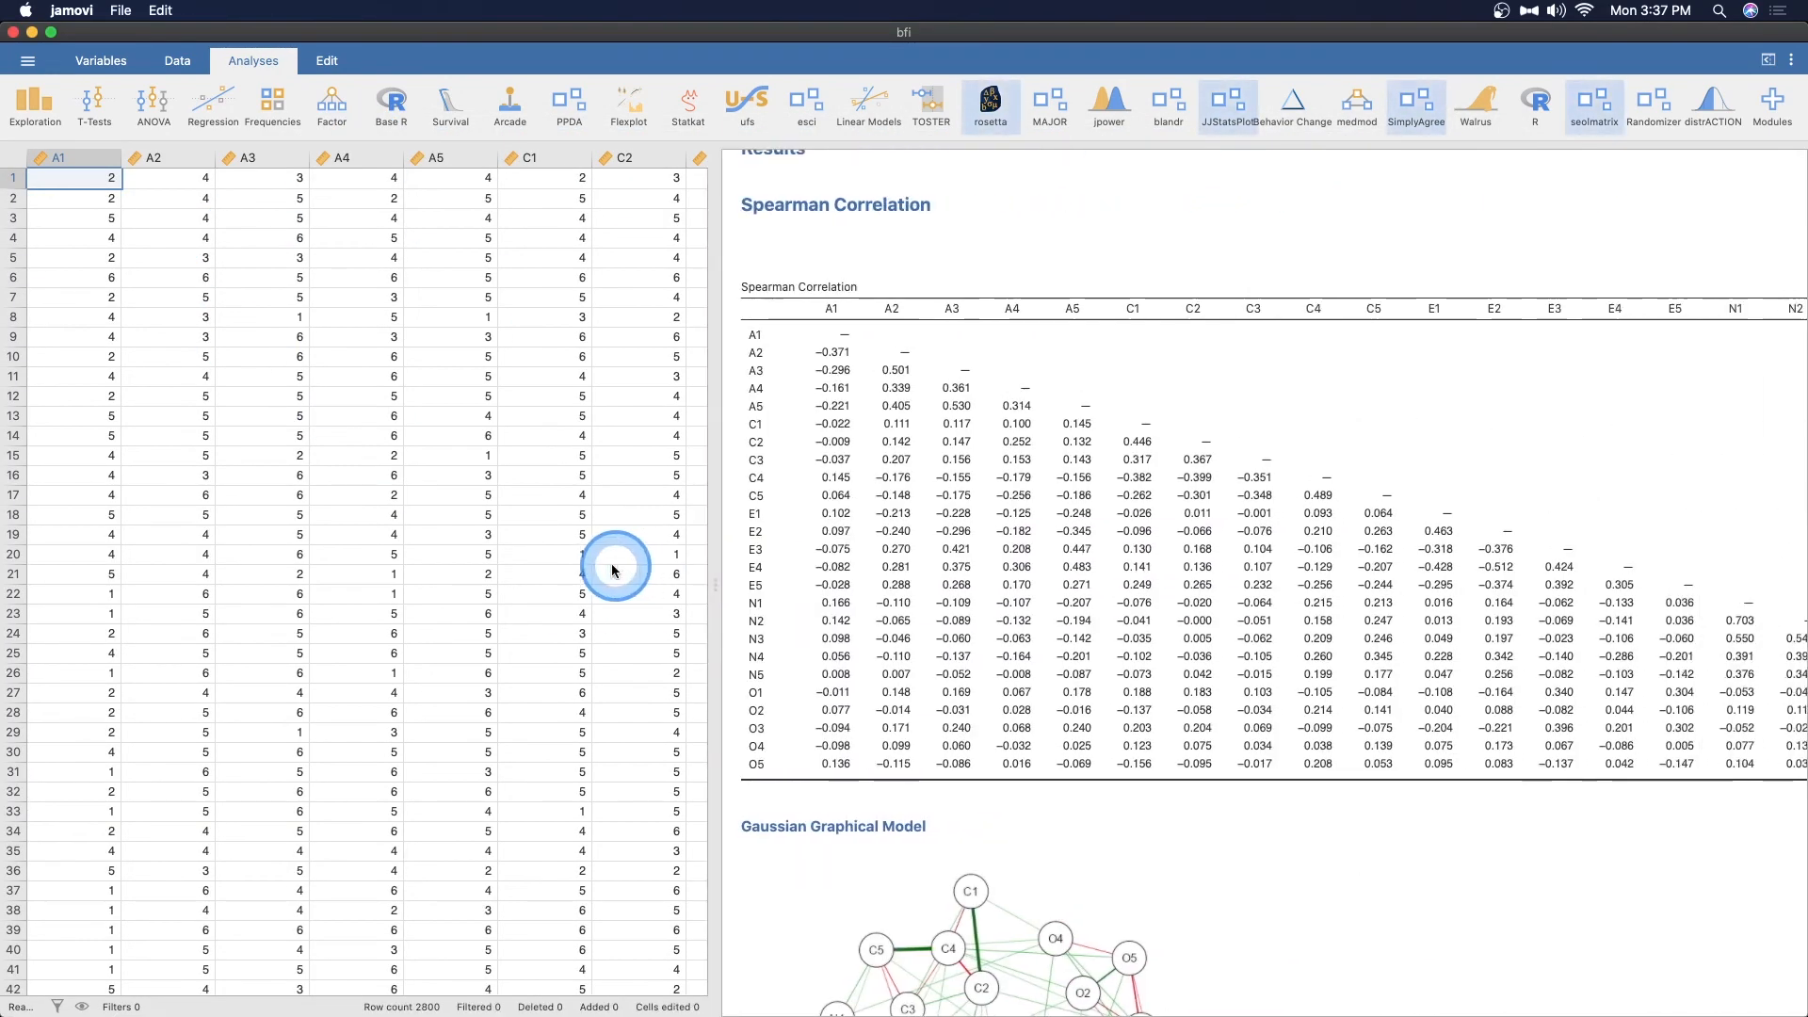
pyautogui.click(100, 60)
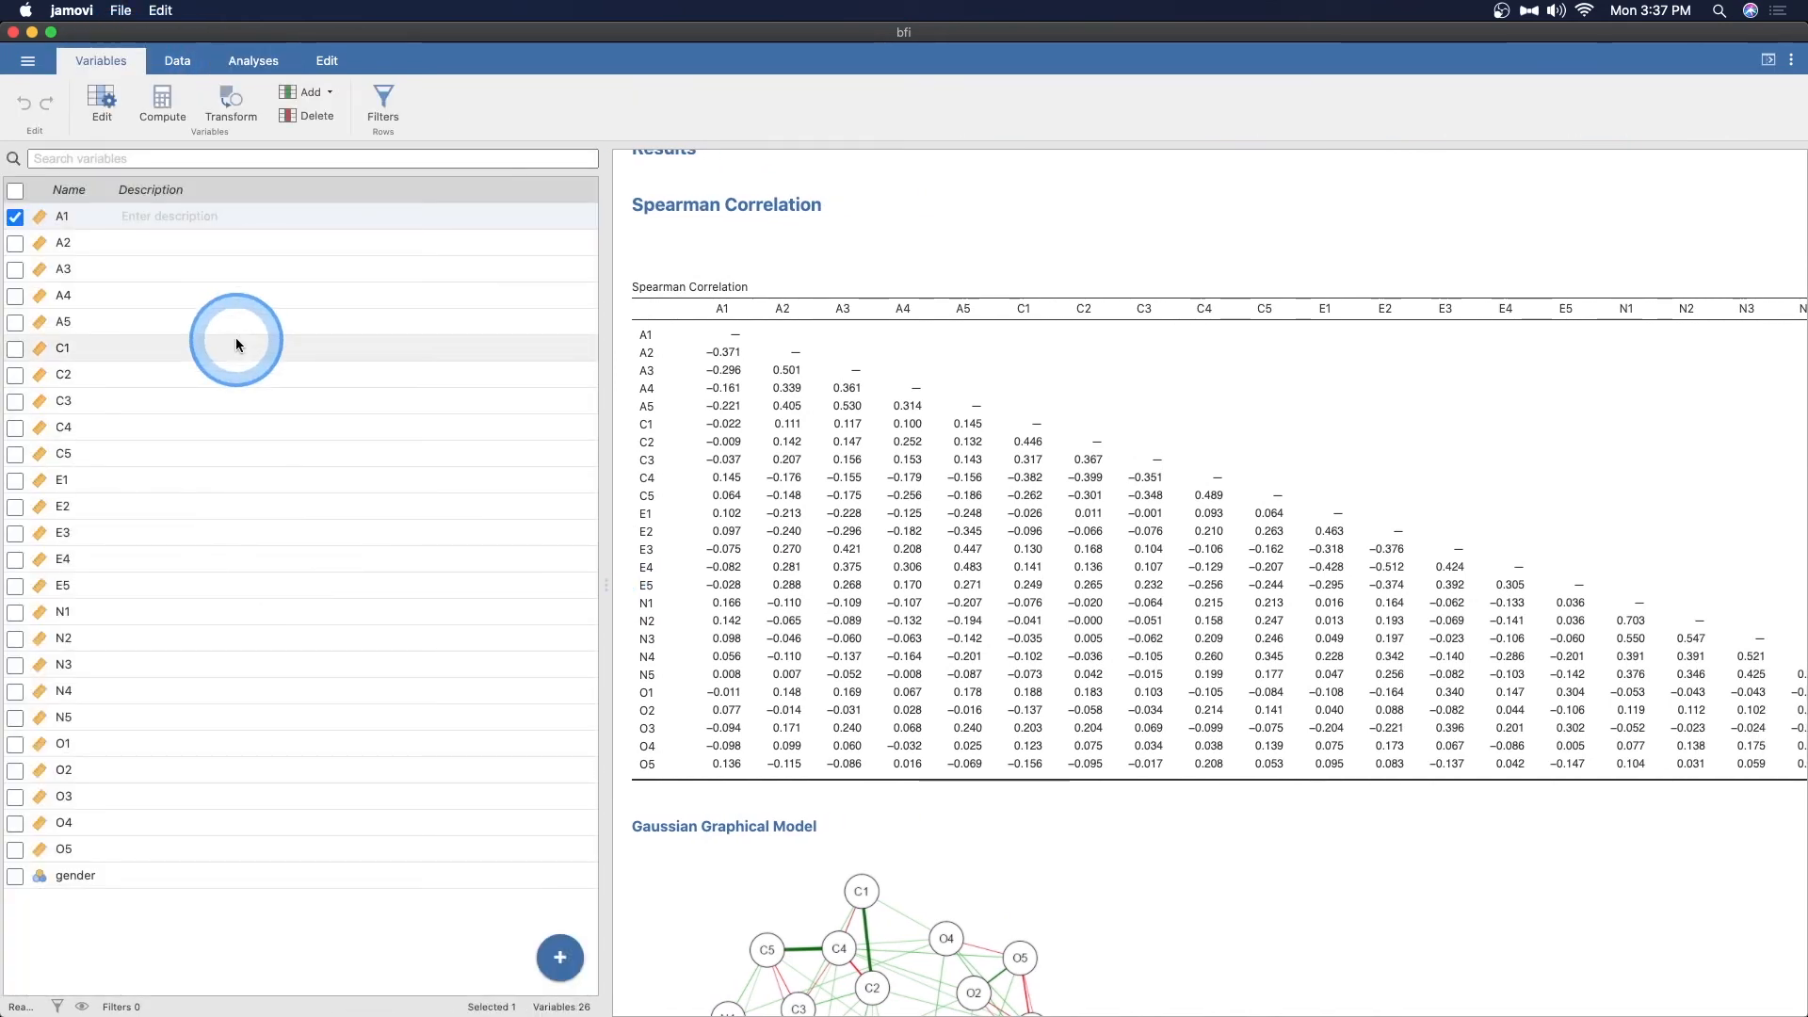
pyautogui.moveTo(121, 422)
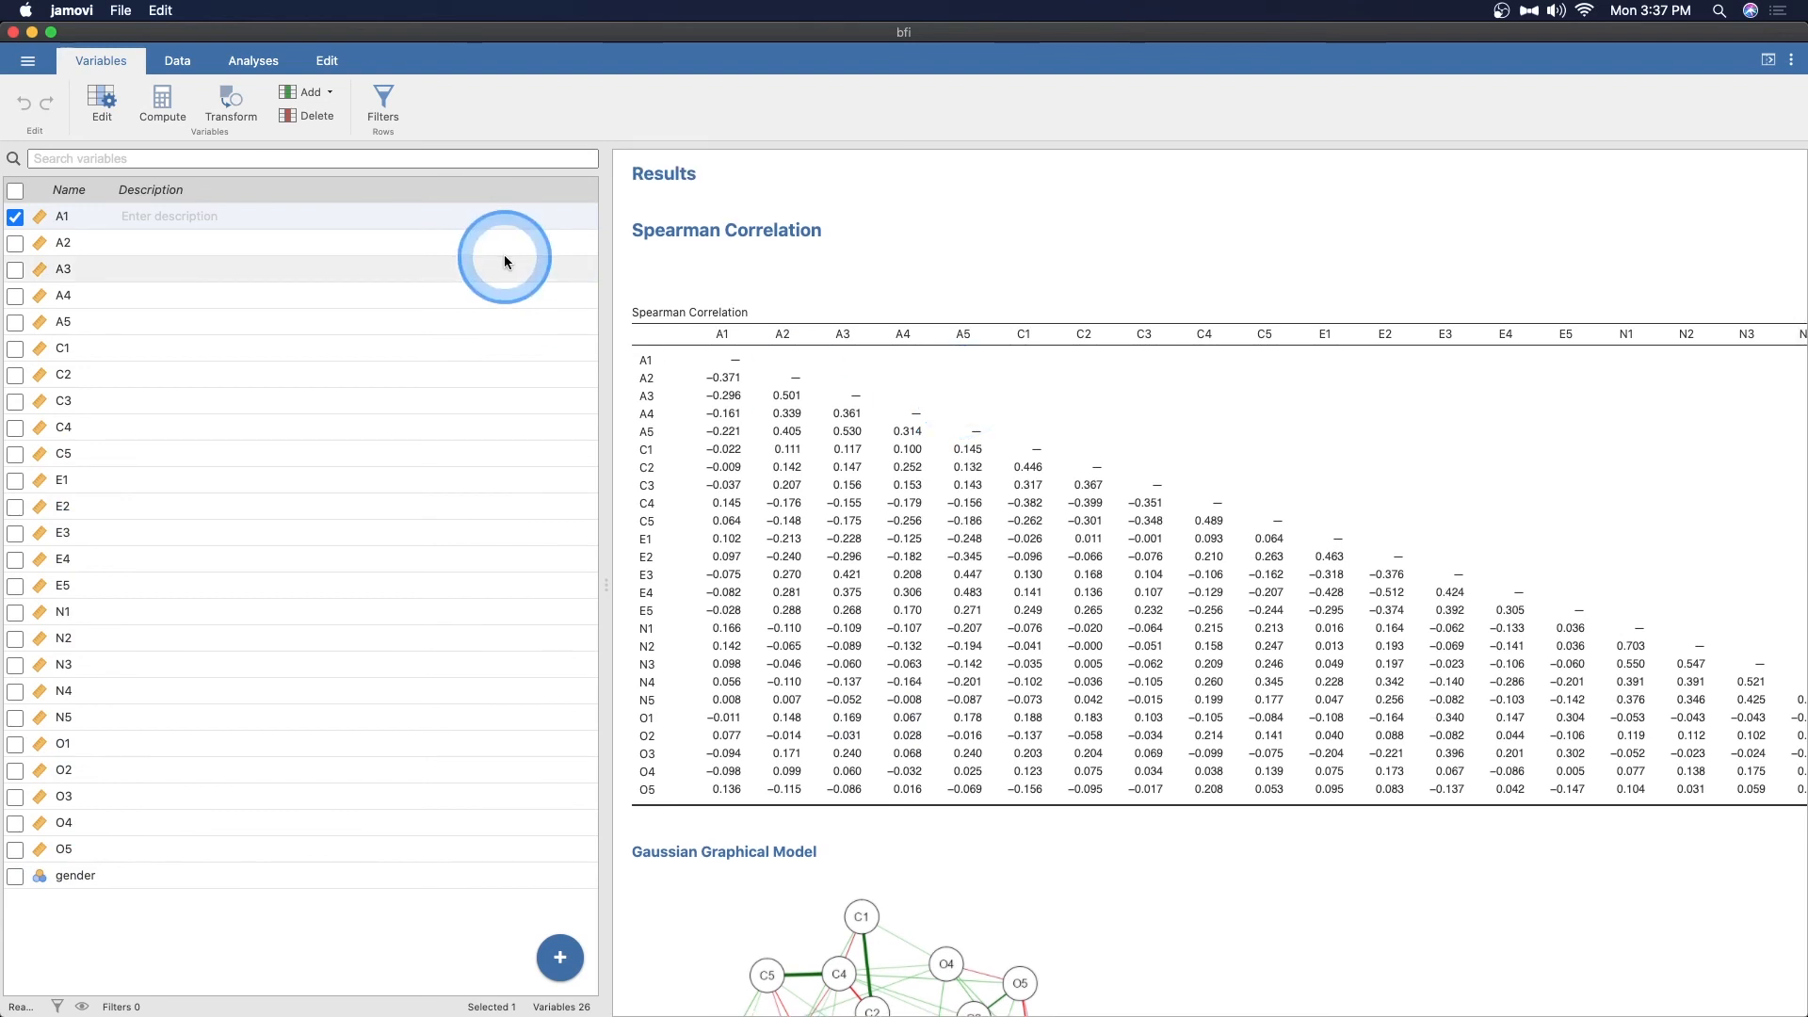
pyautogui.click(176, 61)
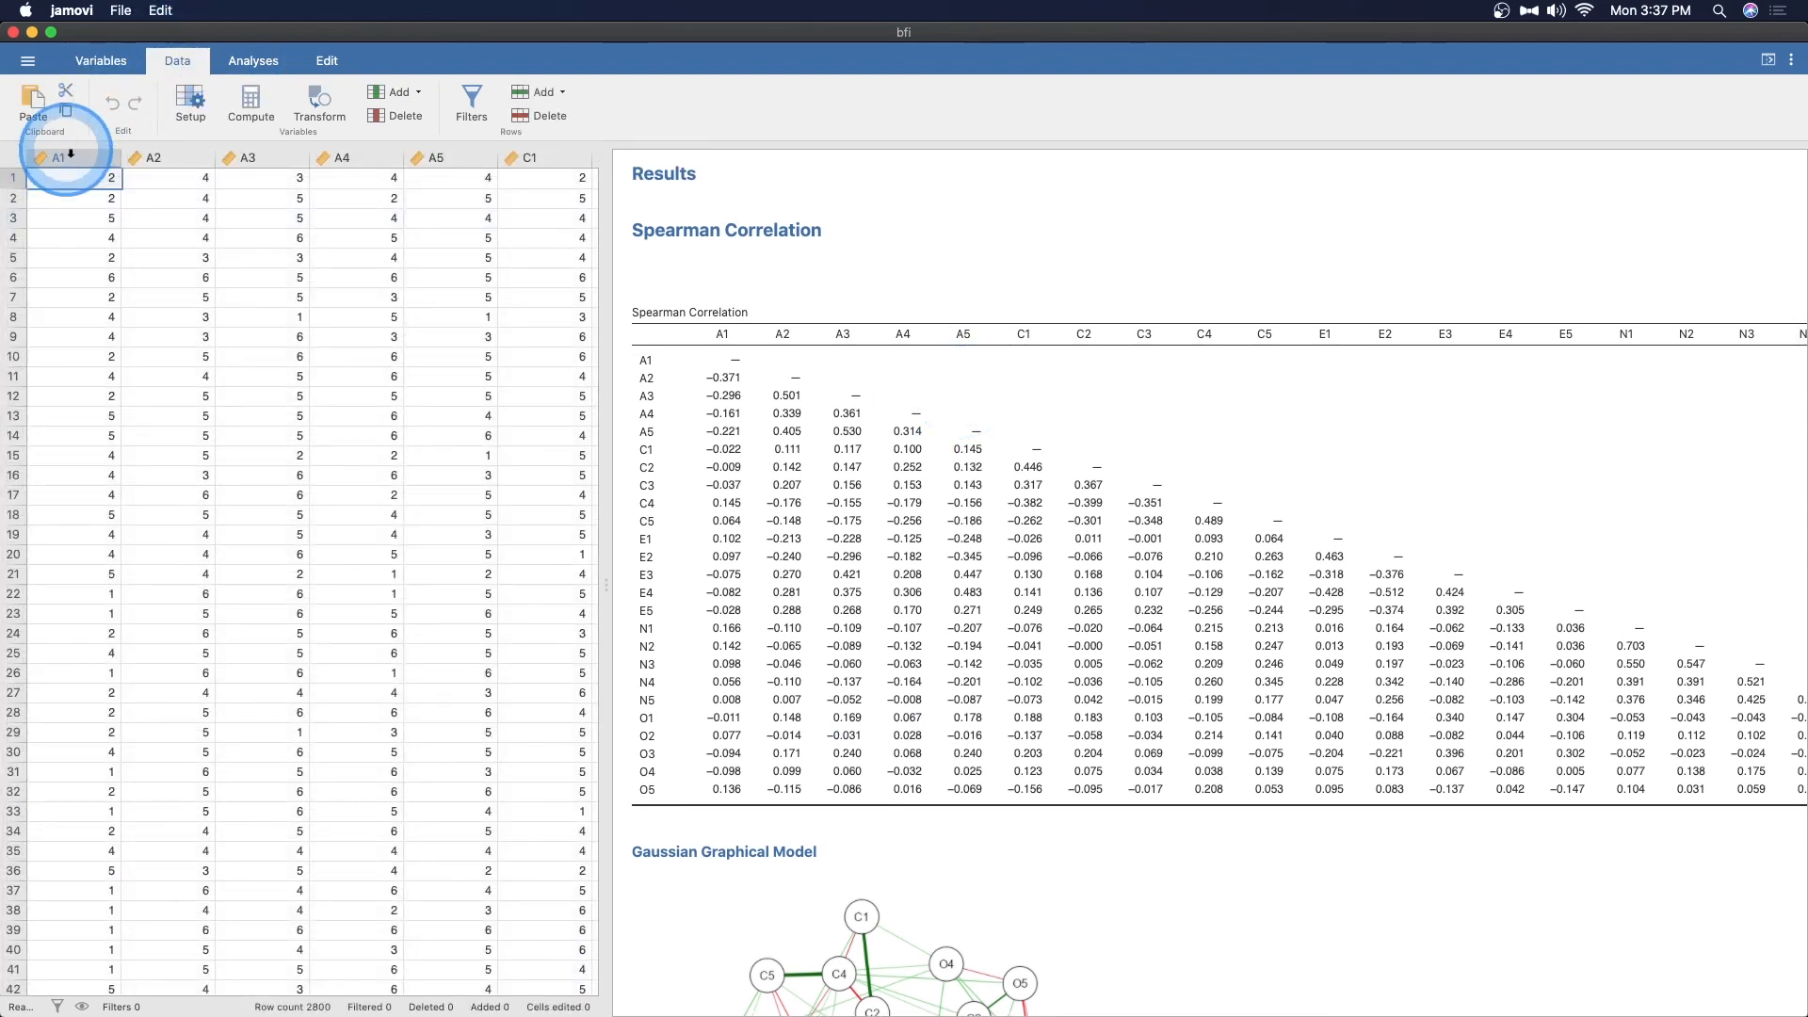
pyautogui.doubleClick(60, 157)
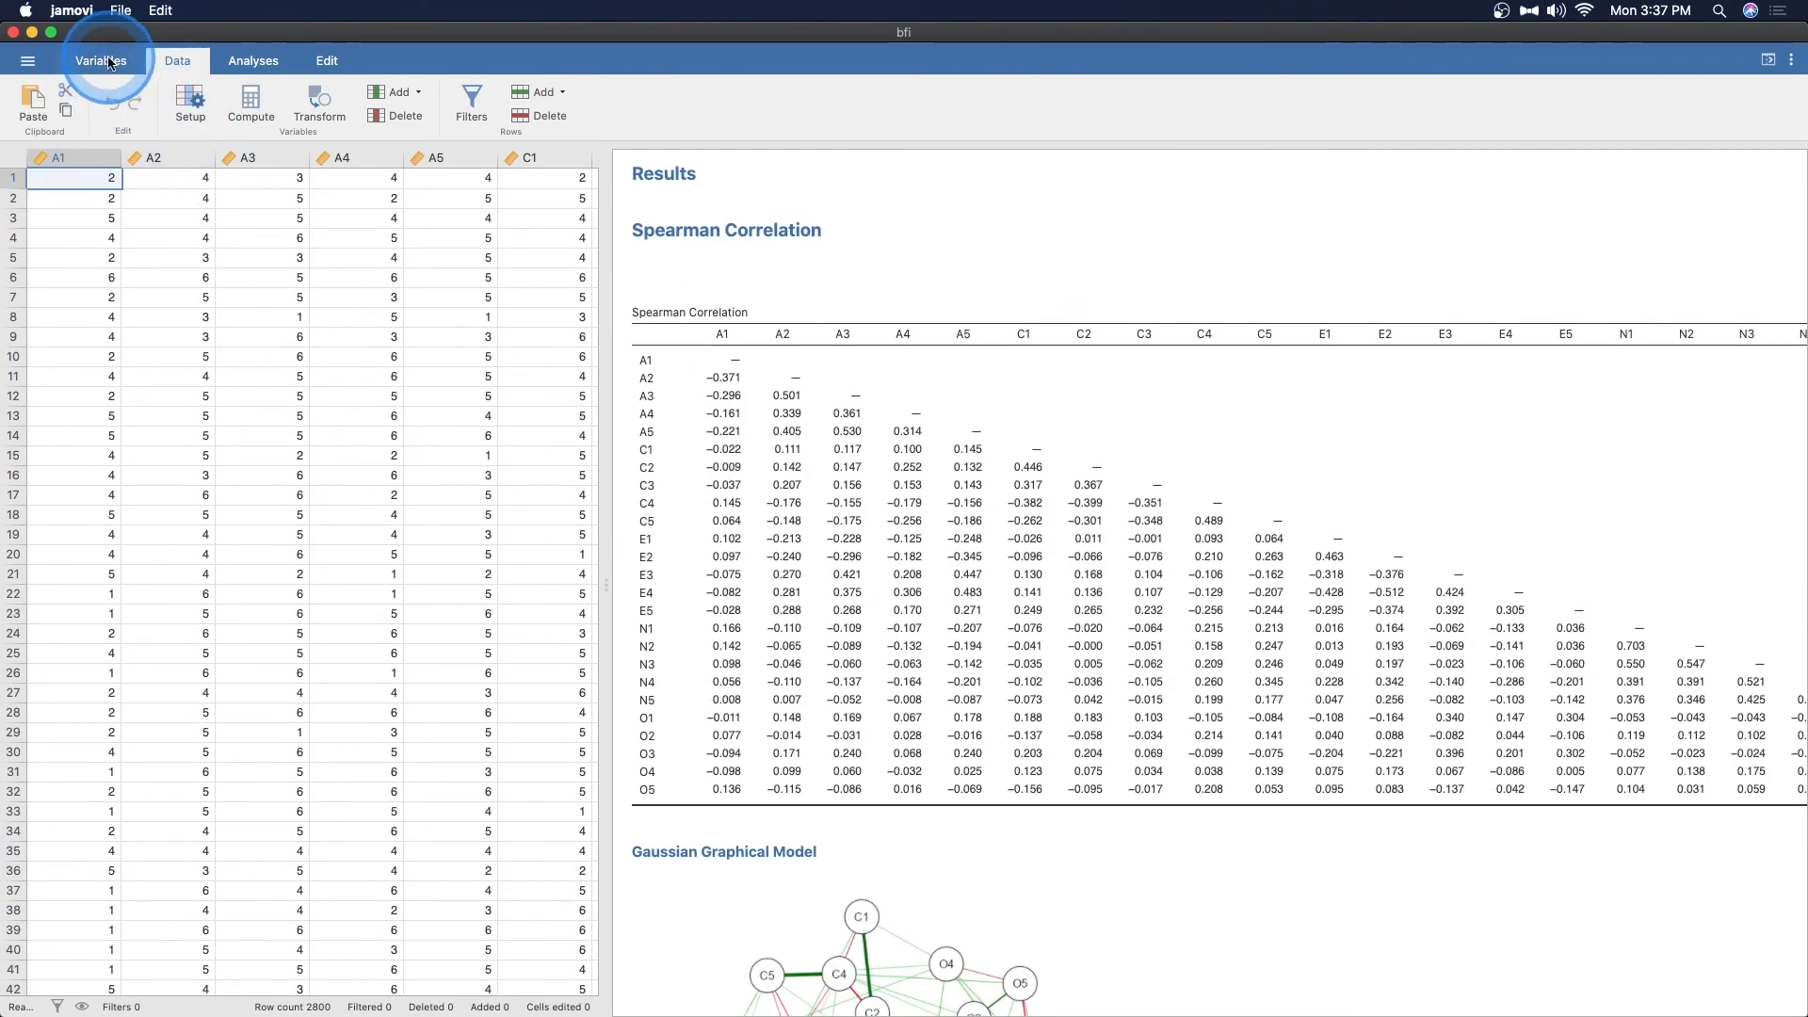
pyautogui.click(252, 60)
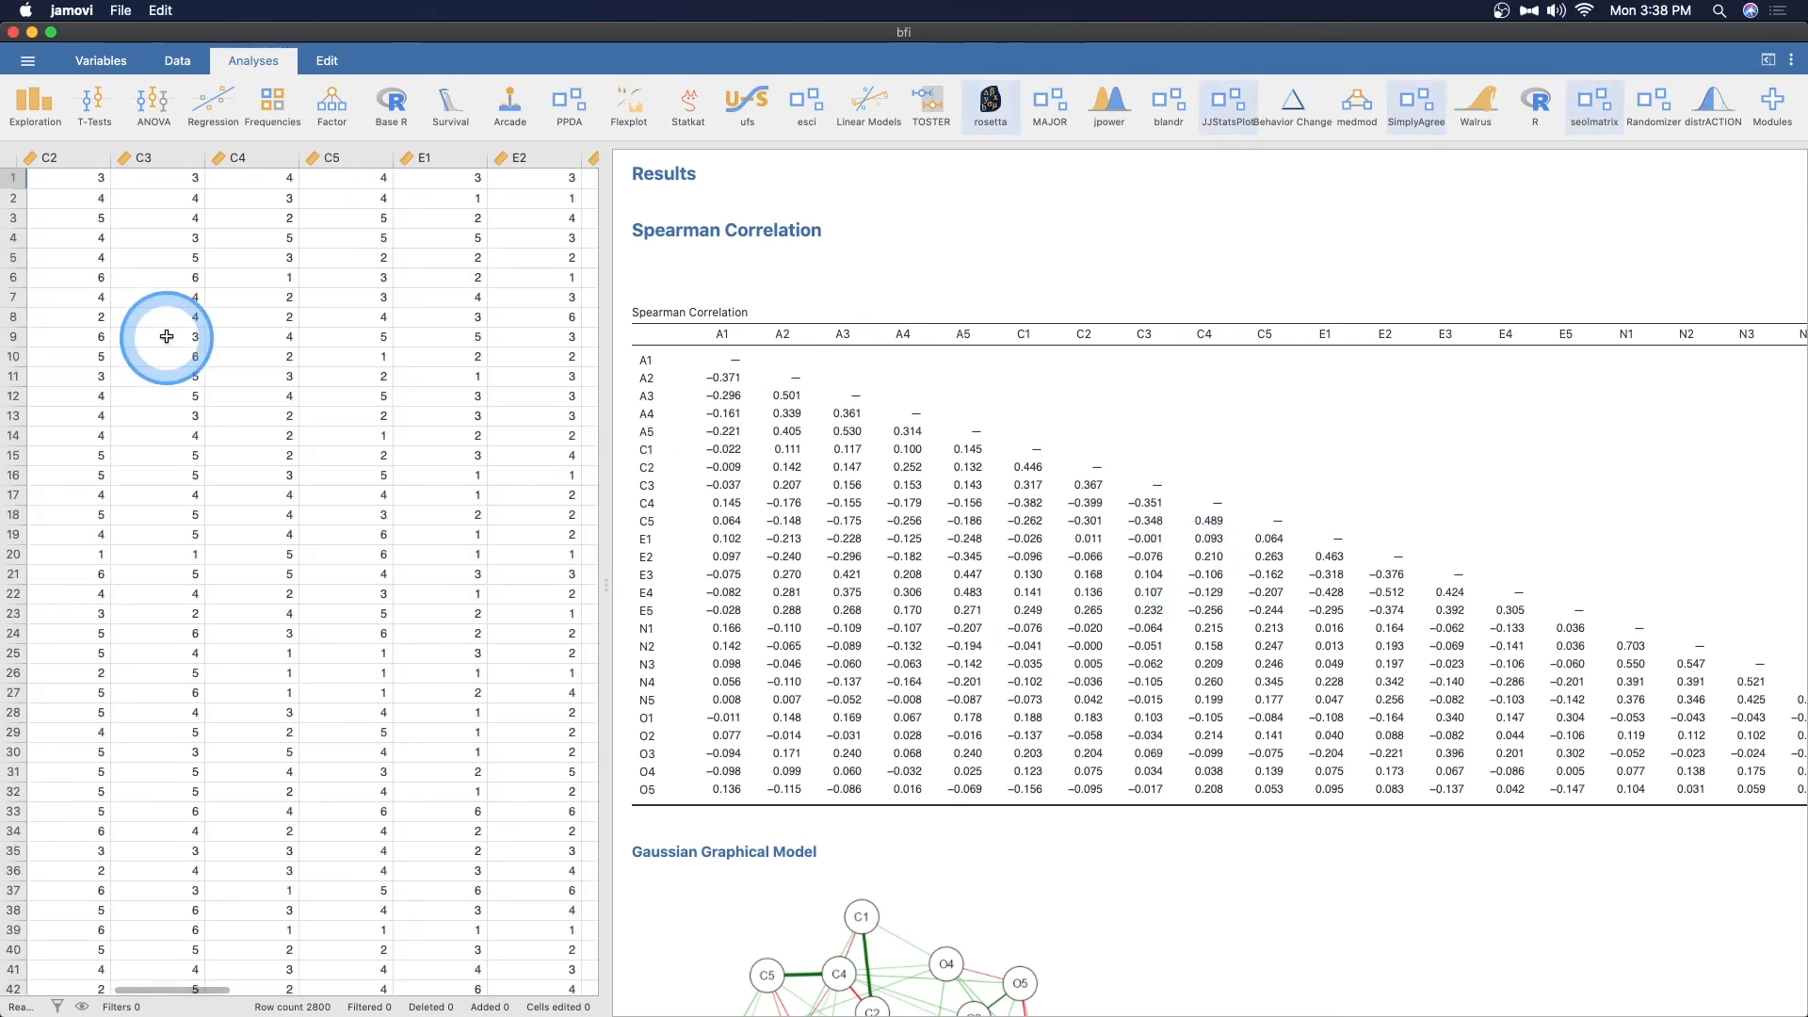
pyautogui.moveTo(1200, 388)
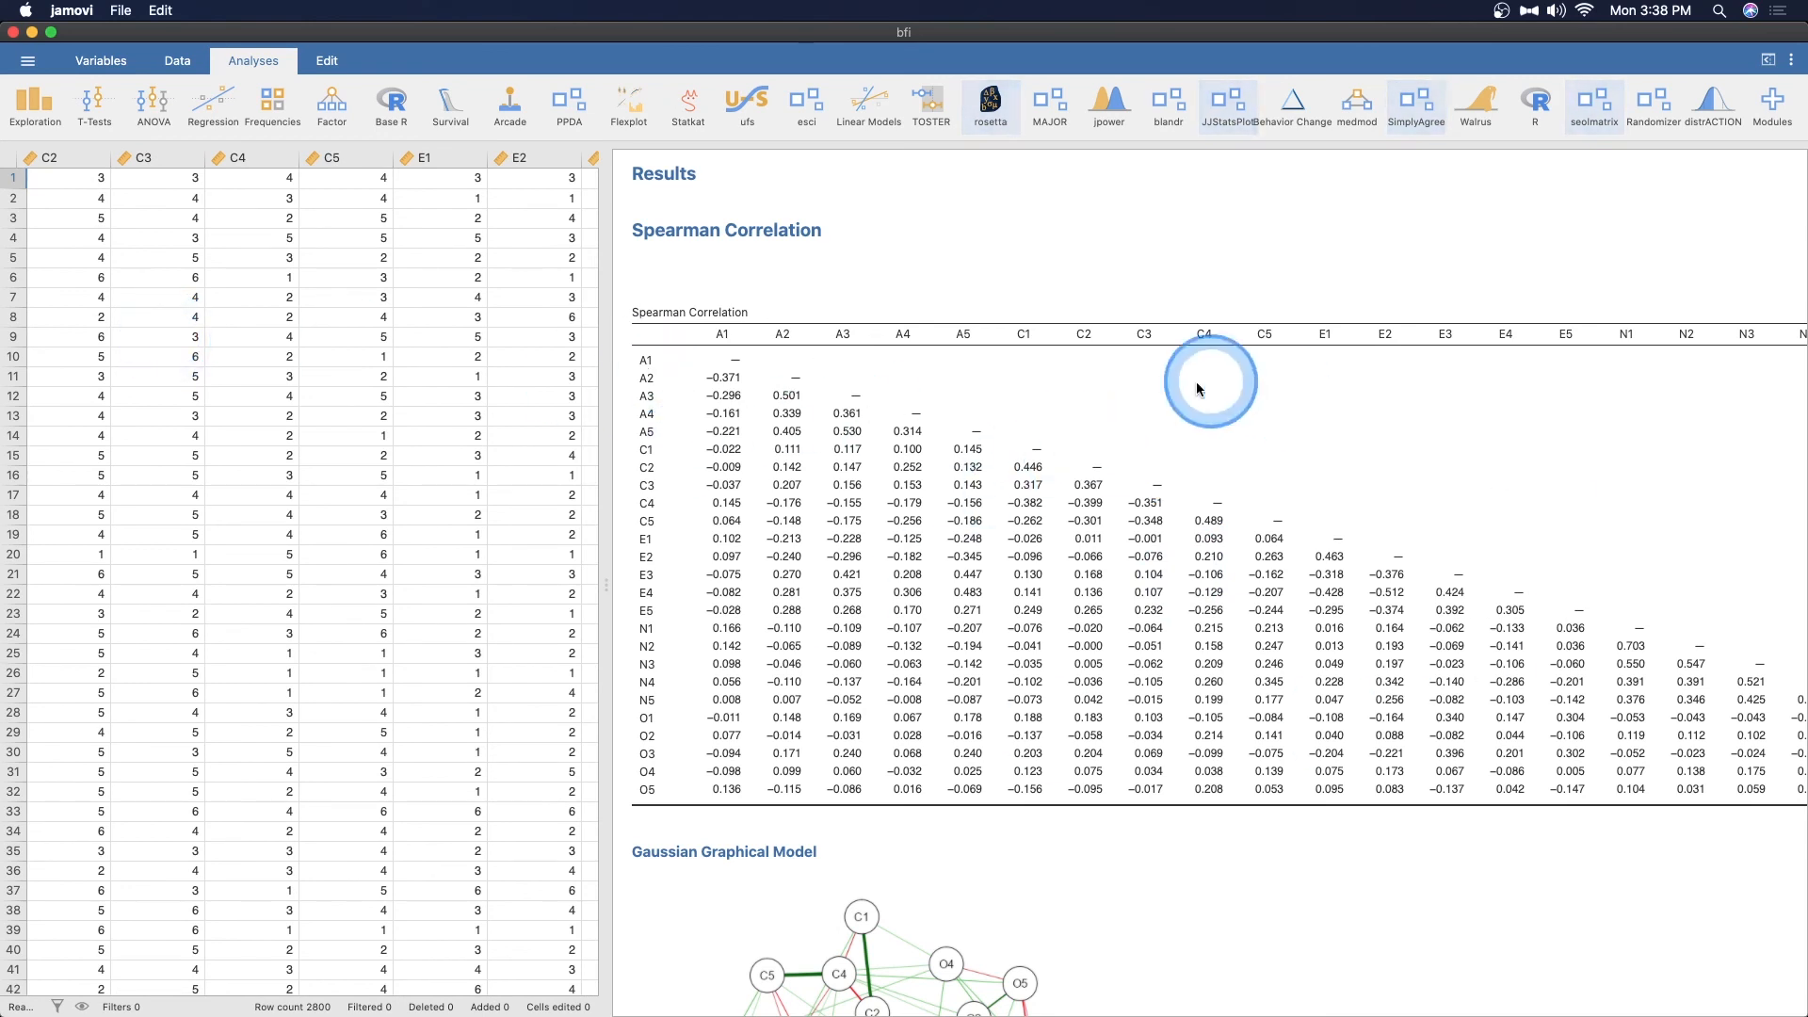
pyautogui.scroll(-3)
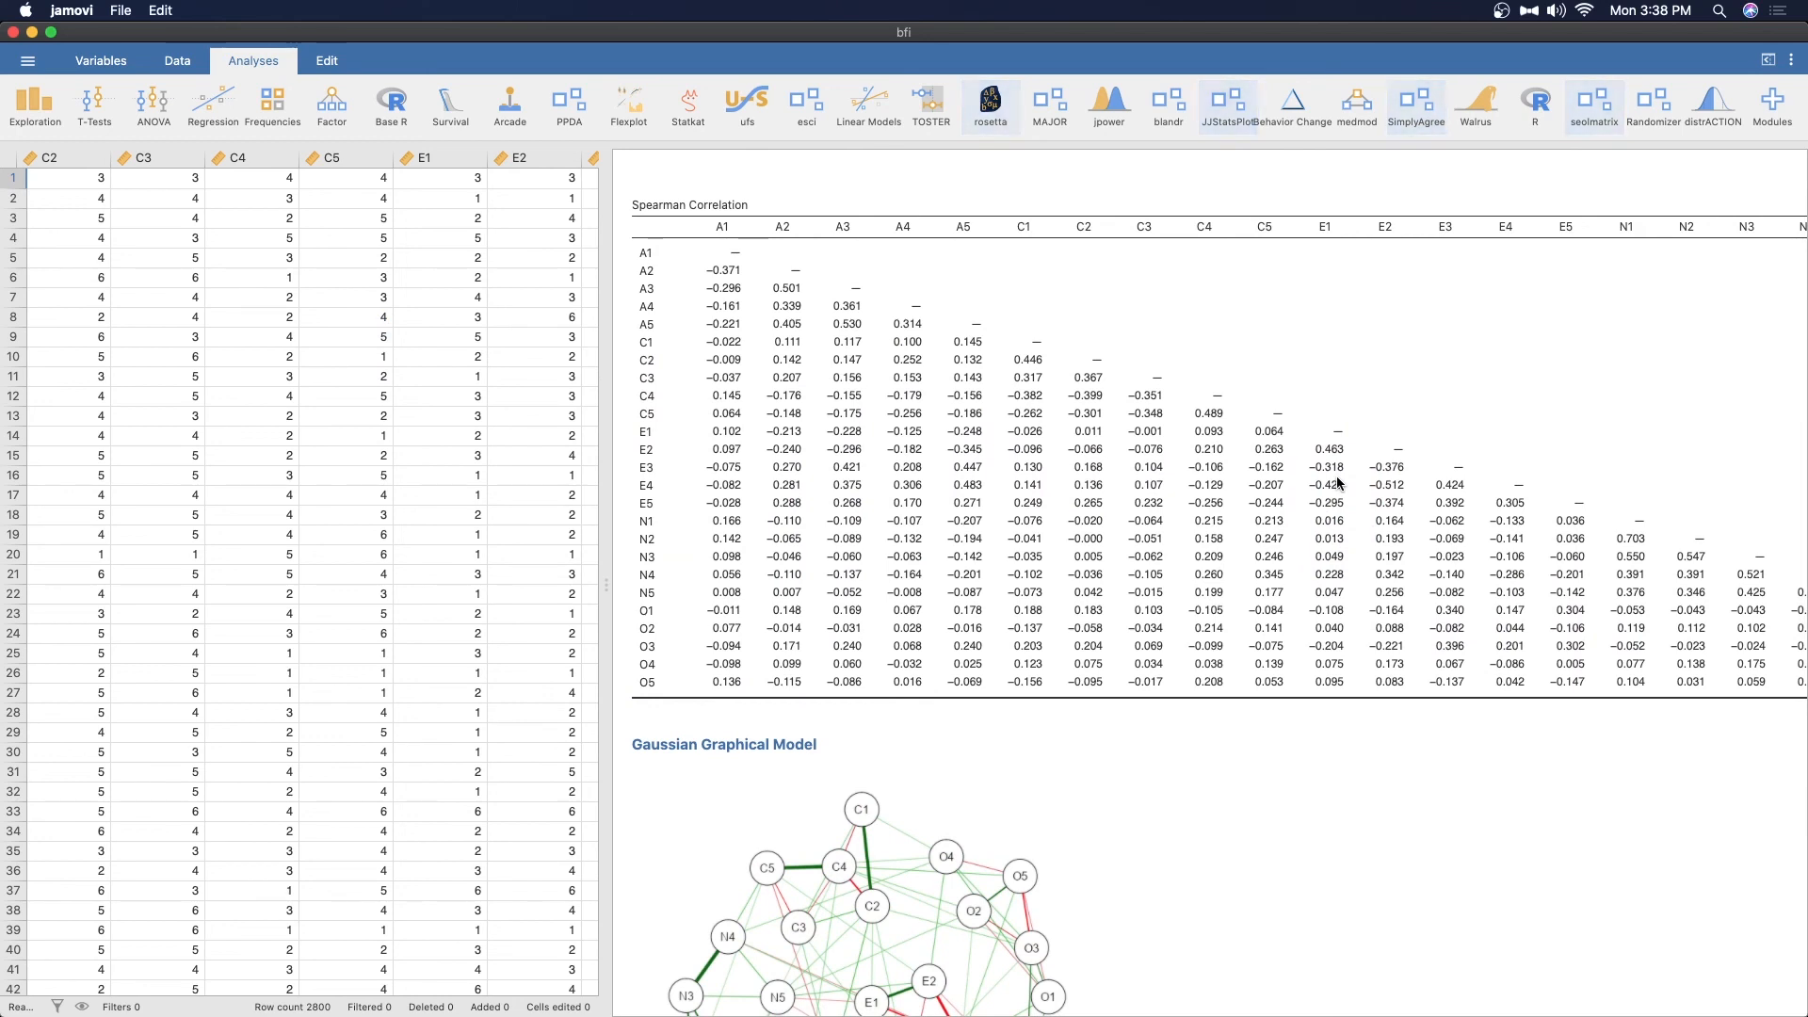
pyautogui.scroll(-3)
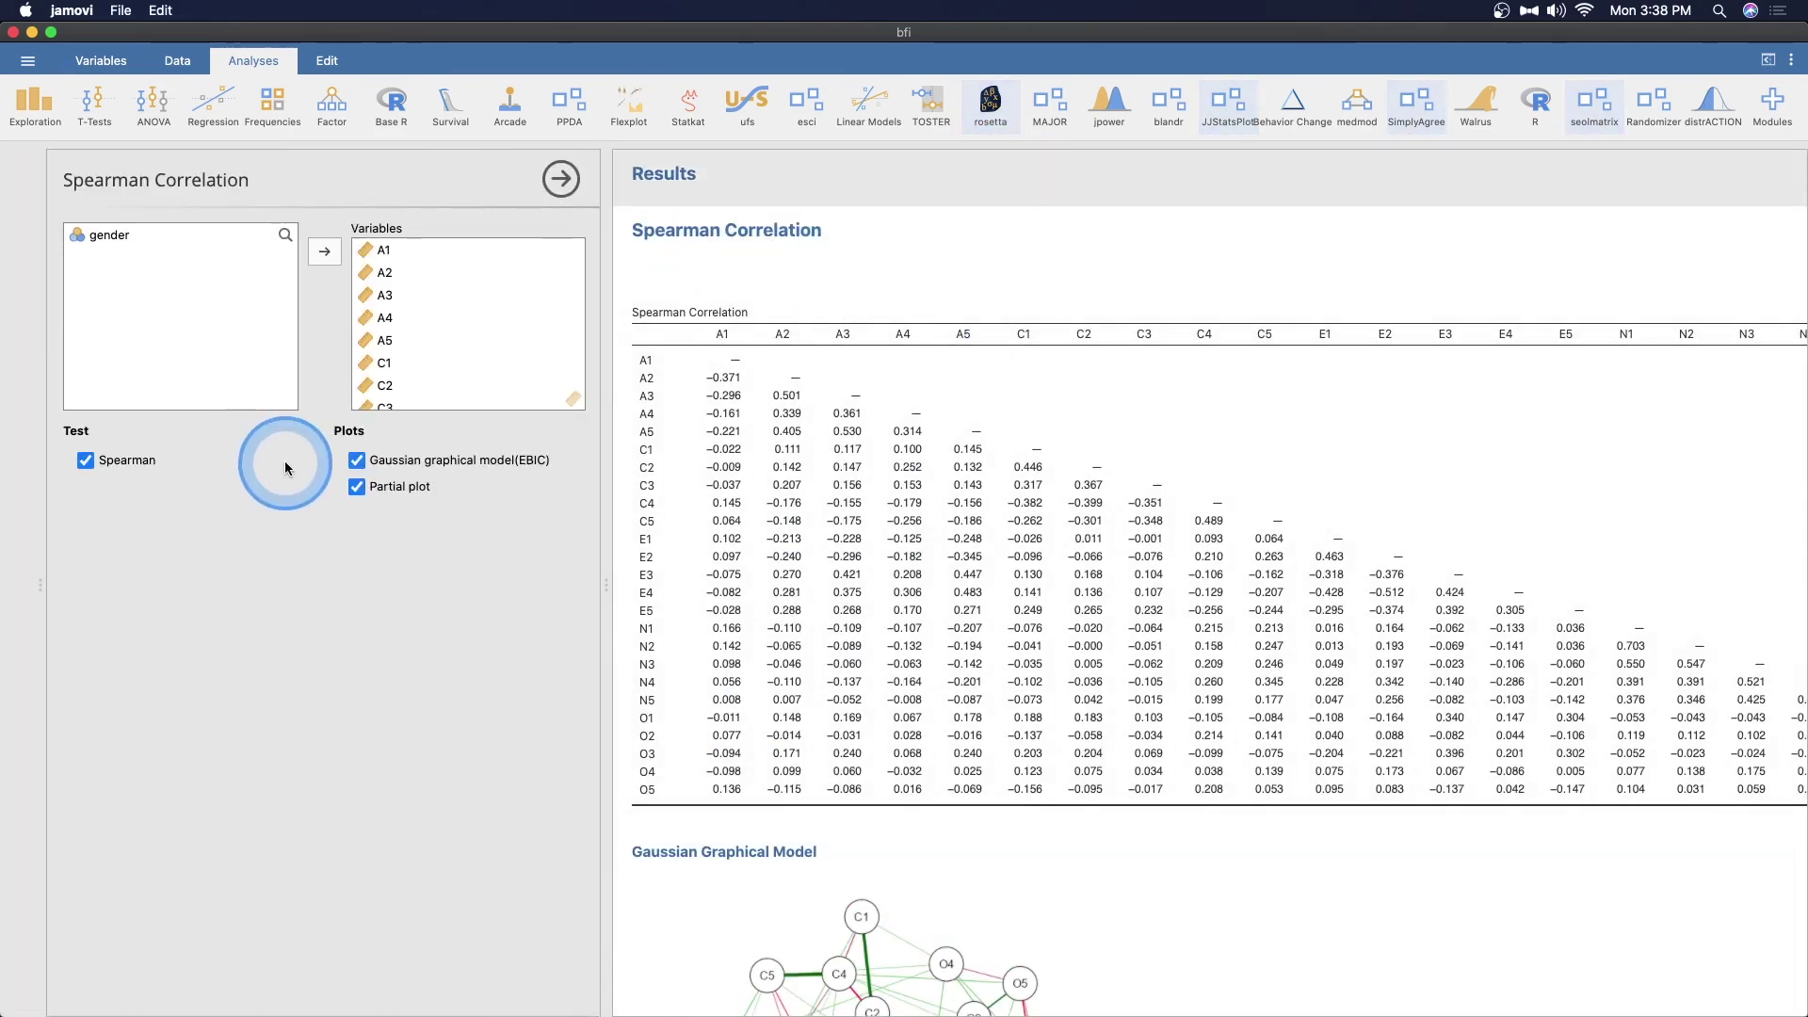
pyautogui.moveTo(408, 565)
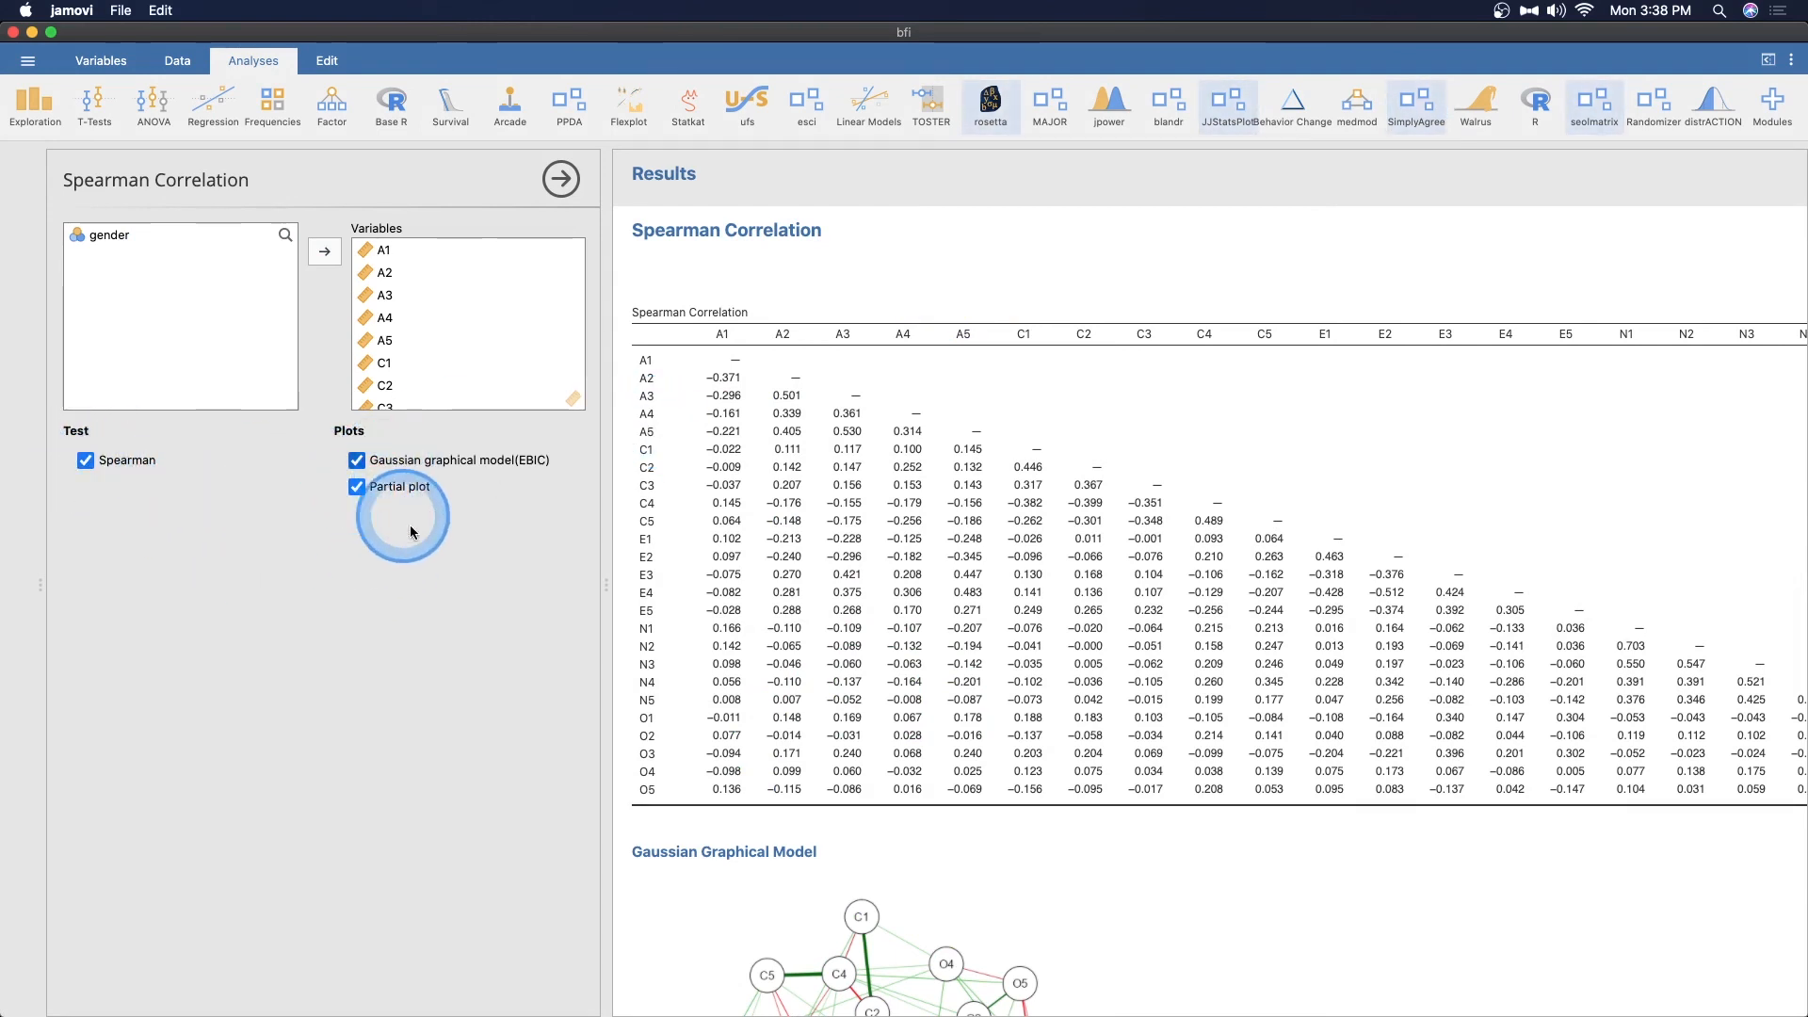
# Scroll the Spearman results down to the Gaussian graphical model and partial correlation network
pyautogui.scroll(-3)
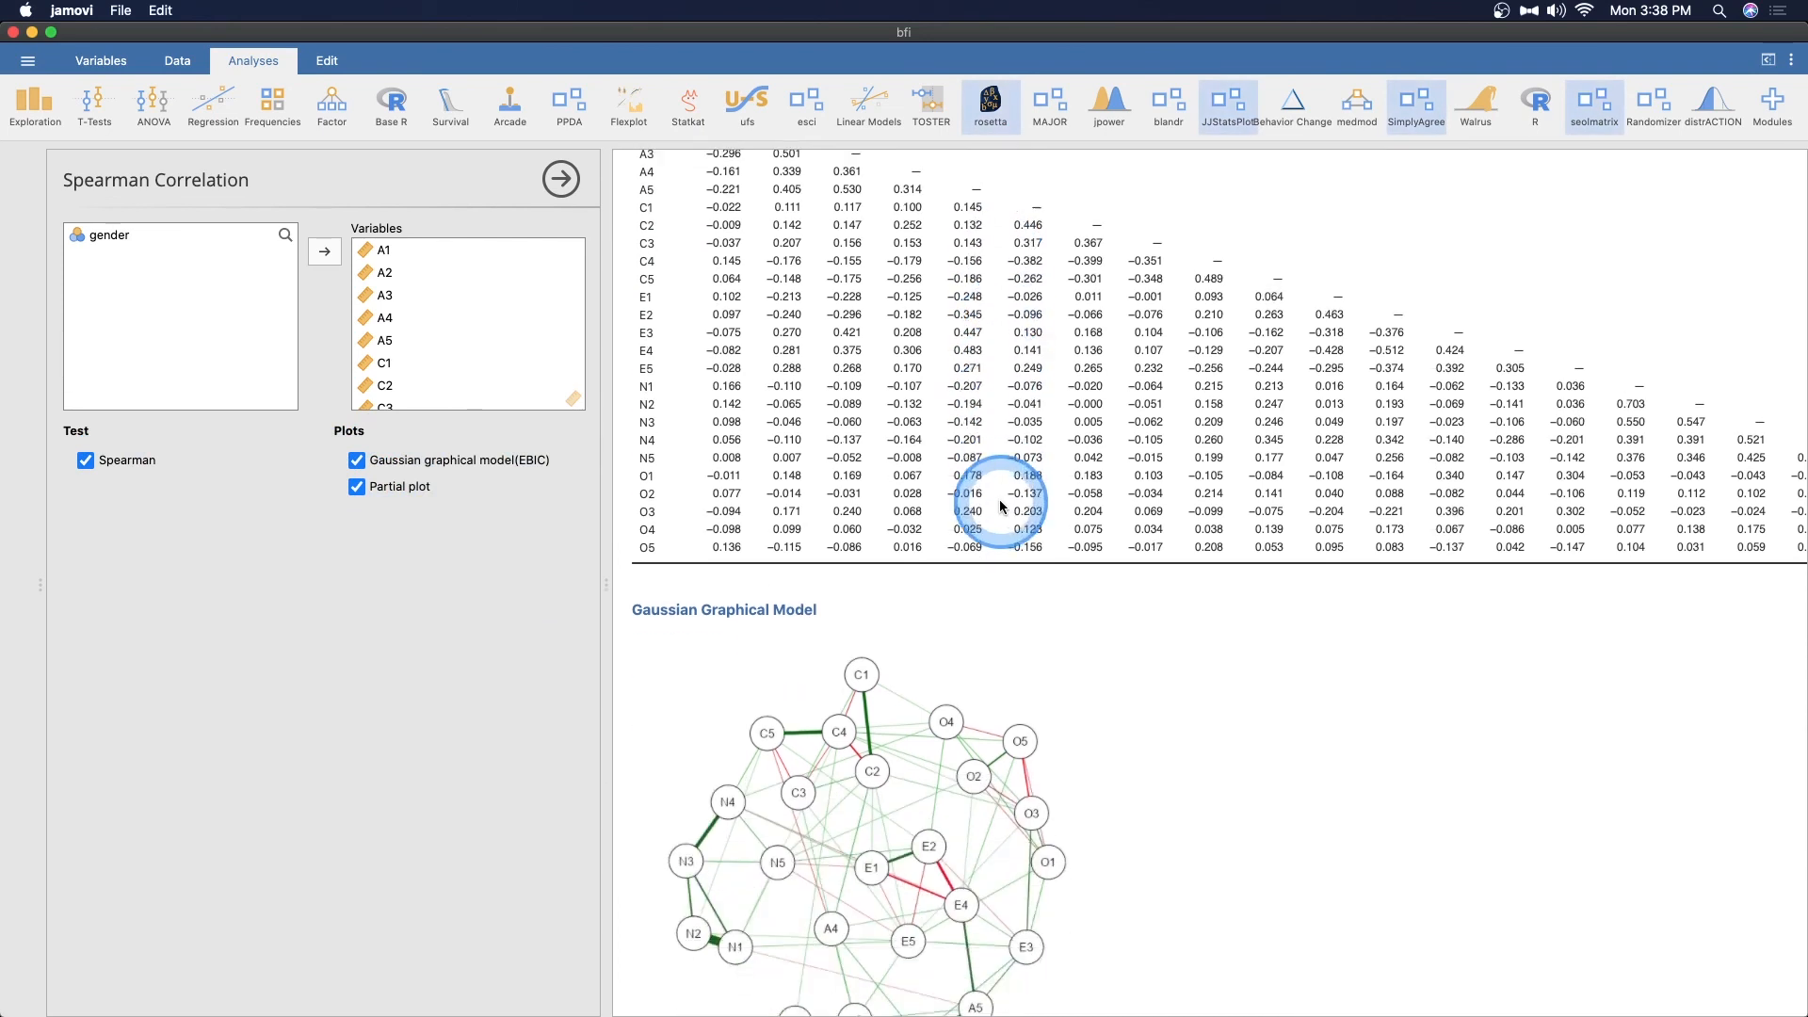
pyautogui.scroll(-3)
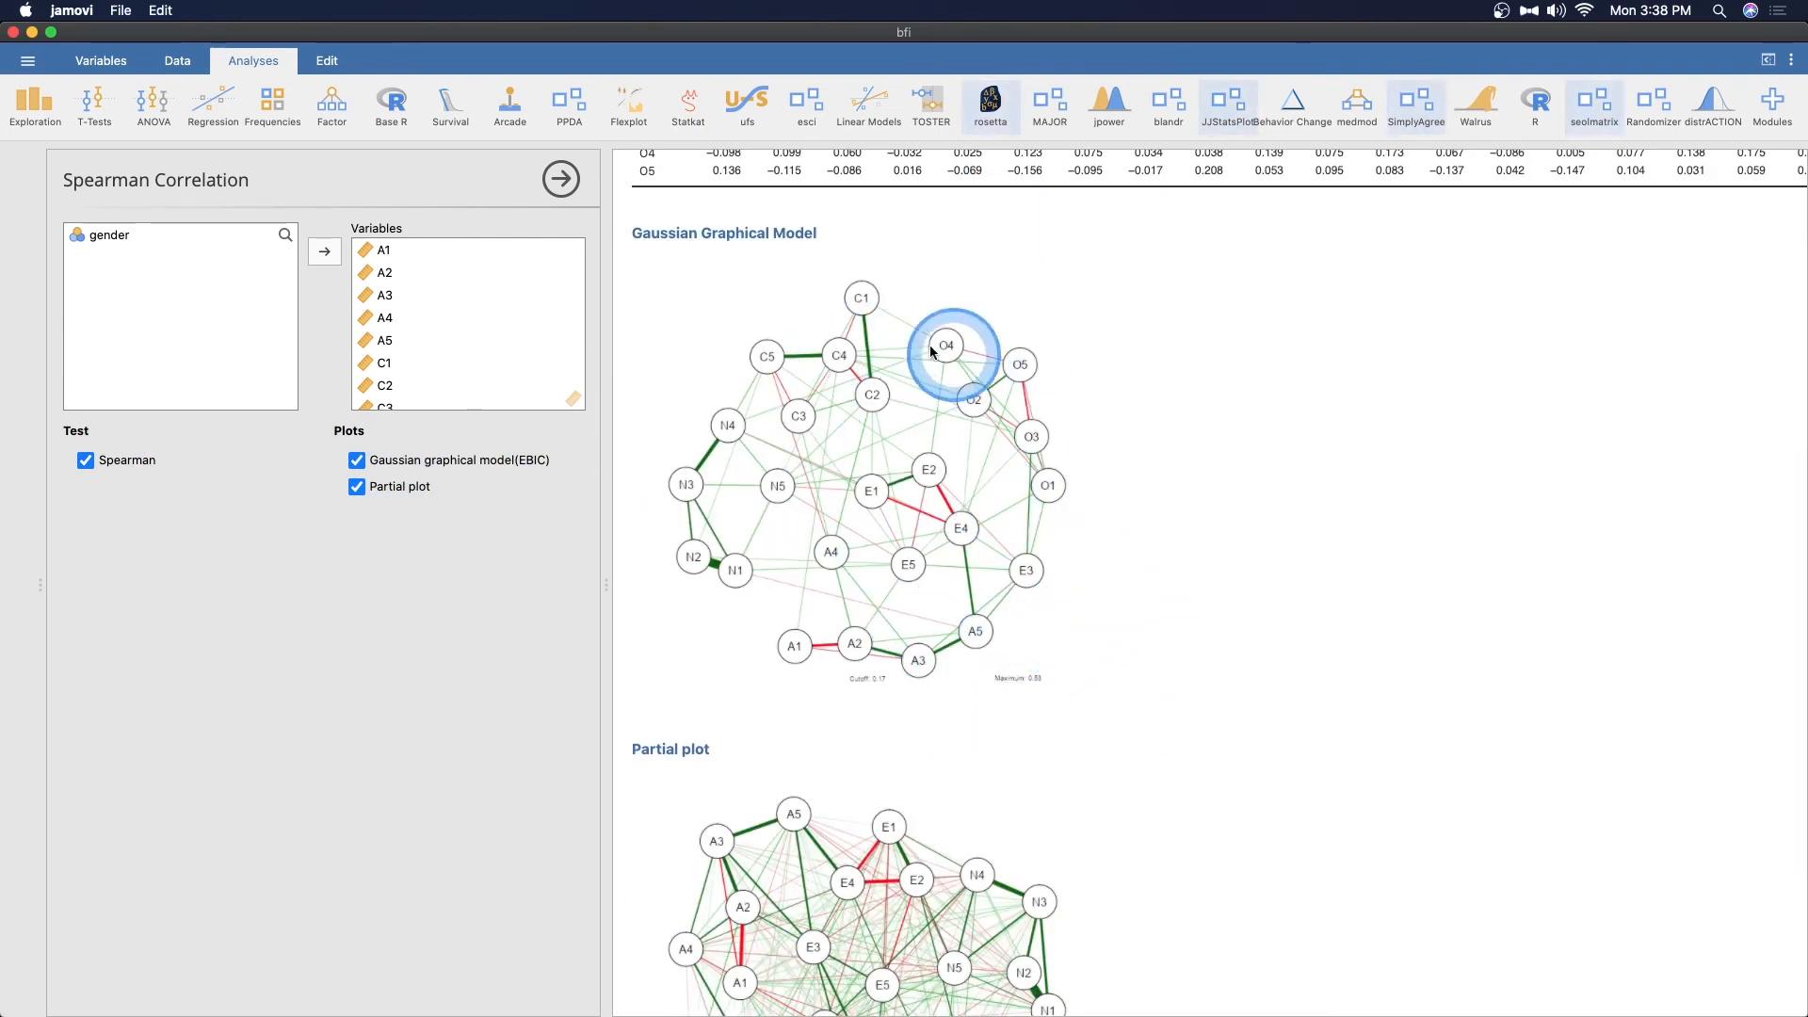
pyautogui.scroll(-3)
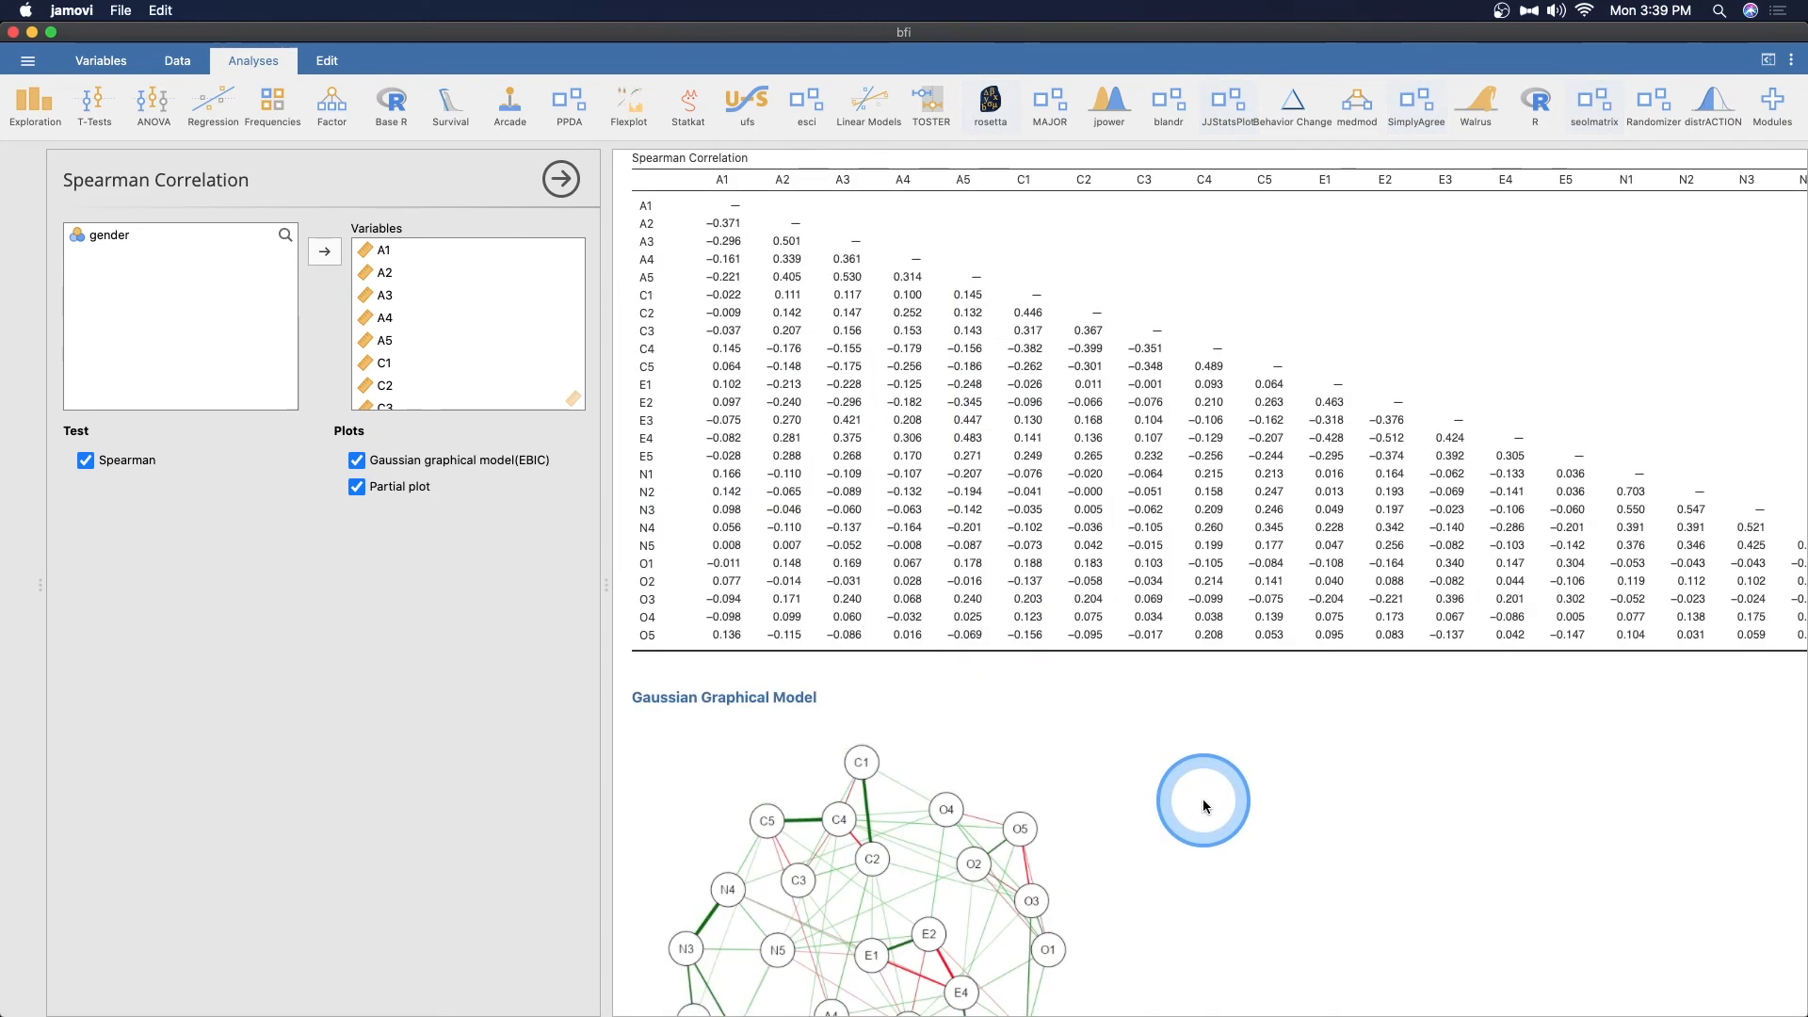
pyautogui.scroll(-3)
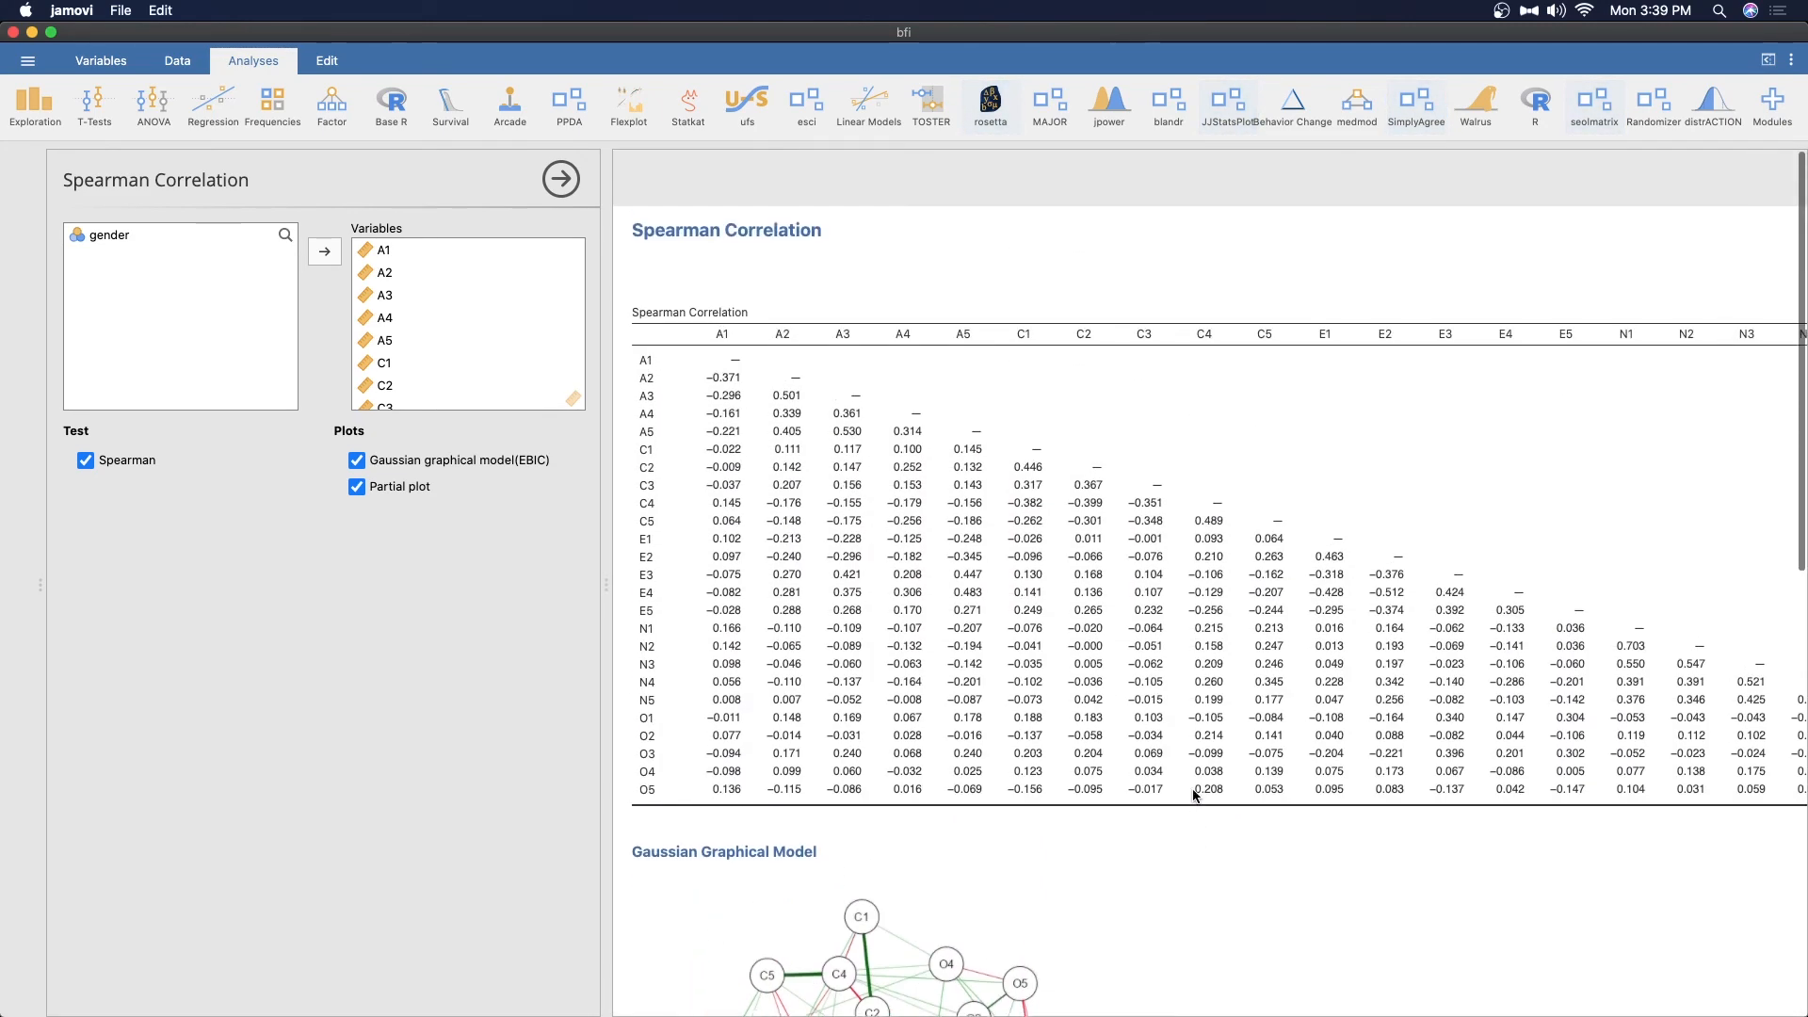
pyautogui.click(1595, 104)
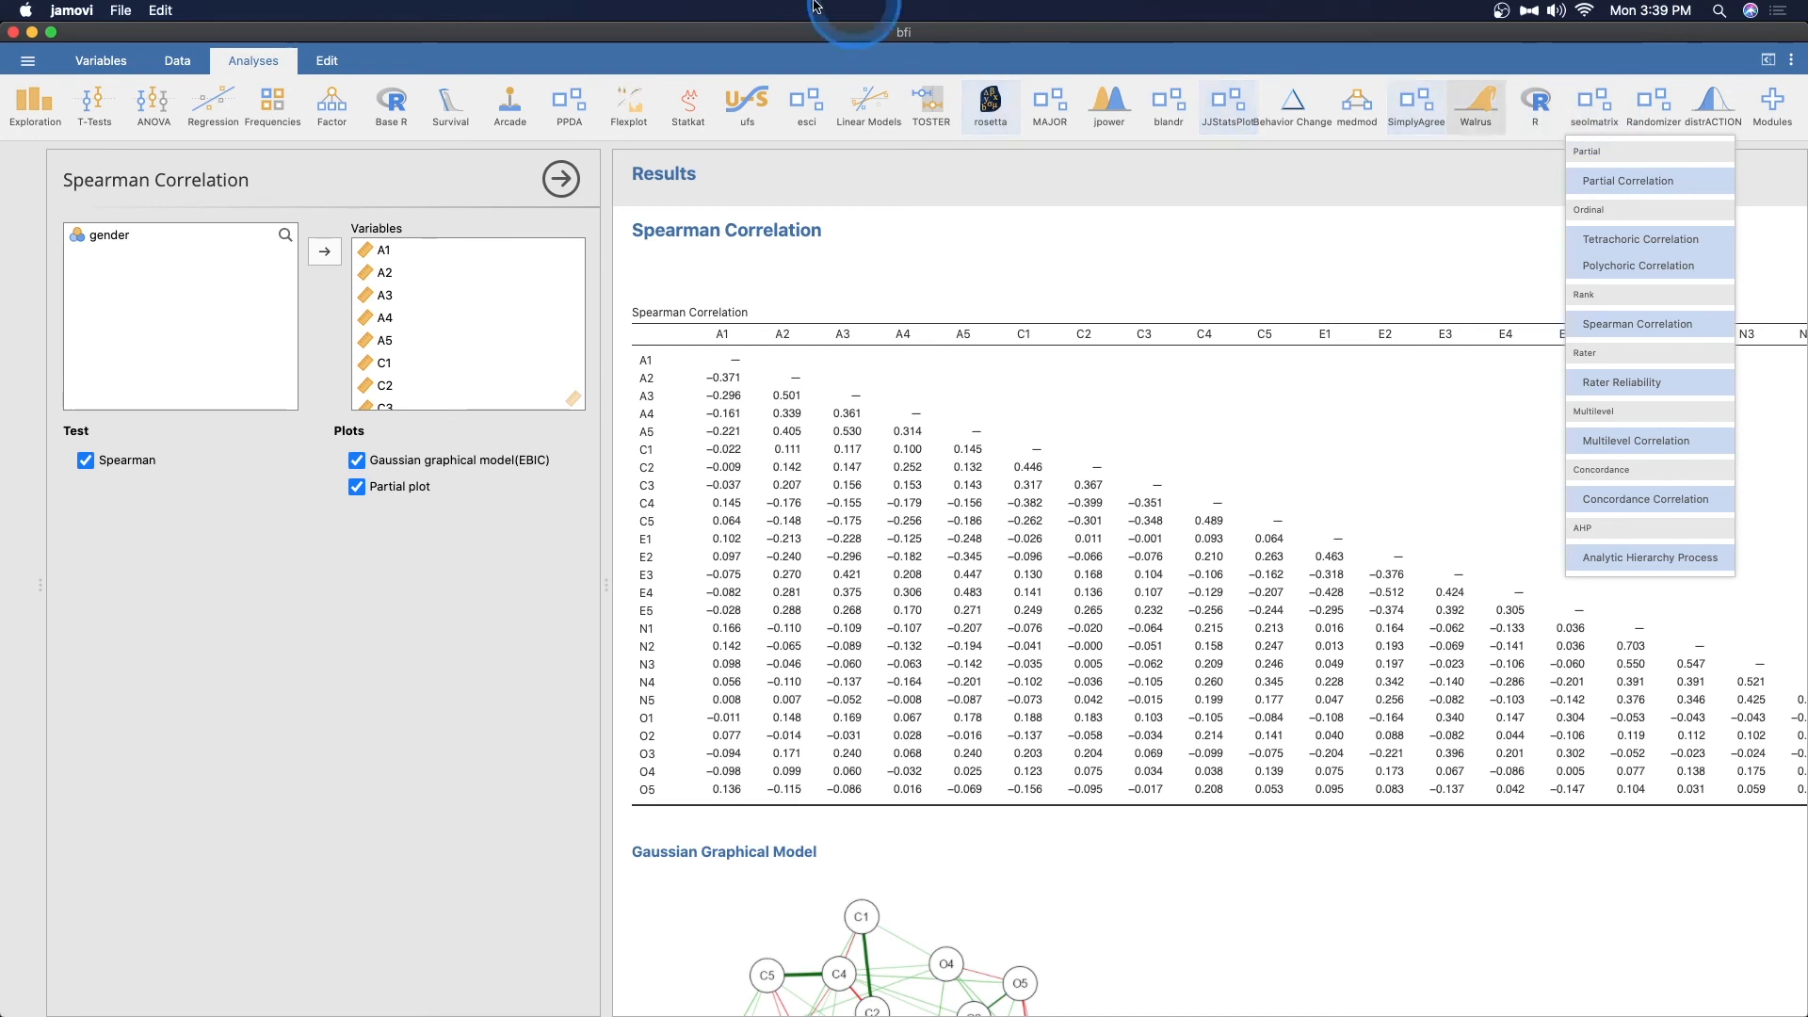
# Show the seolmatrix menu of Partial, Tetrachoric, Polychoric, Spearman and other correlations
pyautogui.click(211, 104)
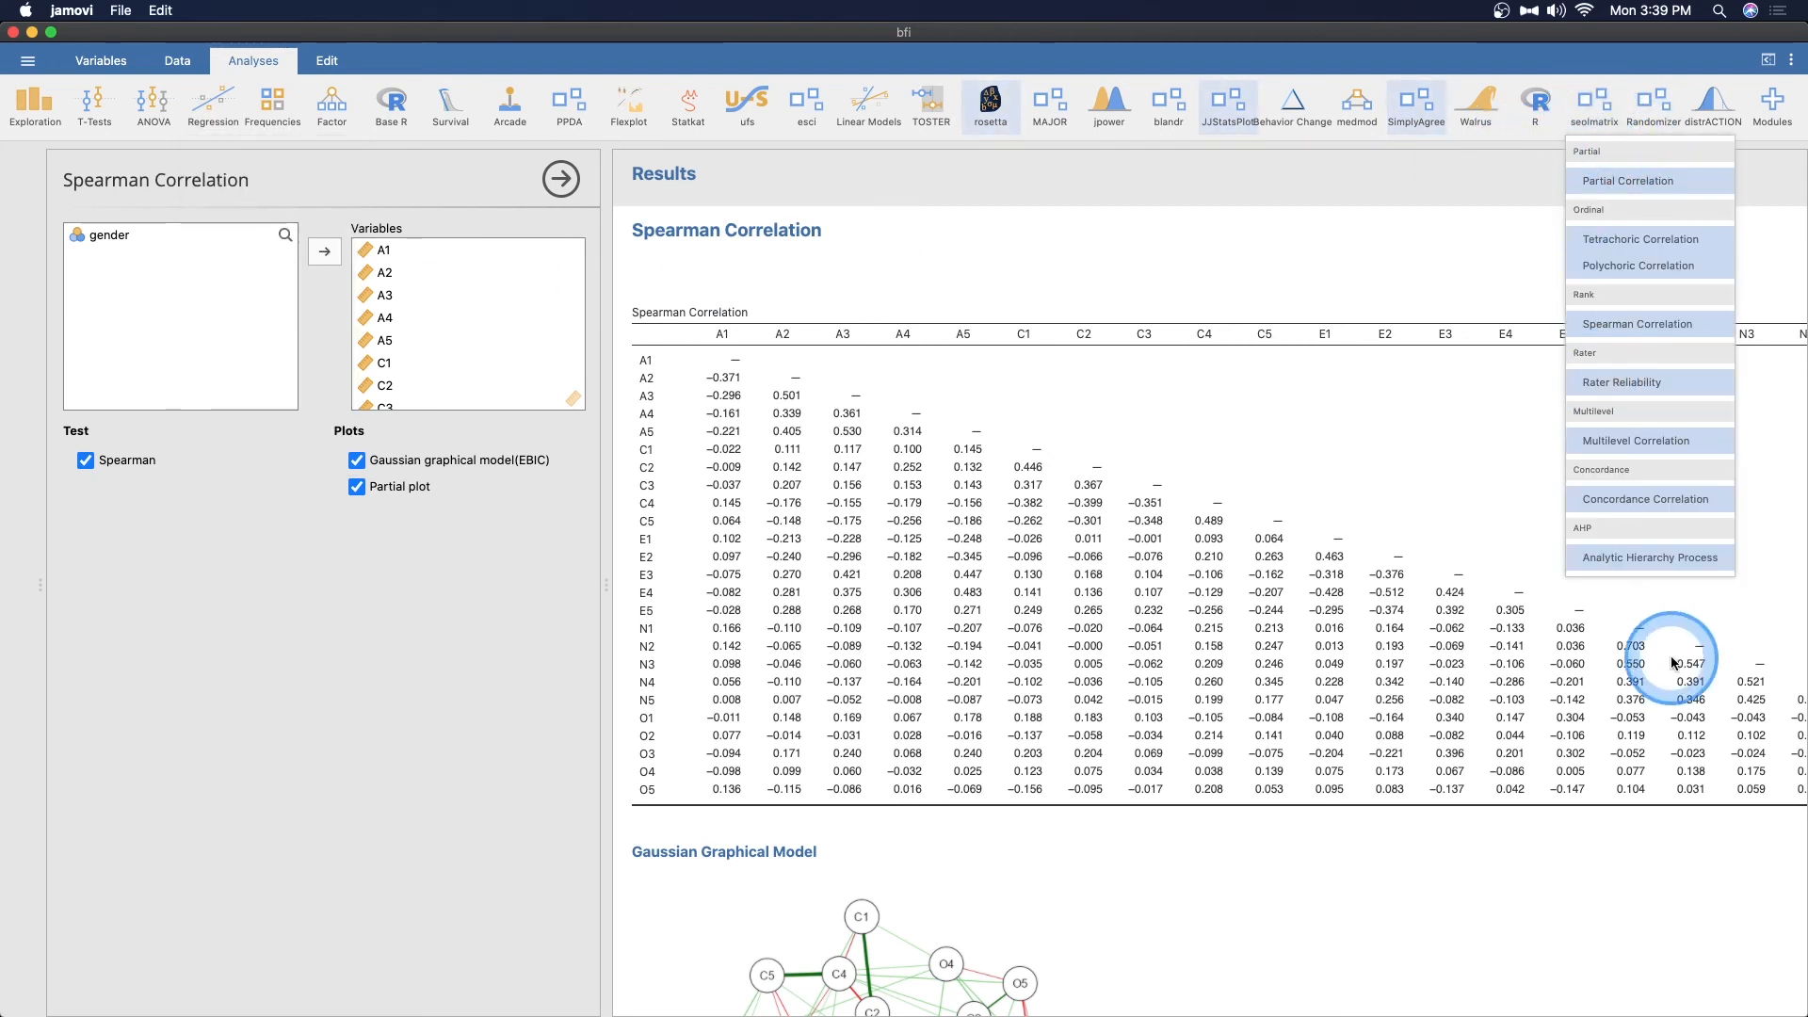
pyautogui.moveTo(1581, 371)
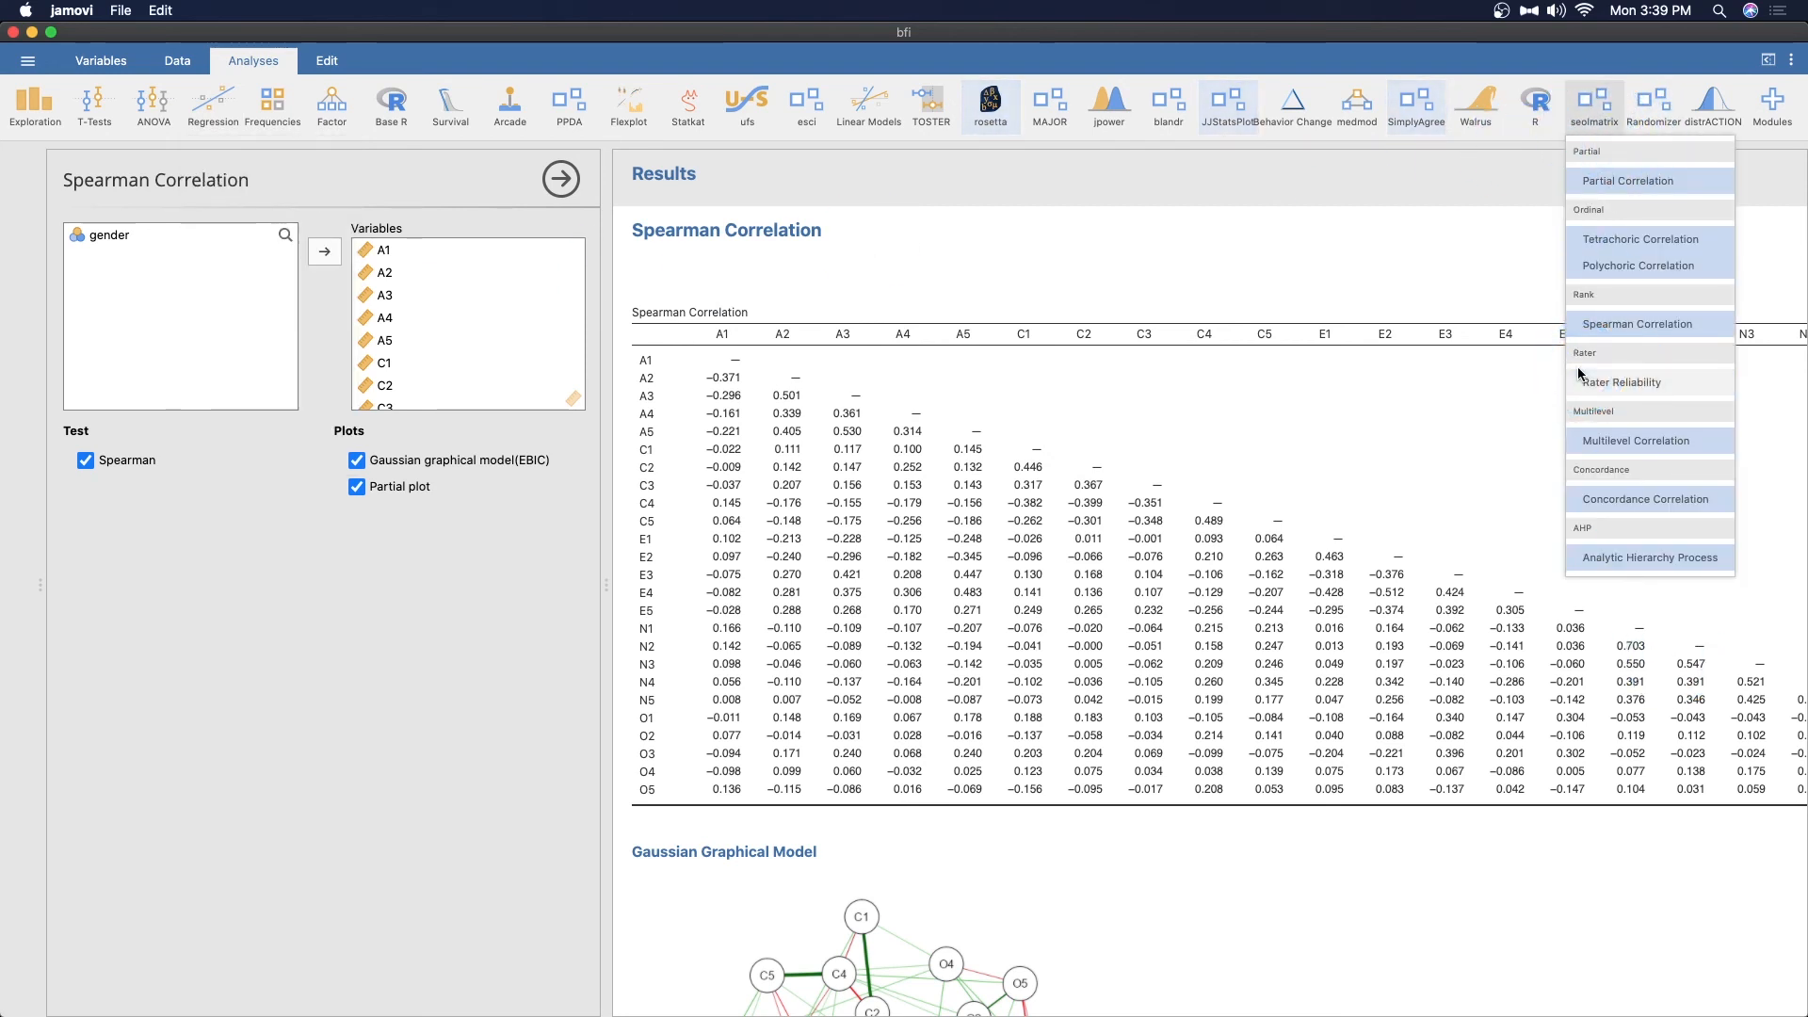